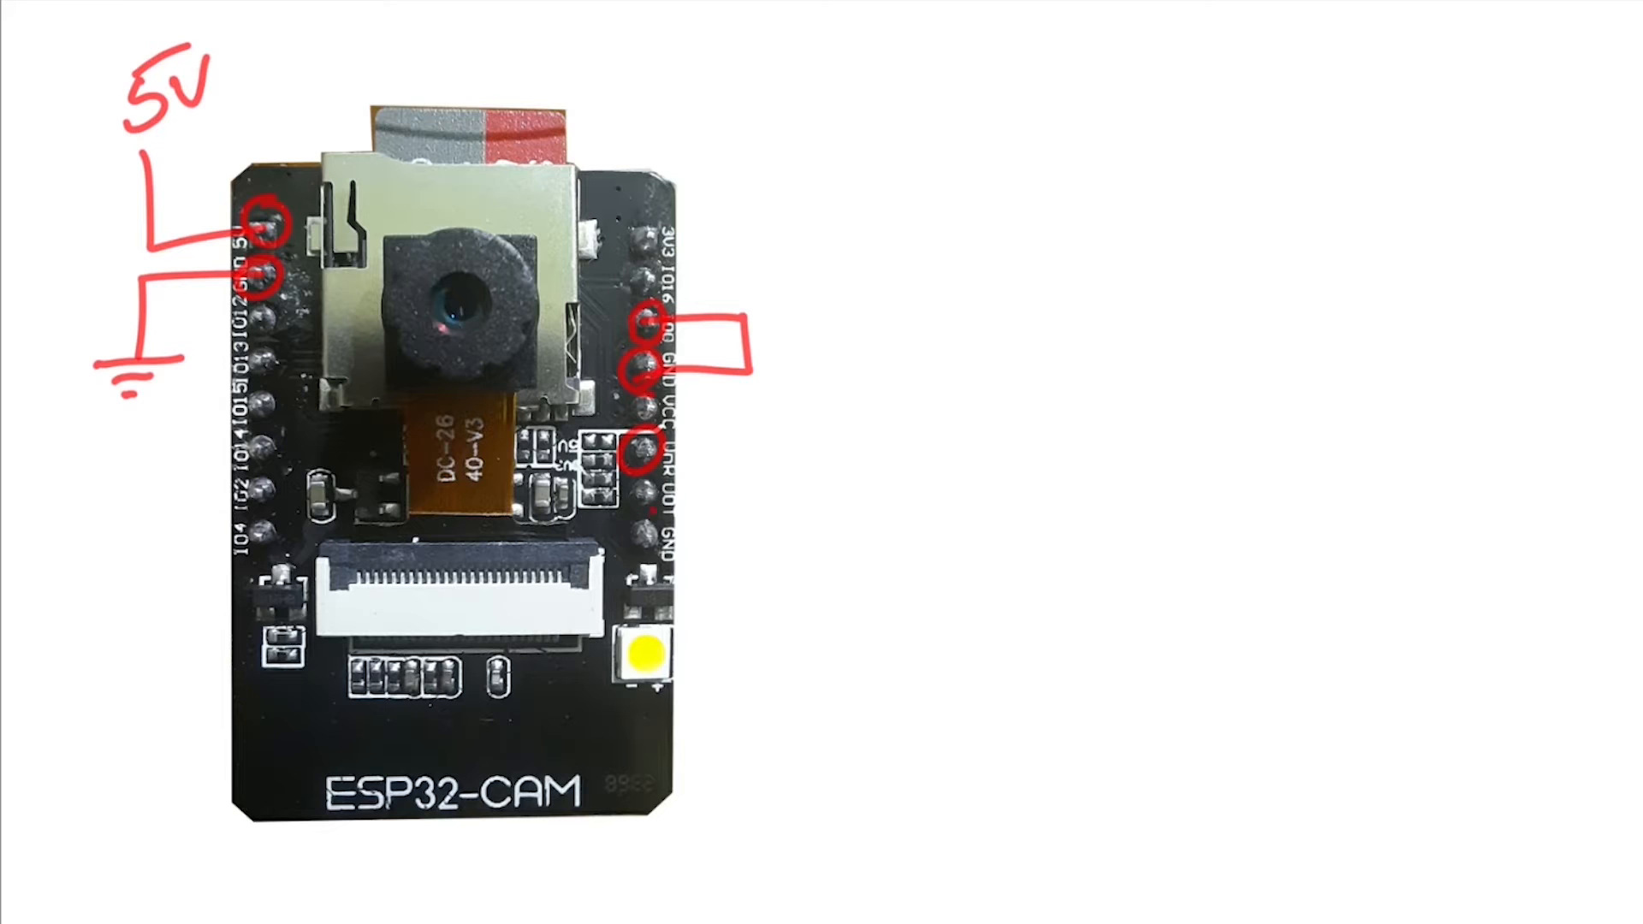
Circle and wire the right-side header pins on the ESP32-CAM photo in red
left_click_drag(628, 440, 650, 524)
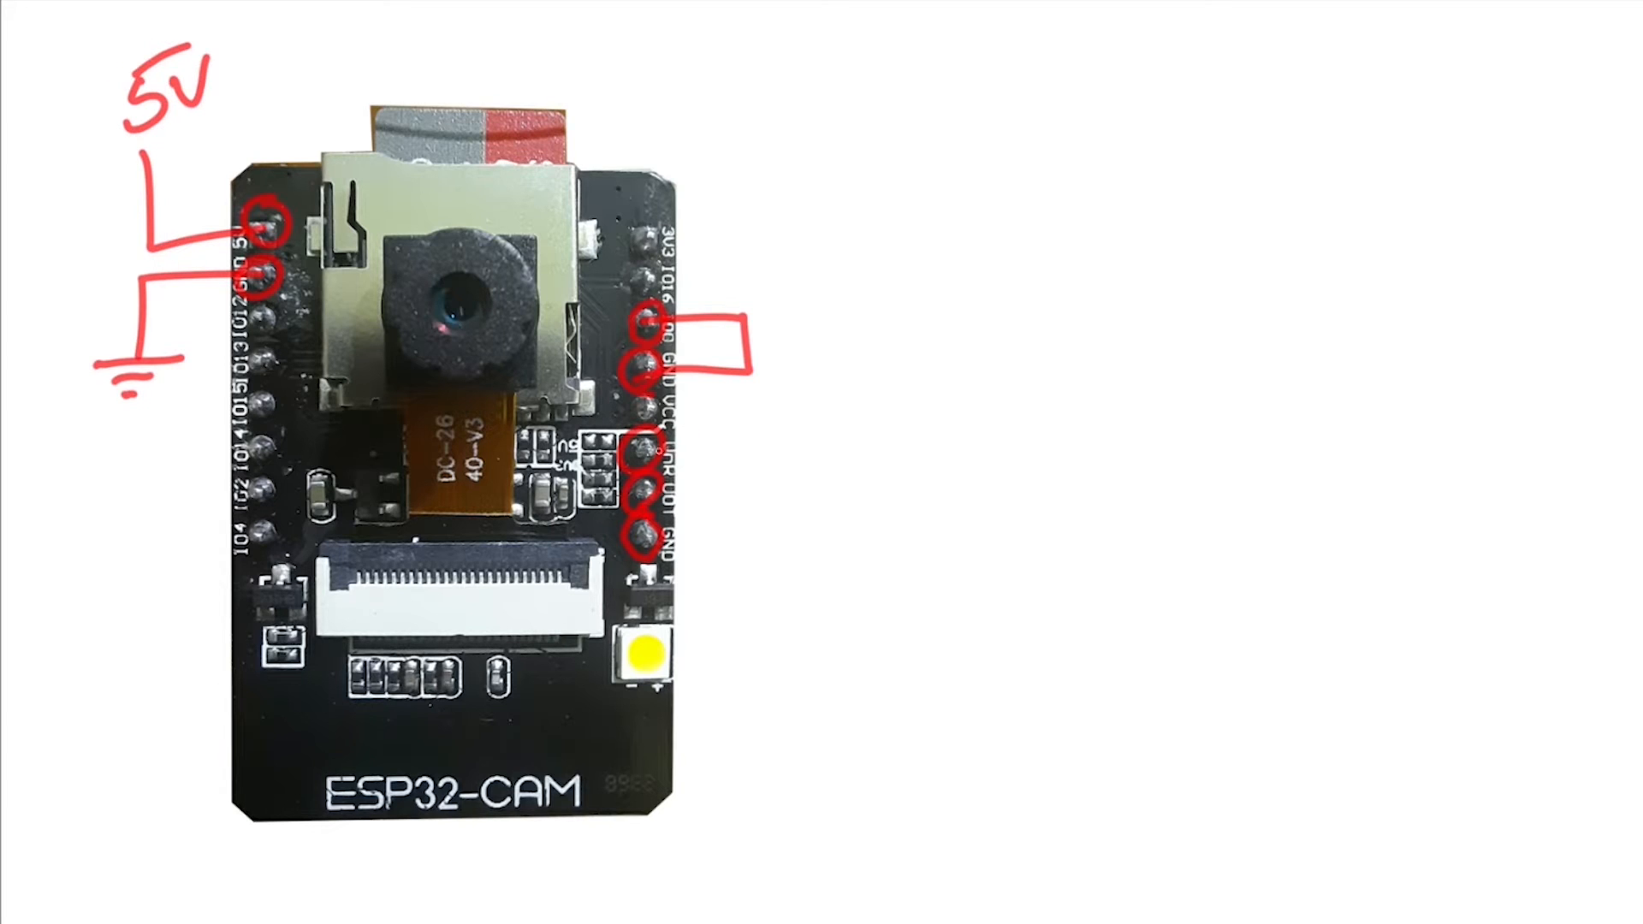
left_click_drag(671, 450, 1058, 336)
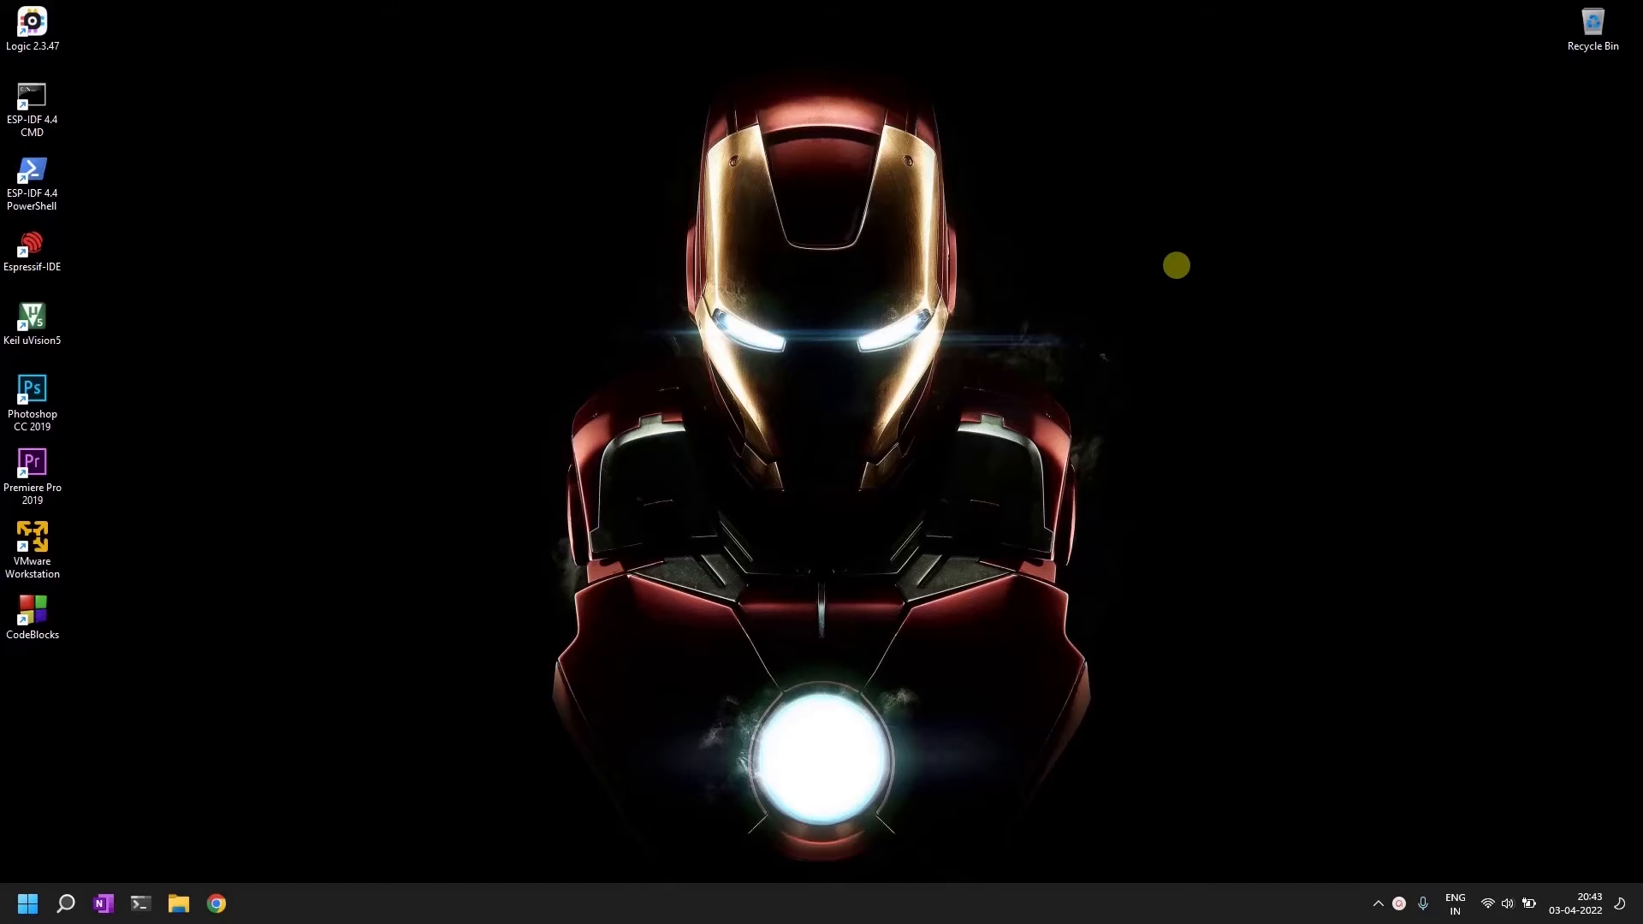
mouse_move(1057, 265)
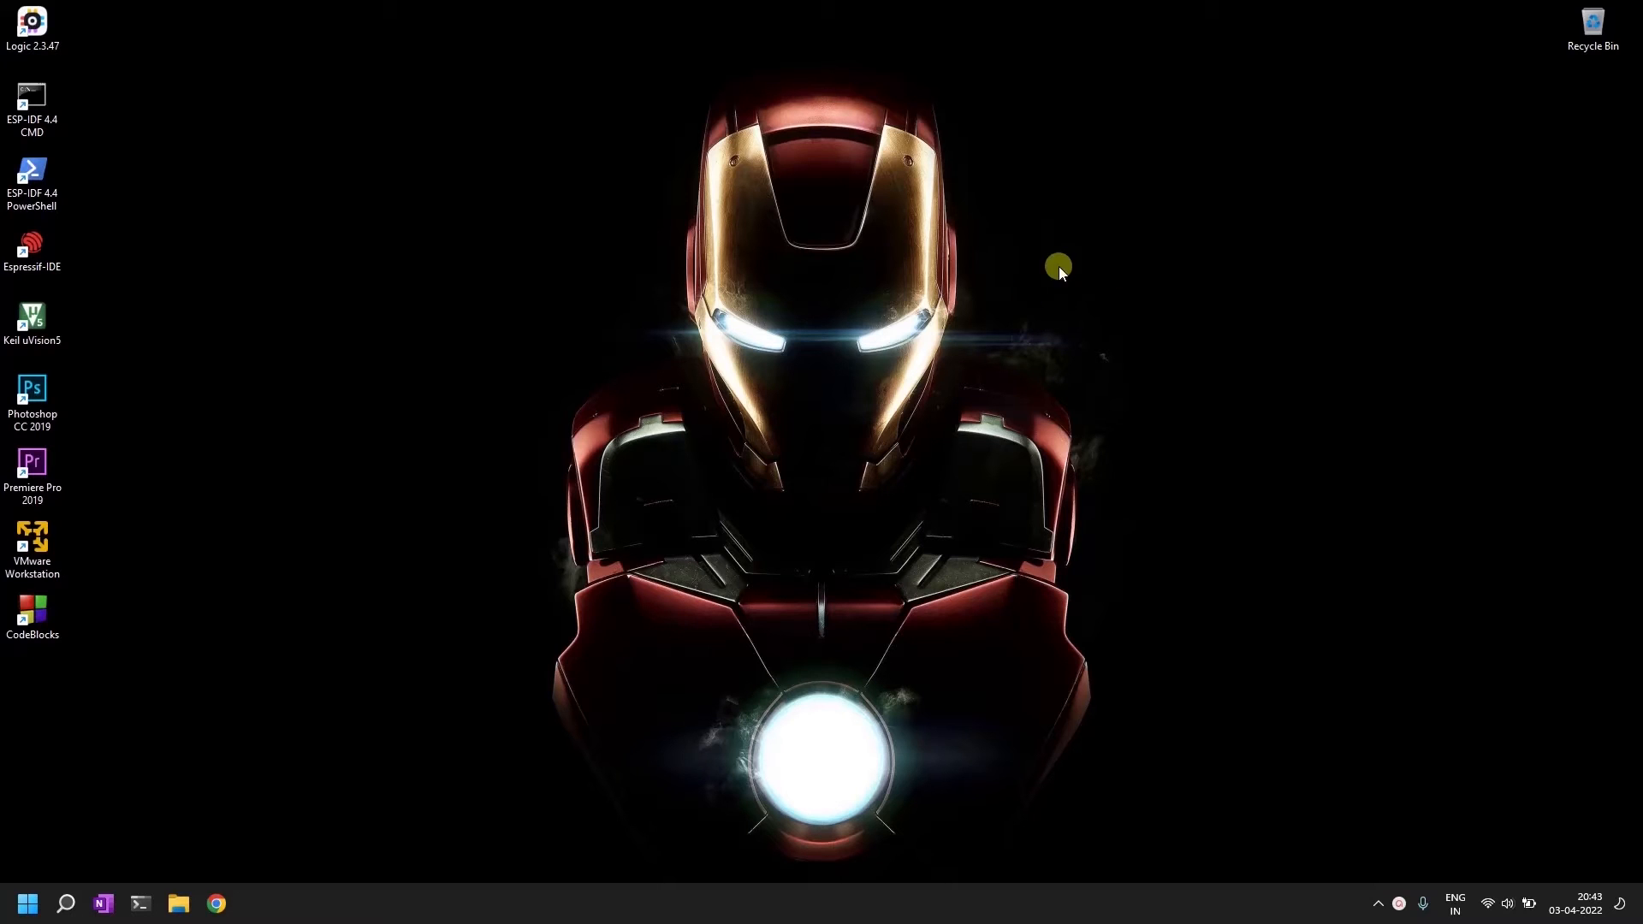
Search Microsoft Store for 'Ard', confirm Arduino IDE is installed, and close the Store
left_click(67, 902)
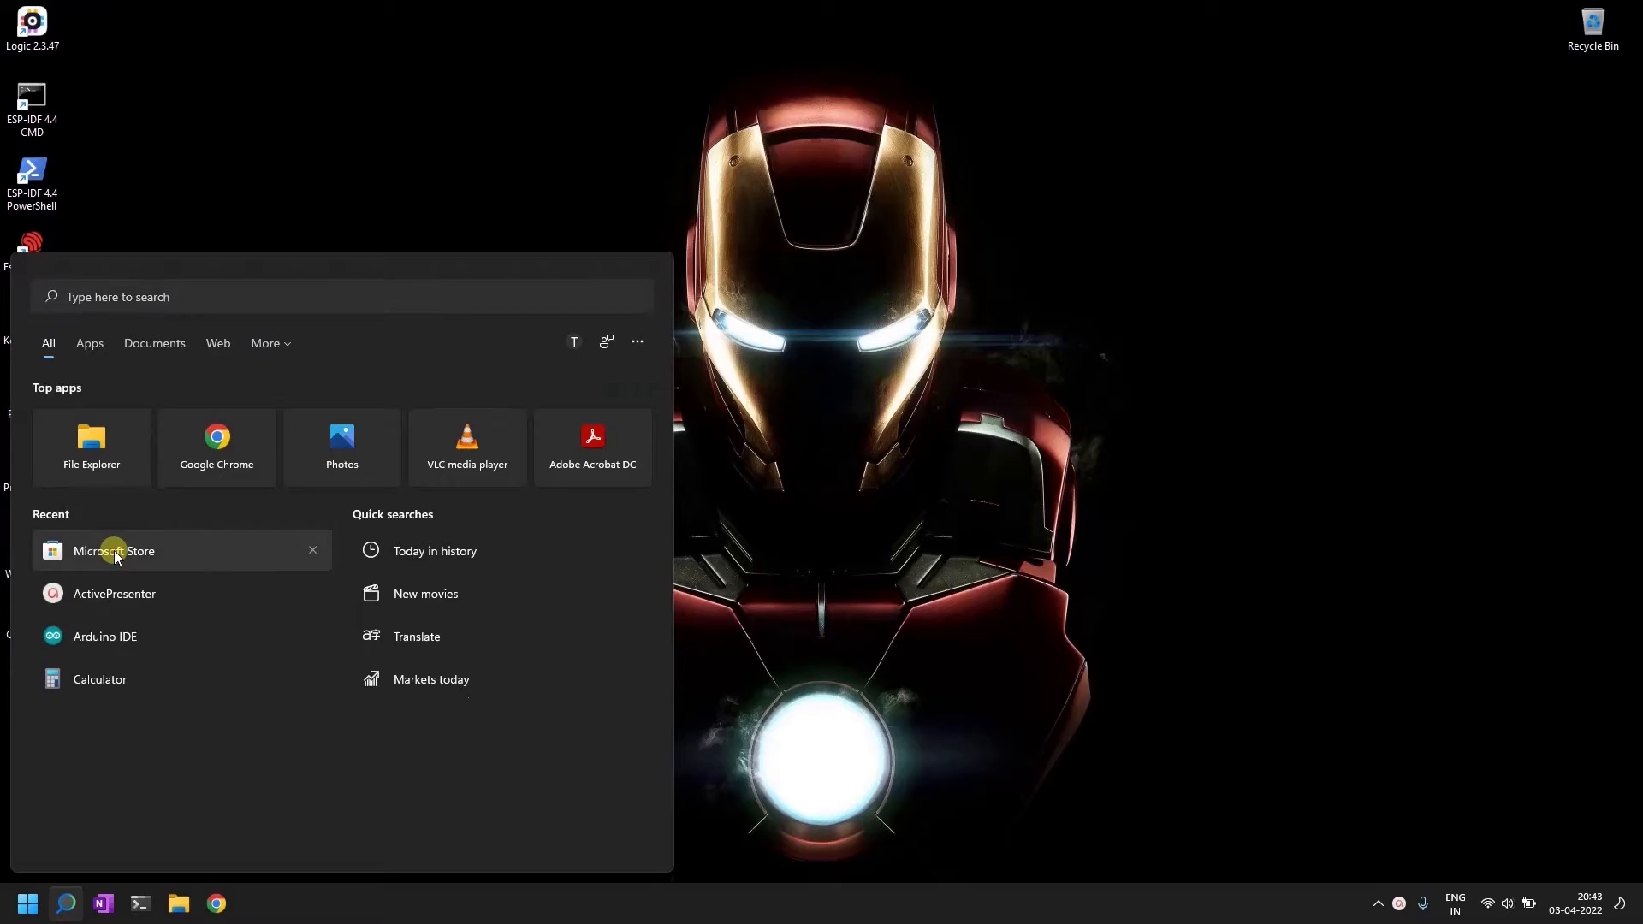
left_click(113, 549)
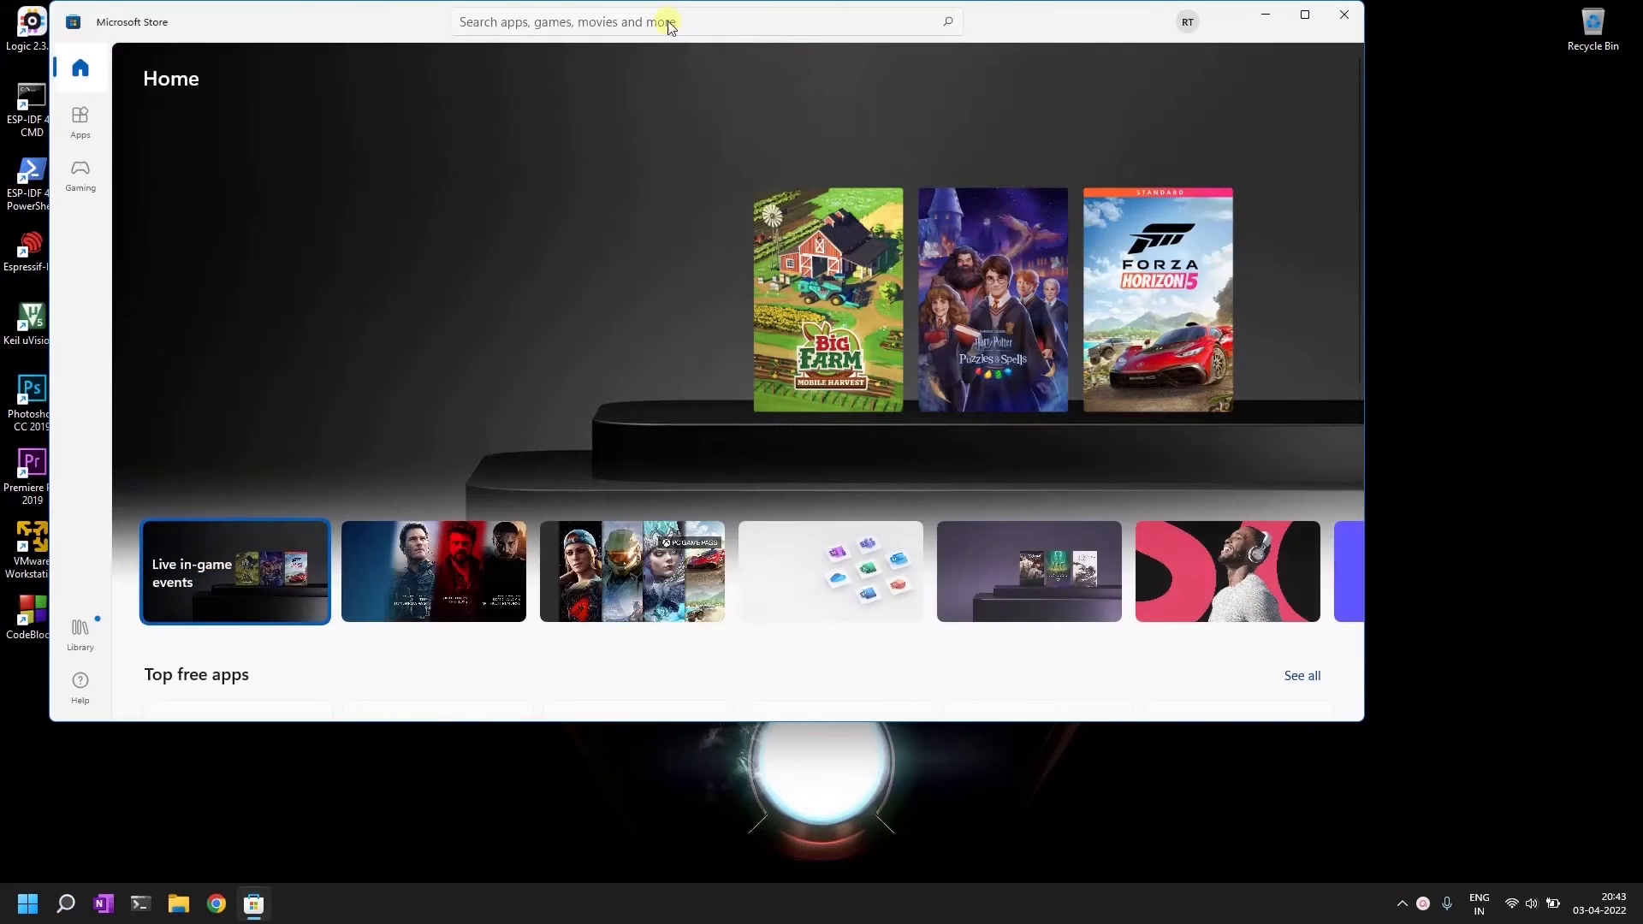
type("Ard")
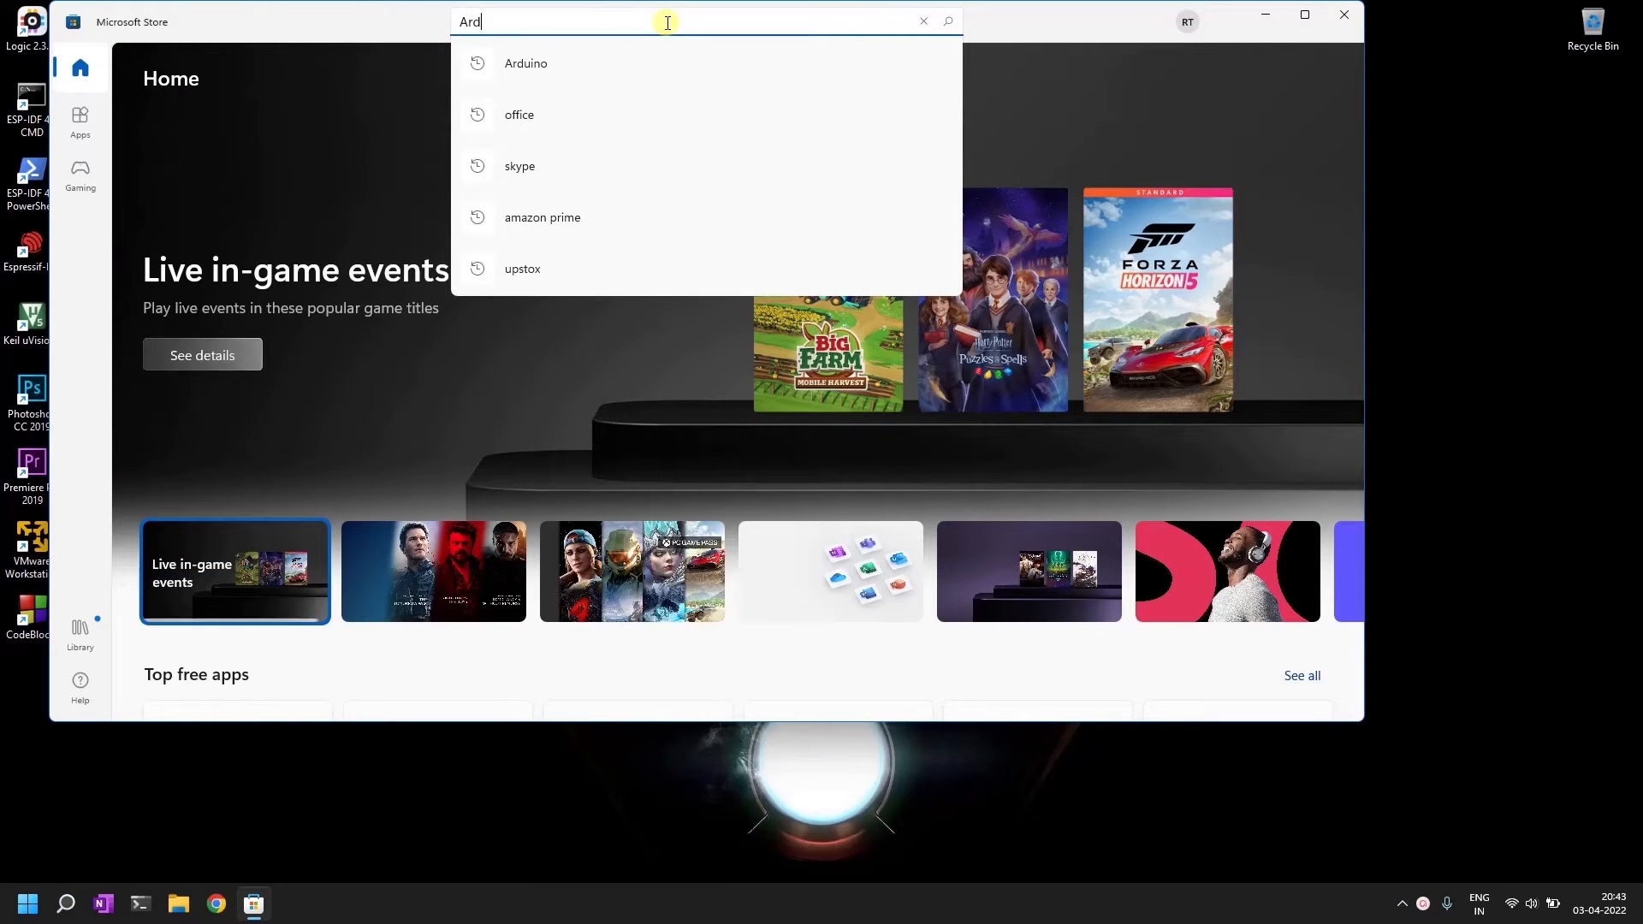
left_click(526, 63)
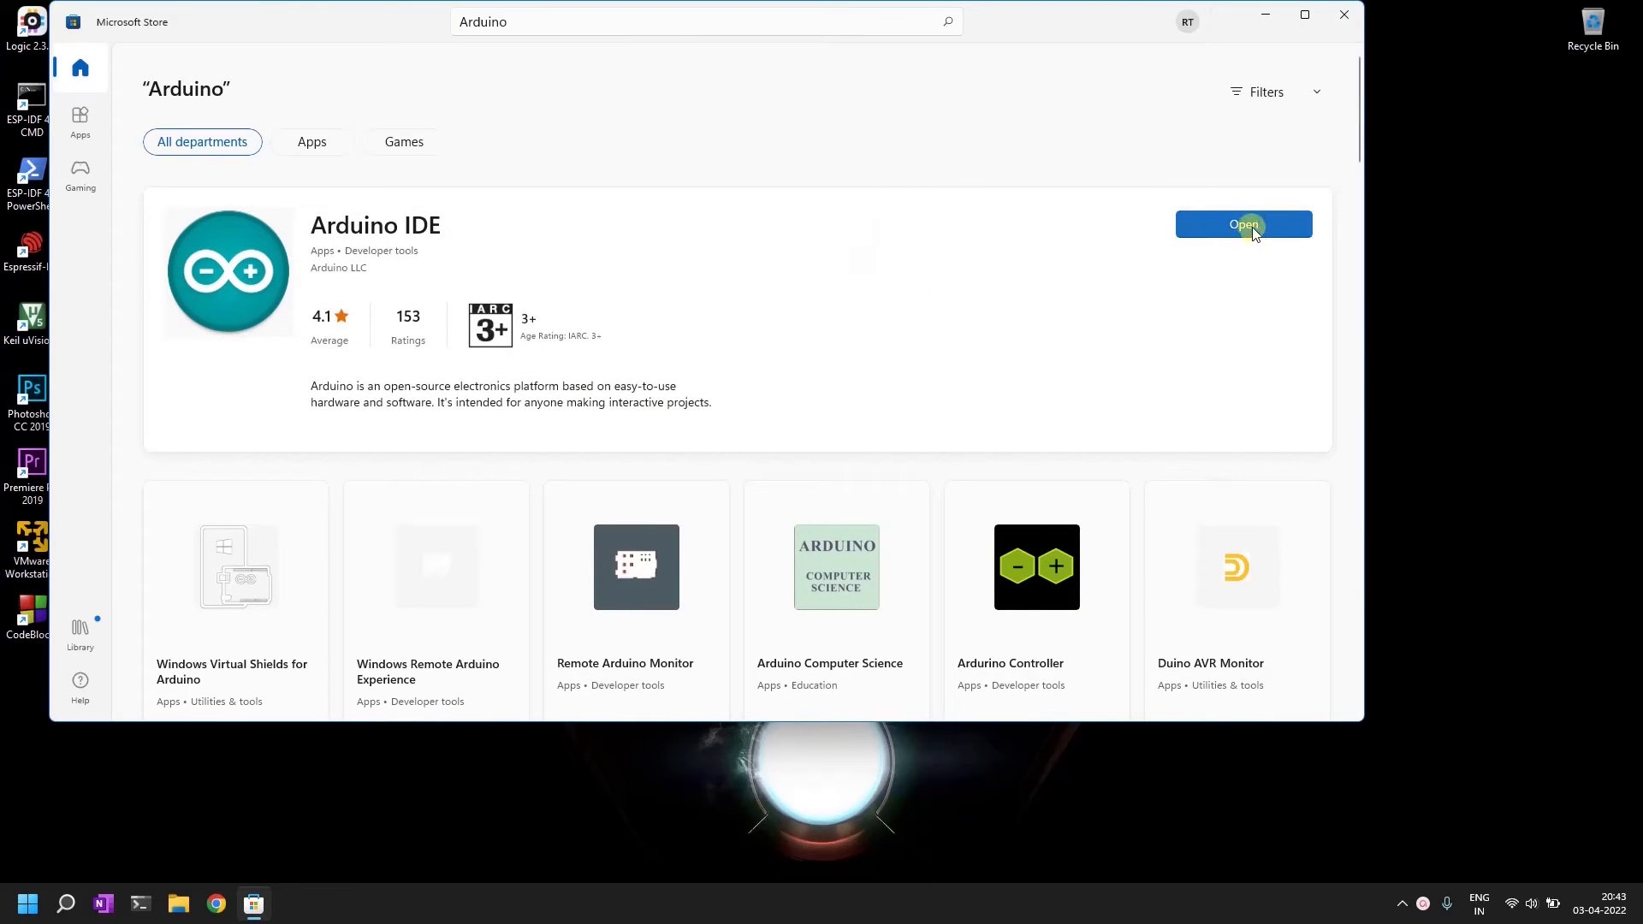
mouse_move(1246, 274)
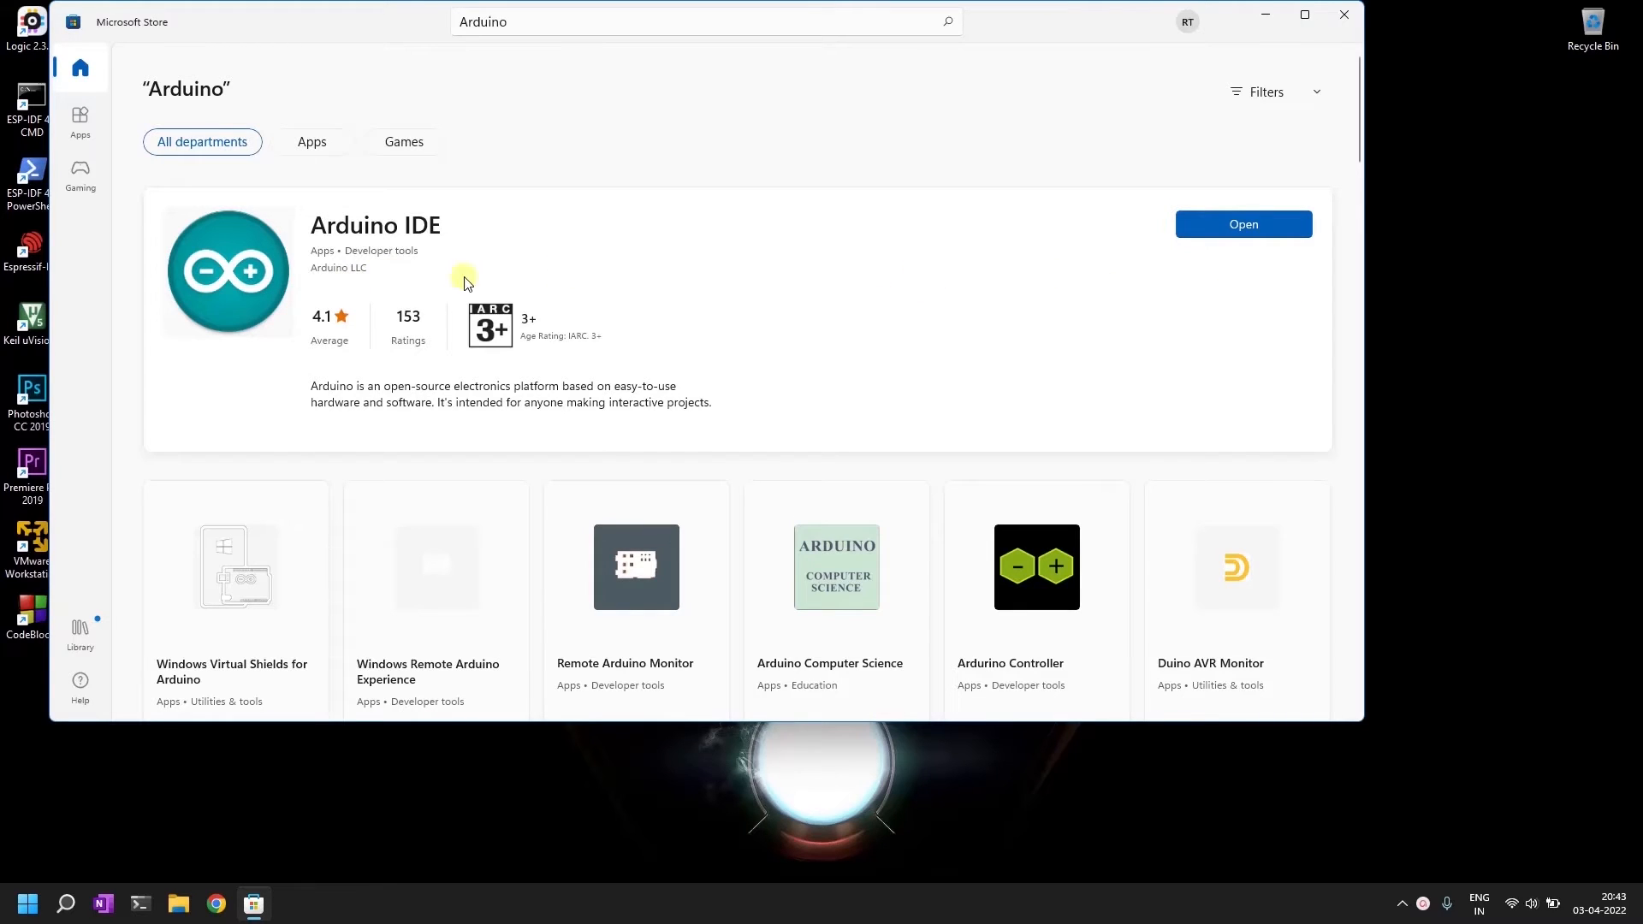
mouse_move(1343, 15)
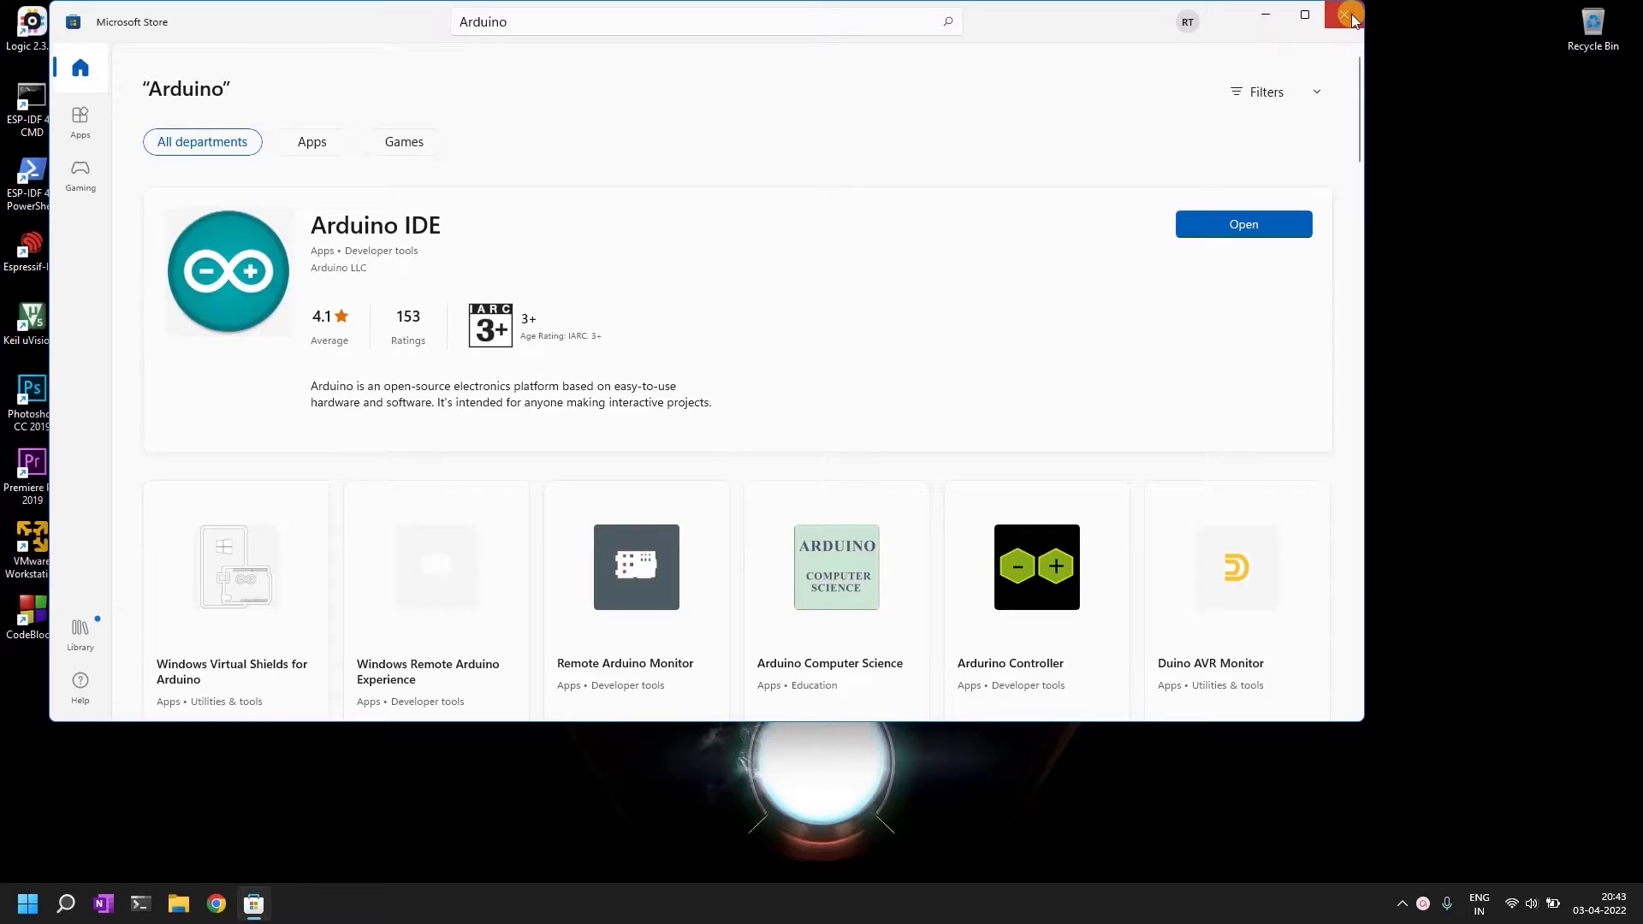
left_click(1350, 19)
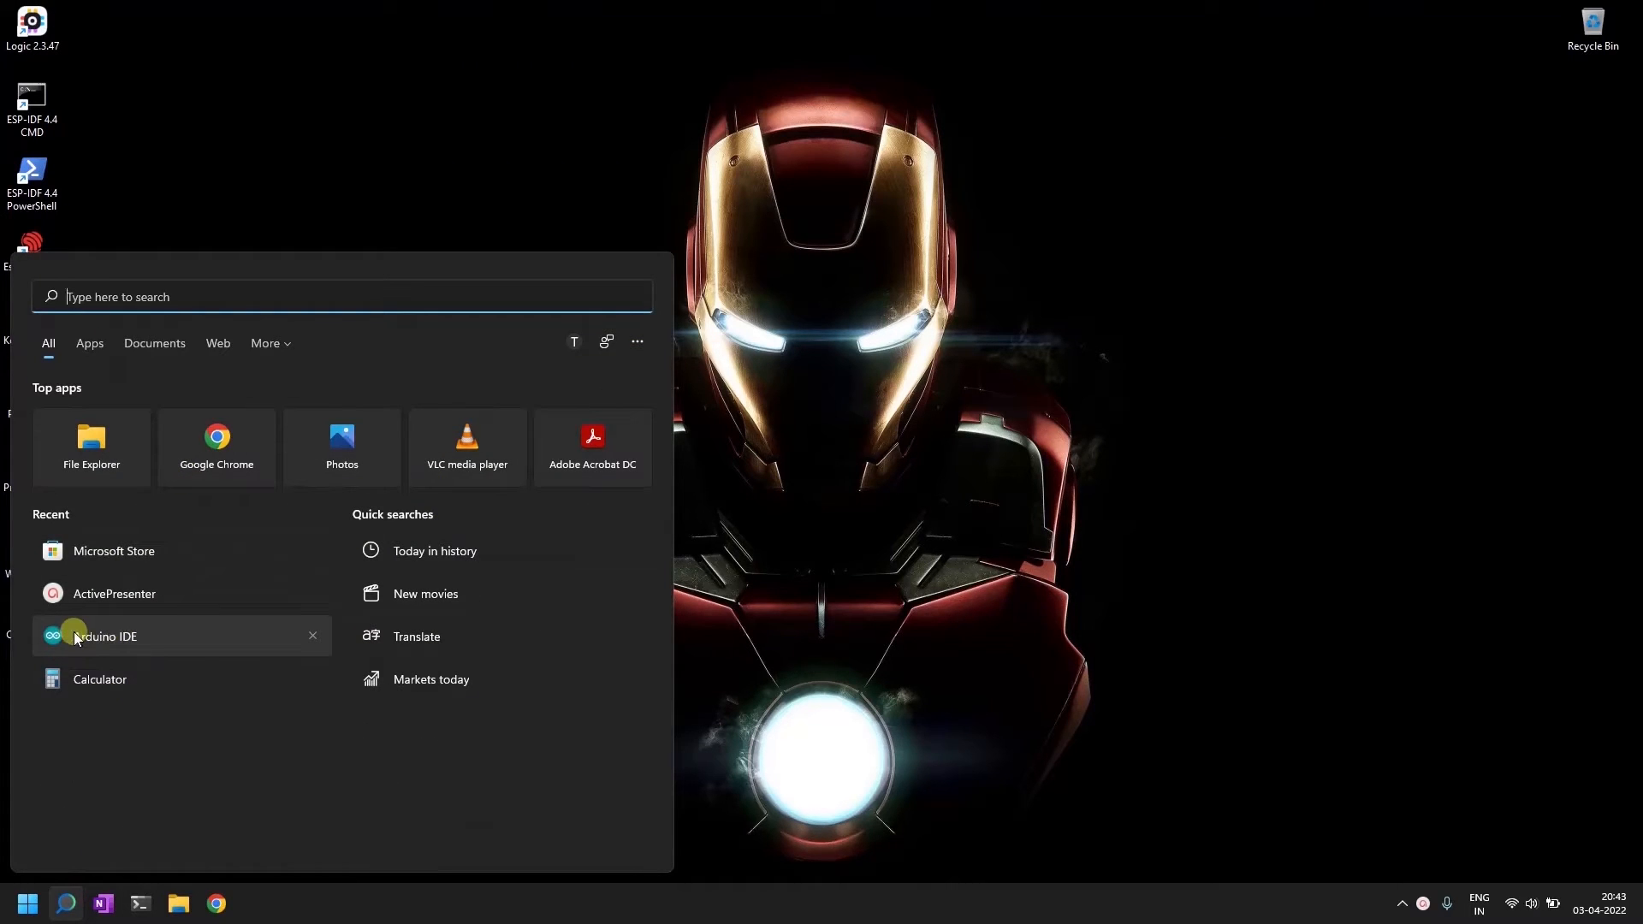
mouse_move(171, 642)
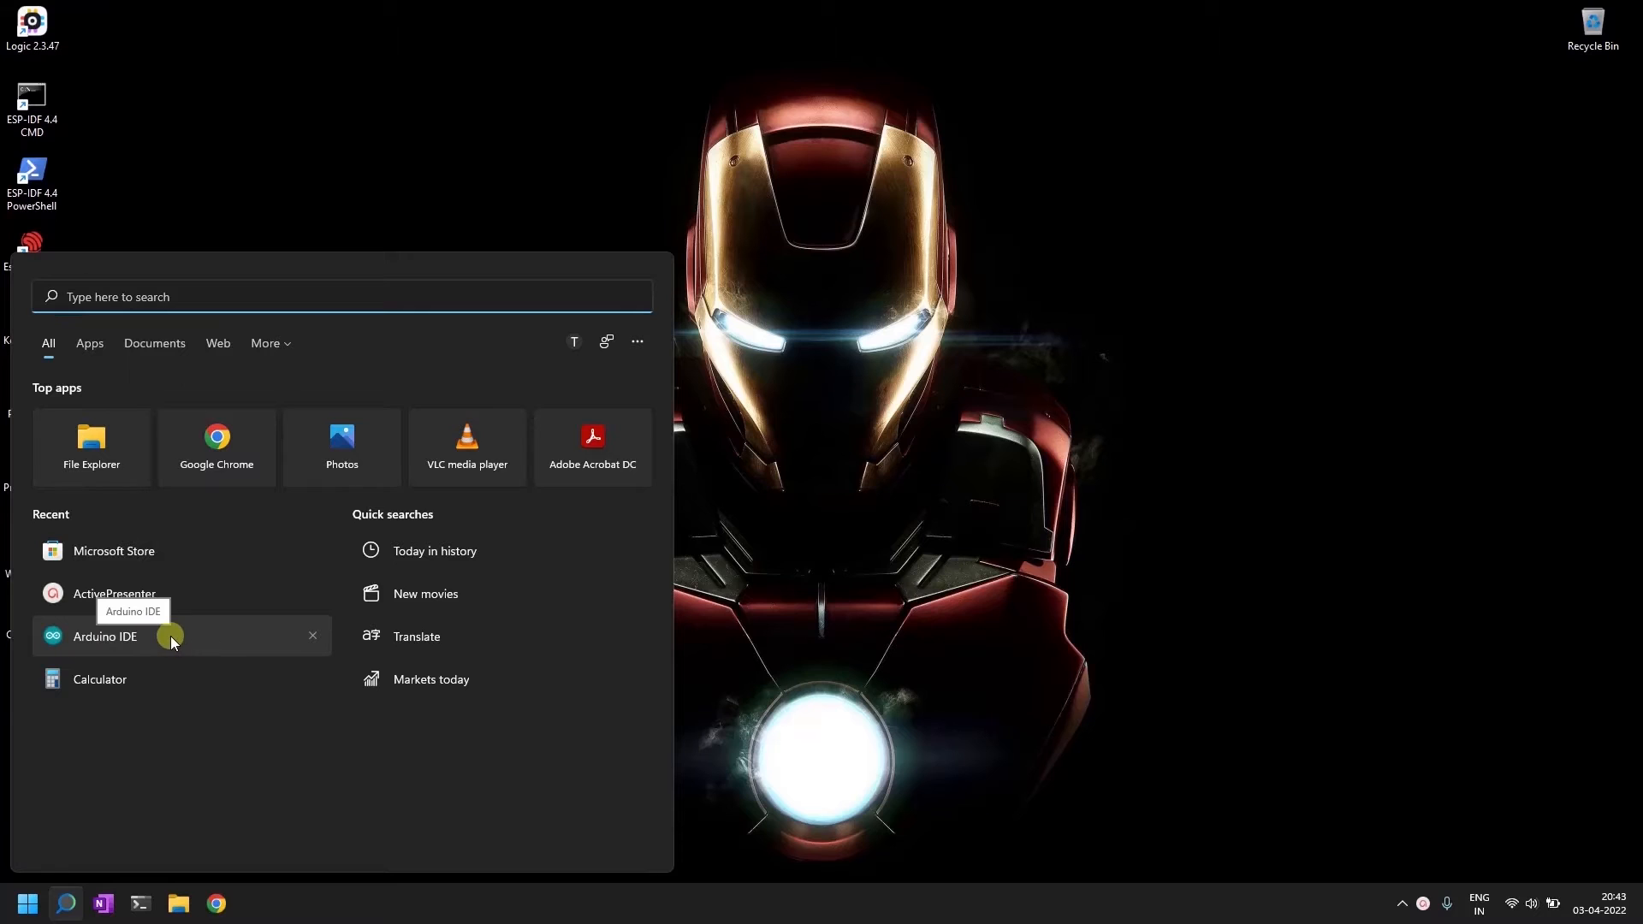
Launch Arduino IDE maximized with a blank sketch and review the Tools board options
left_click(105, 636)
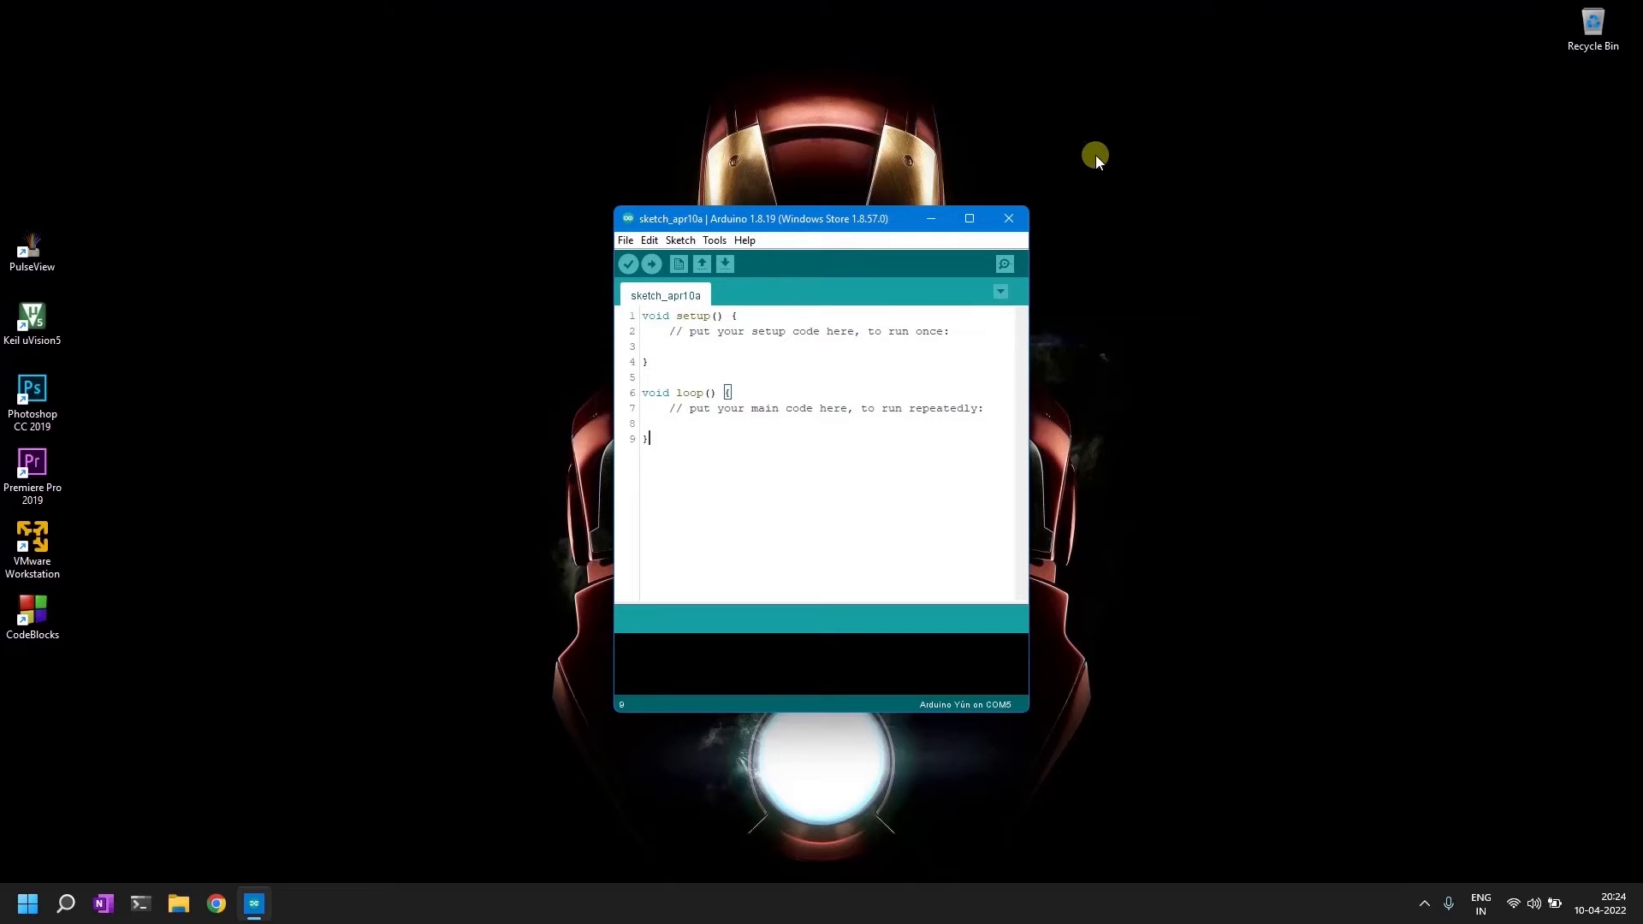
mouse_move(933, 202)
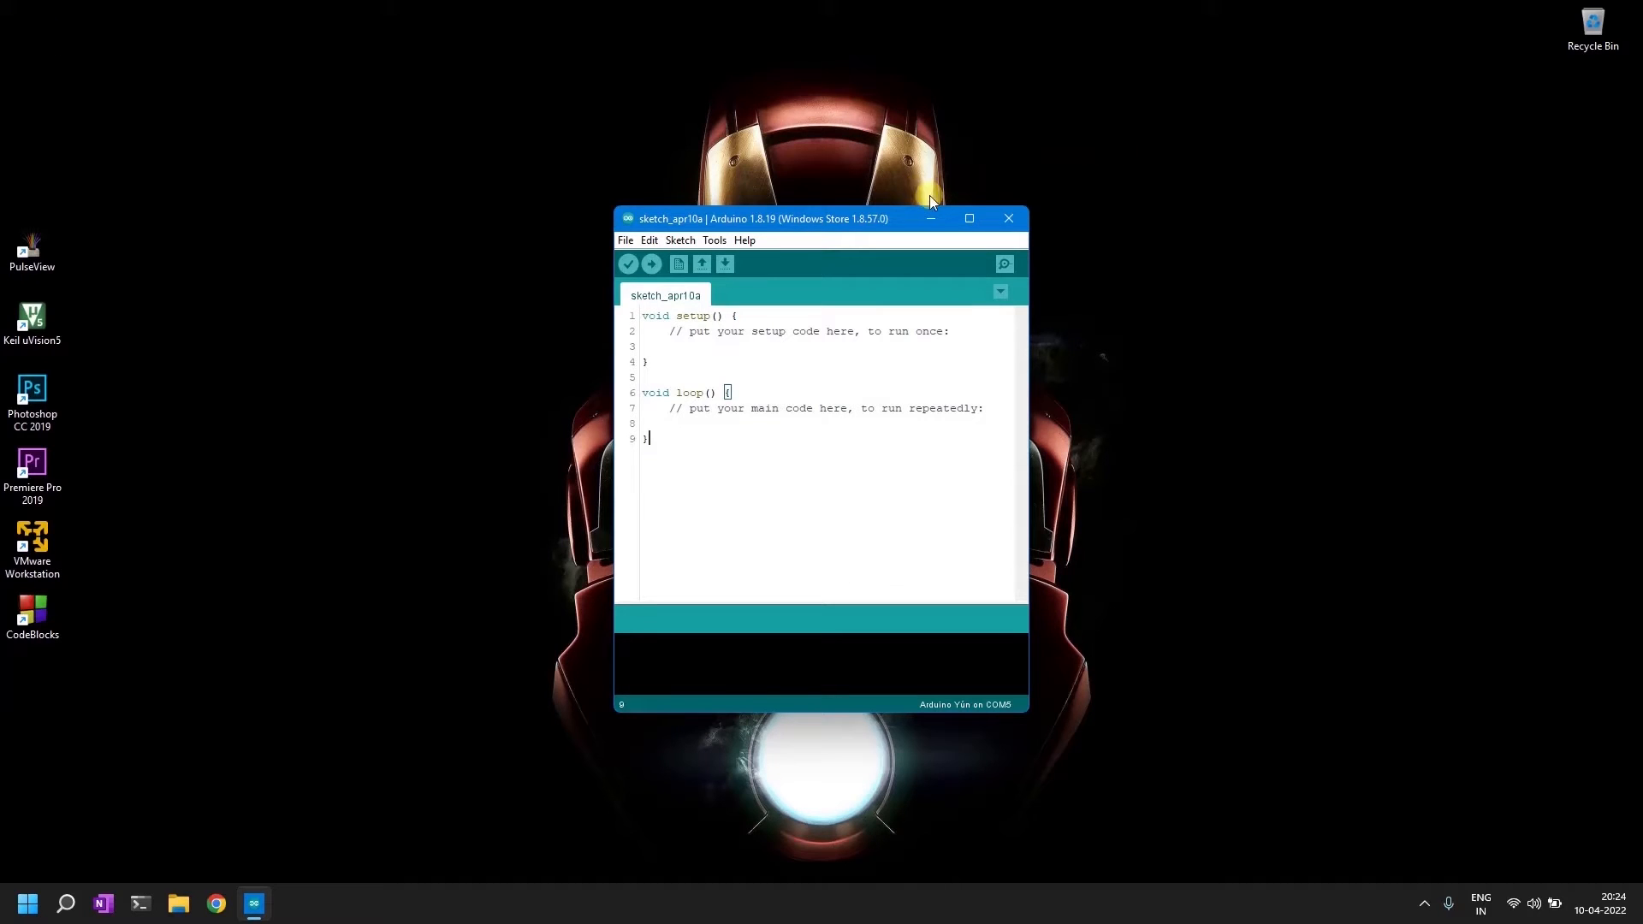
mouse_move(938, 173)
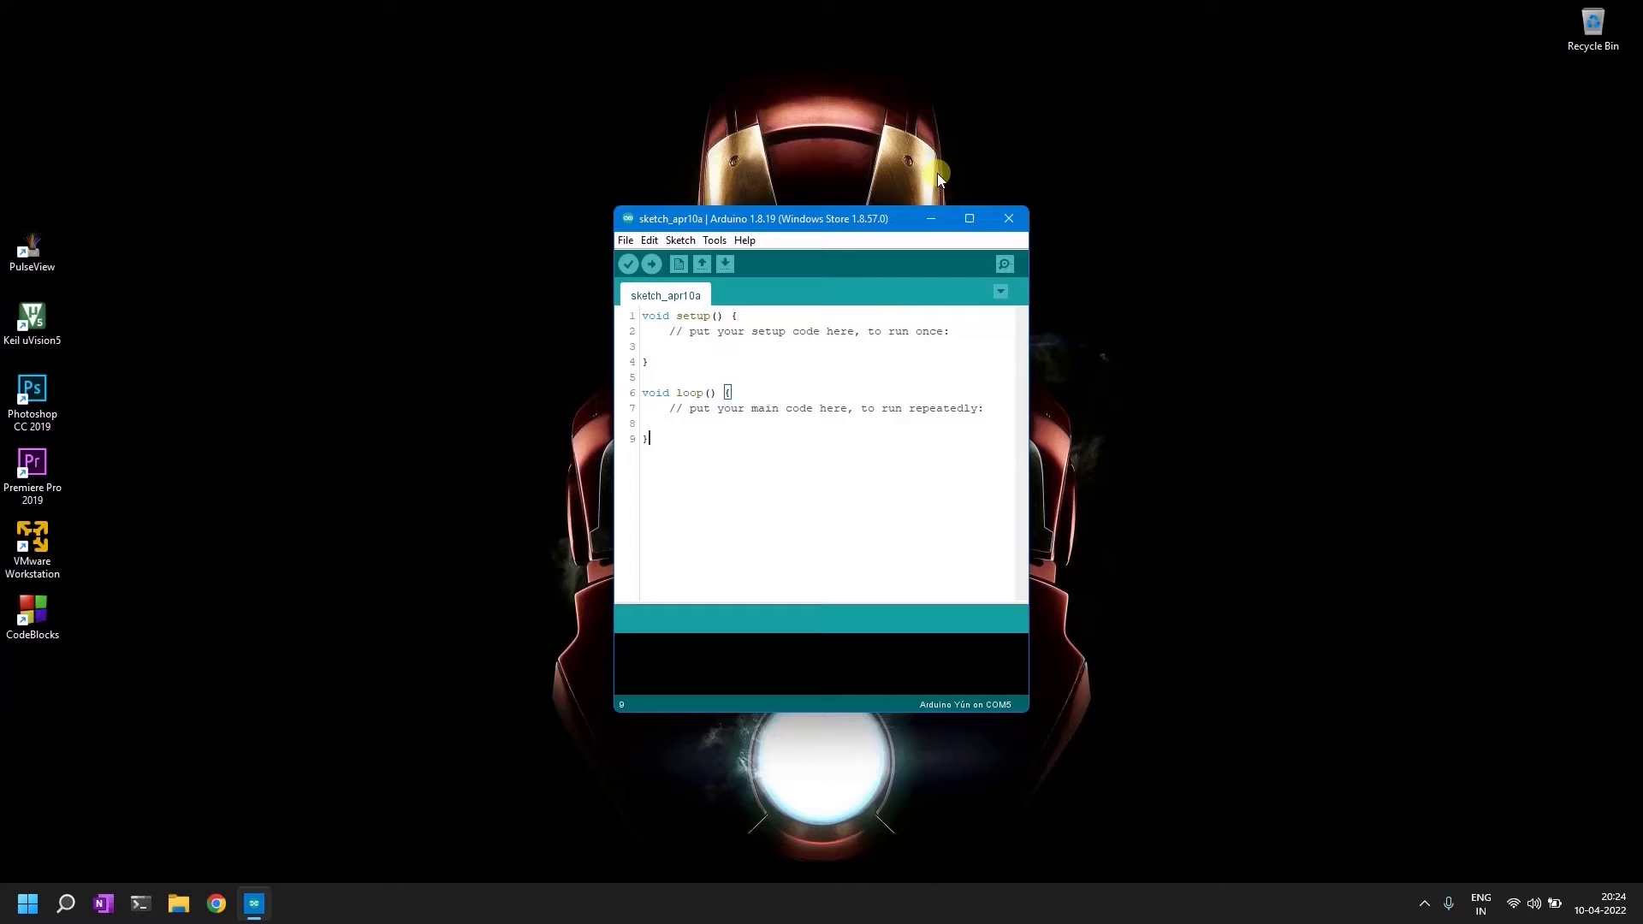
mouse_move(965, 187)
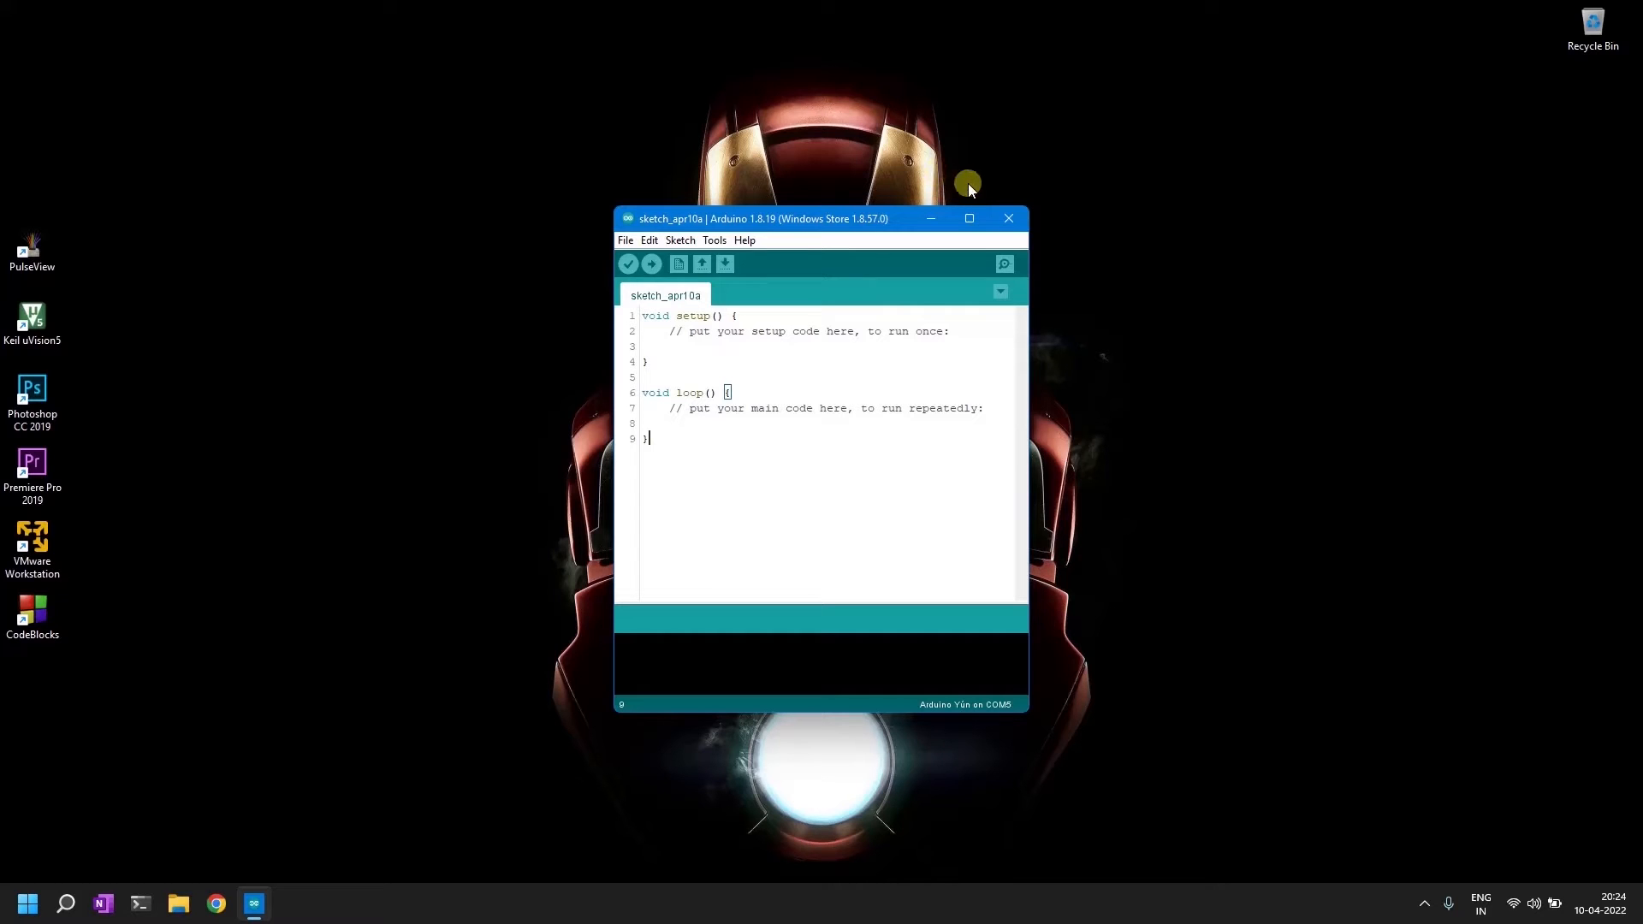
left_click(969, 217)
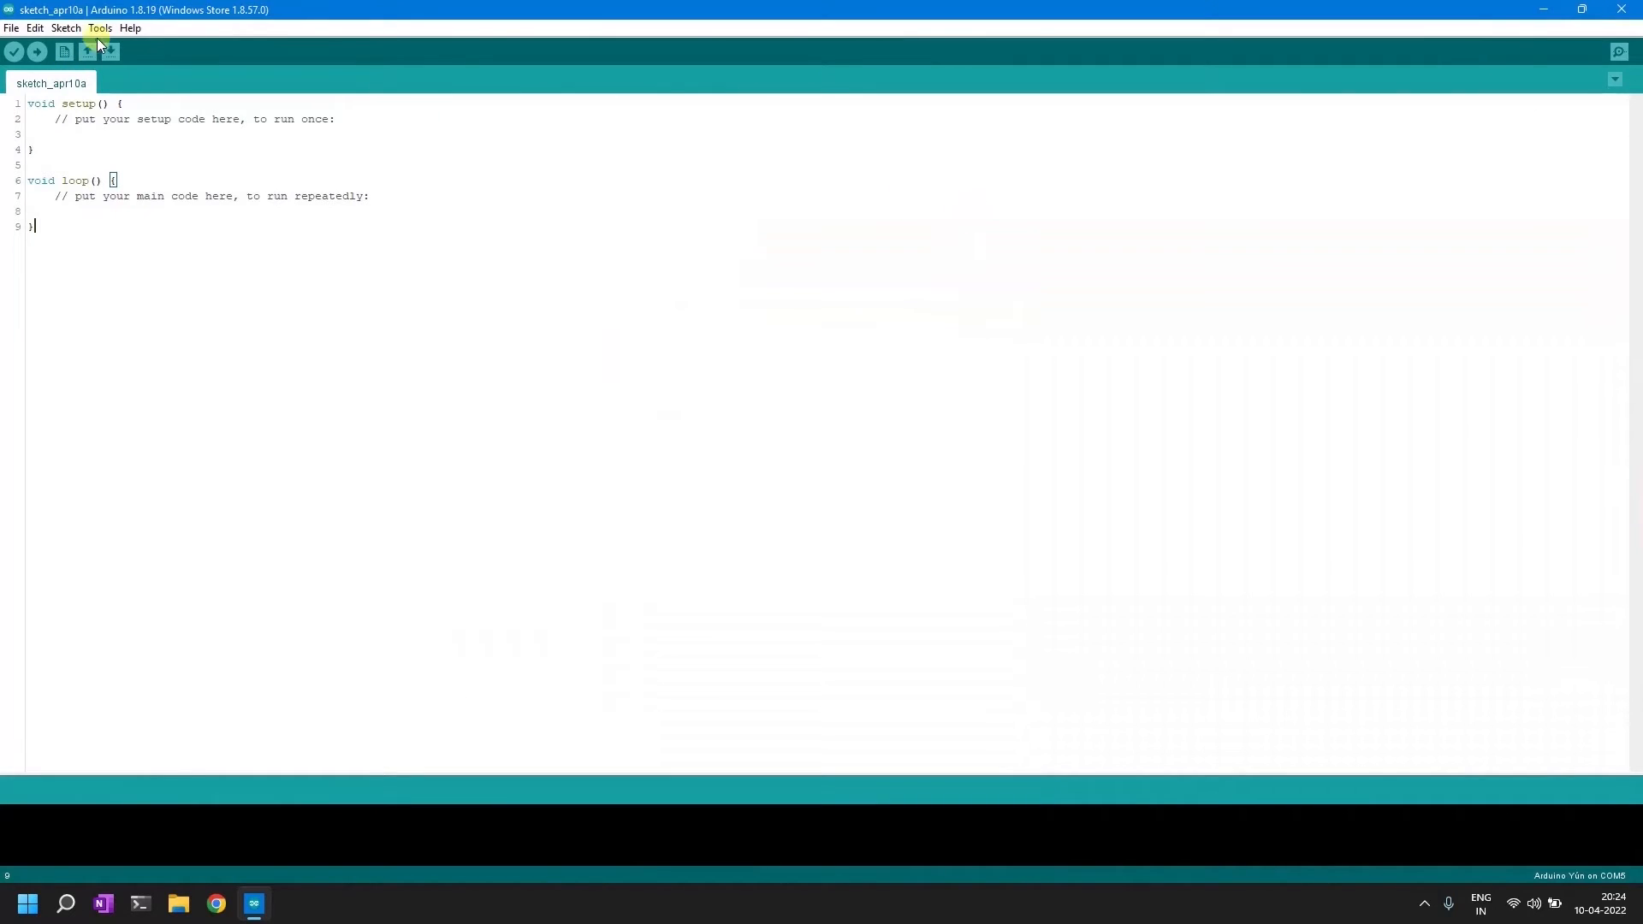
left_click(99, 27)
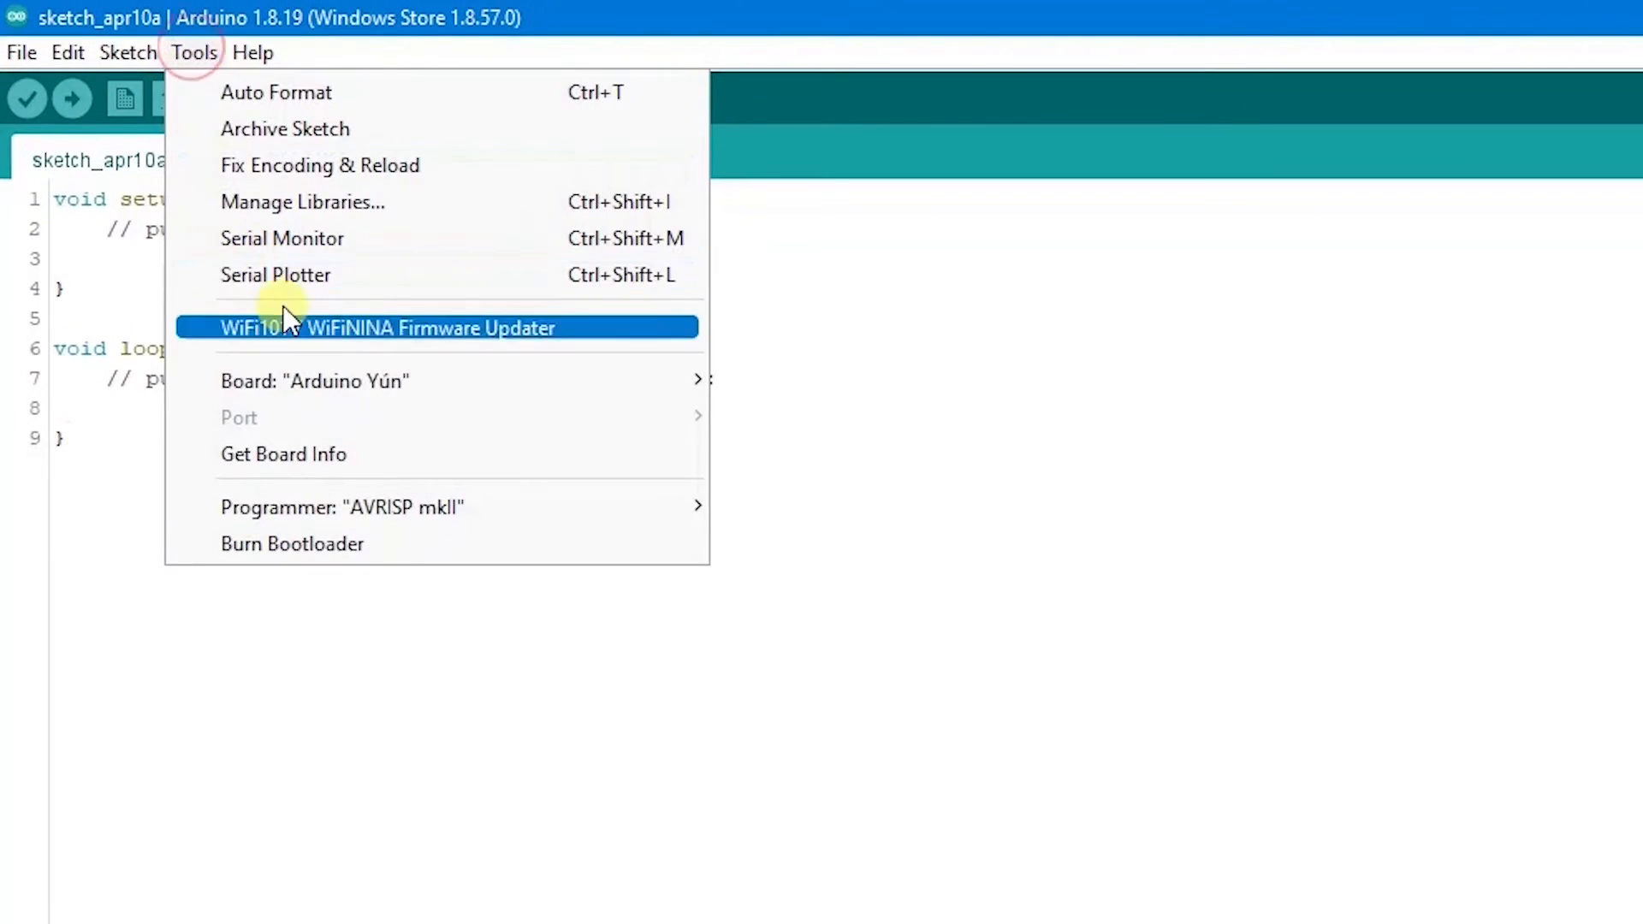
mouse_move(315, 380)
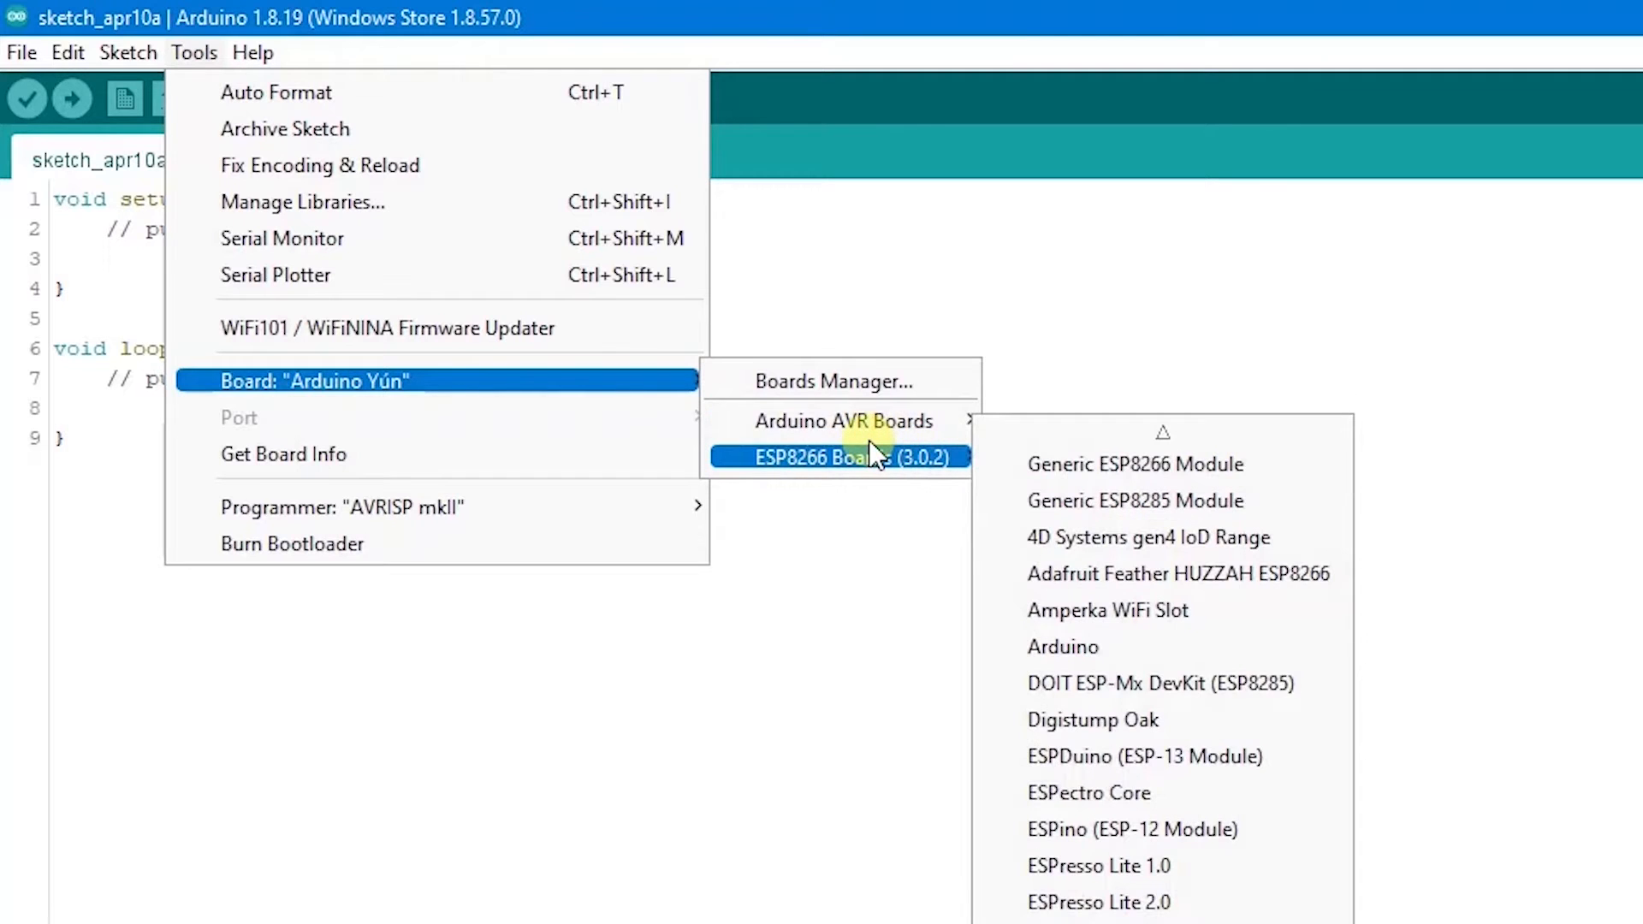
mouse_move(861, 478)
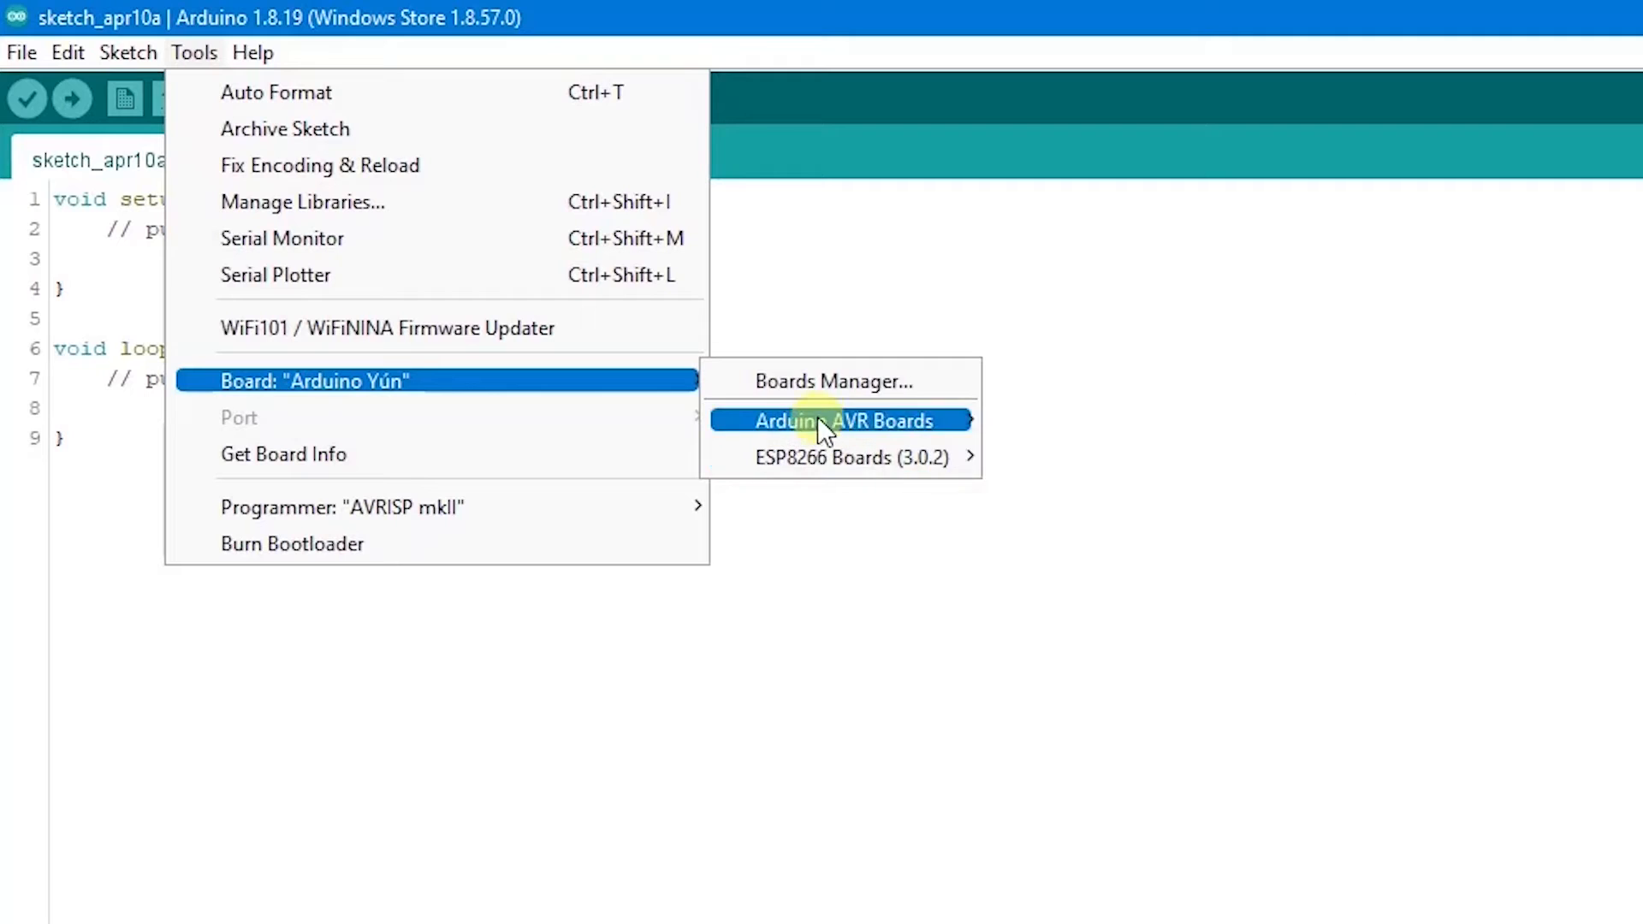
mouse_move(828, 380)
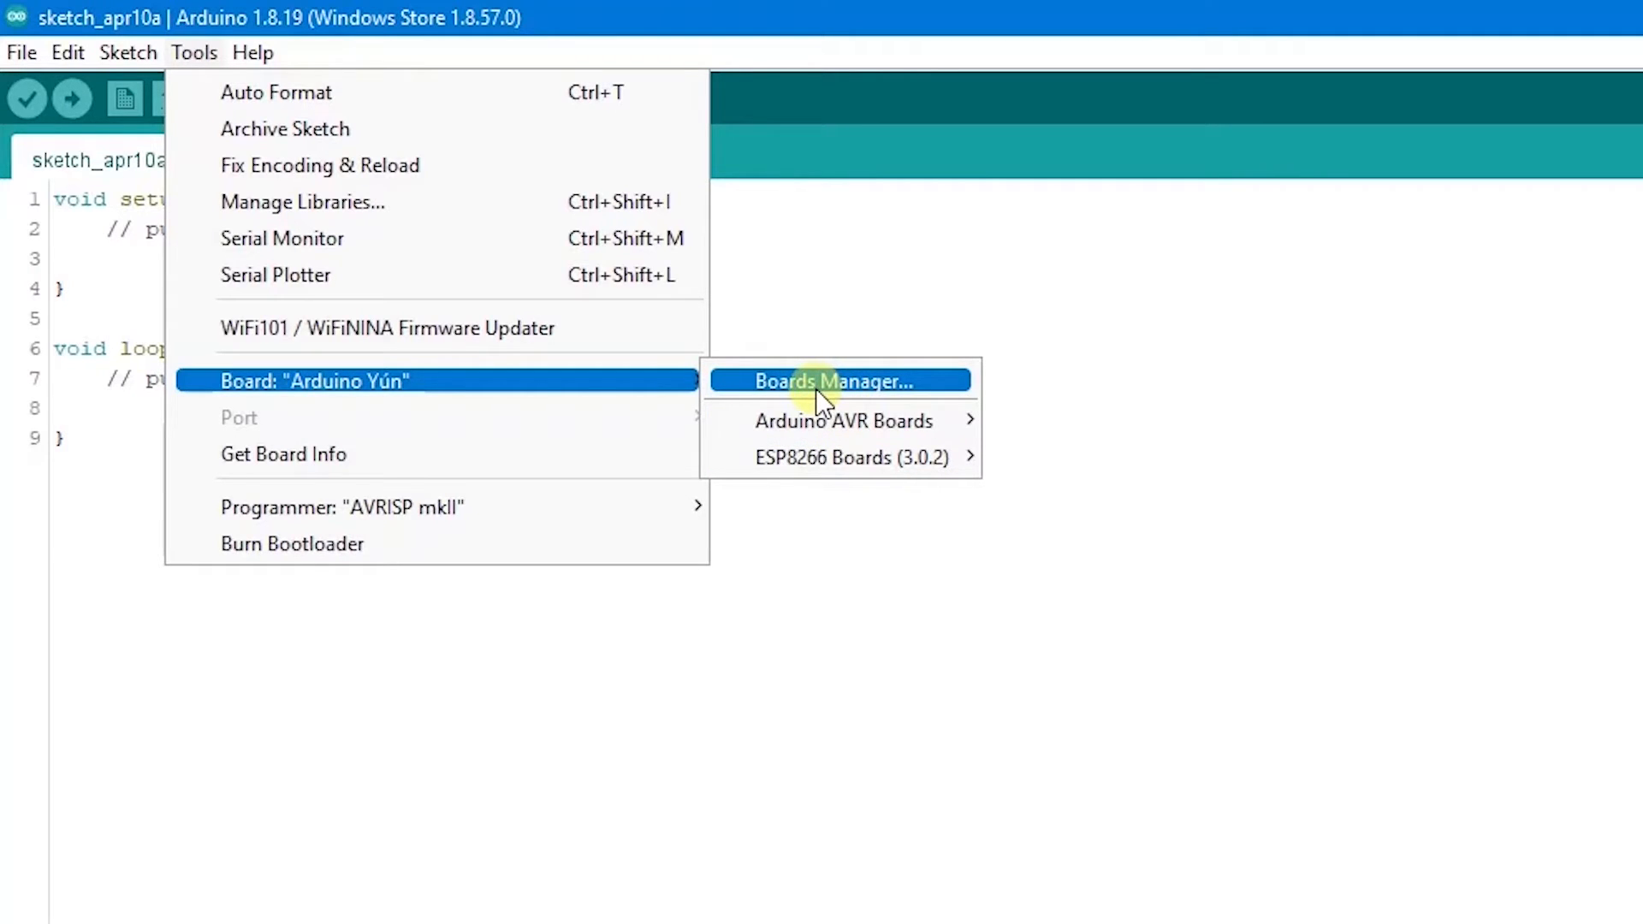
mouse_move(760, 371)
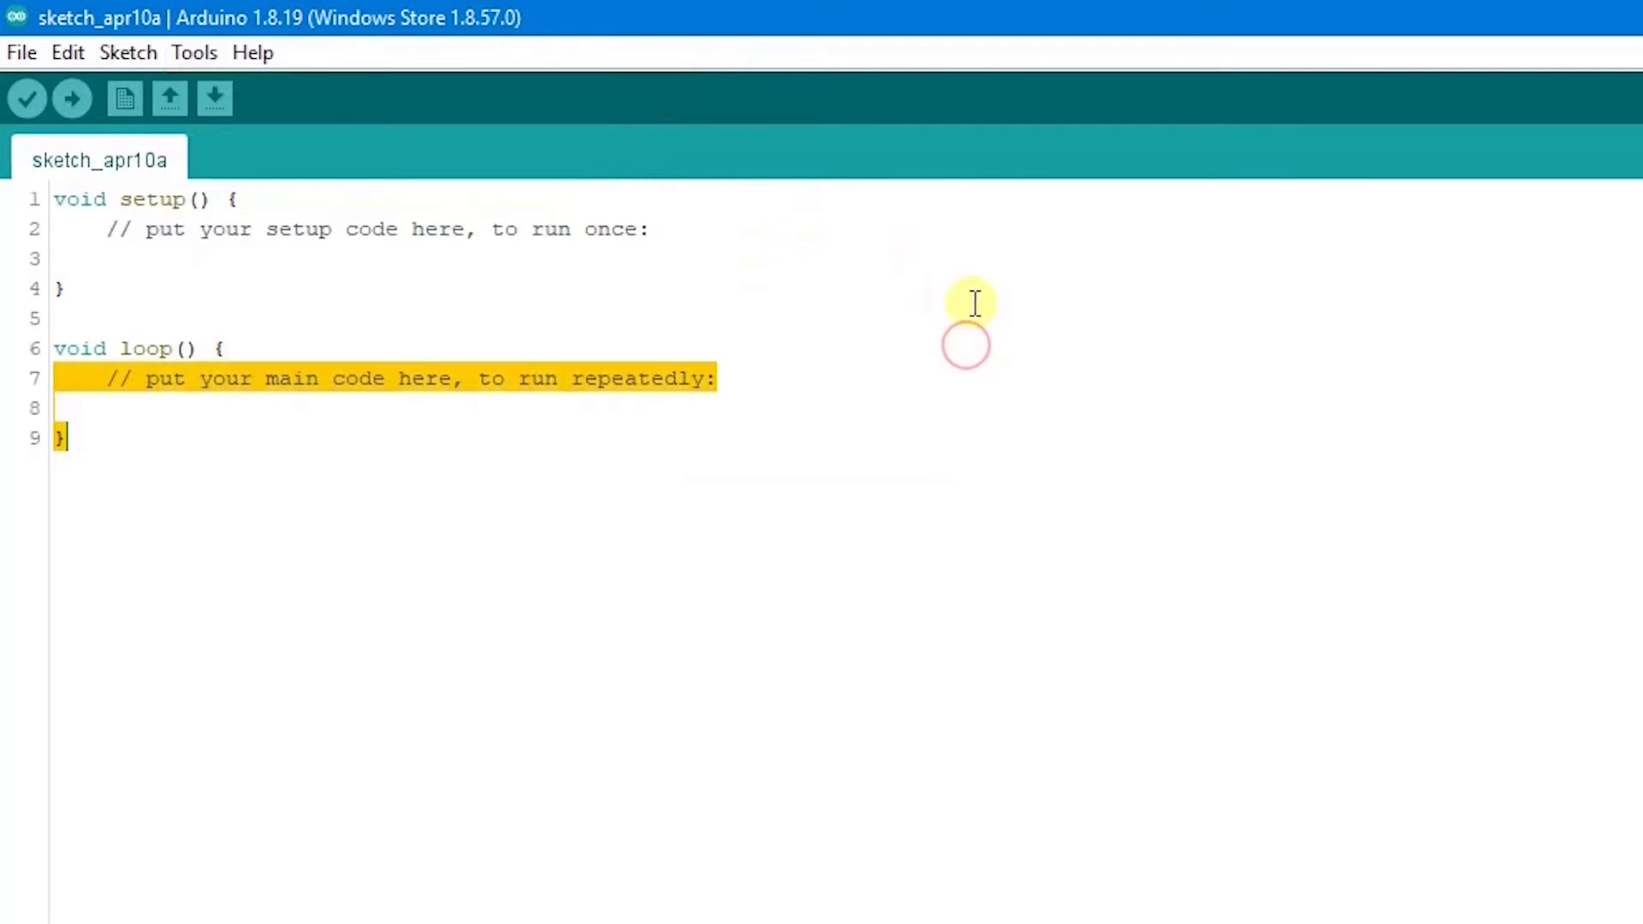
mouse_move(962, 260)
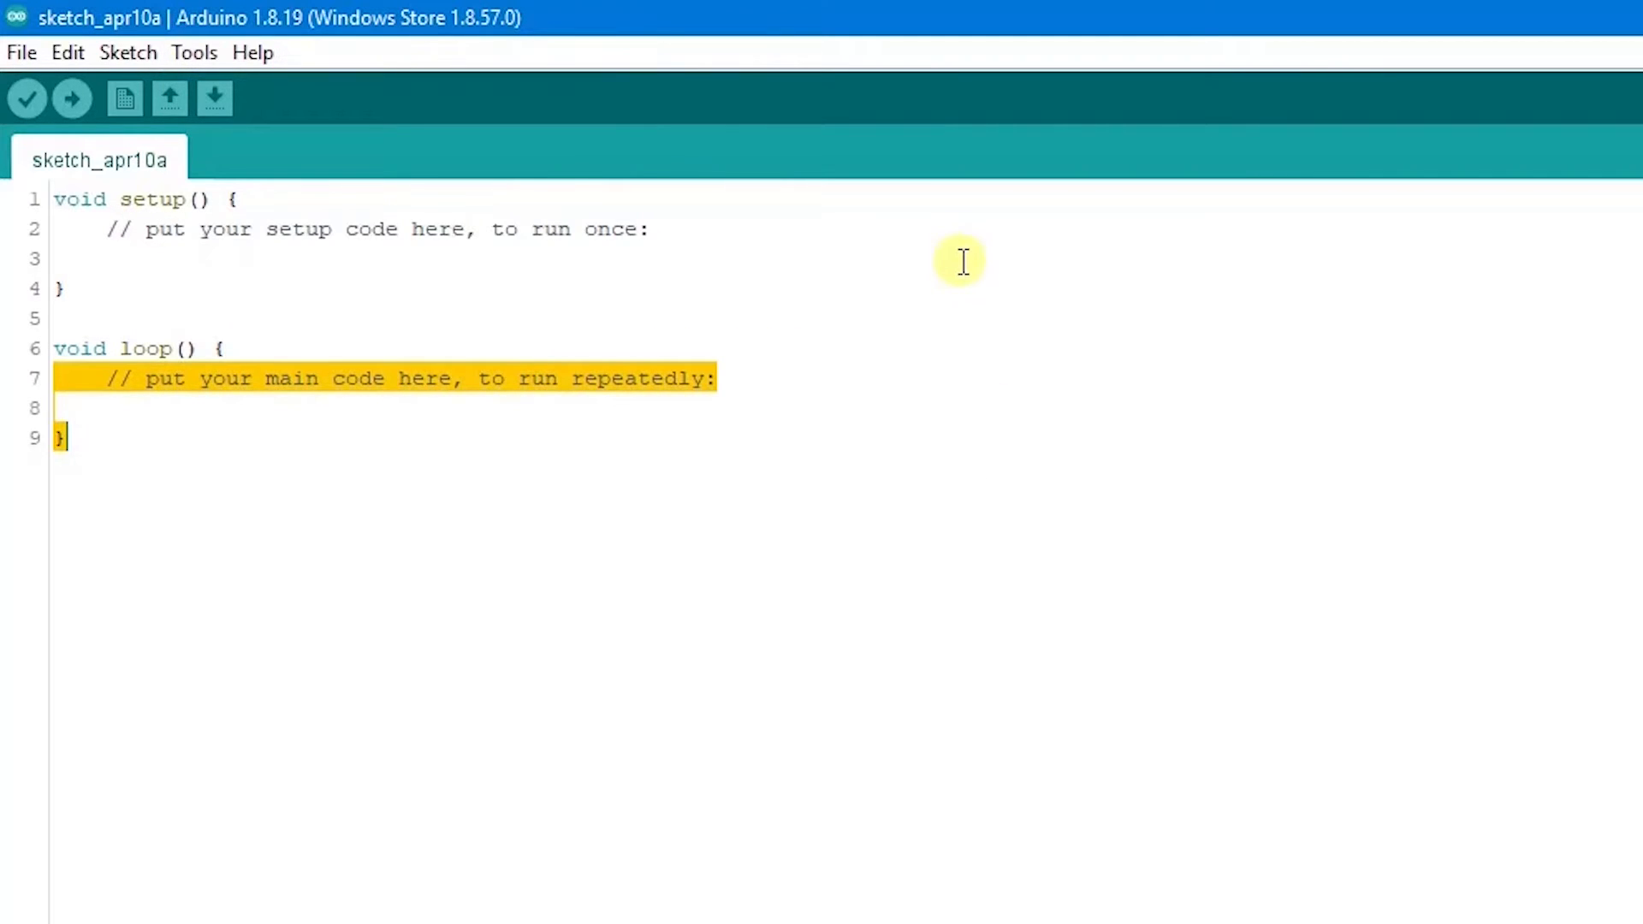
mouse_move(508, 416)
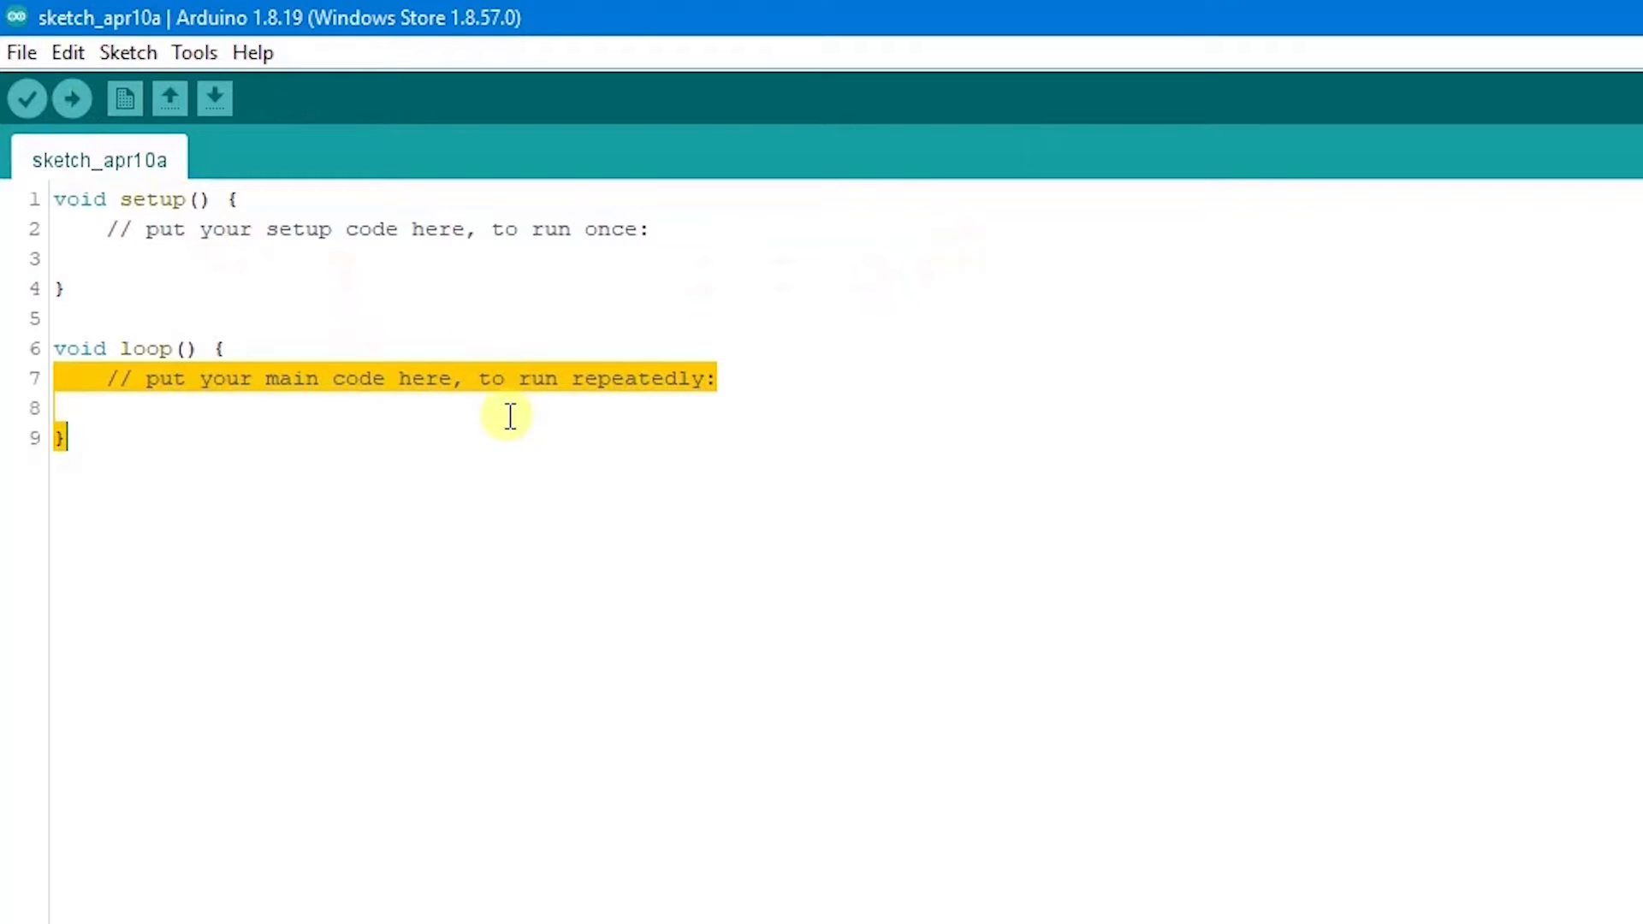
left_click(21, 53)
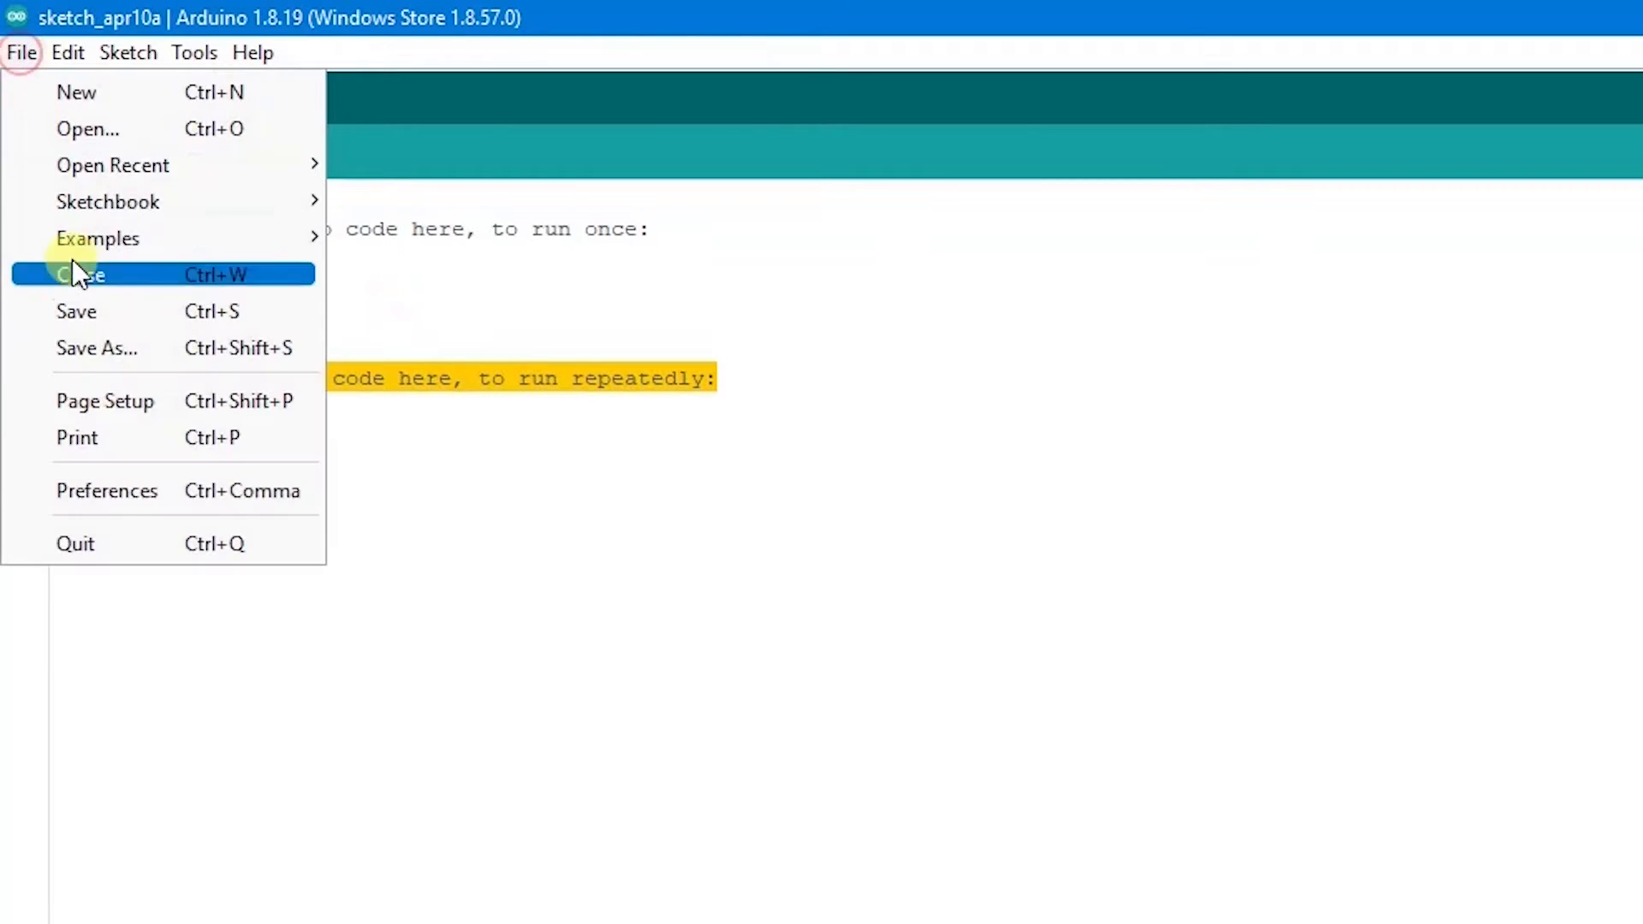
left_click(106, 491)
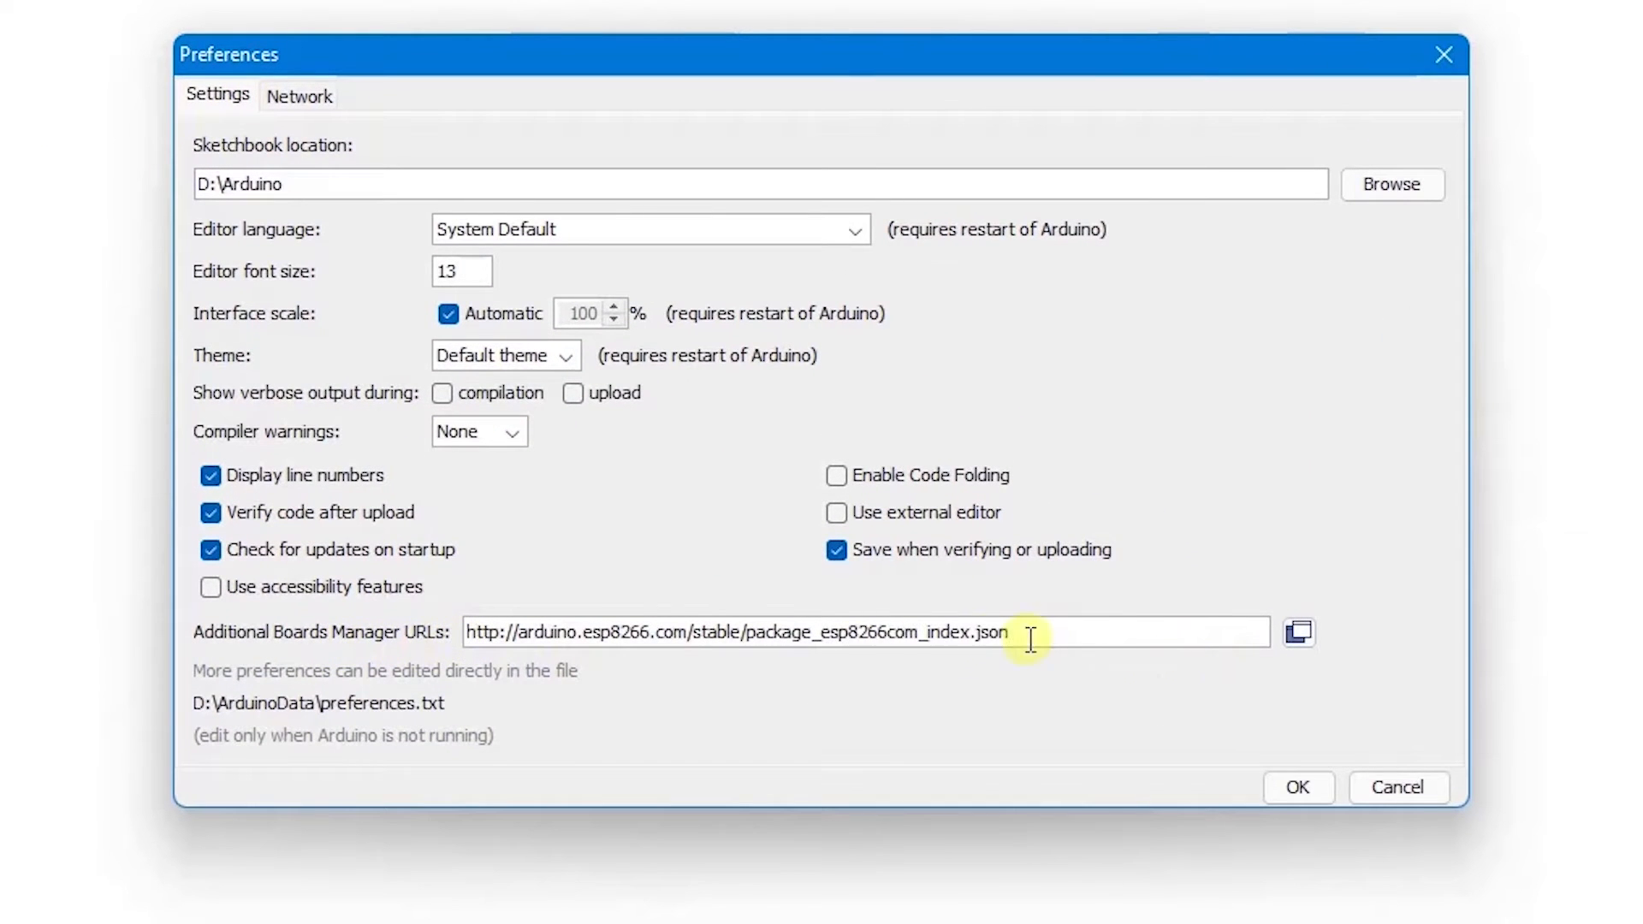
mouse_move(933, 631)
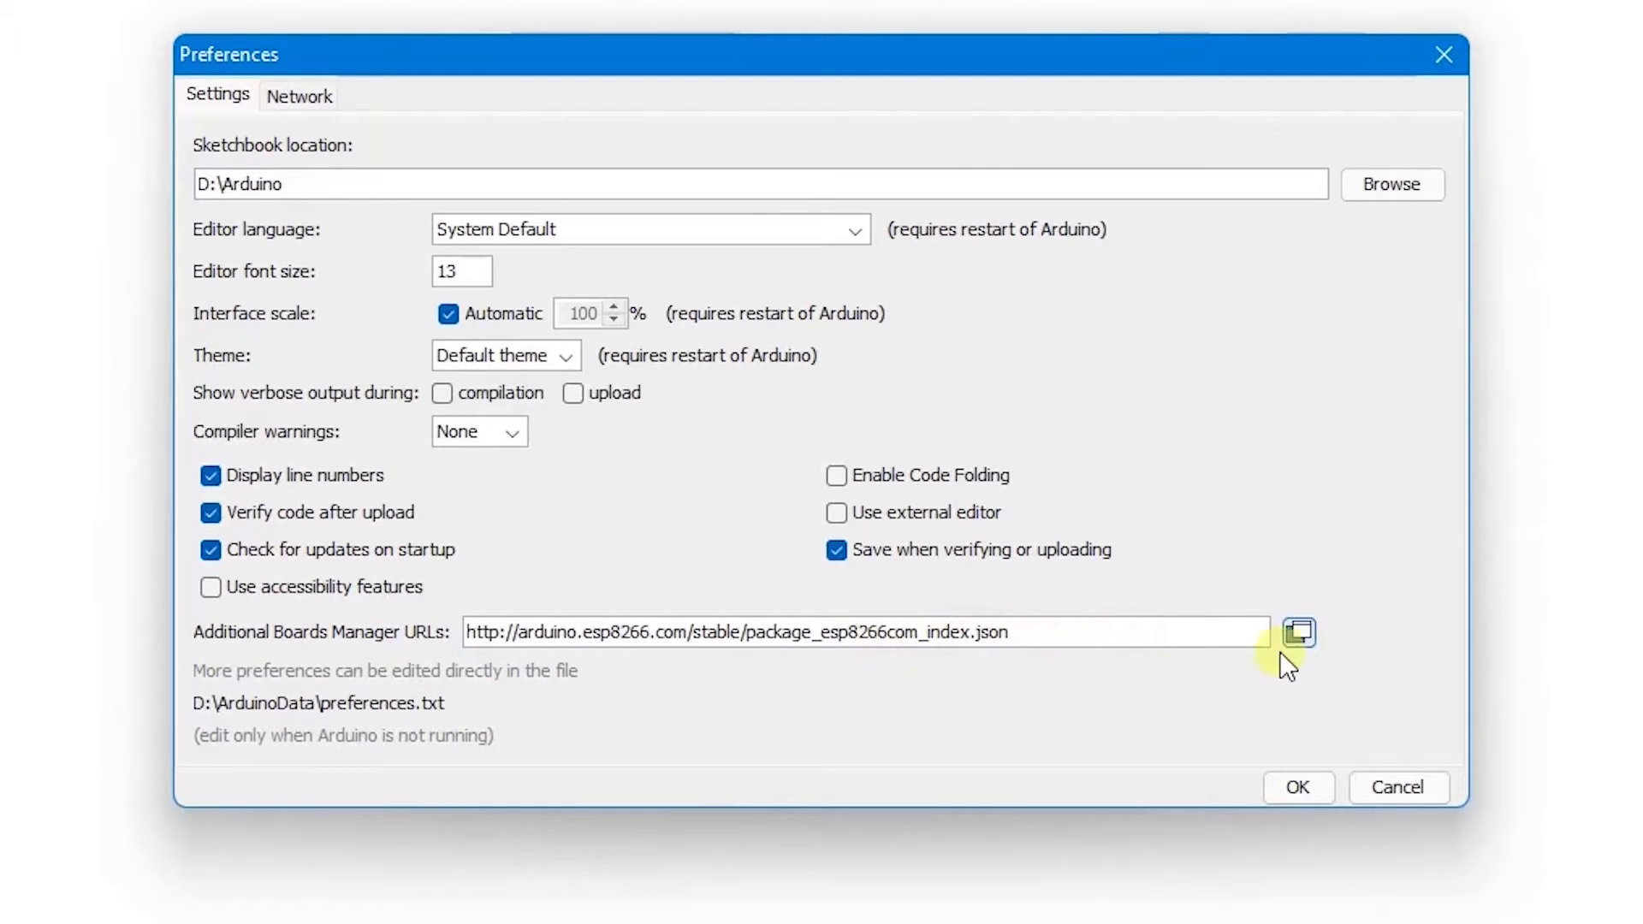
left_click(1299, 631)
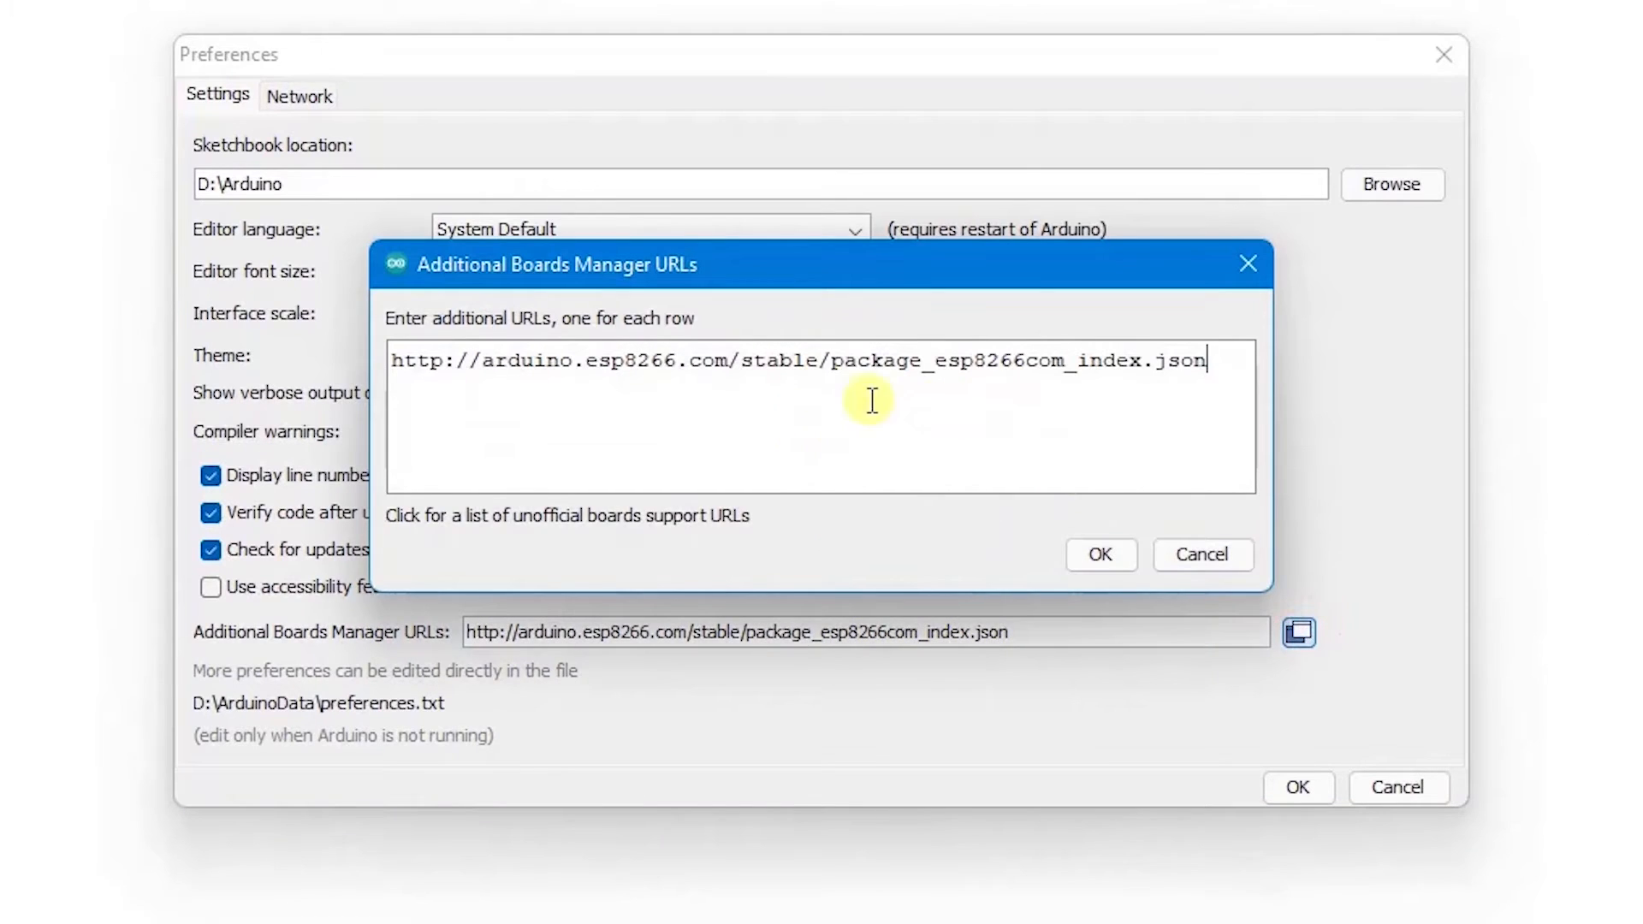
mouse_move(662, 414)
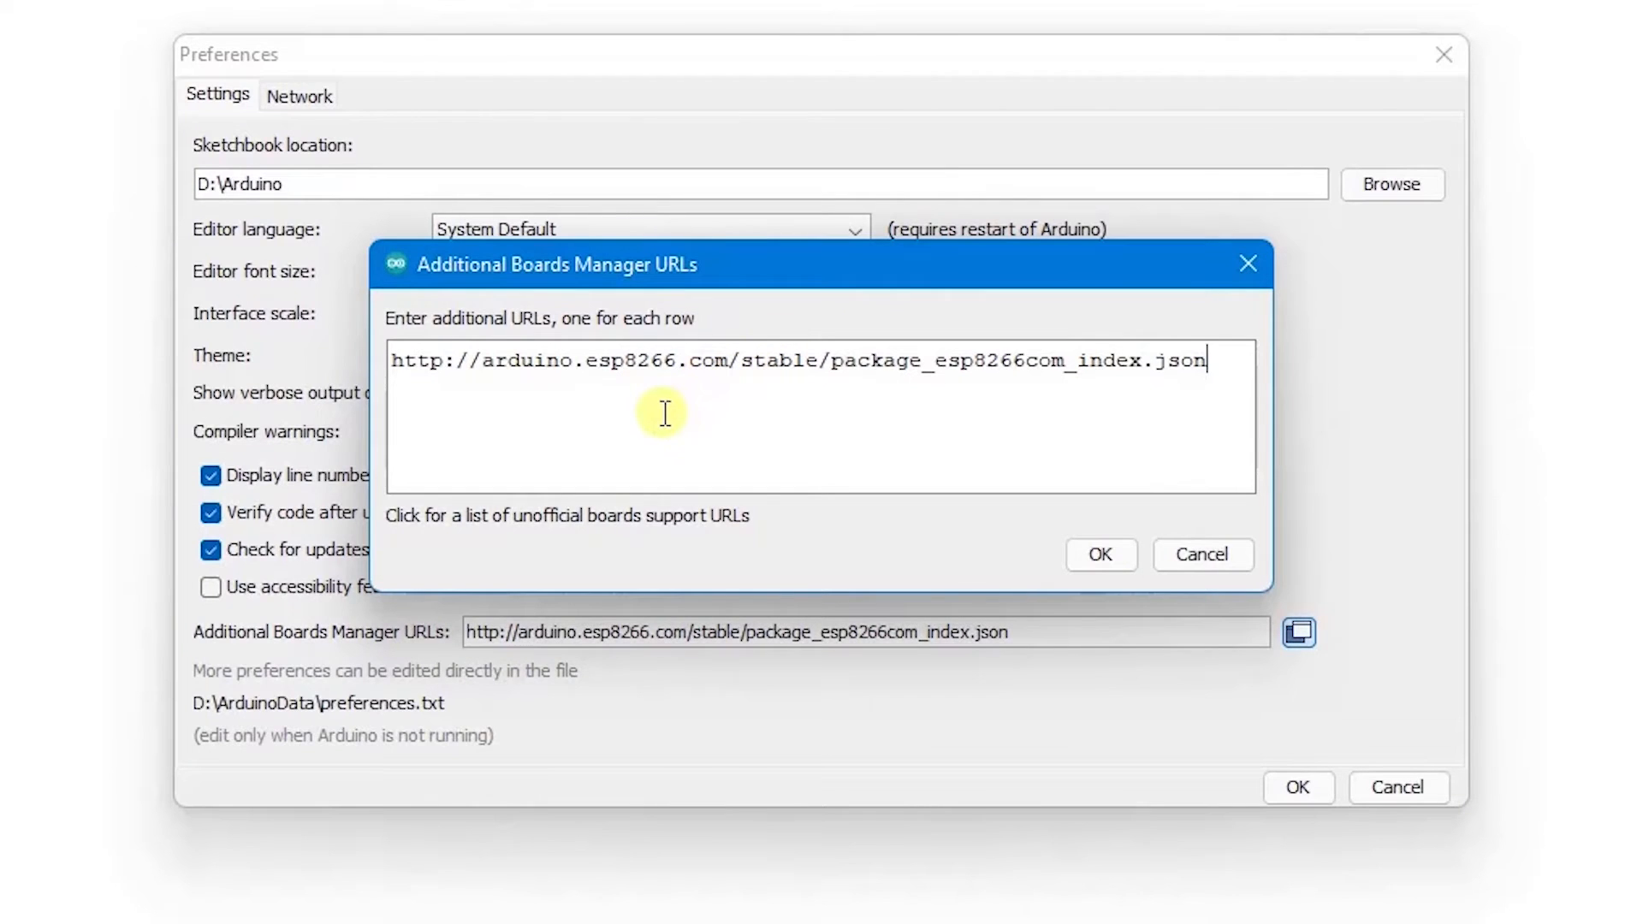
mouse_move(665, 441)
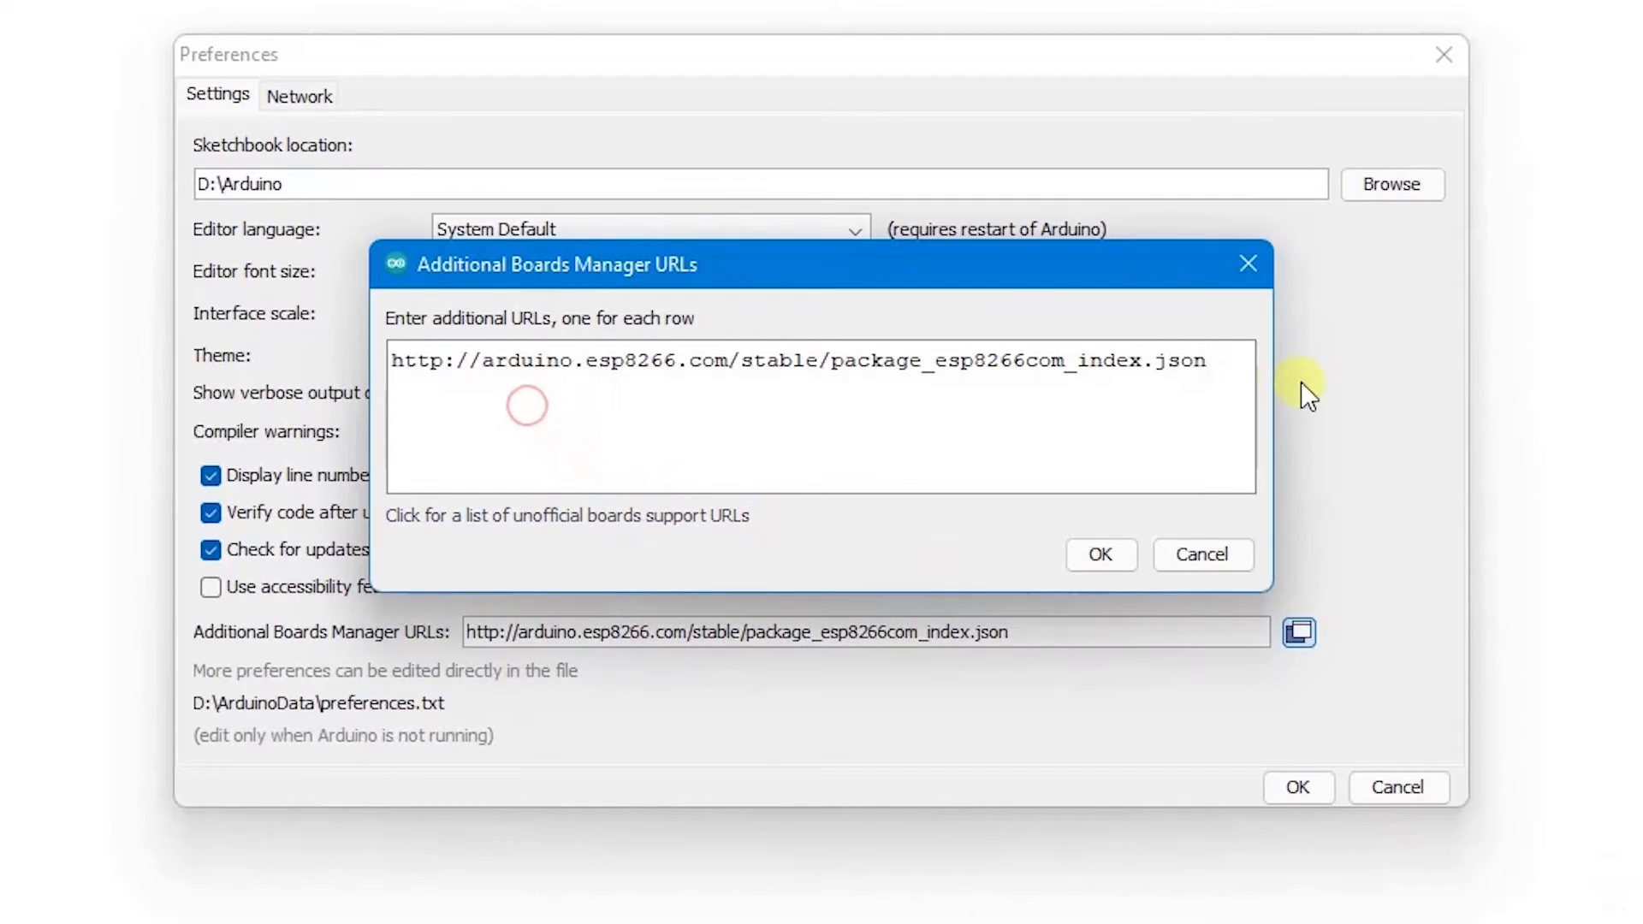
type("https://dl.espressif.com/dl/package_esp32_index.json")
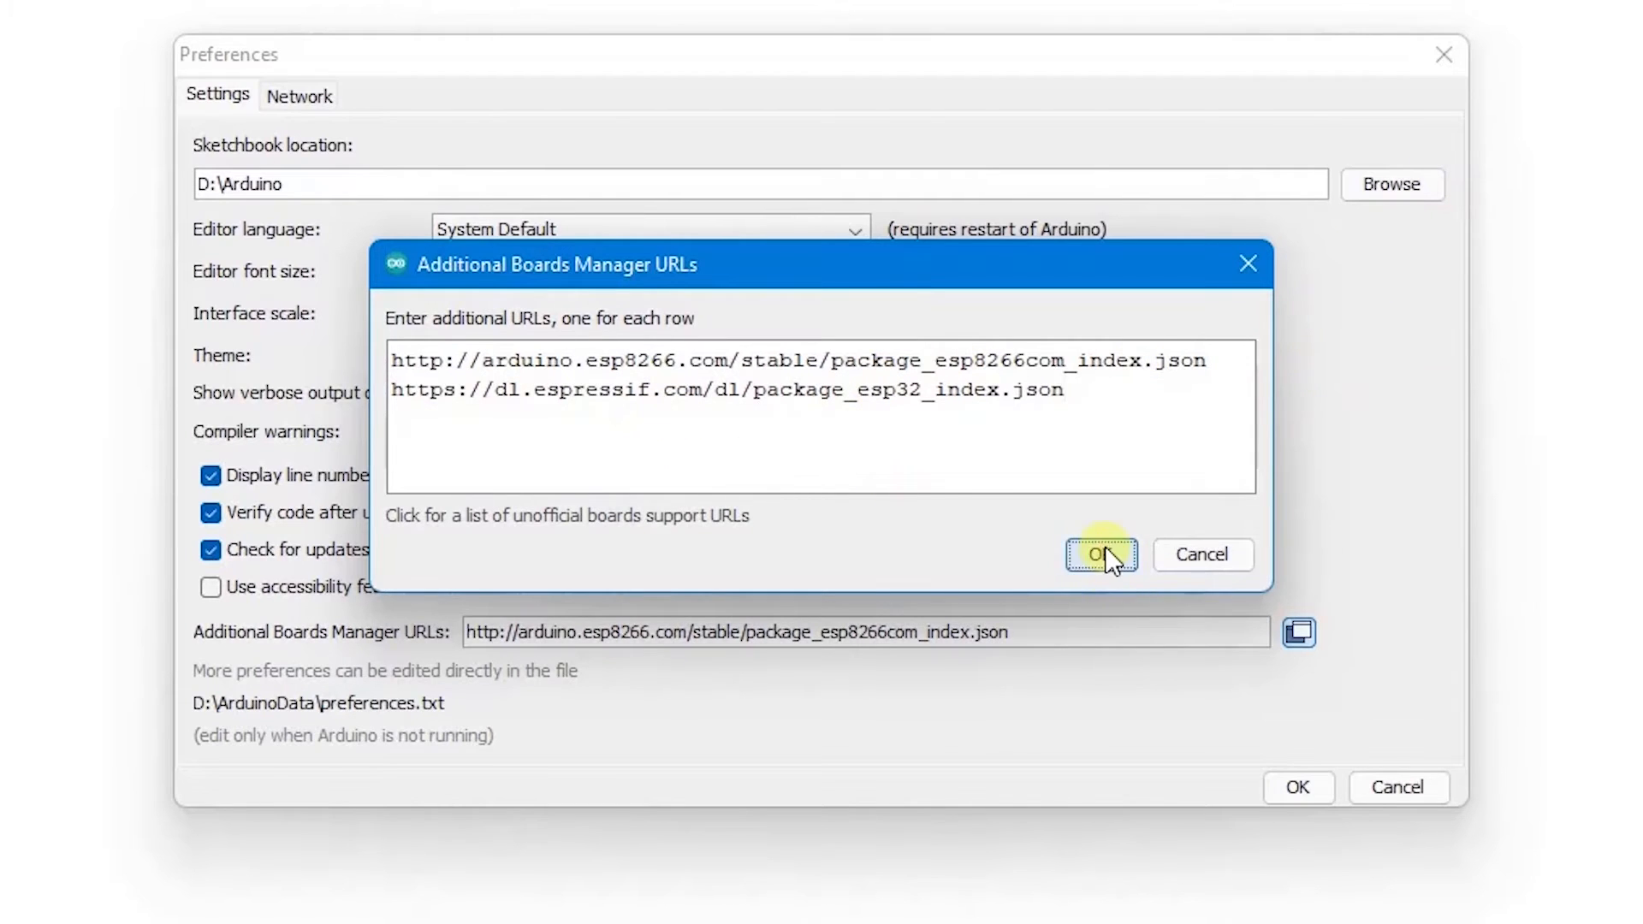
left_click(1100, 554)
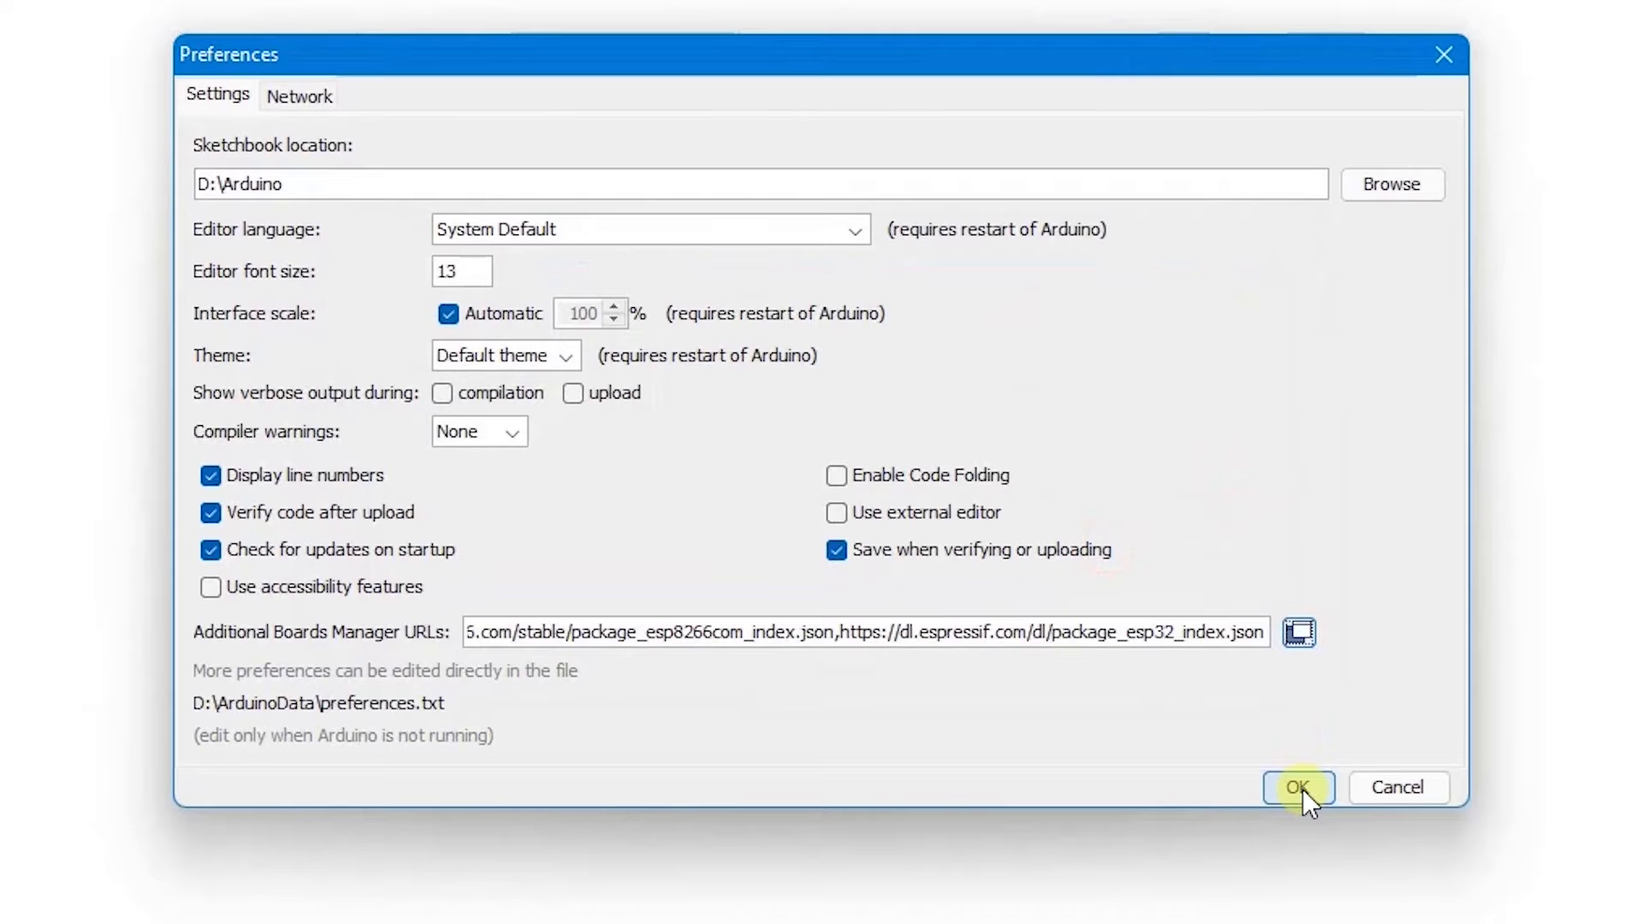
left_click(1297, 788)
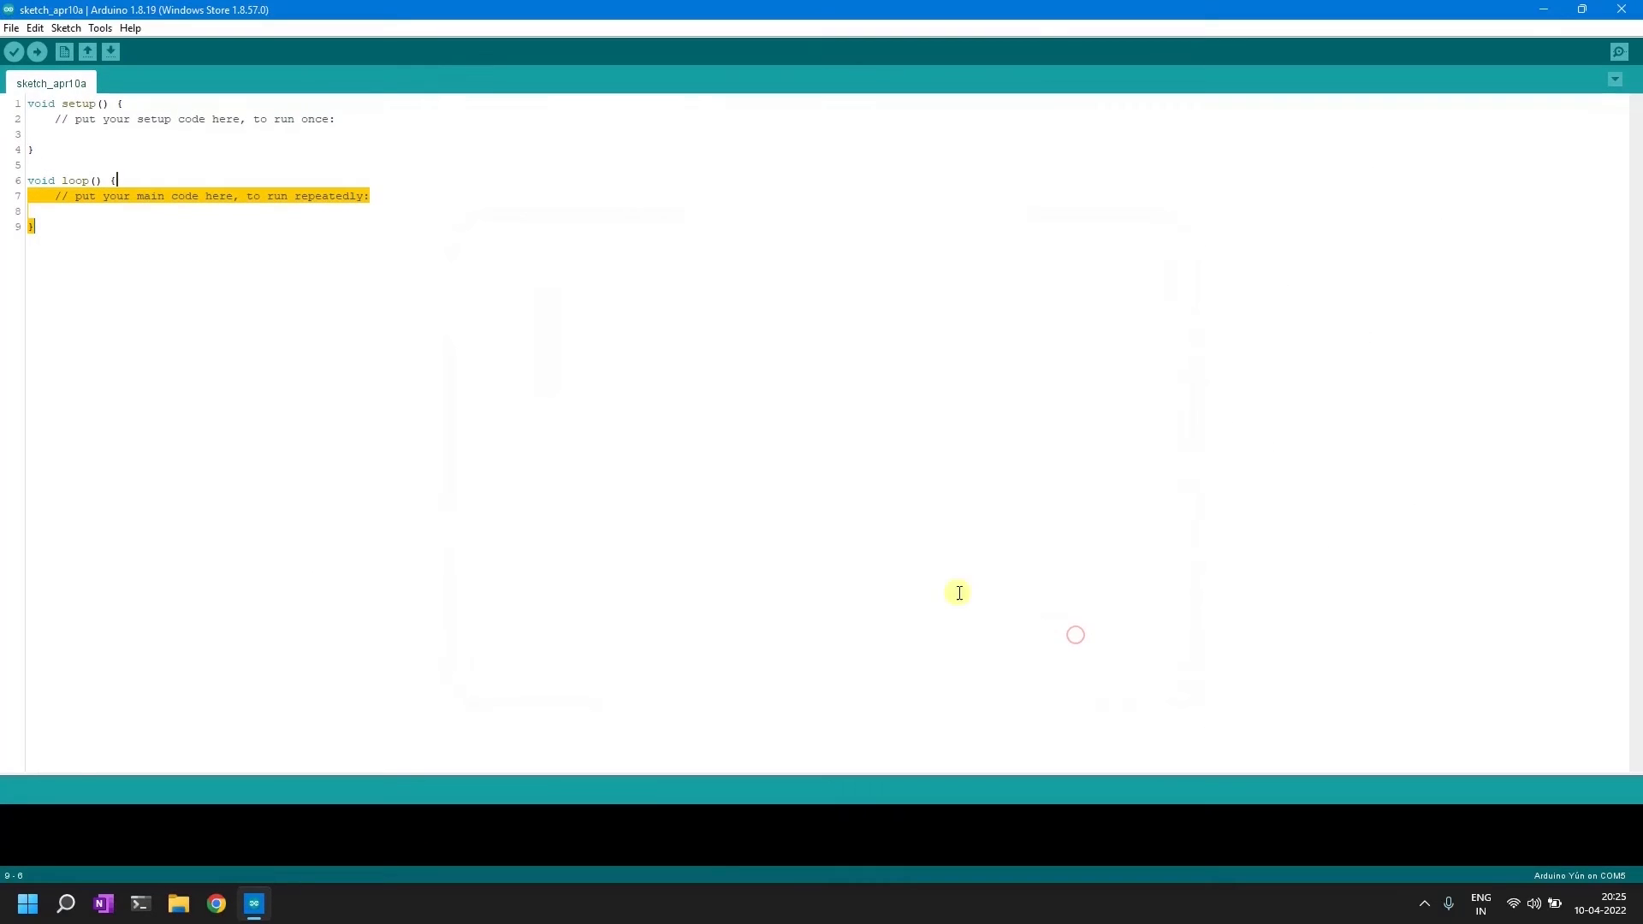
mouse_move(109, 53)
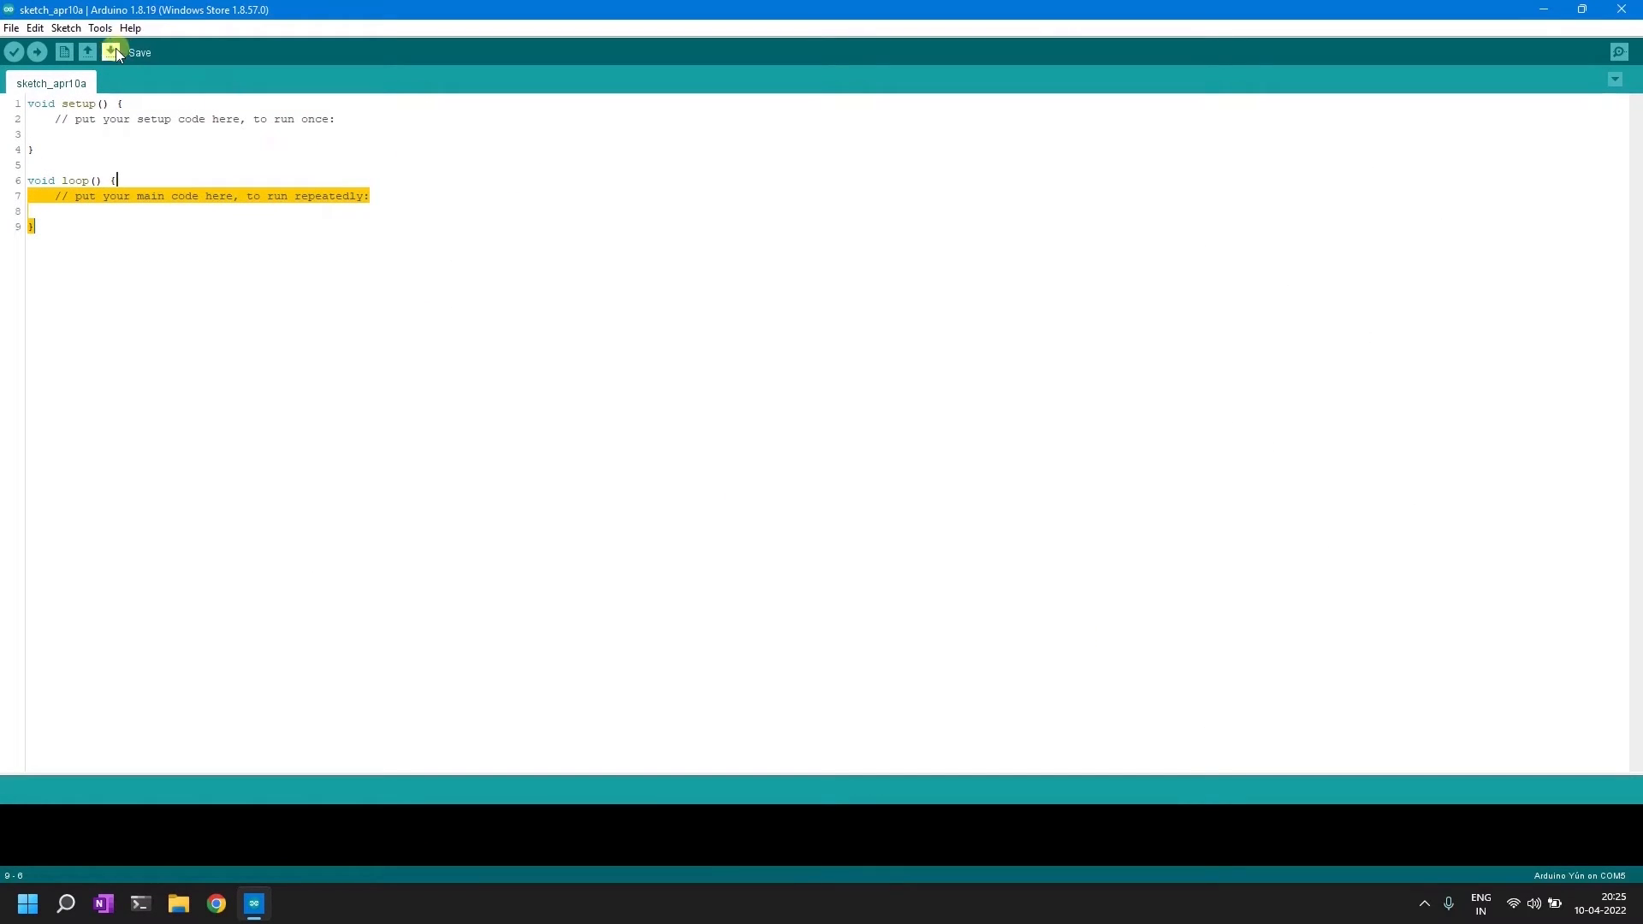
Install the Espressif esp32 board package via Boards Manager and close it
left_click(99, 27)
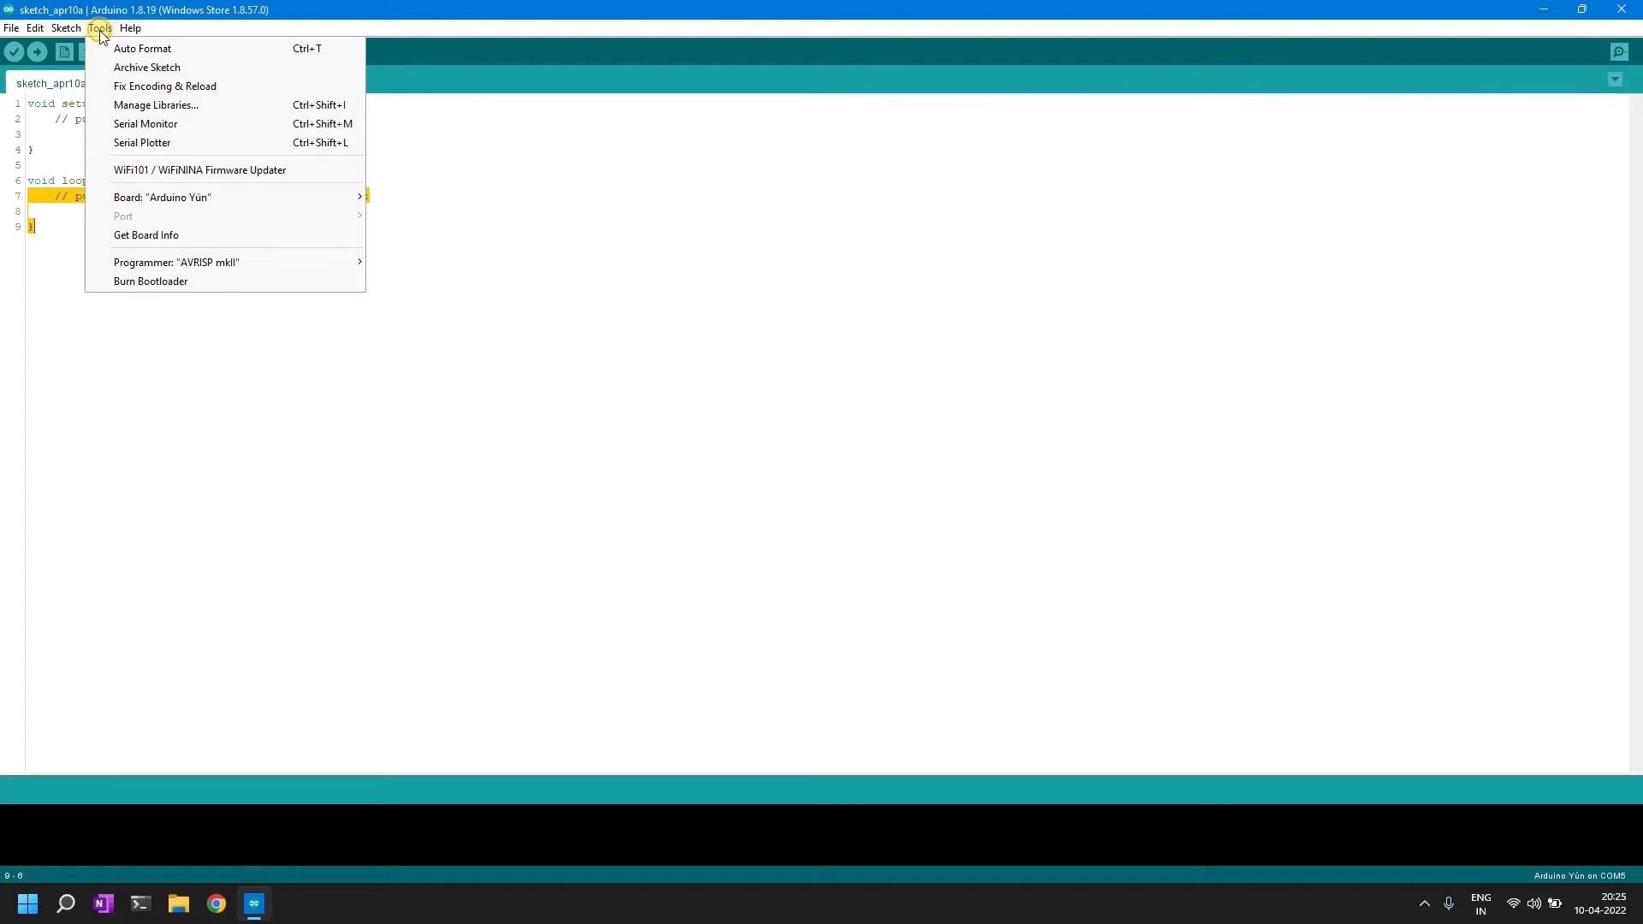
mouse_move(161, 197)
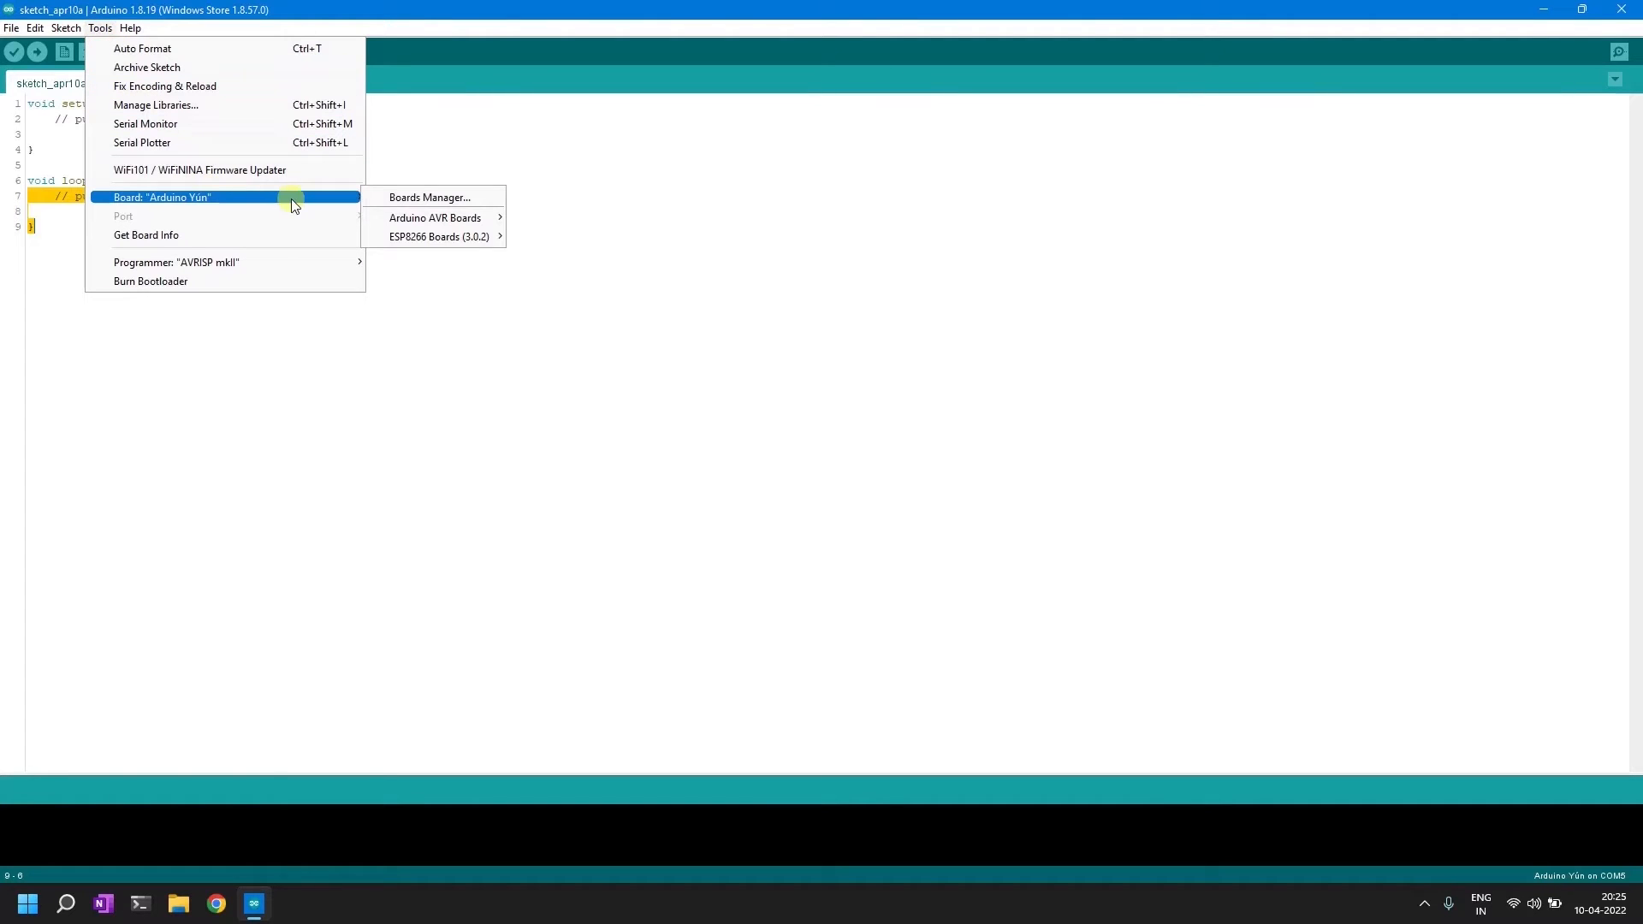
mouse_move(431, 197)
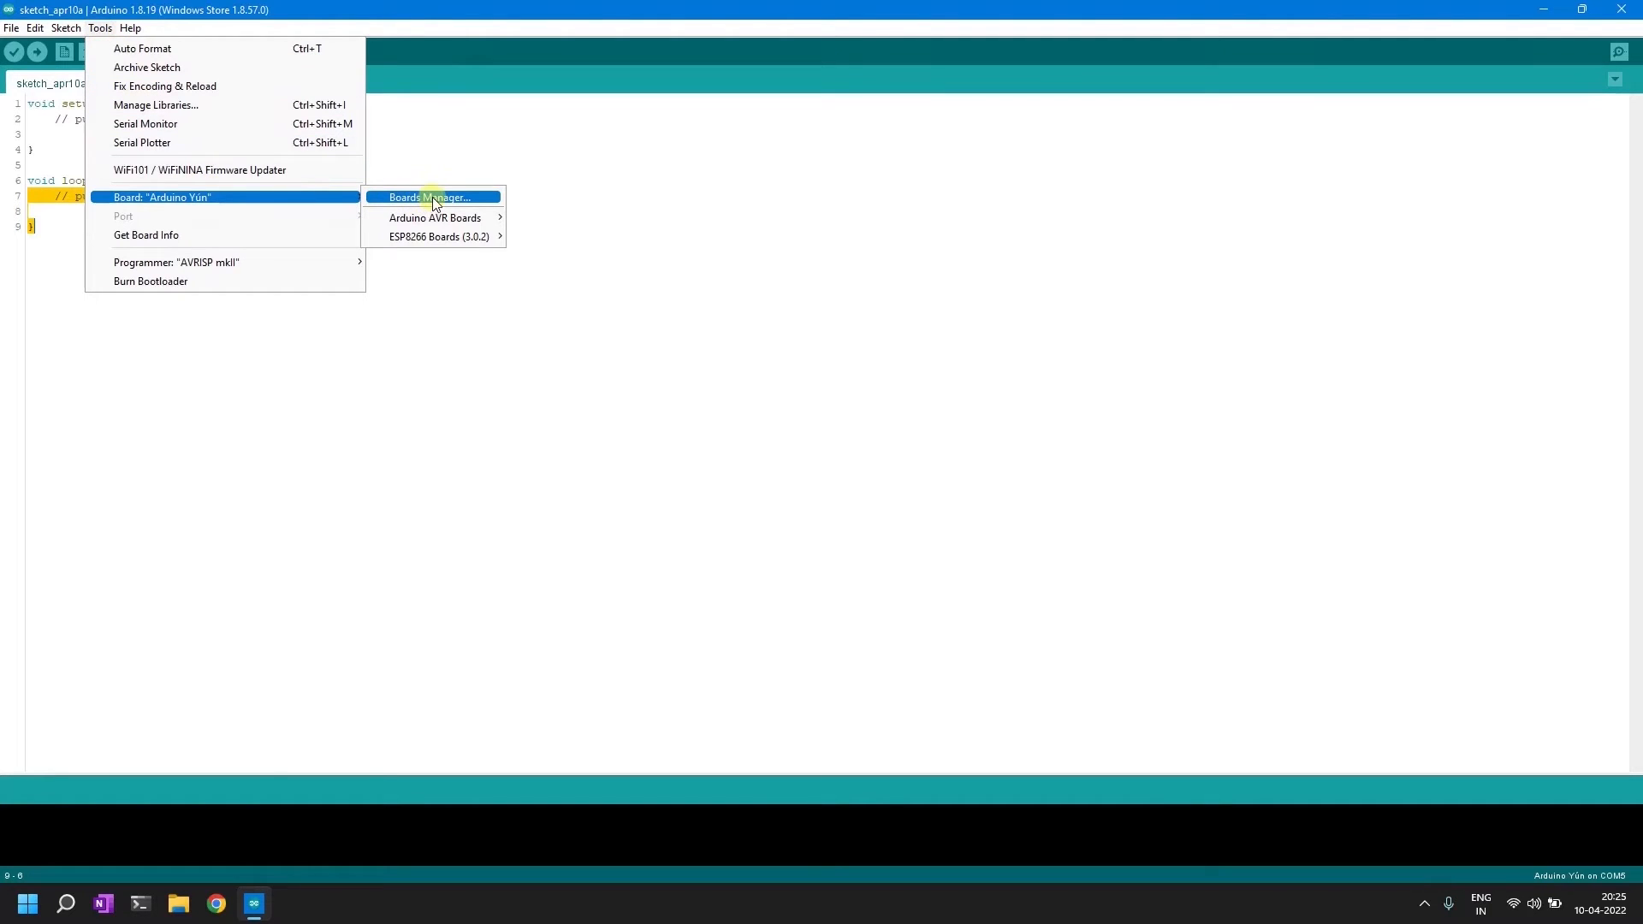
left_click(432, 197)
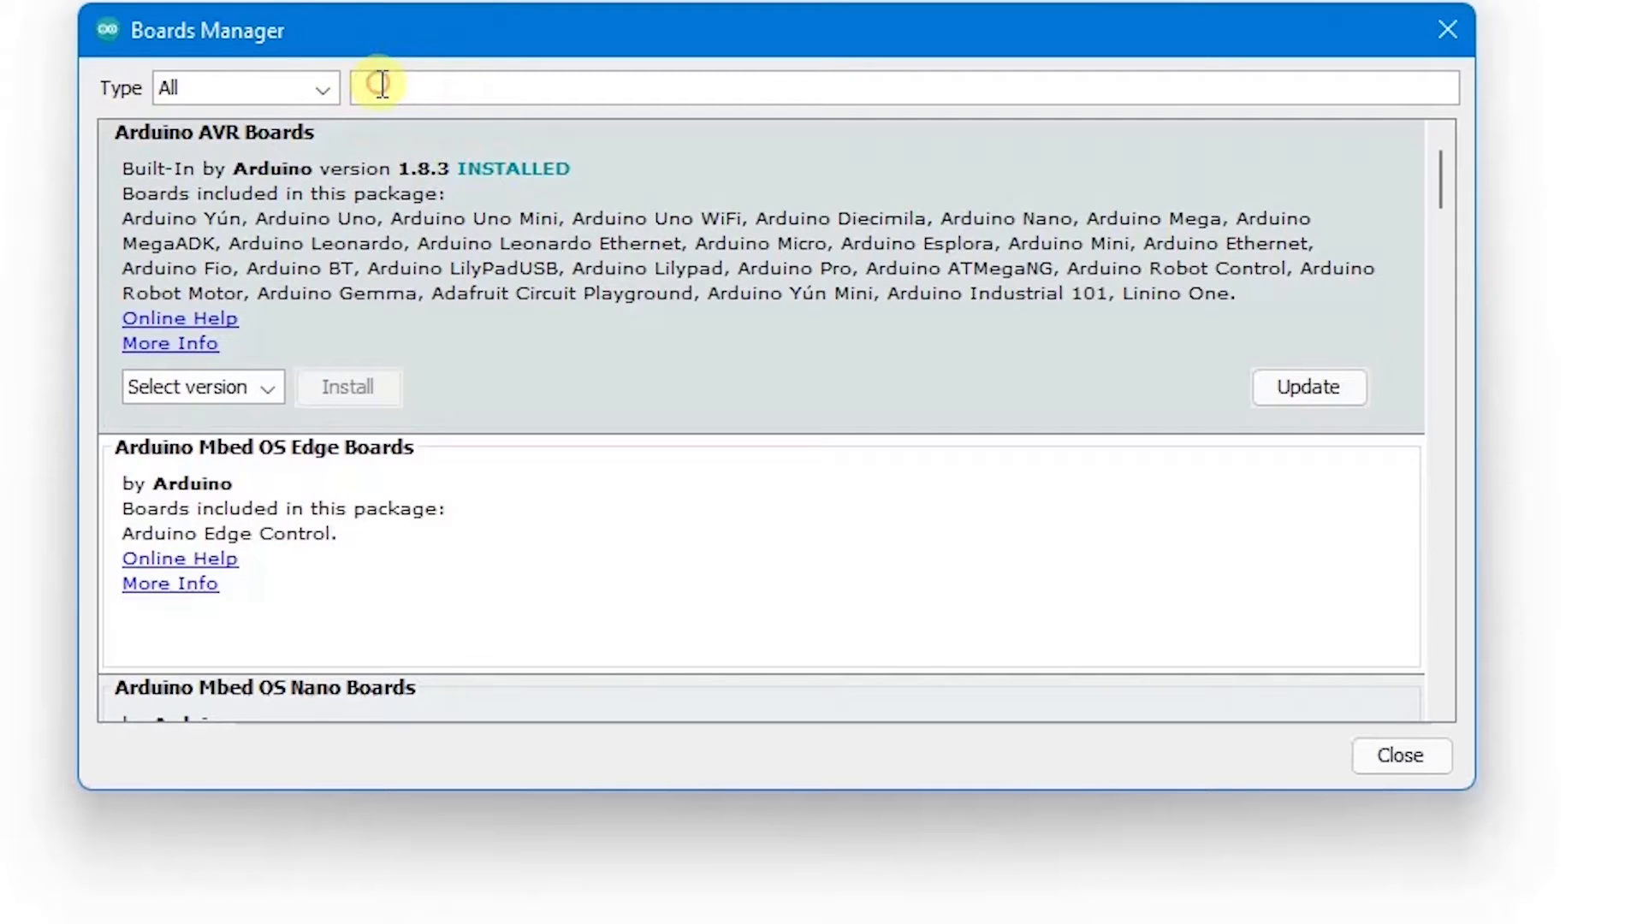
type("esp32")
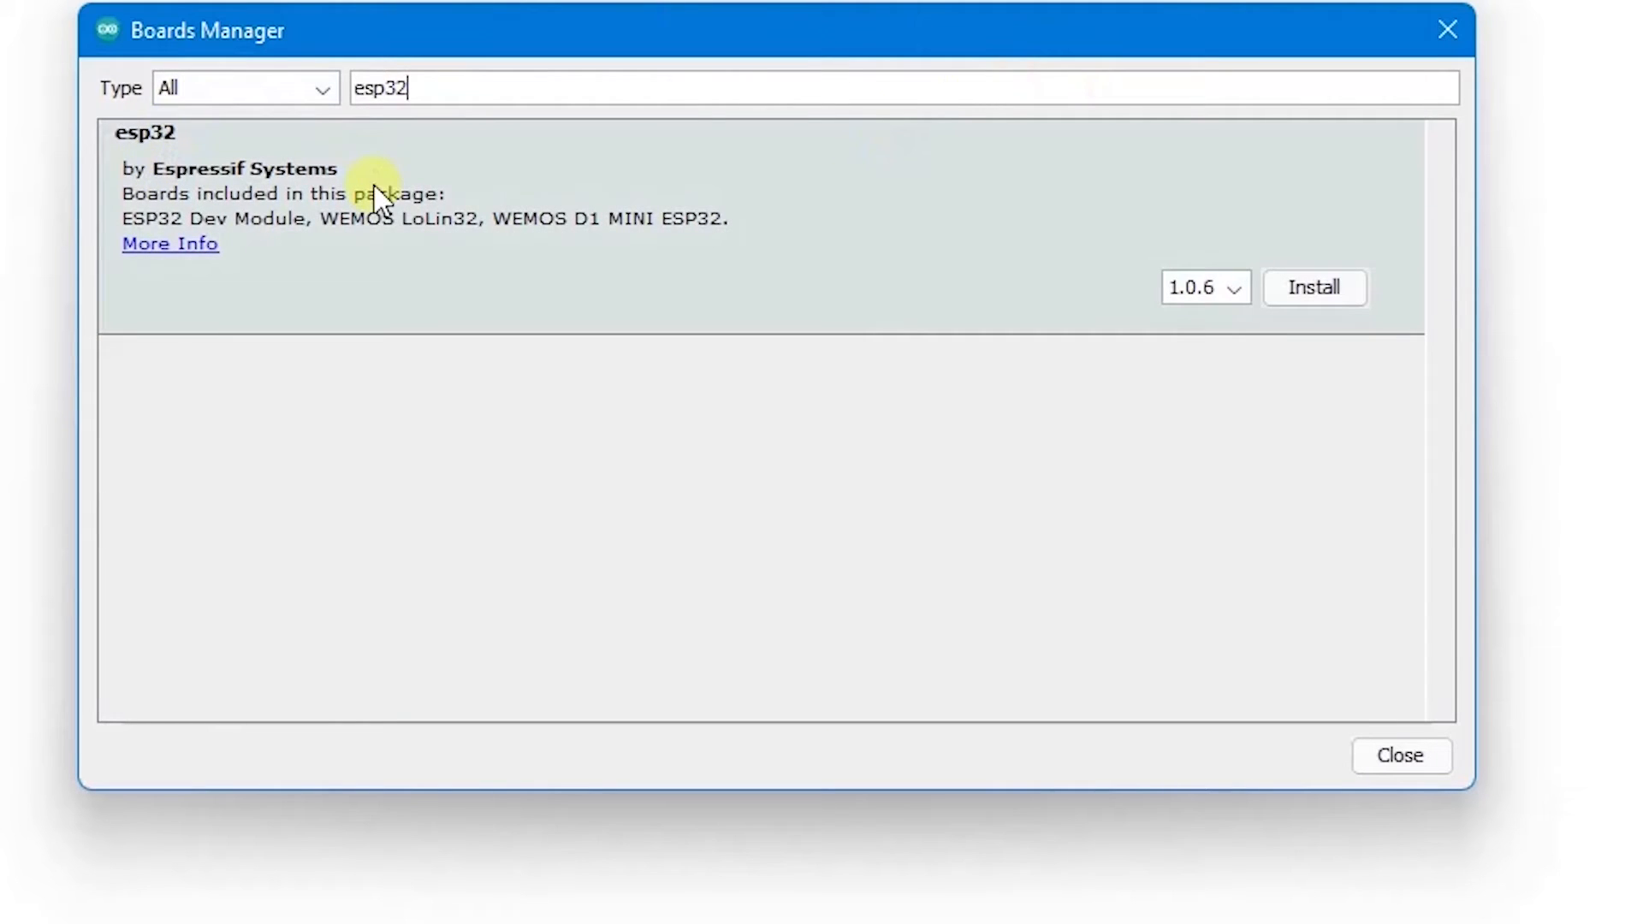
mouse_move(1174, 199)
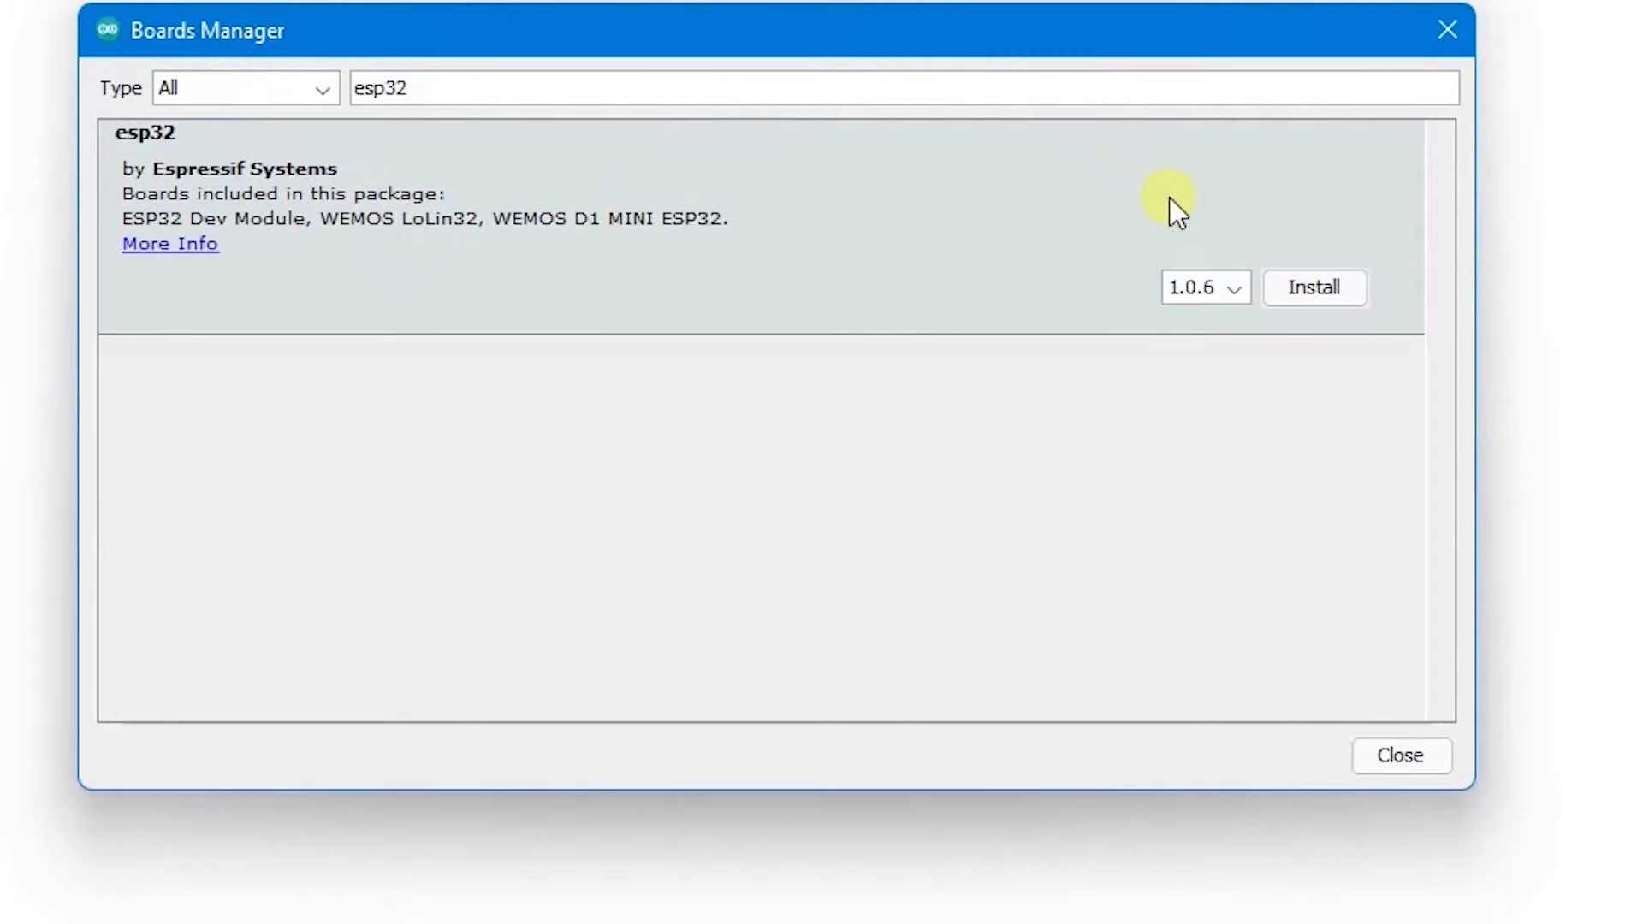
left_click(1313, 287)
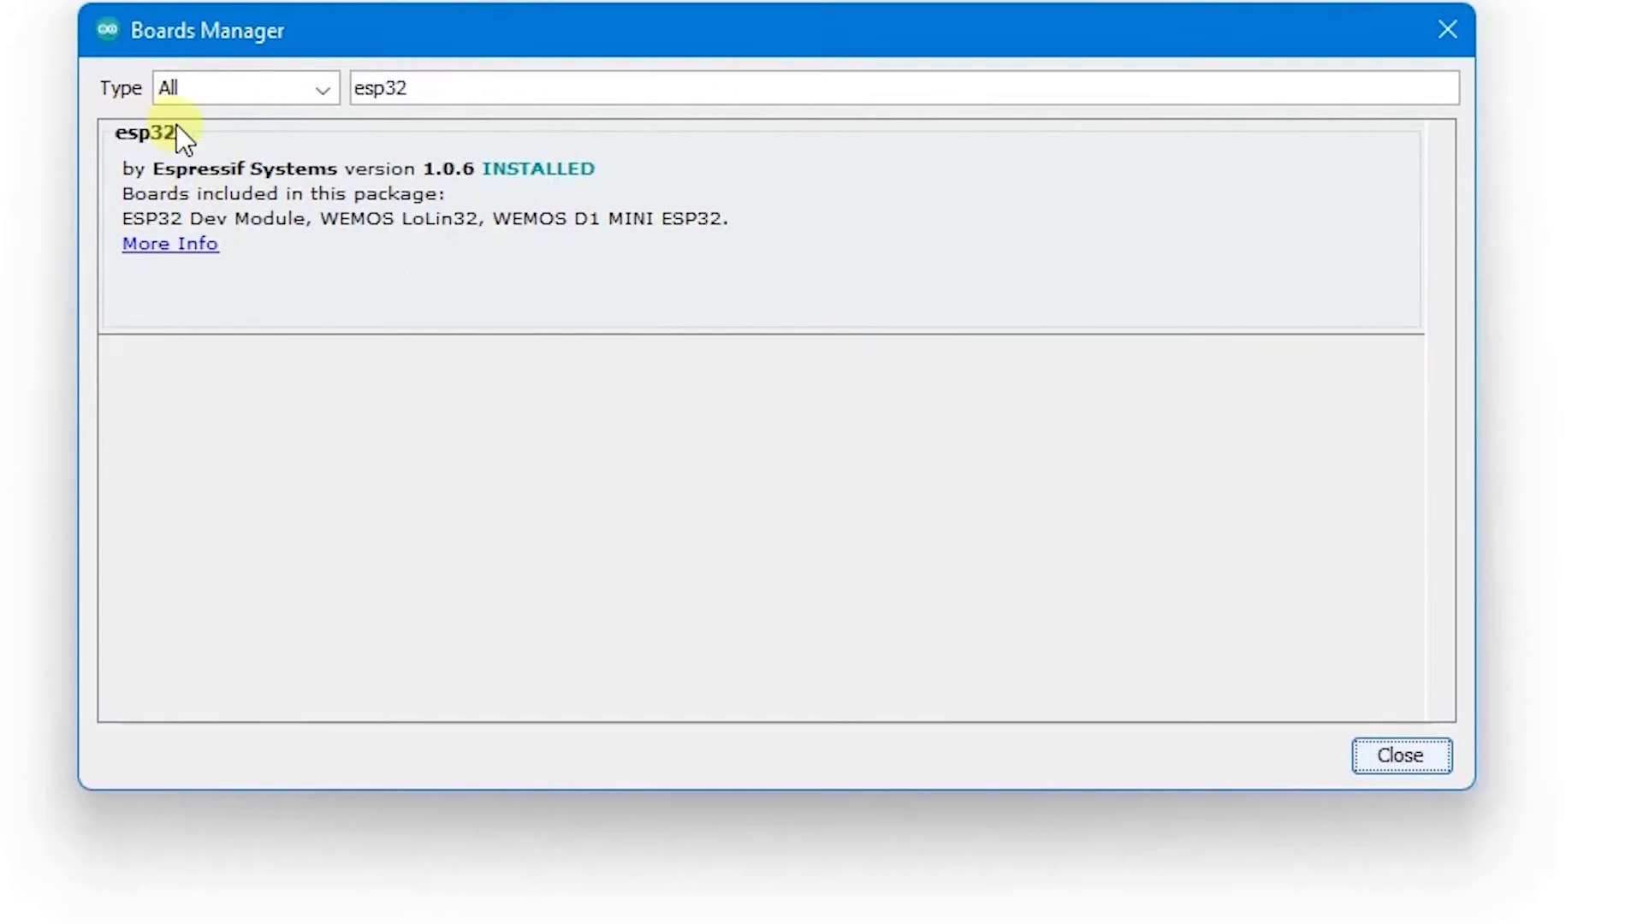
mouse_move(216, 129)
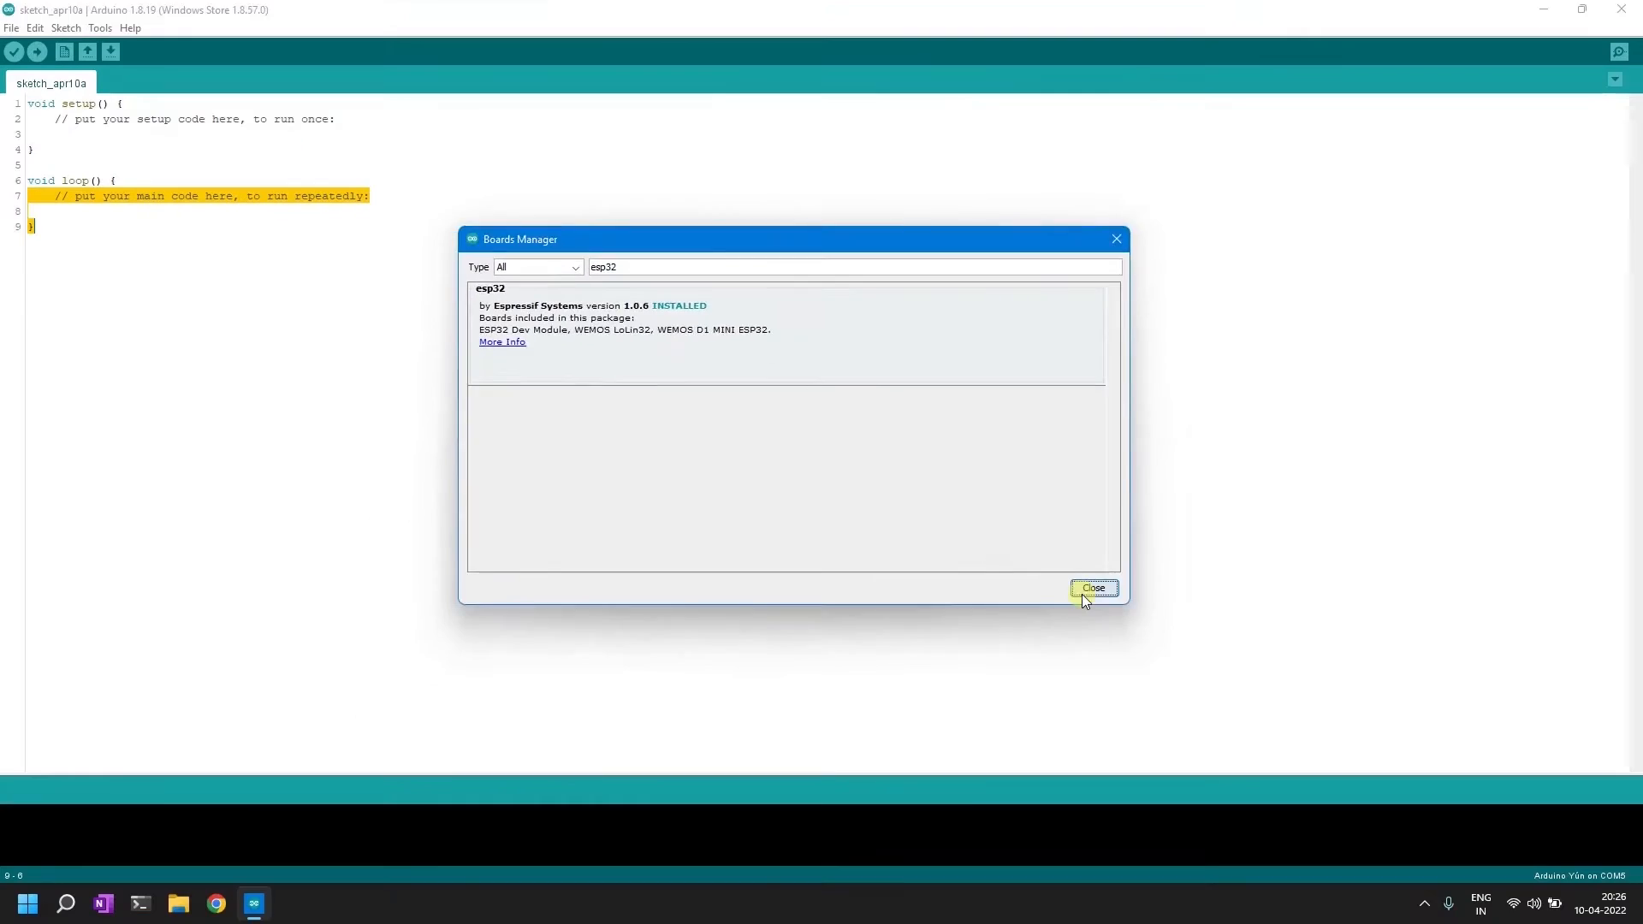
left_click(1094, 587)
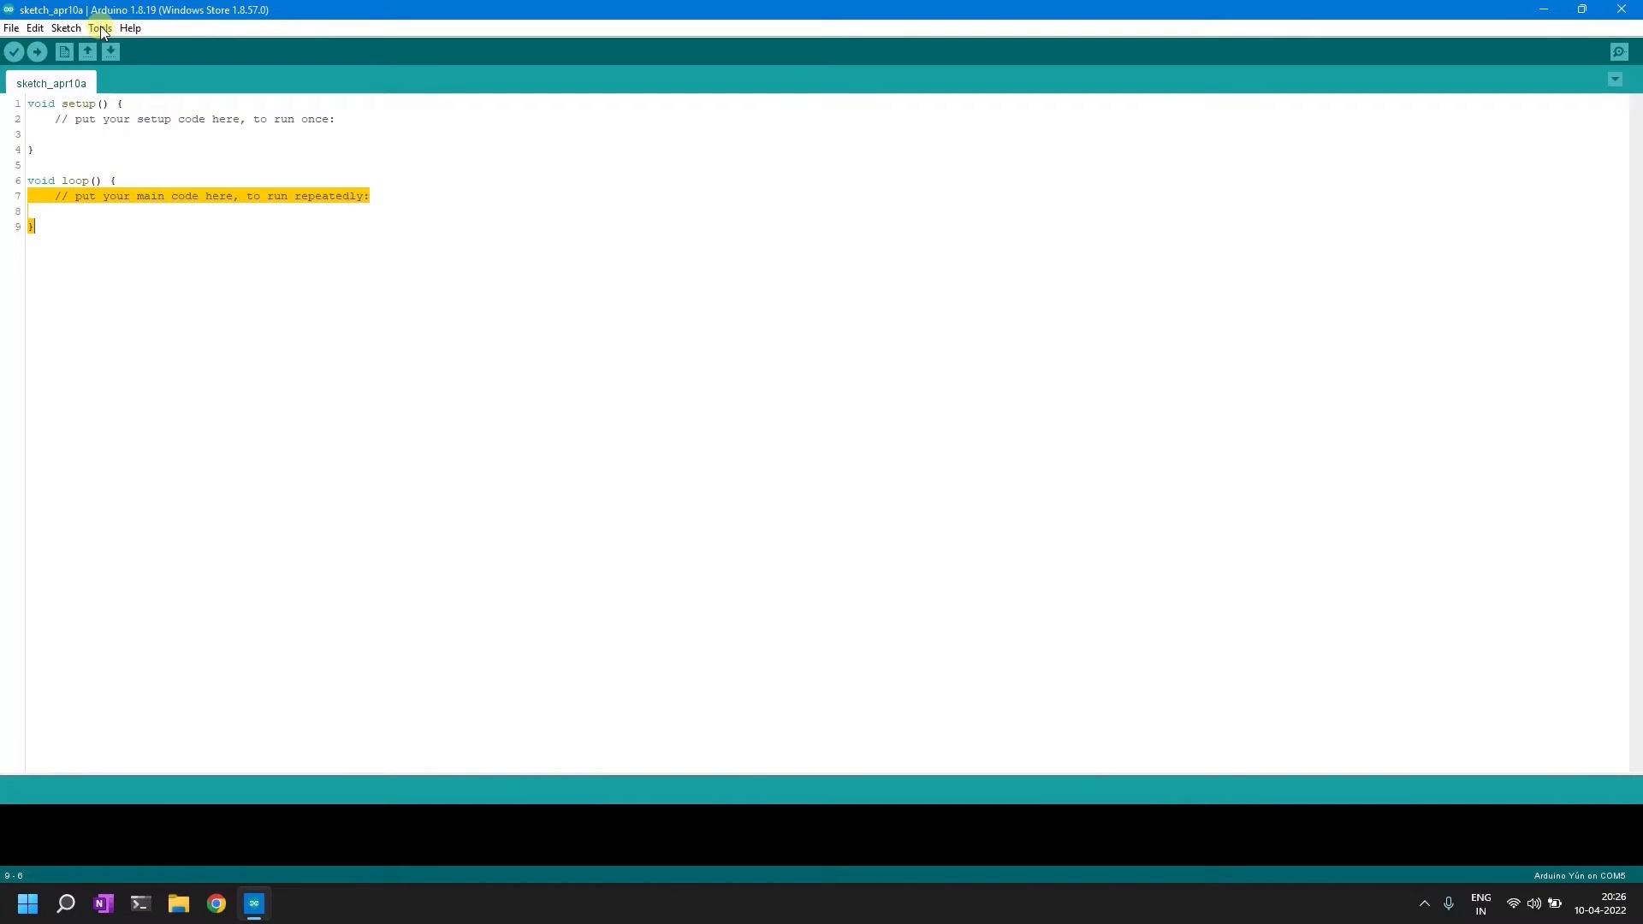
Select AI Thinker ESP32-CAM as the target board under ESP32 Arduino
left_click(100, 28)
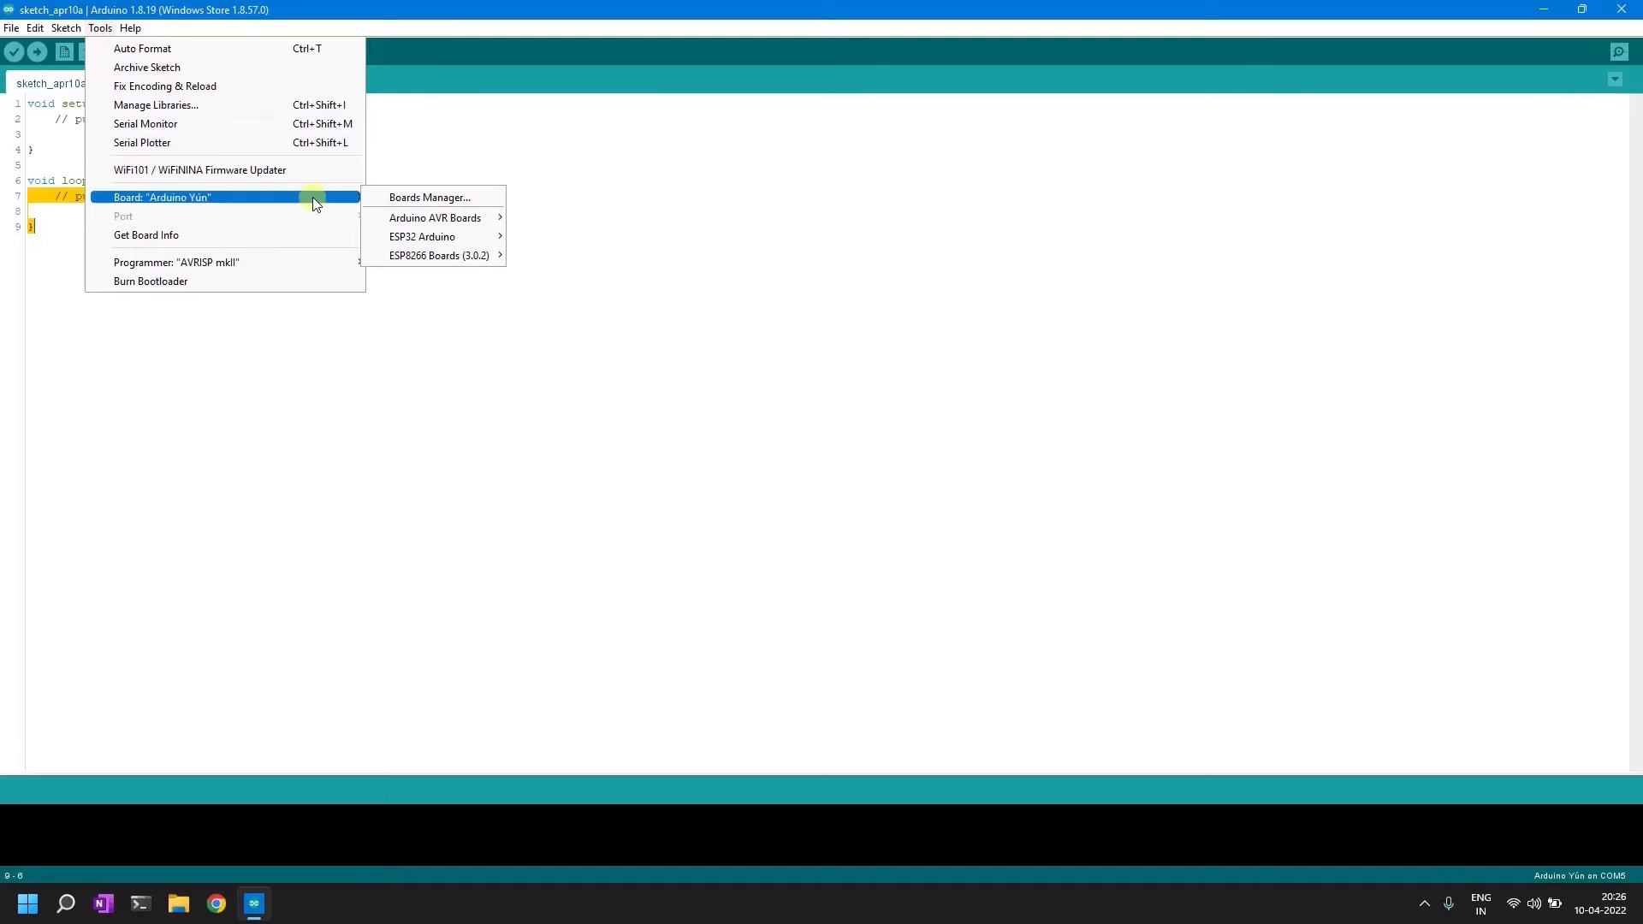
mouse_move(430, 236)
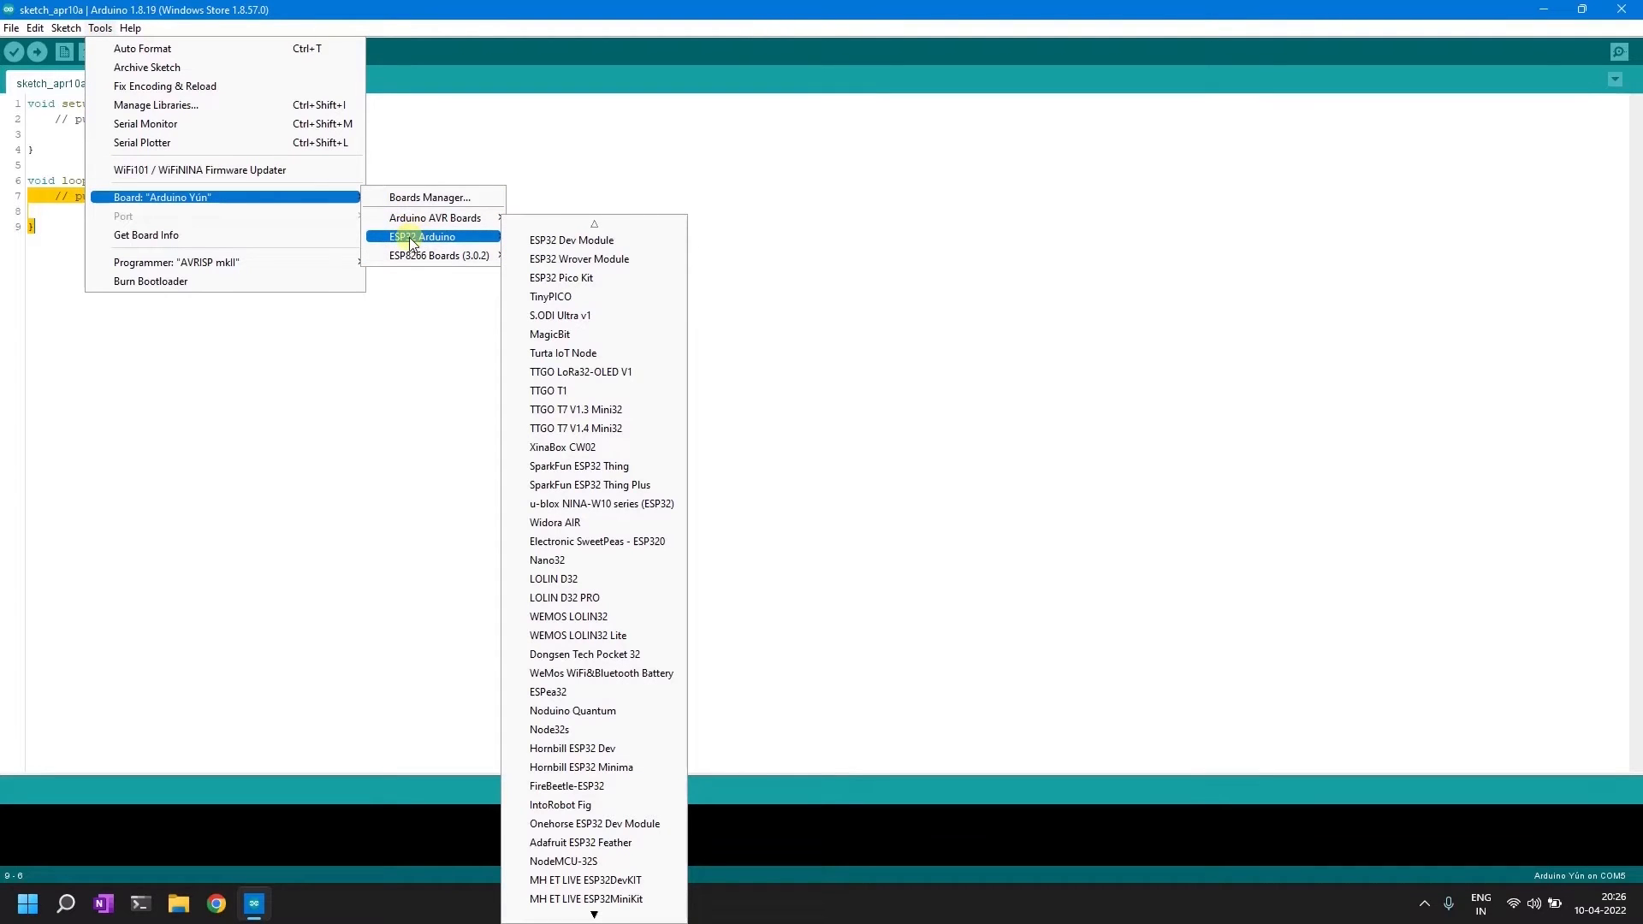
mouse_move(577, 315)
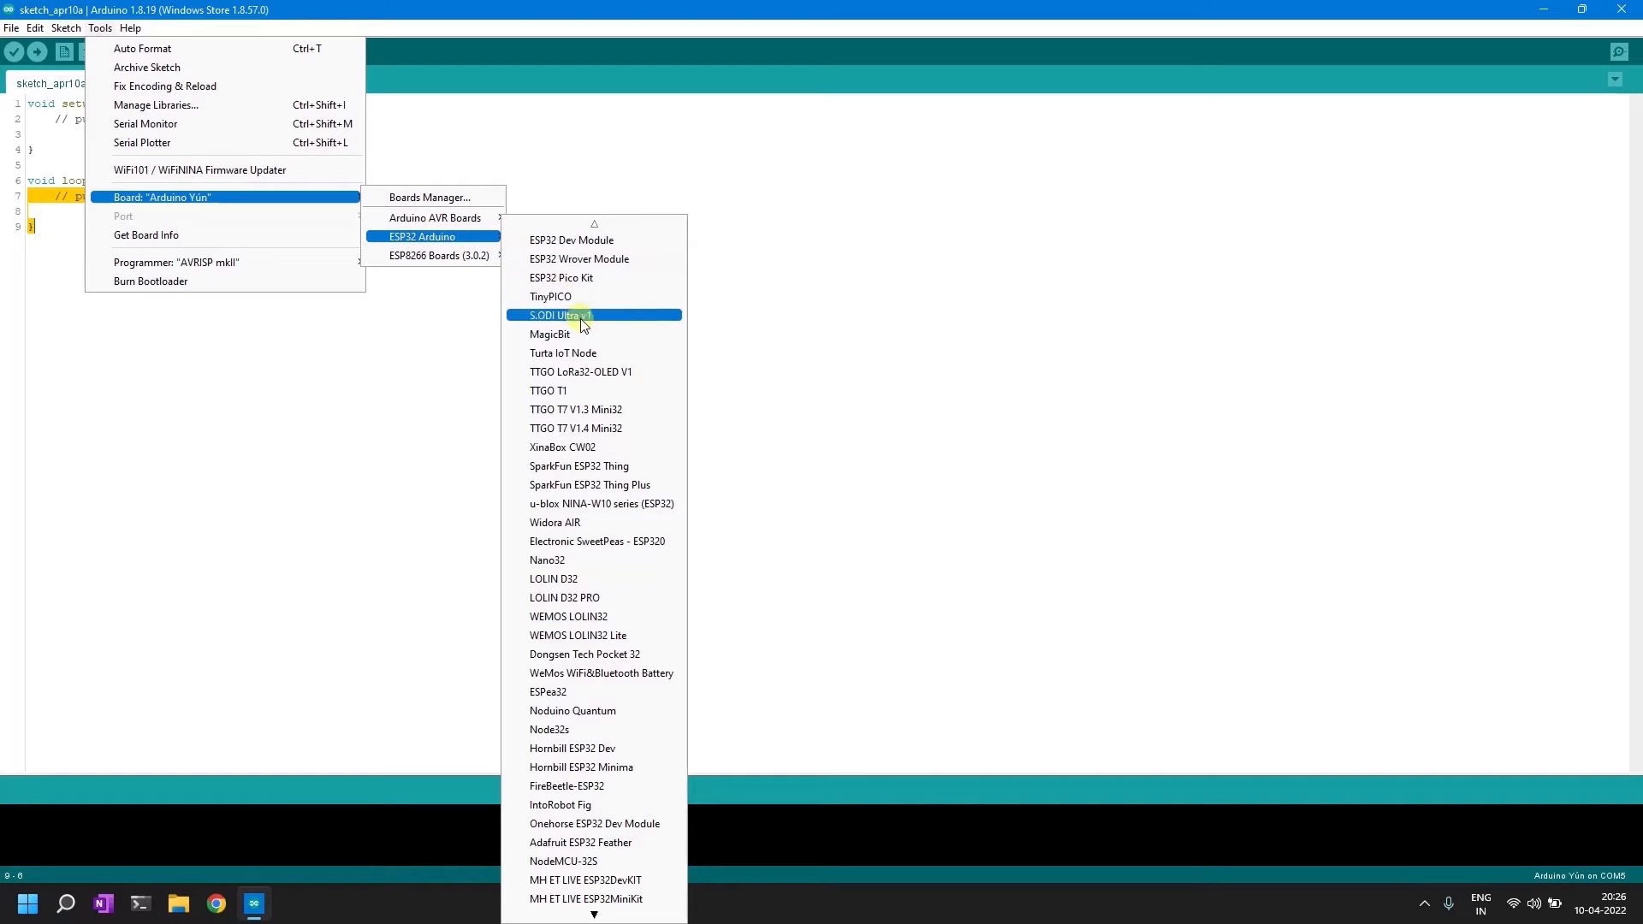
mouse_move(586, 259)
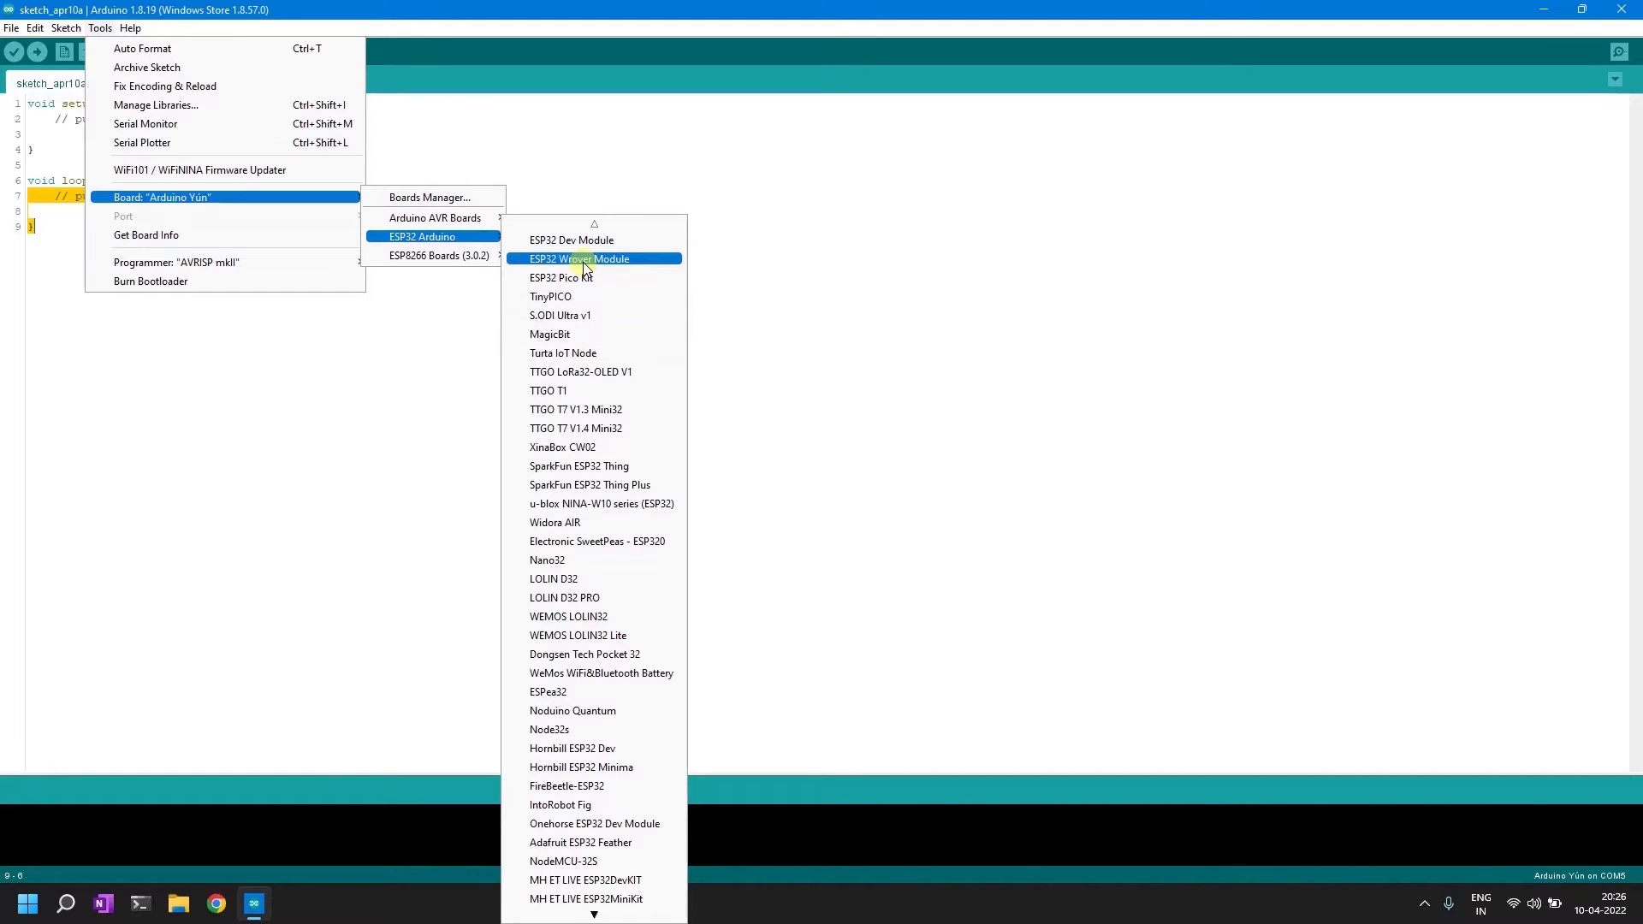
mouse_move(592, 352)
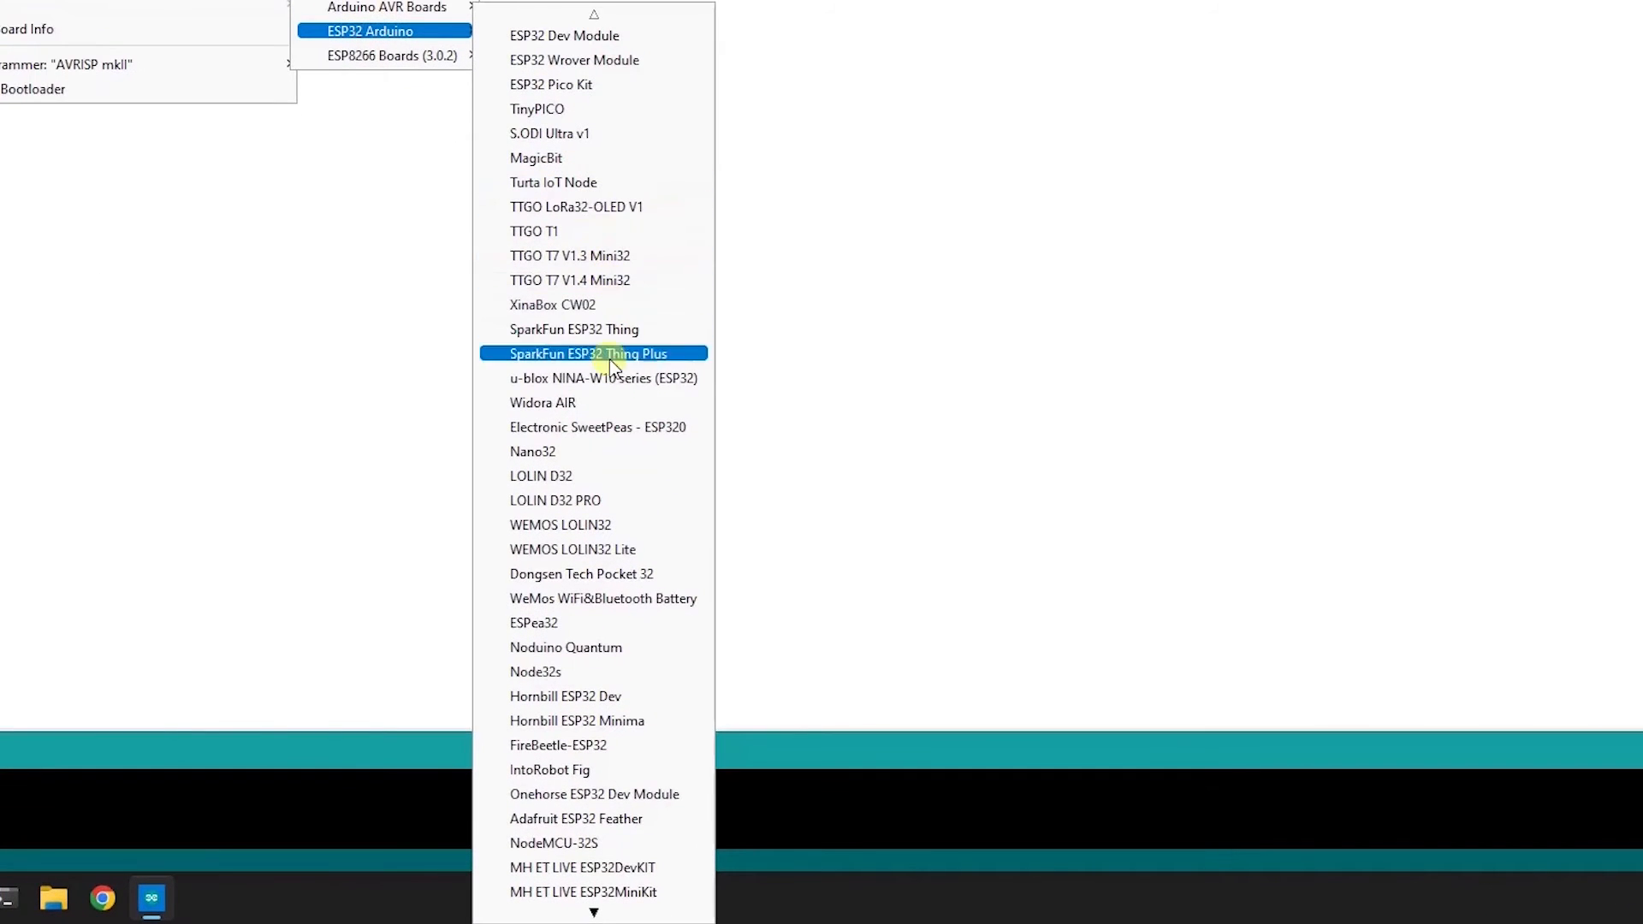
mouse_move(594, 60)
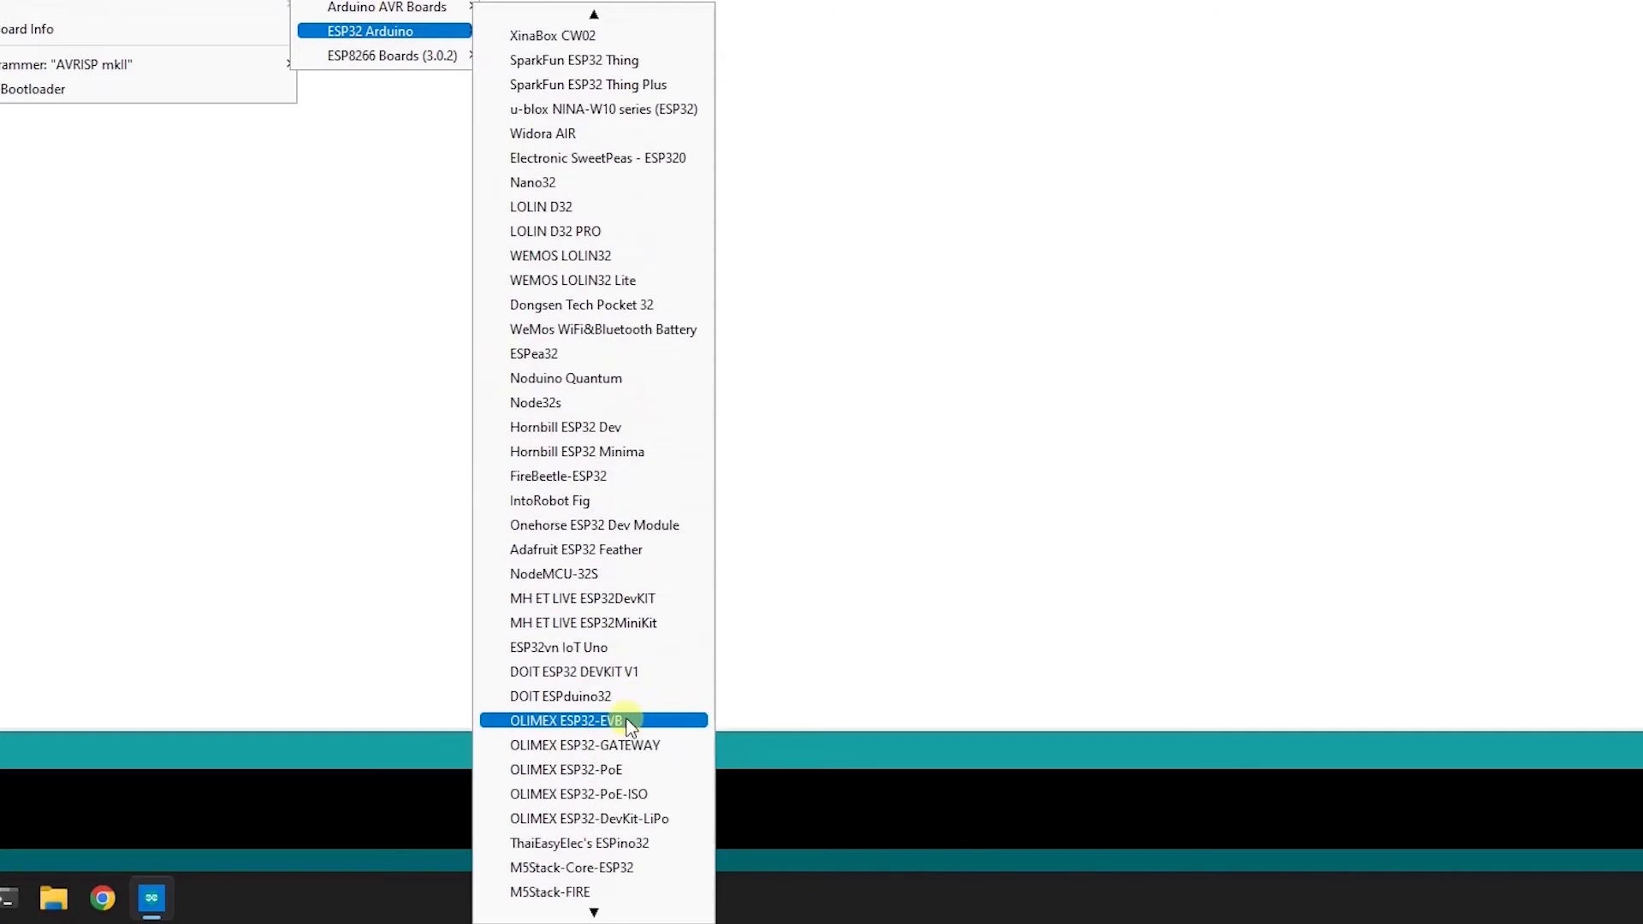
scroll("down", 3)
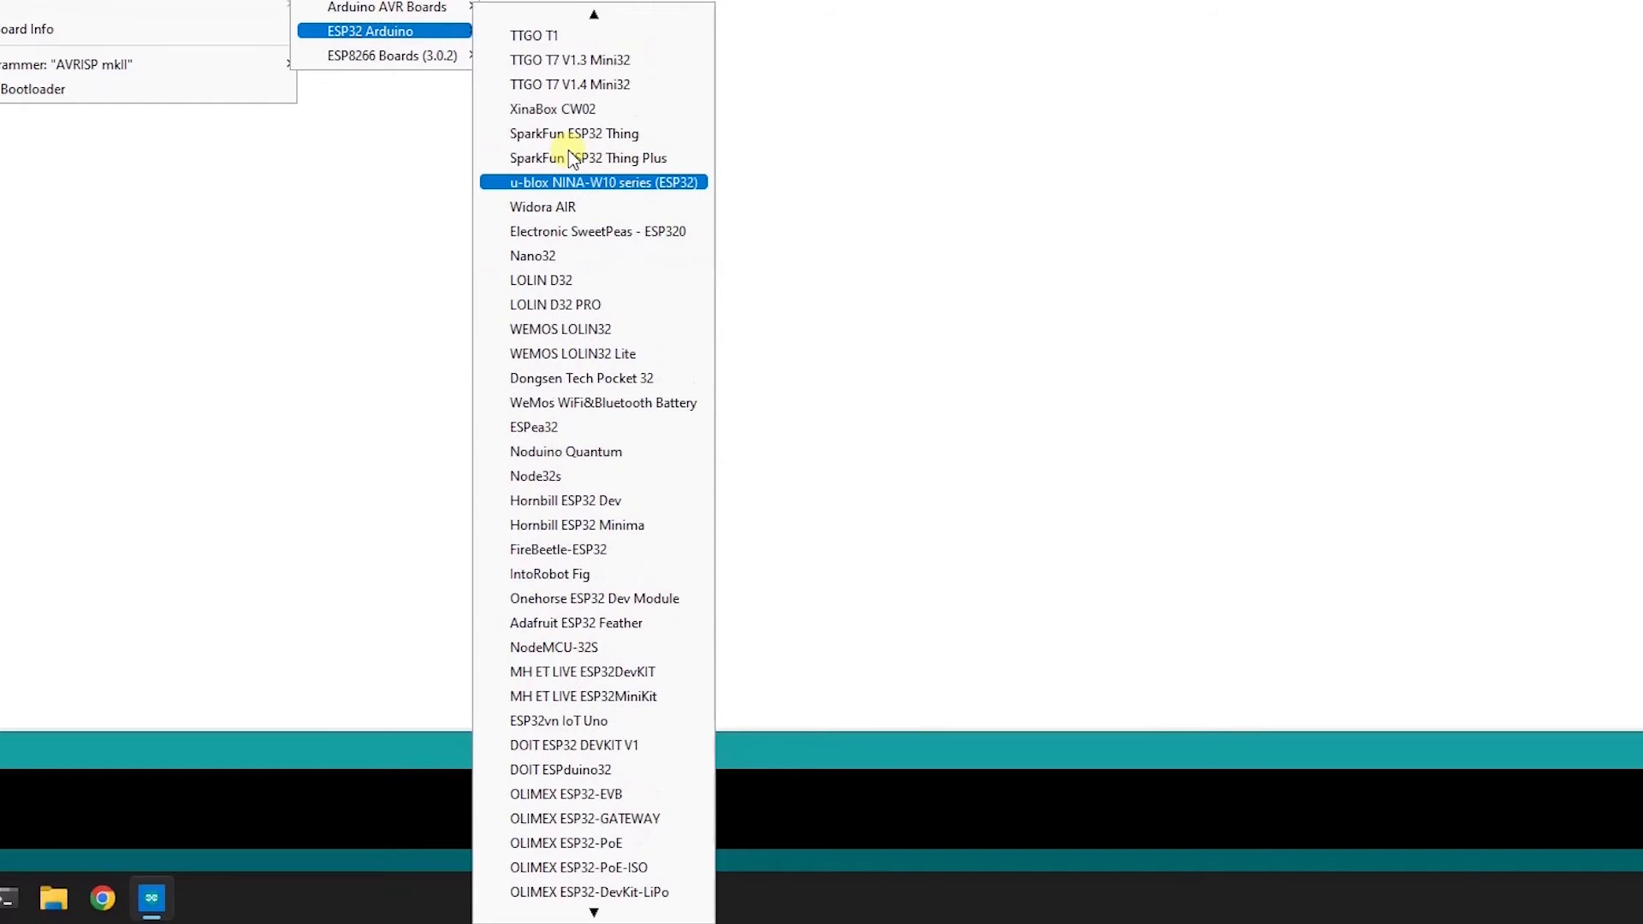
scroll("down", 3)
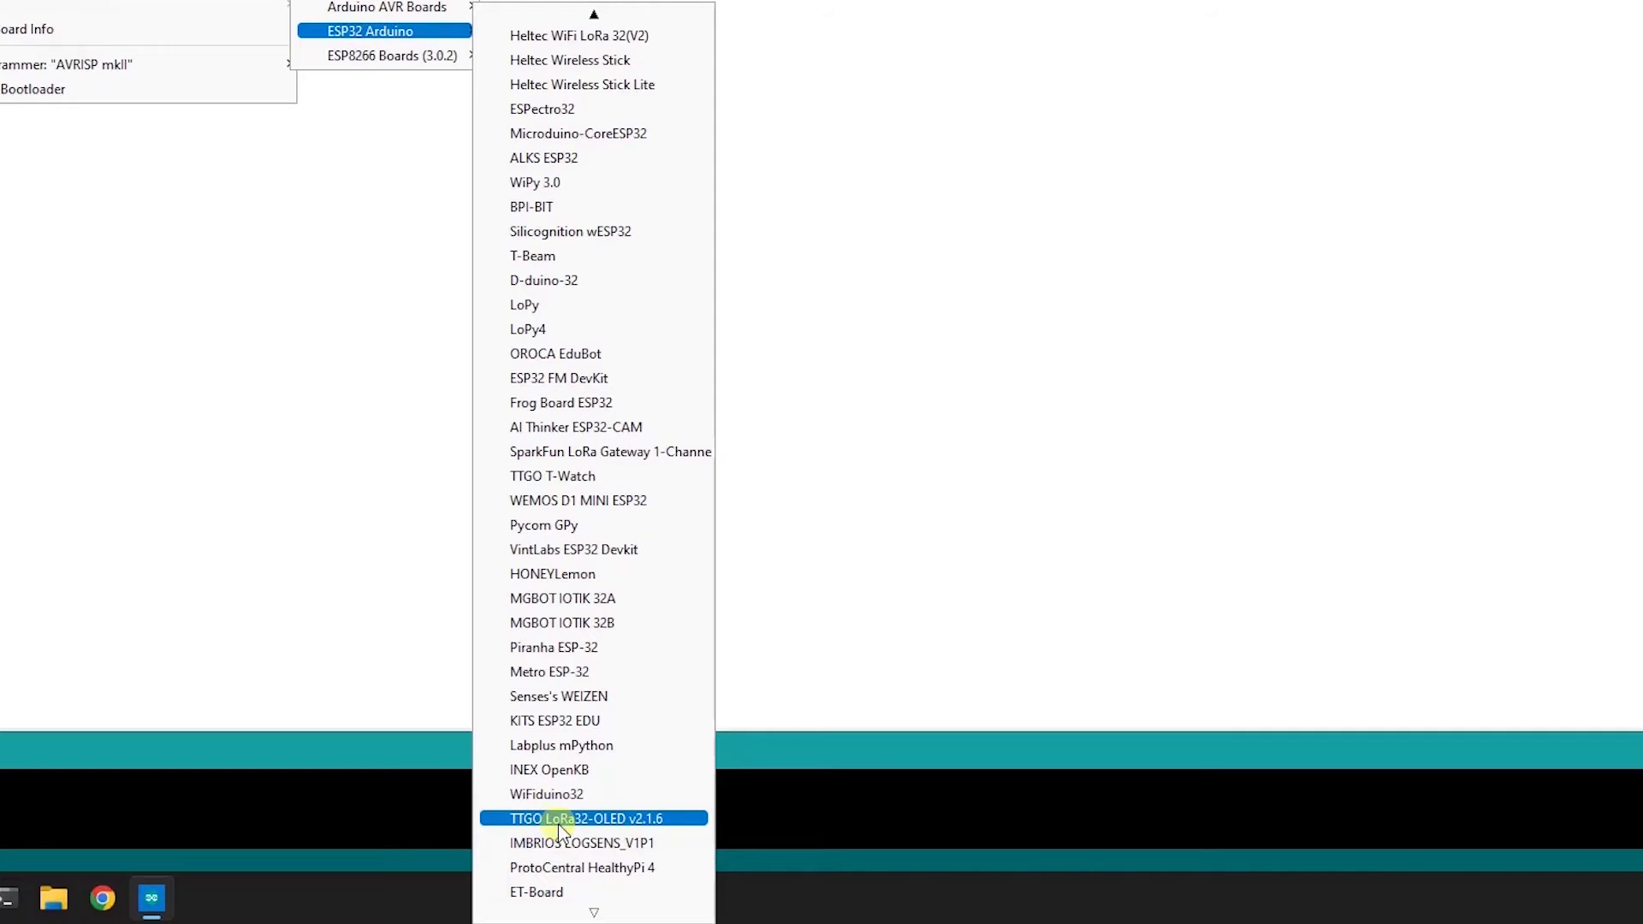
mouse_move(534, 549)
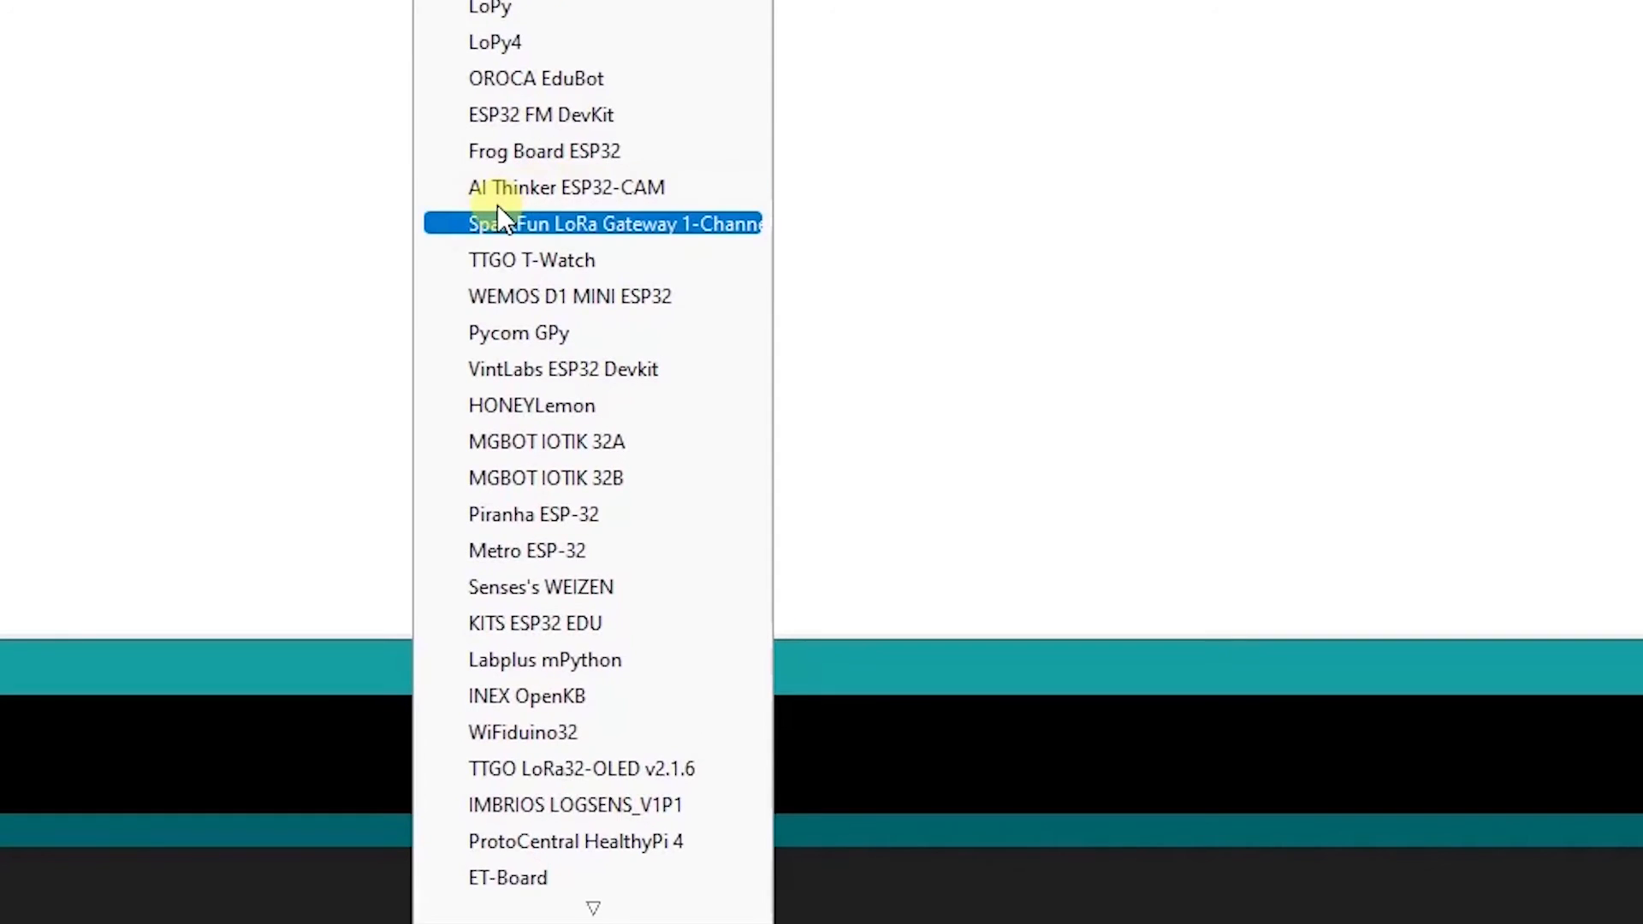
mouse_move(598, 187)
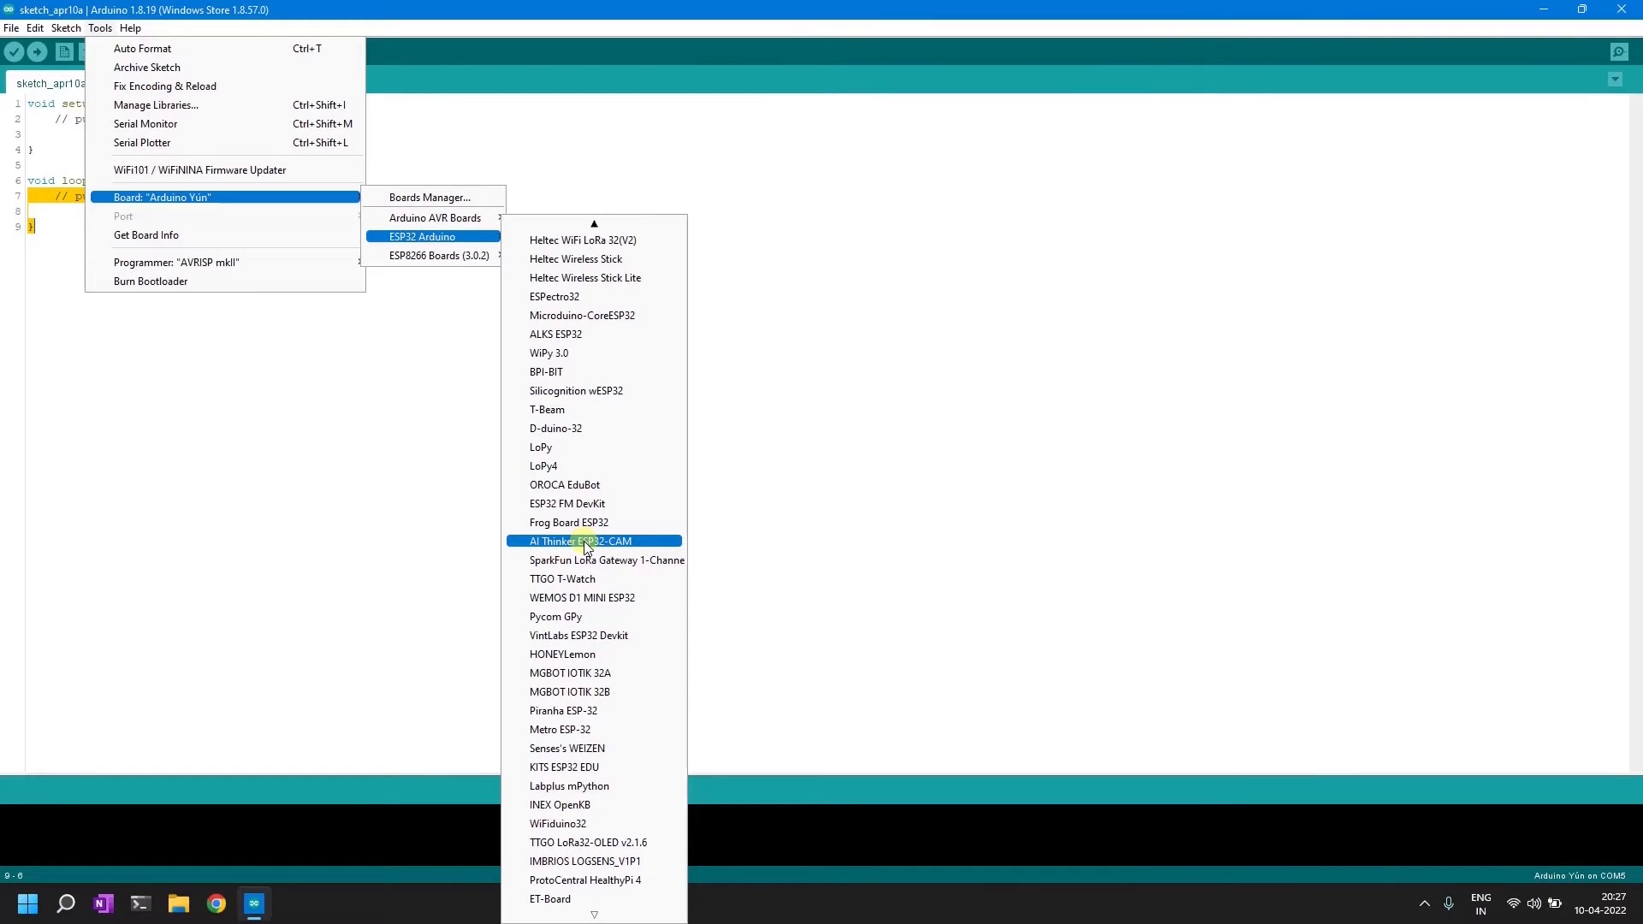
left_click(582, 540)
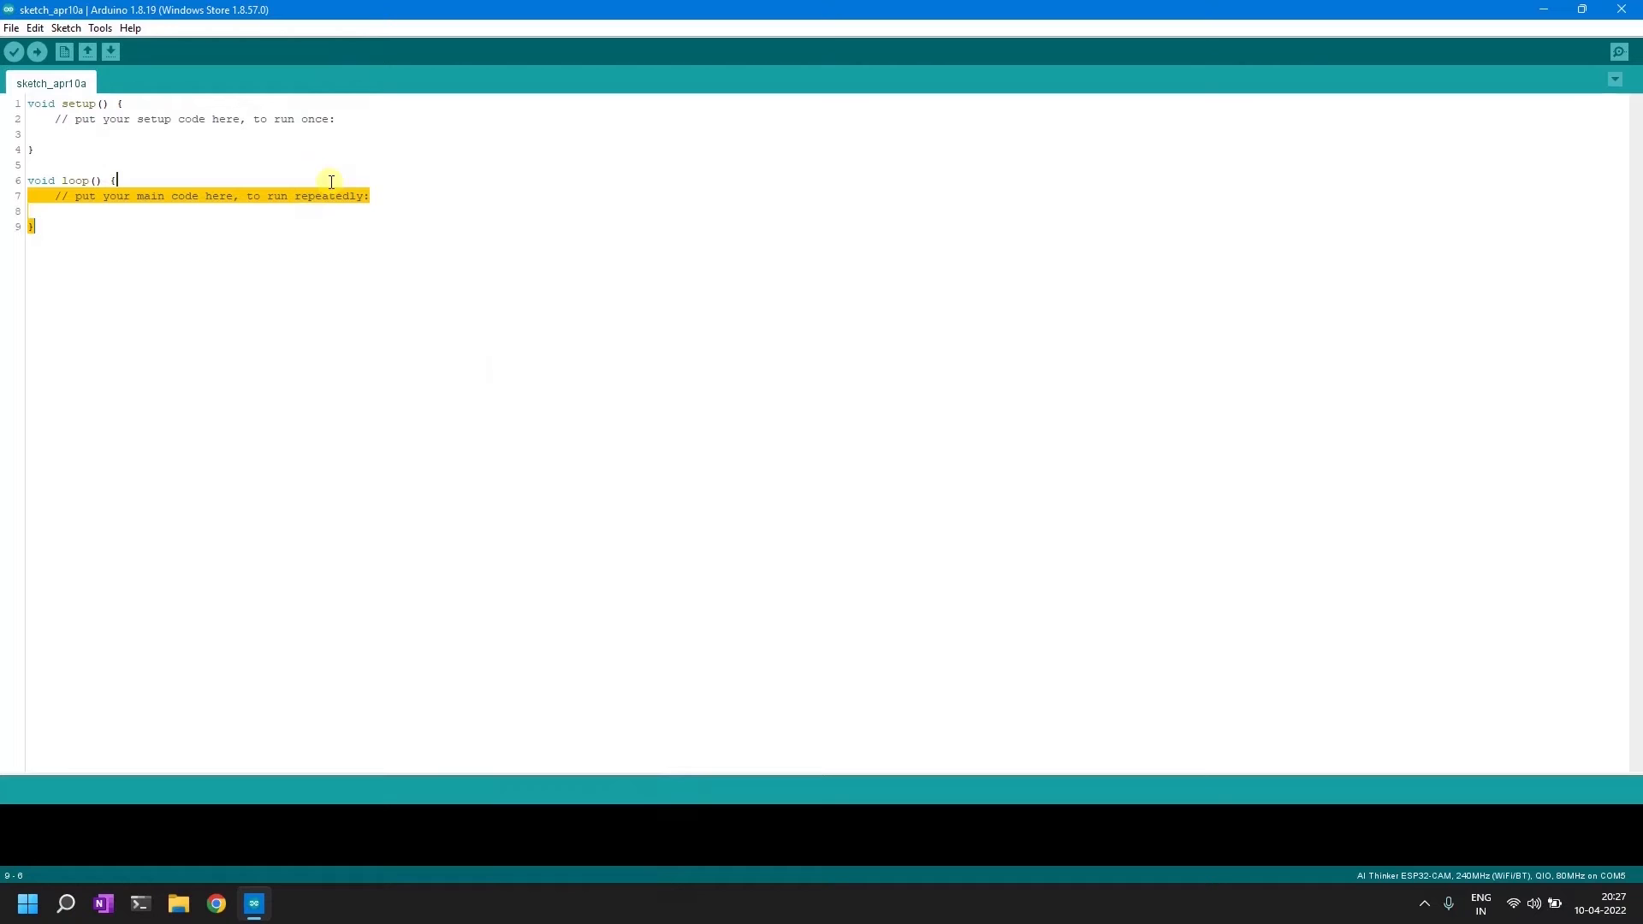
mouse_move(100, 27)
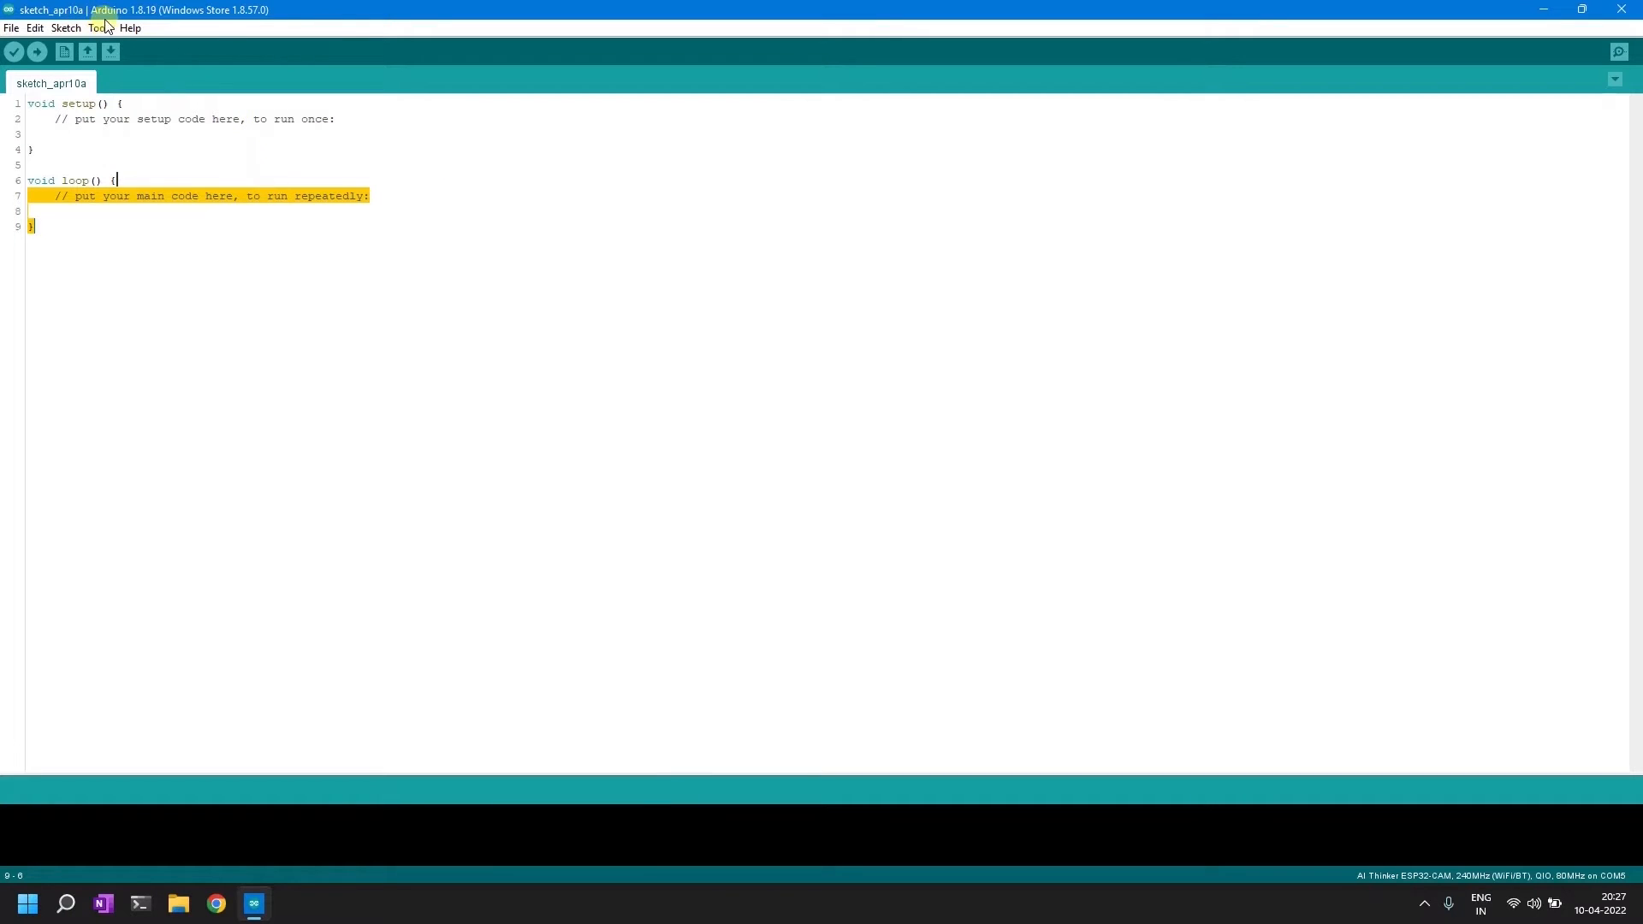
left_click(100, 28)
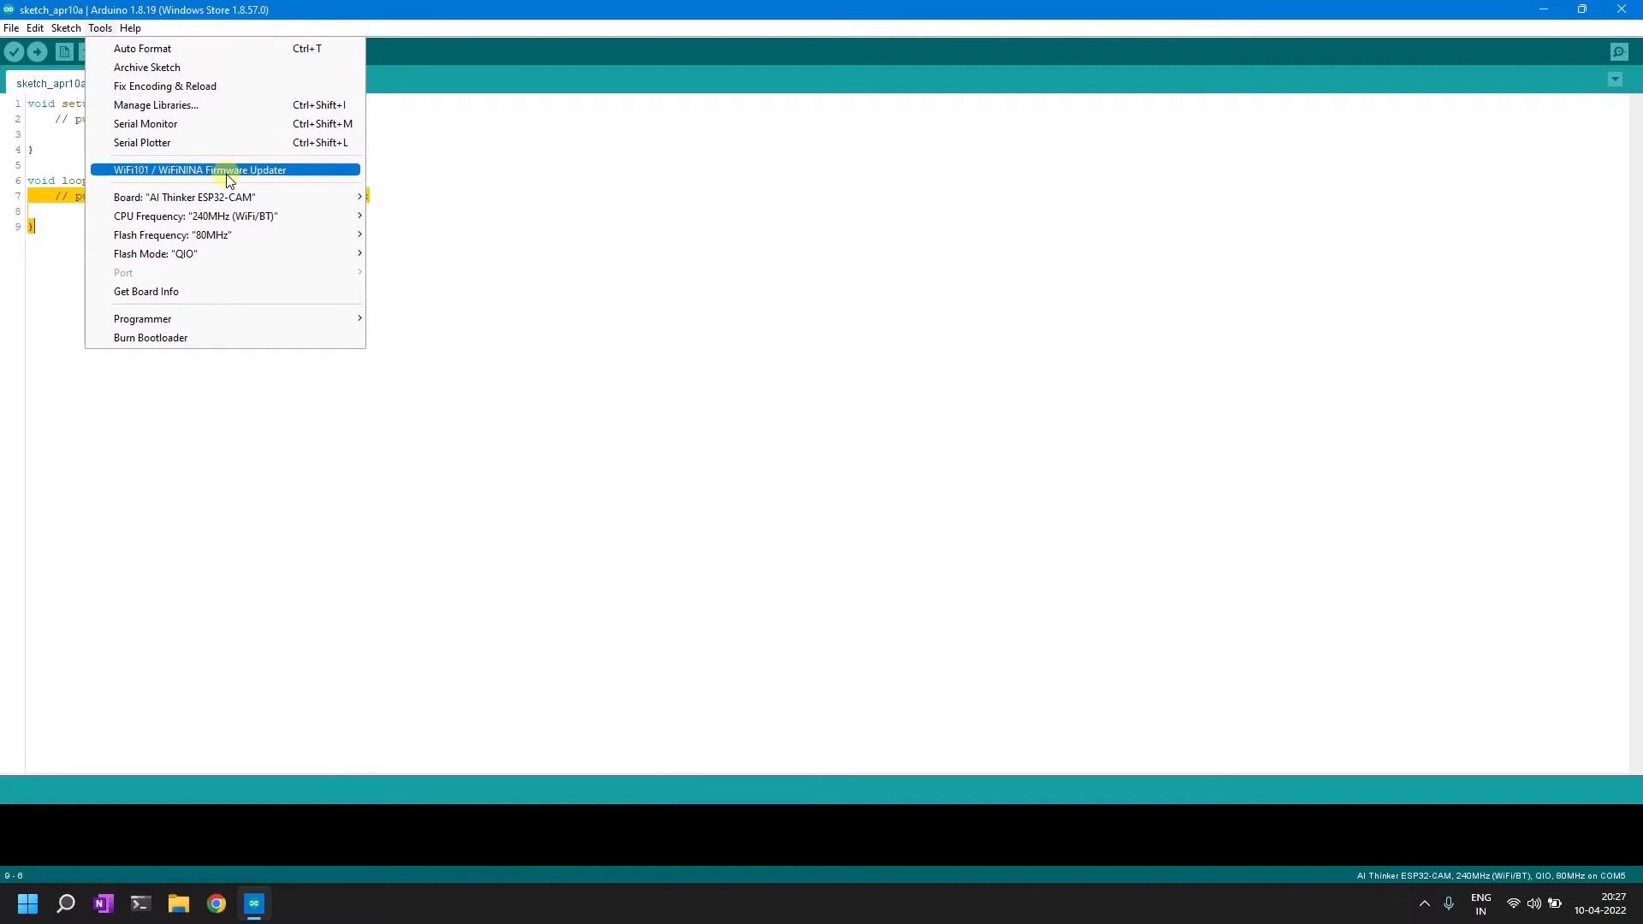
mouse_move(183, 197)
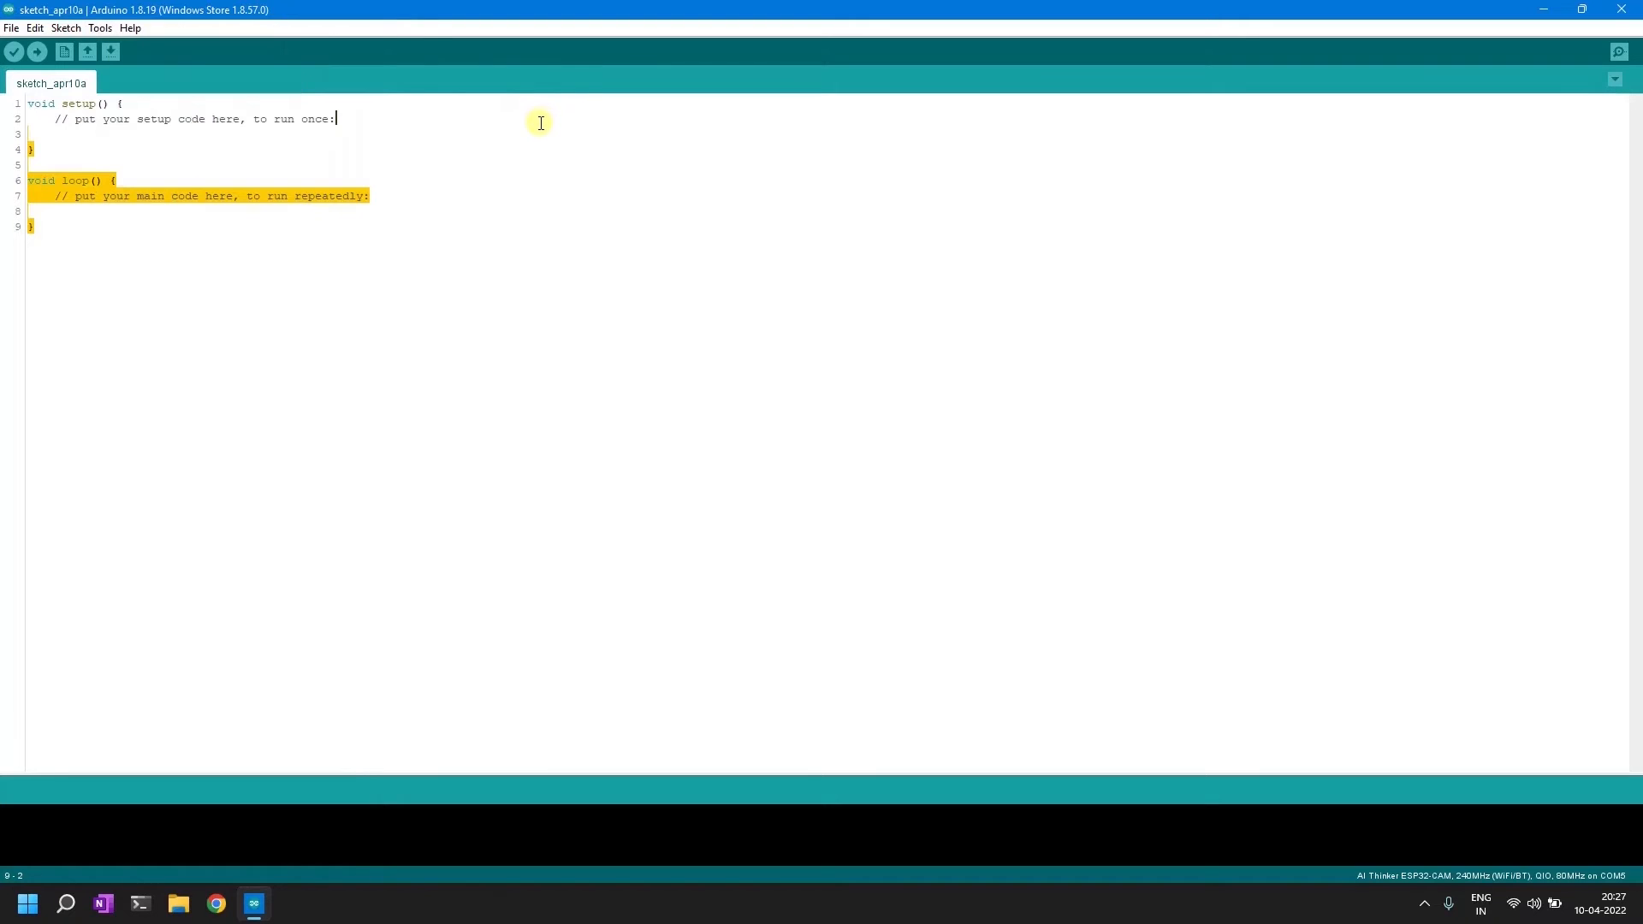
mouse_move(458, 123)
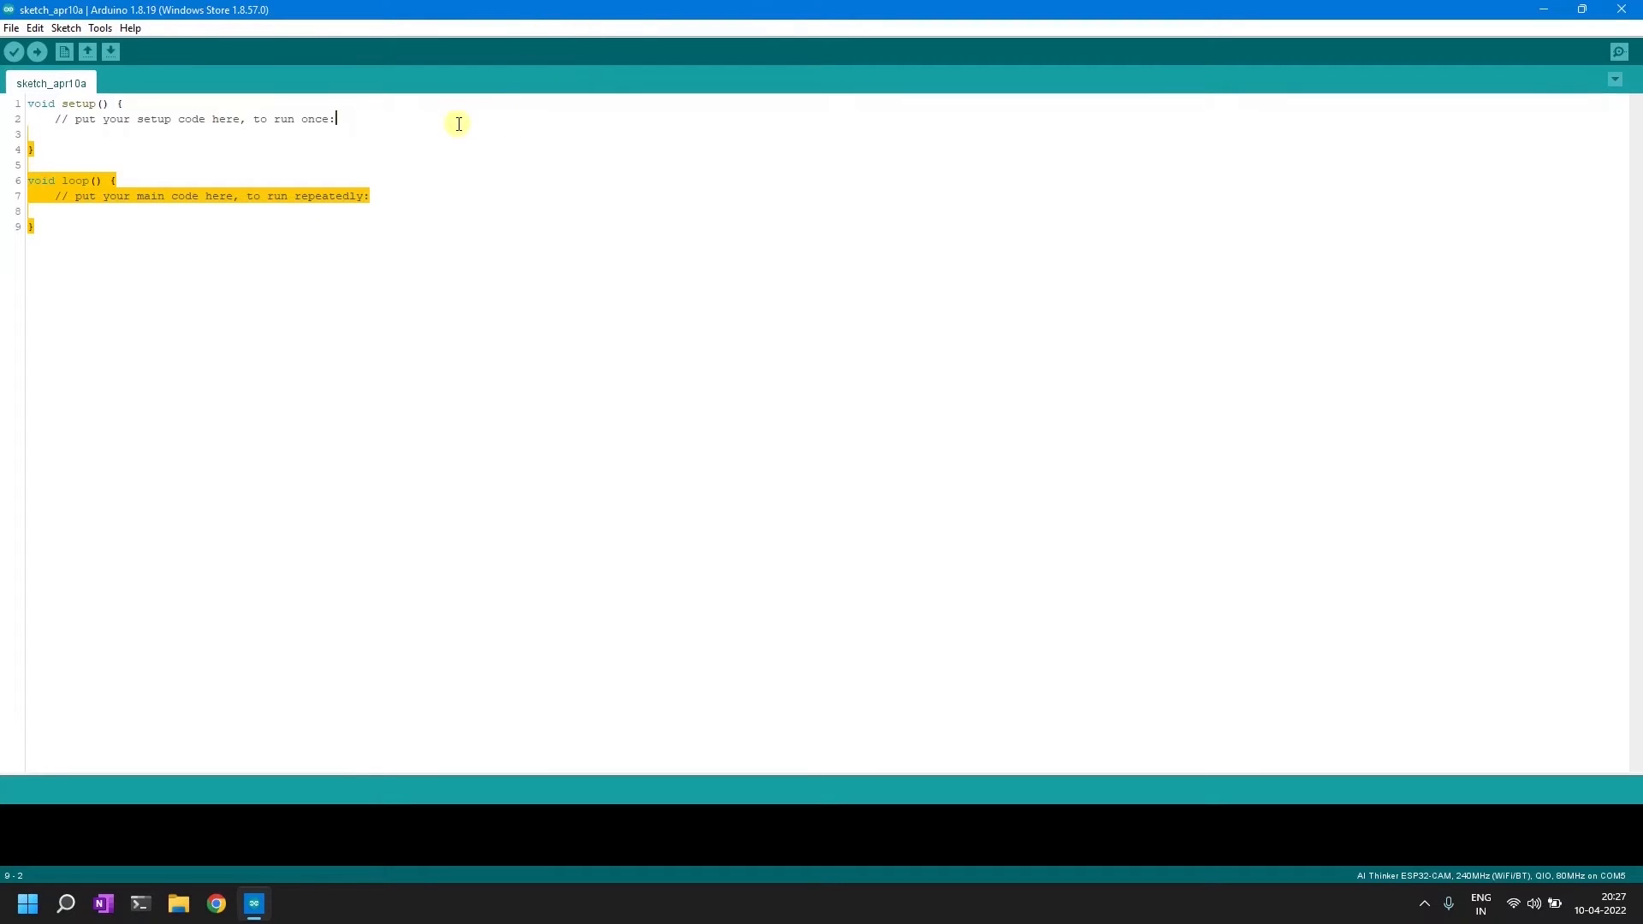
mouse_move(360, 161)
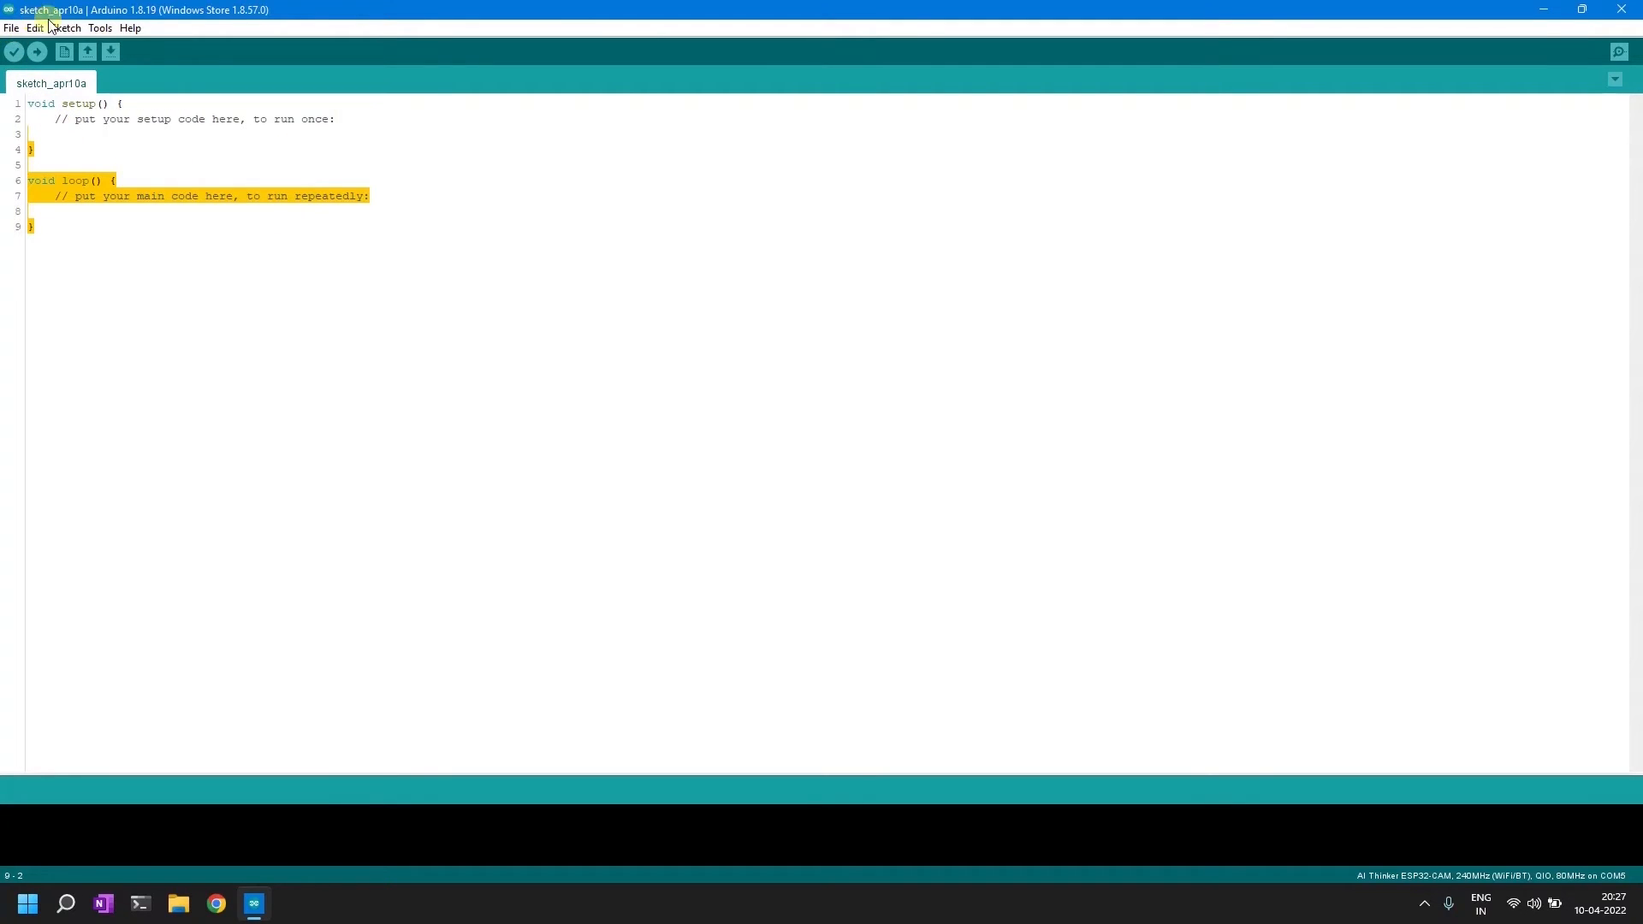
Open the ESP32 Camera CameraWebServer example and maximize its window
left_click(12, 28)
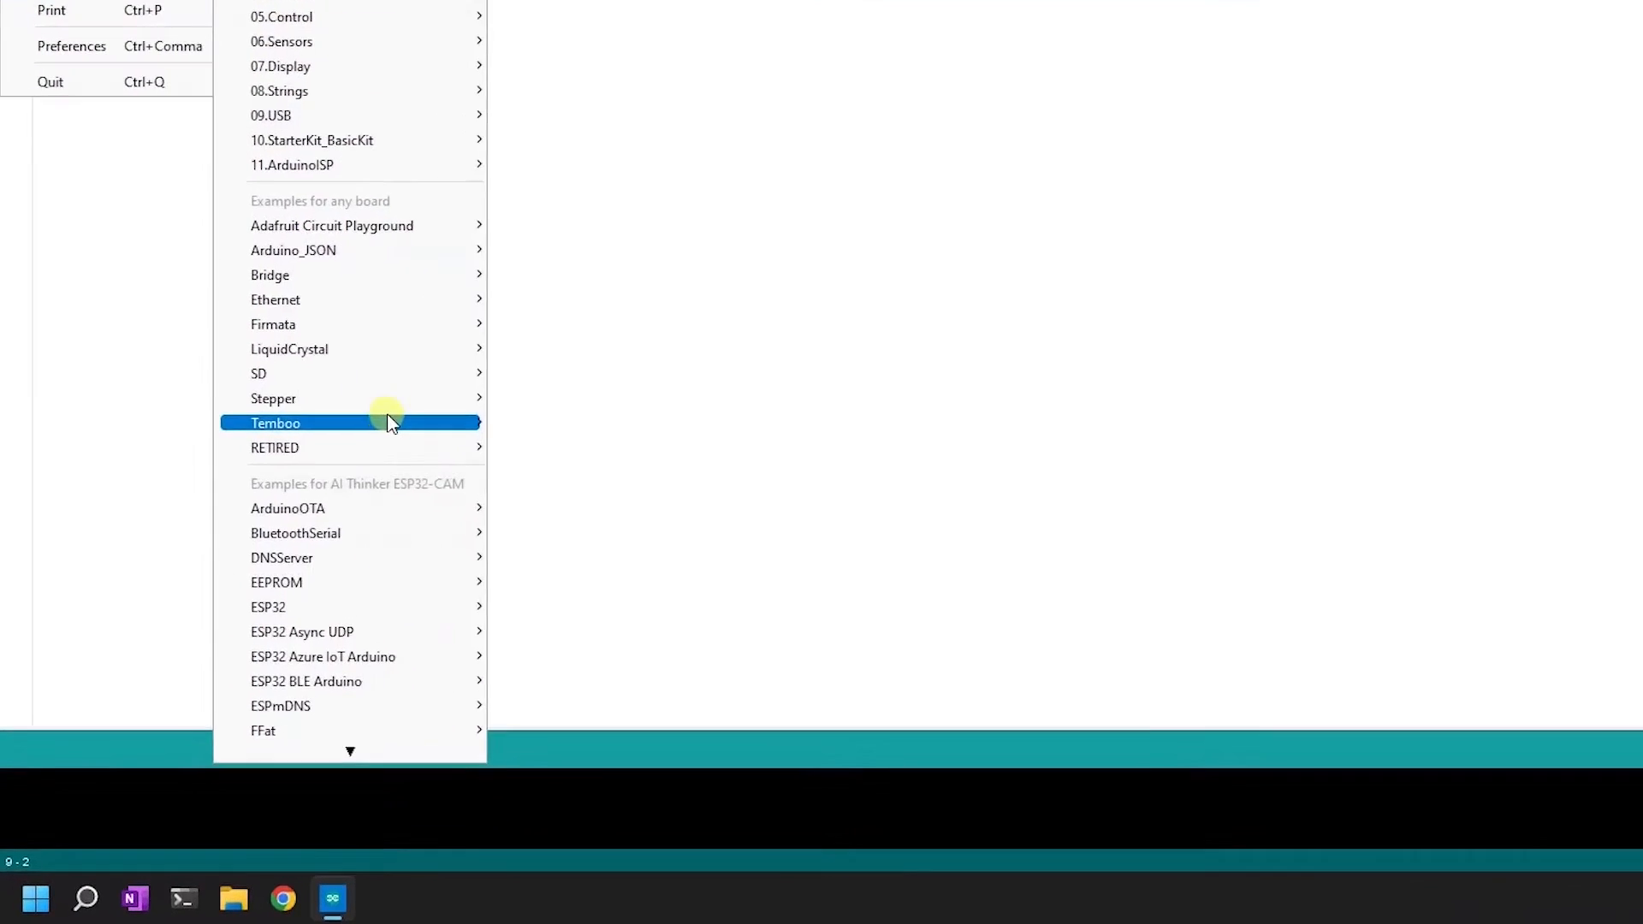
mouse_move(419, 556)
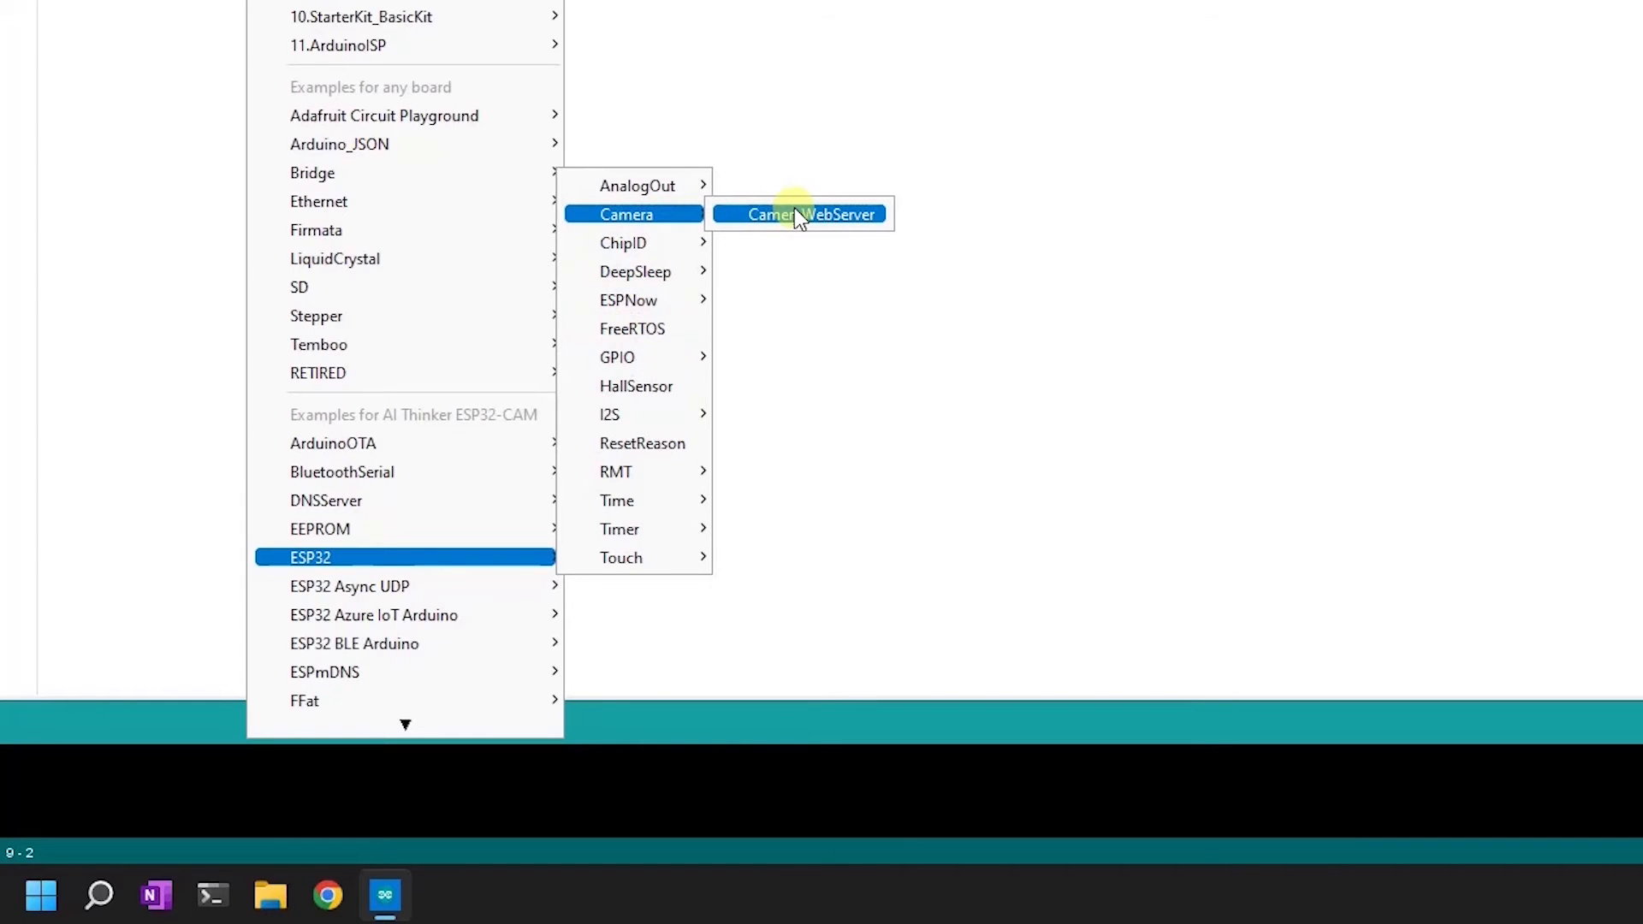
left_click(808, 214)
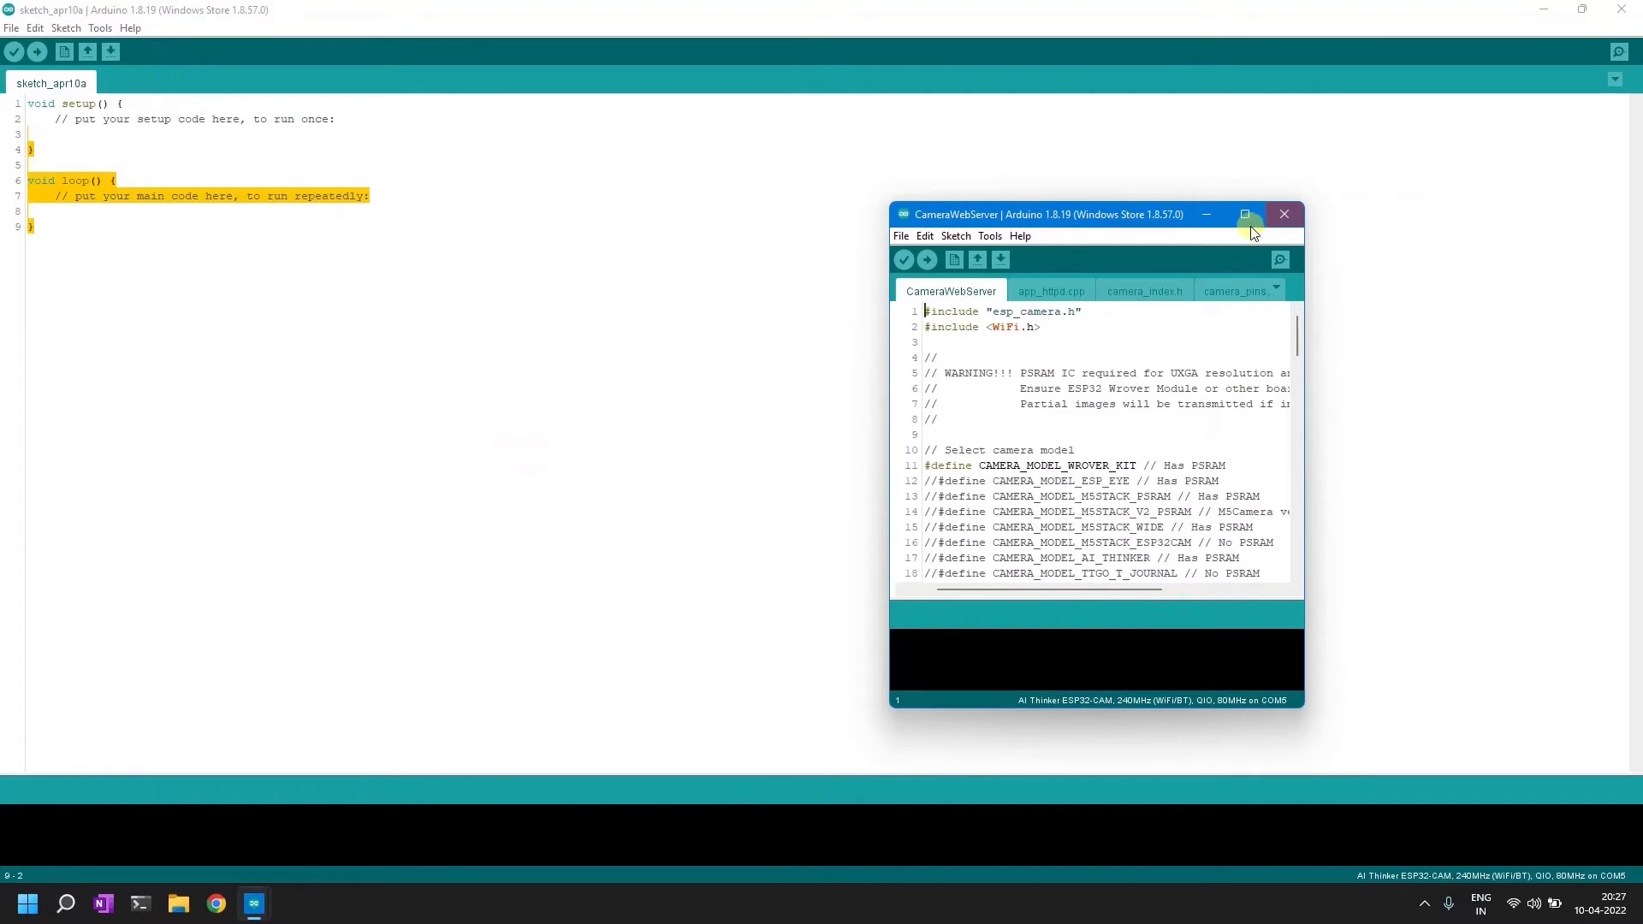
left_click(1245, 214)
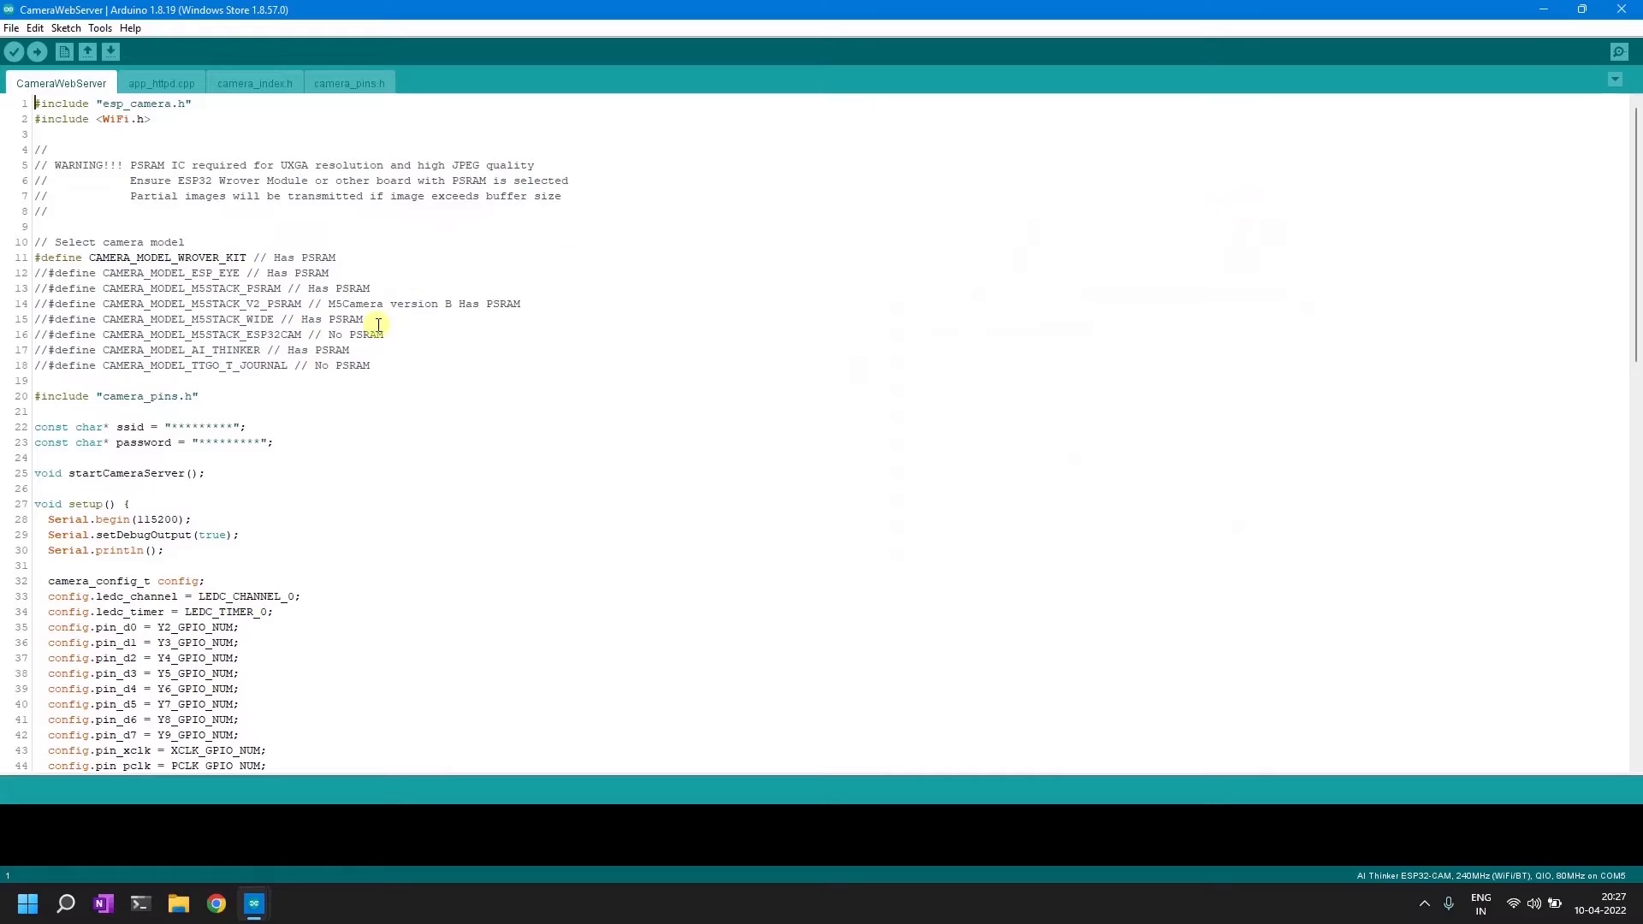
mouse_move(691, 293)
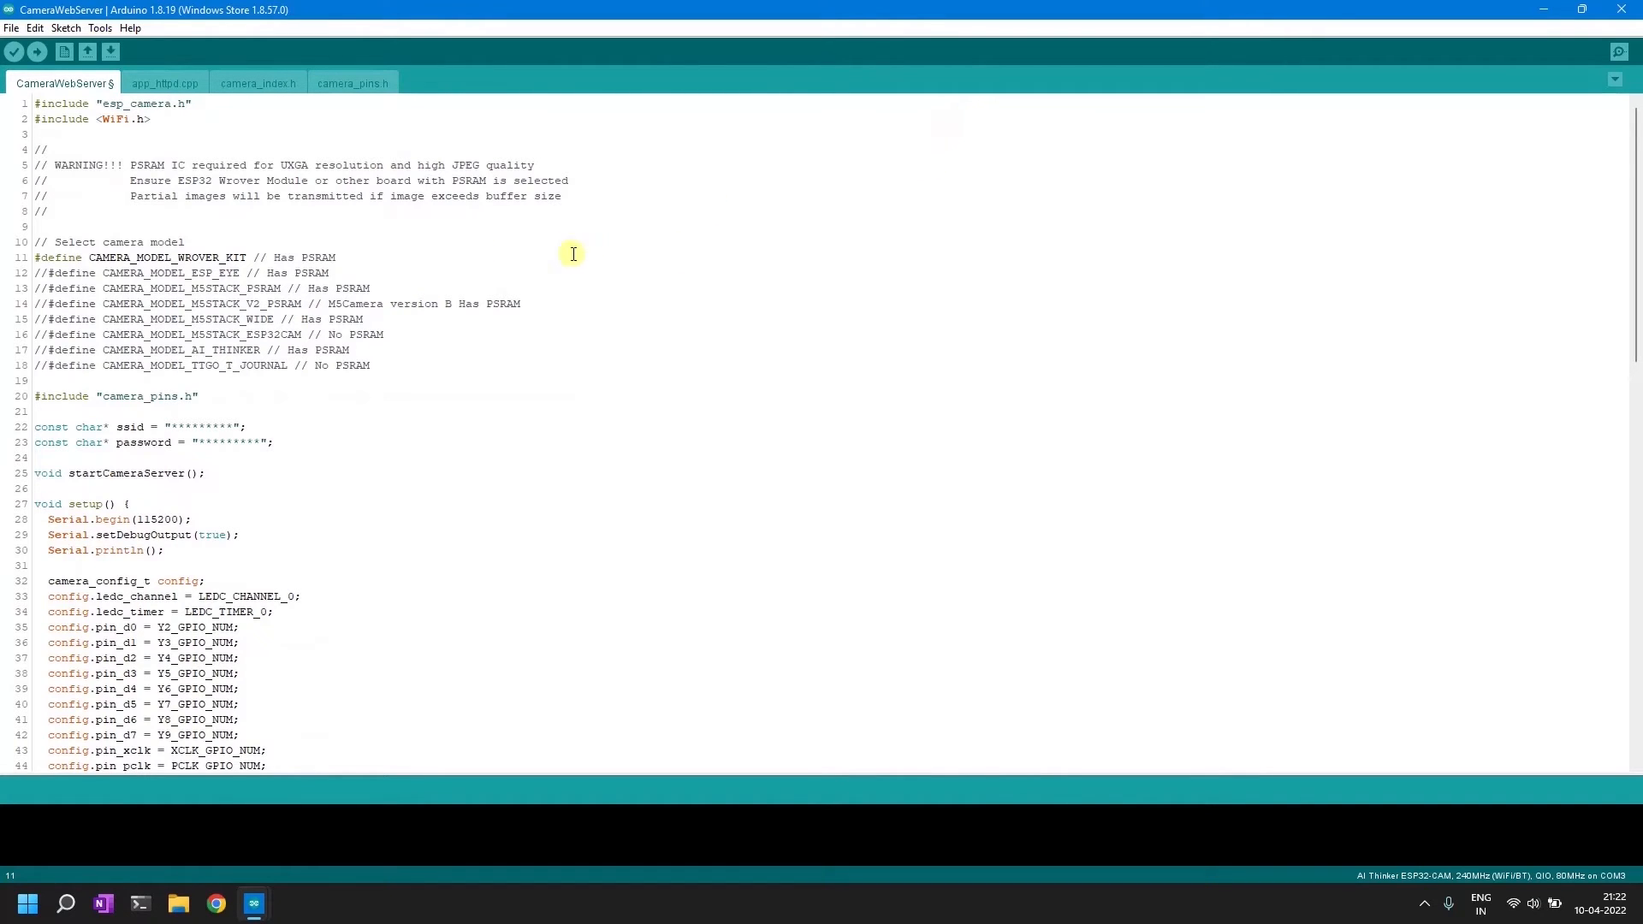
mouse_move(623, 243)
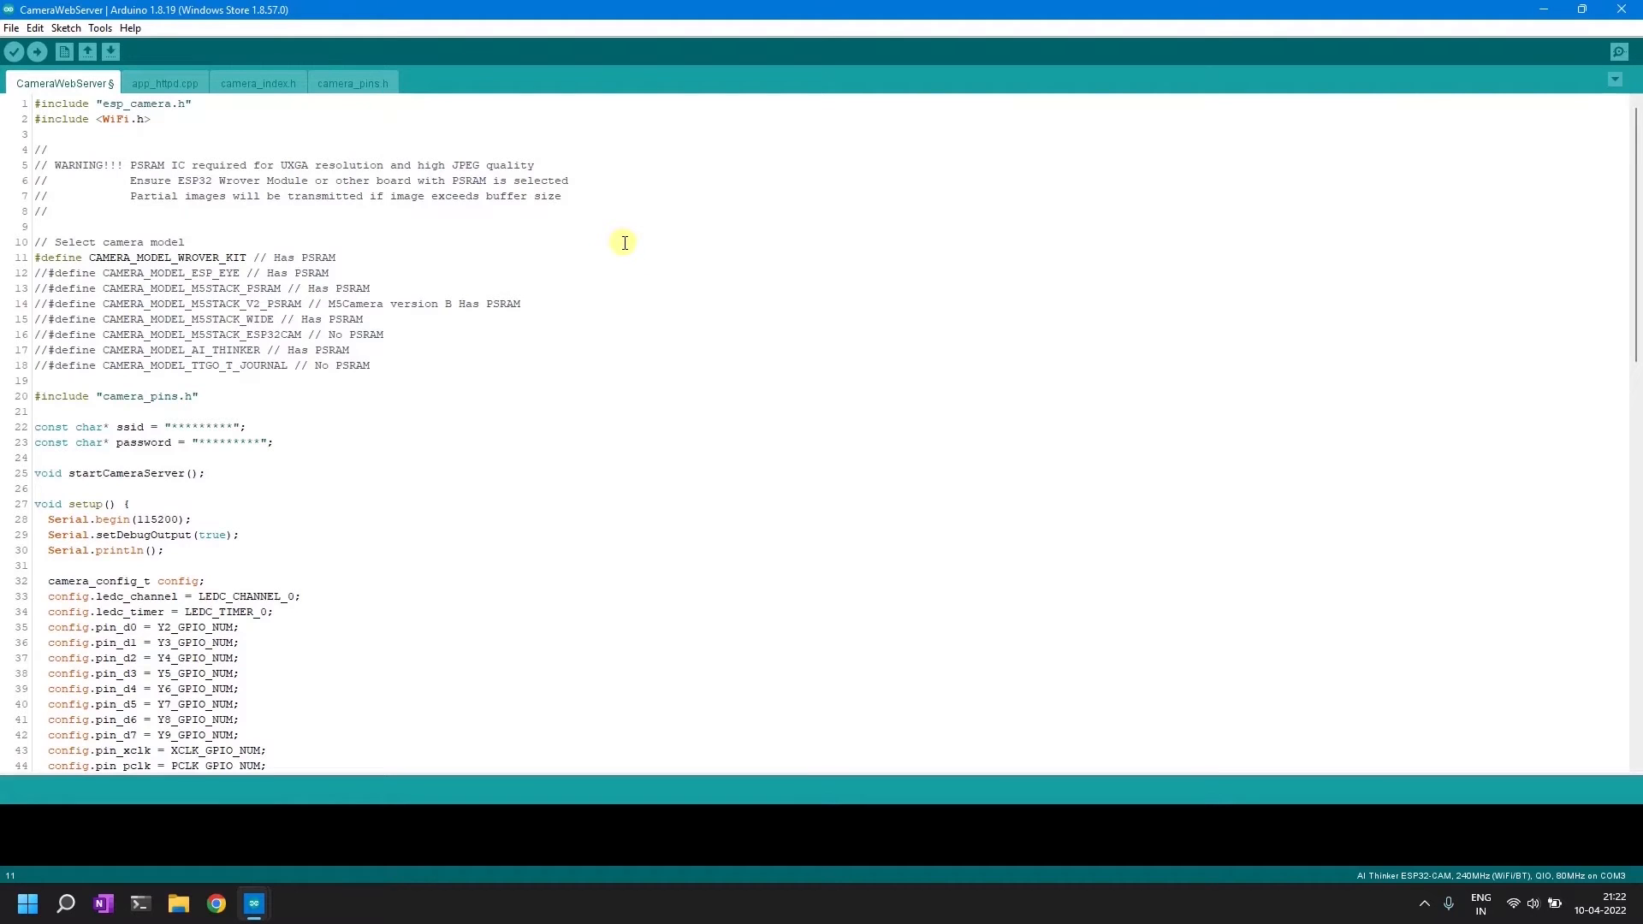
mouse_move(633, 250)
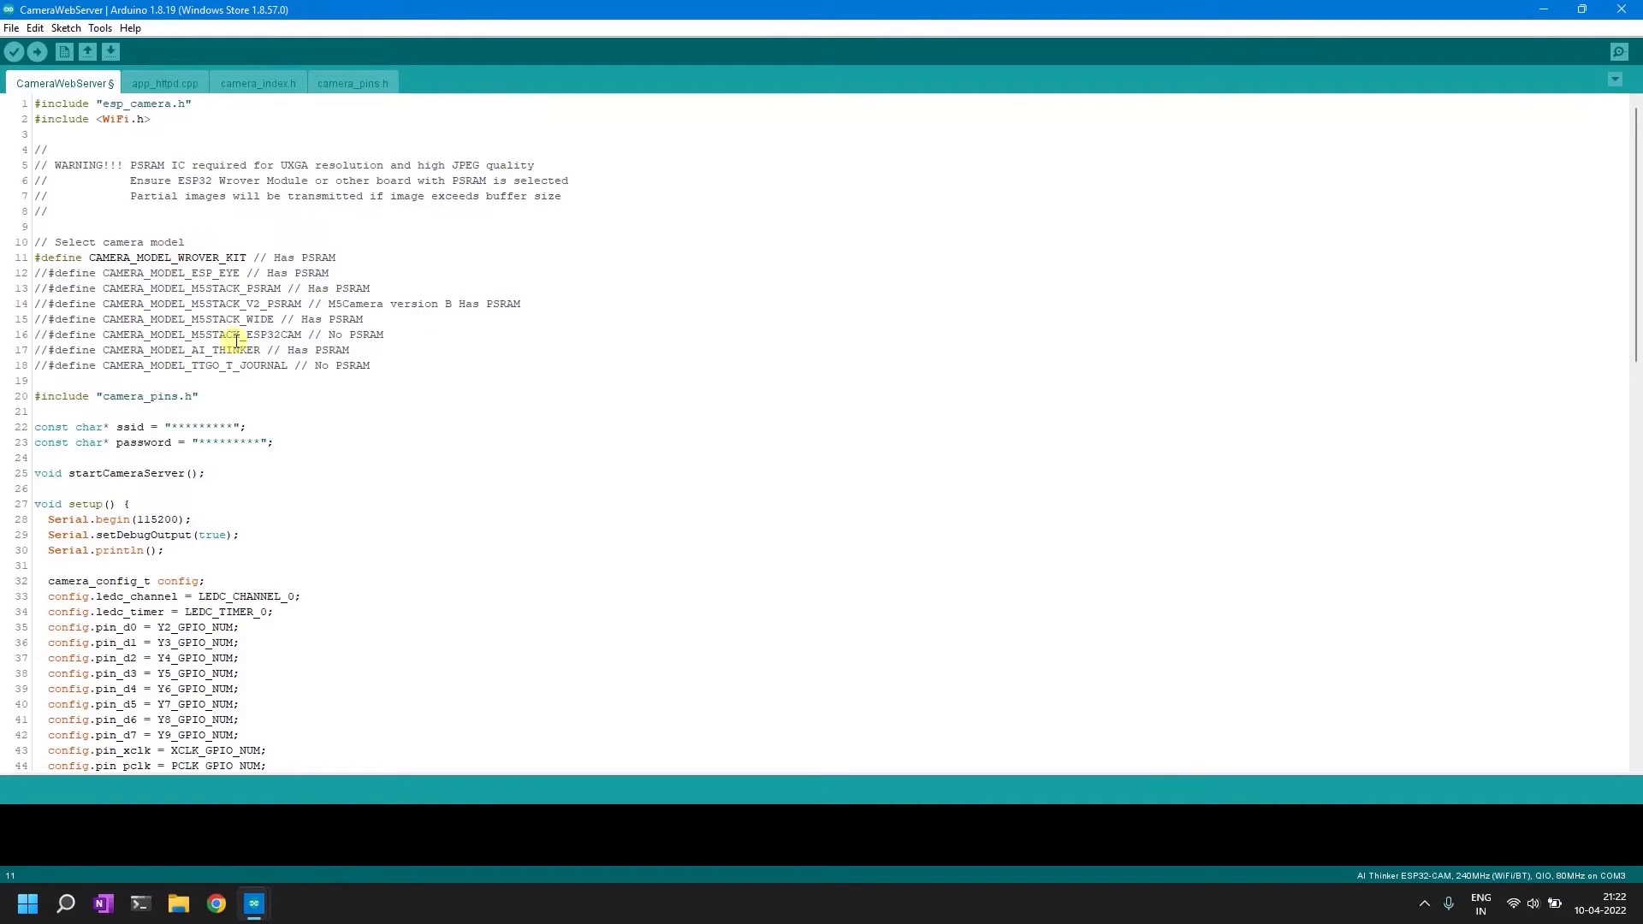
mouse_move(108, 361)
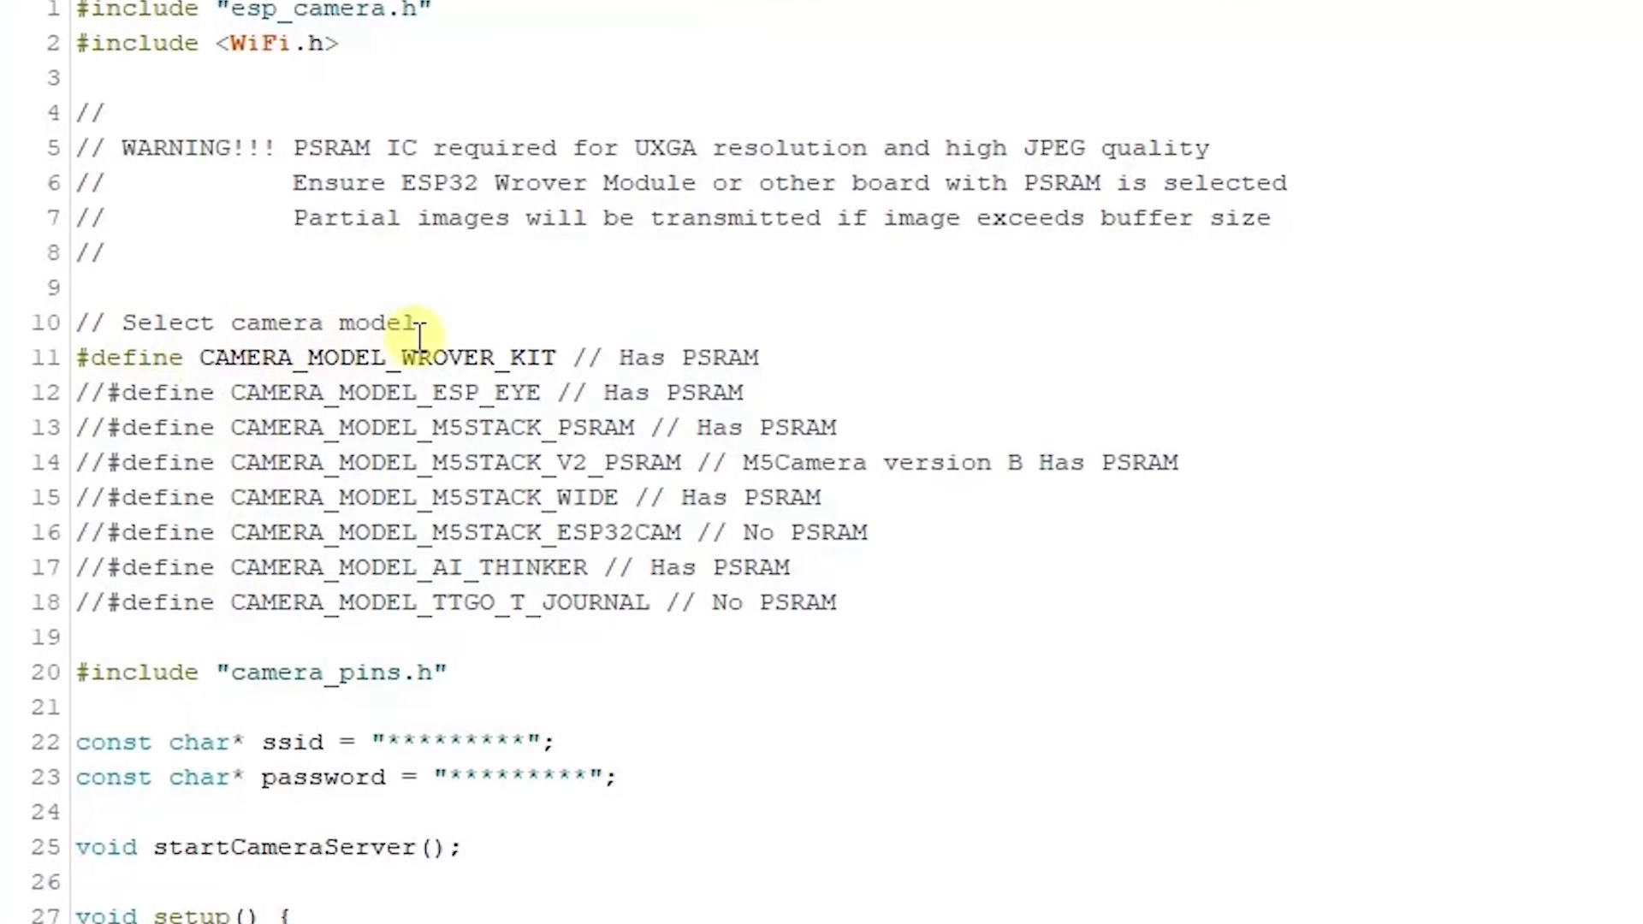
mouse_move(671, 336)
type("//")
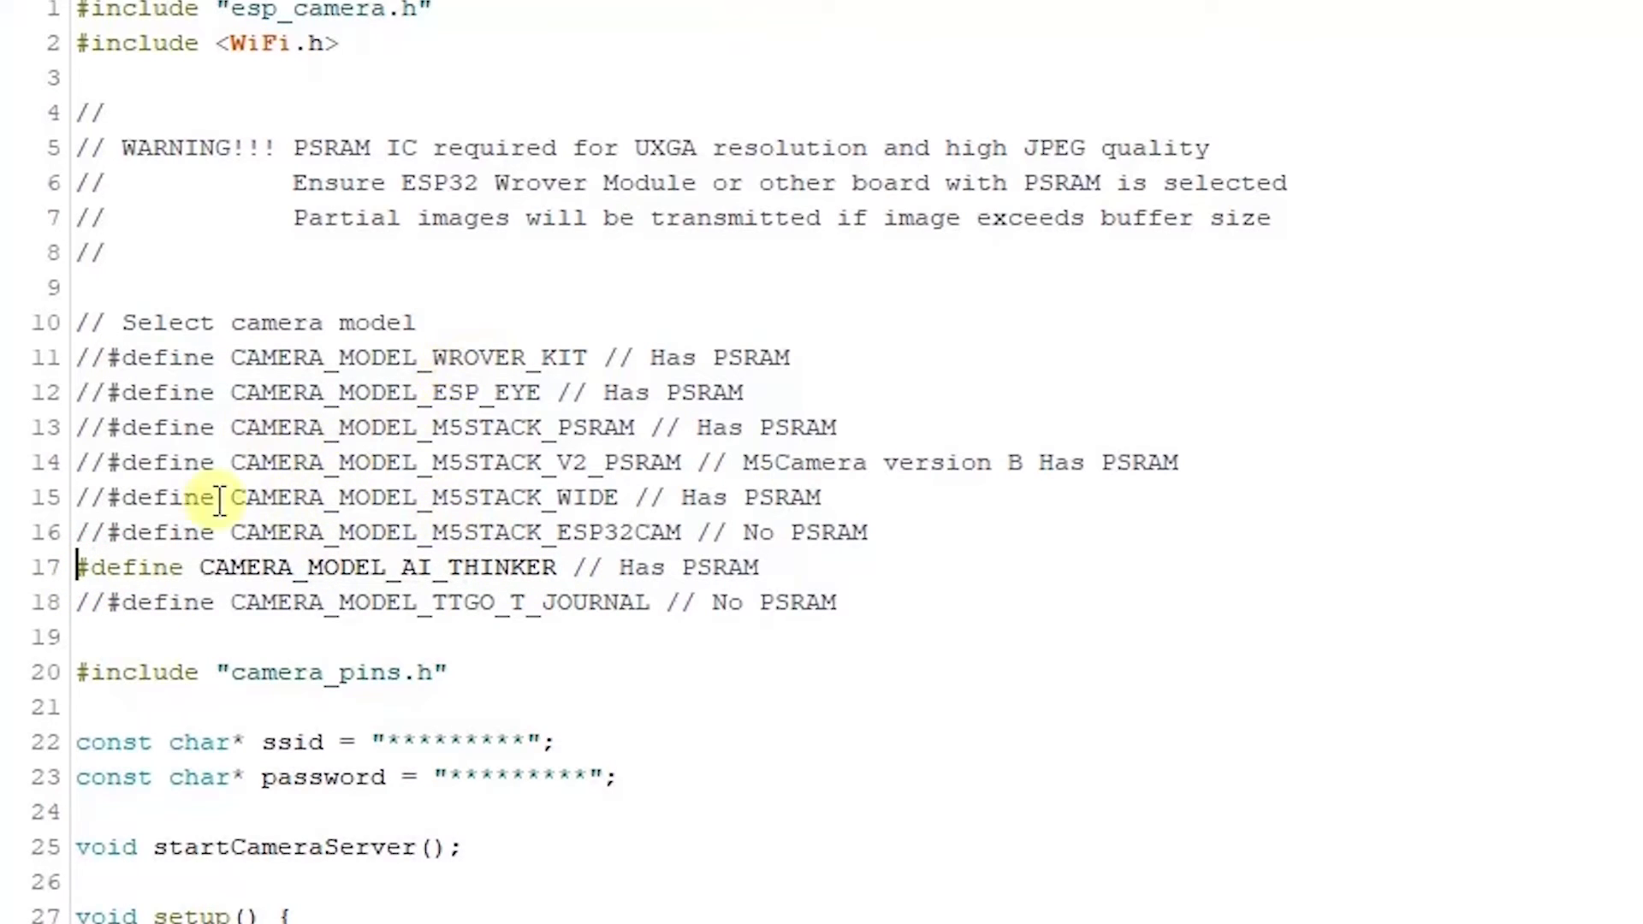
Make CAMERA_MODEL_AI_THINKER the active camera define instead of WROVER_KIT
scroll("down", 3)
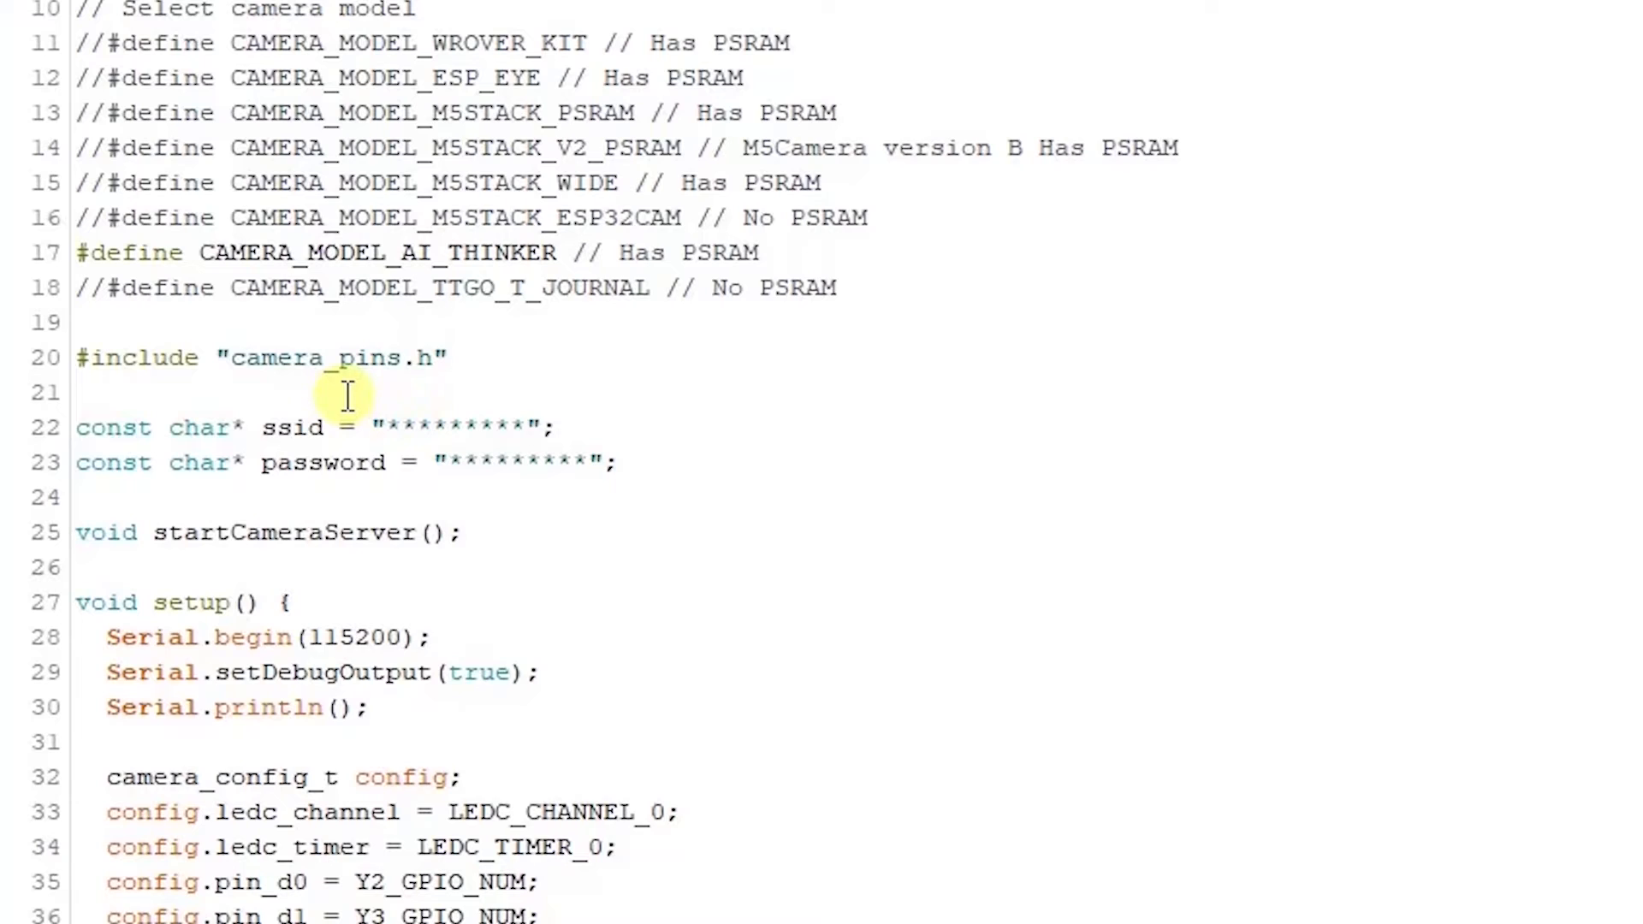
mouse_move(409, 335)
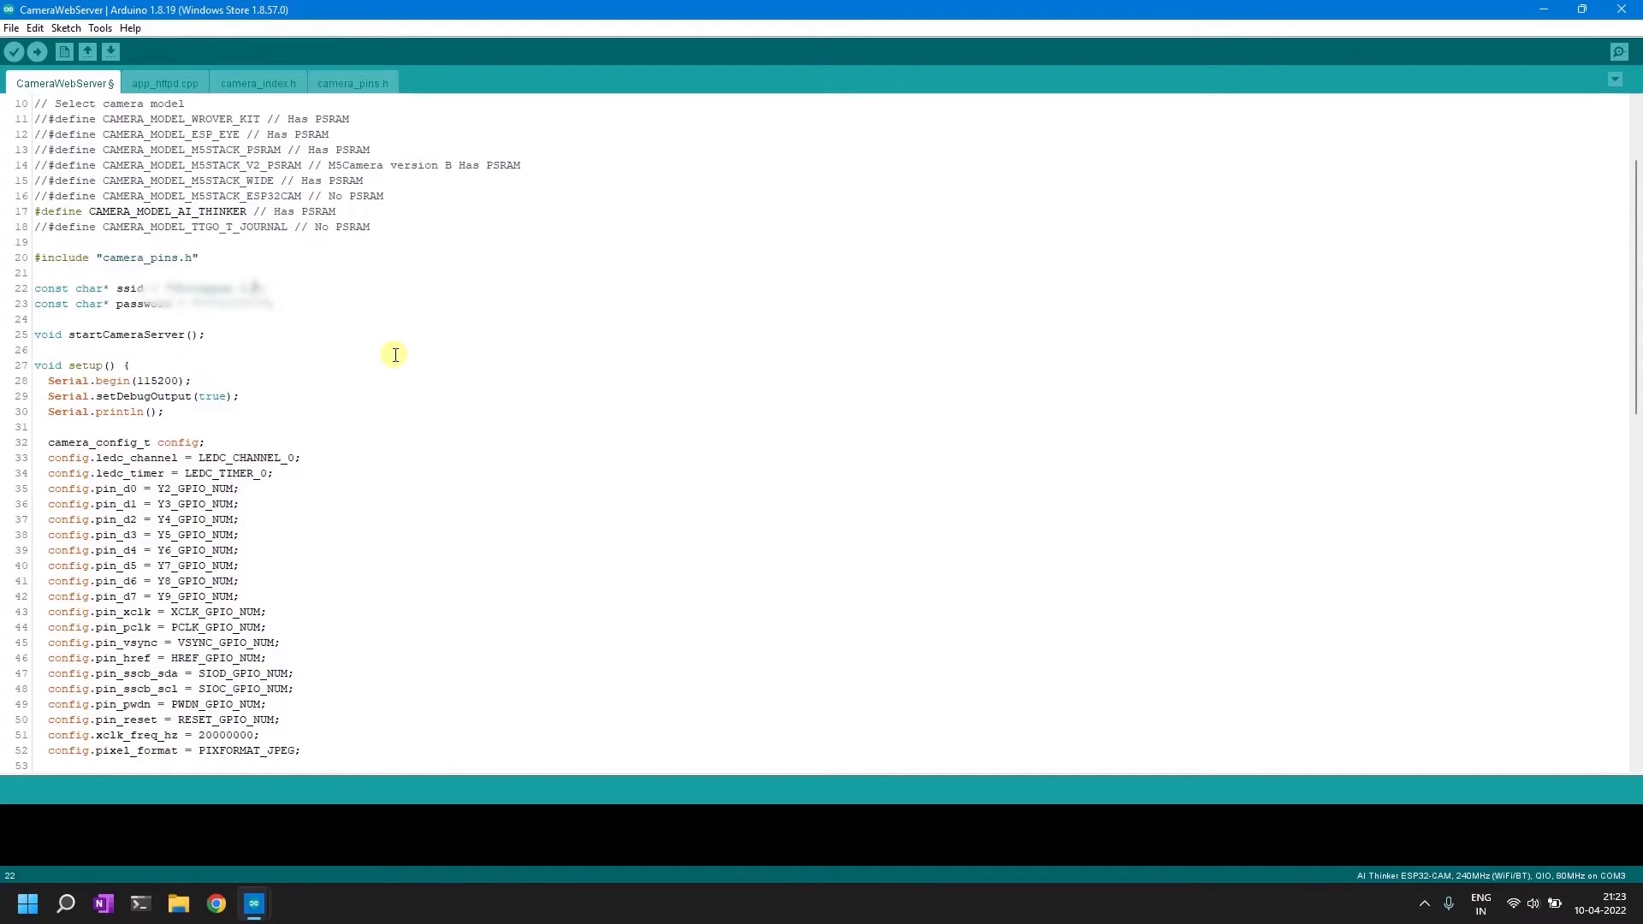
Save the read-only CameraWebServer example as a new copy in the Arduino folder
left_click(271, 304)
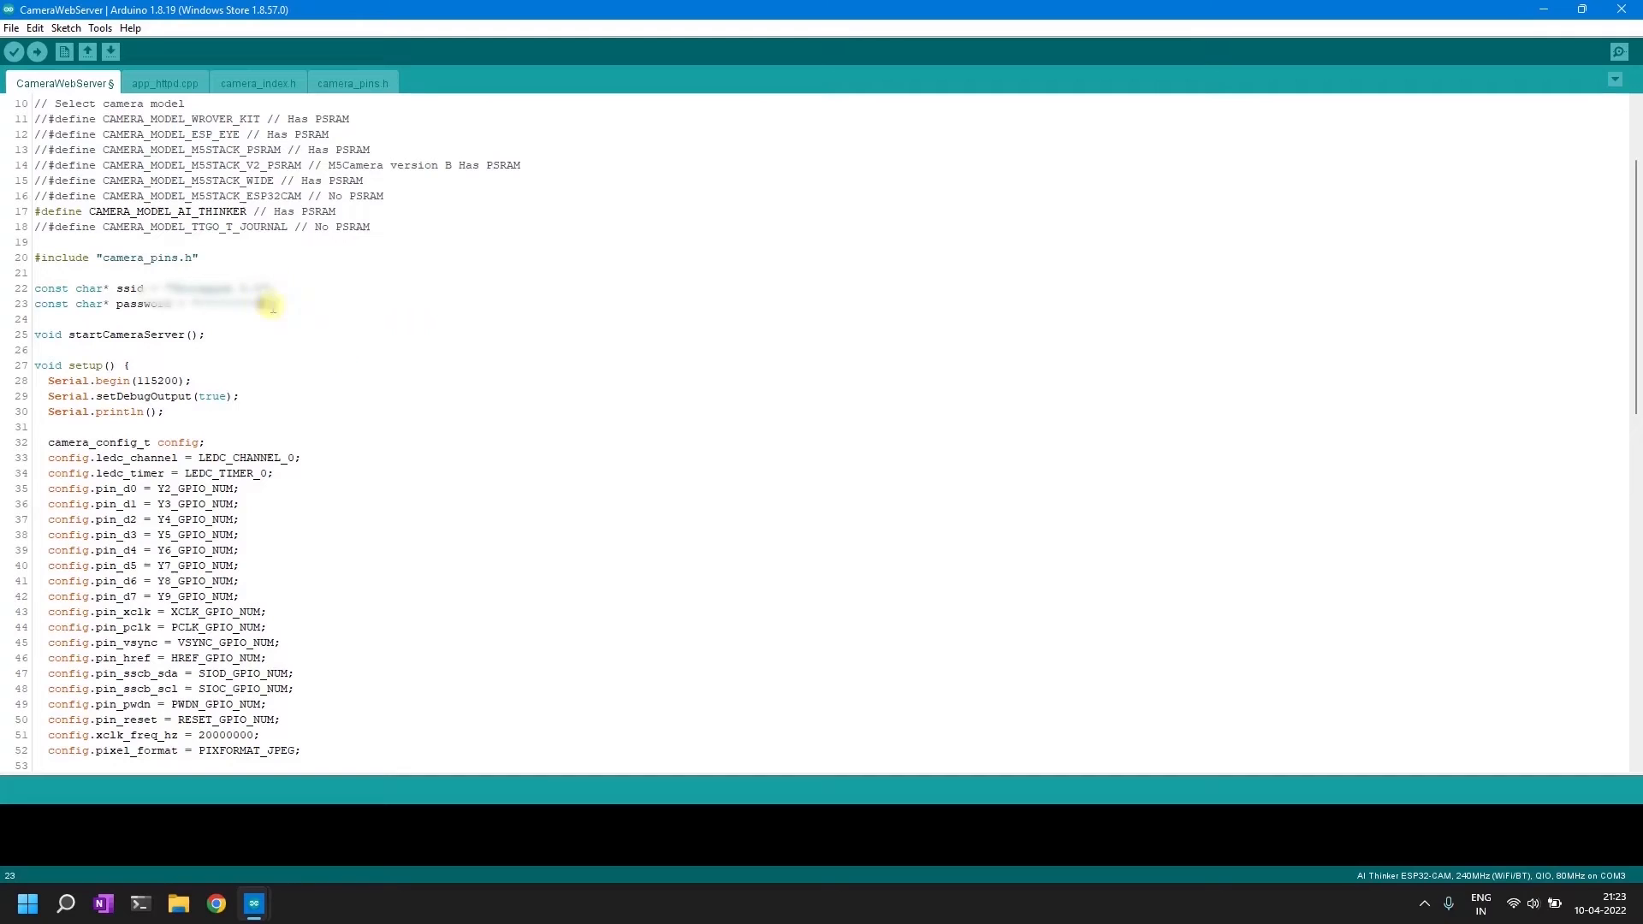
mouse_move(508, 279)
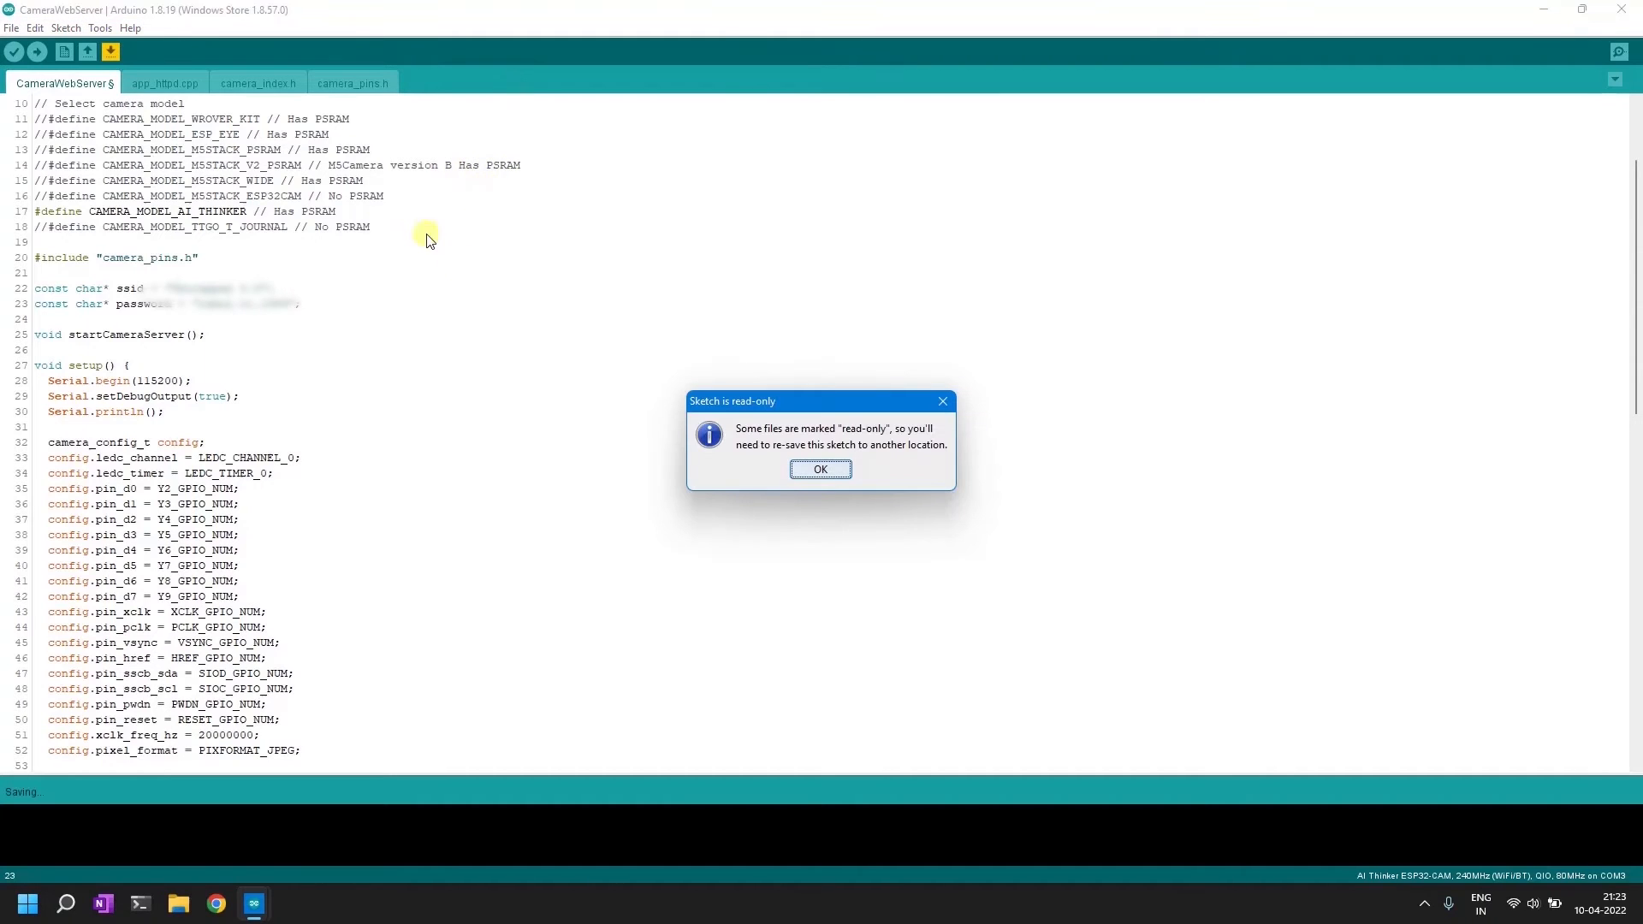
left_click(820, 469)
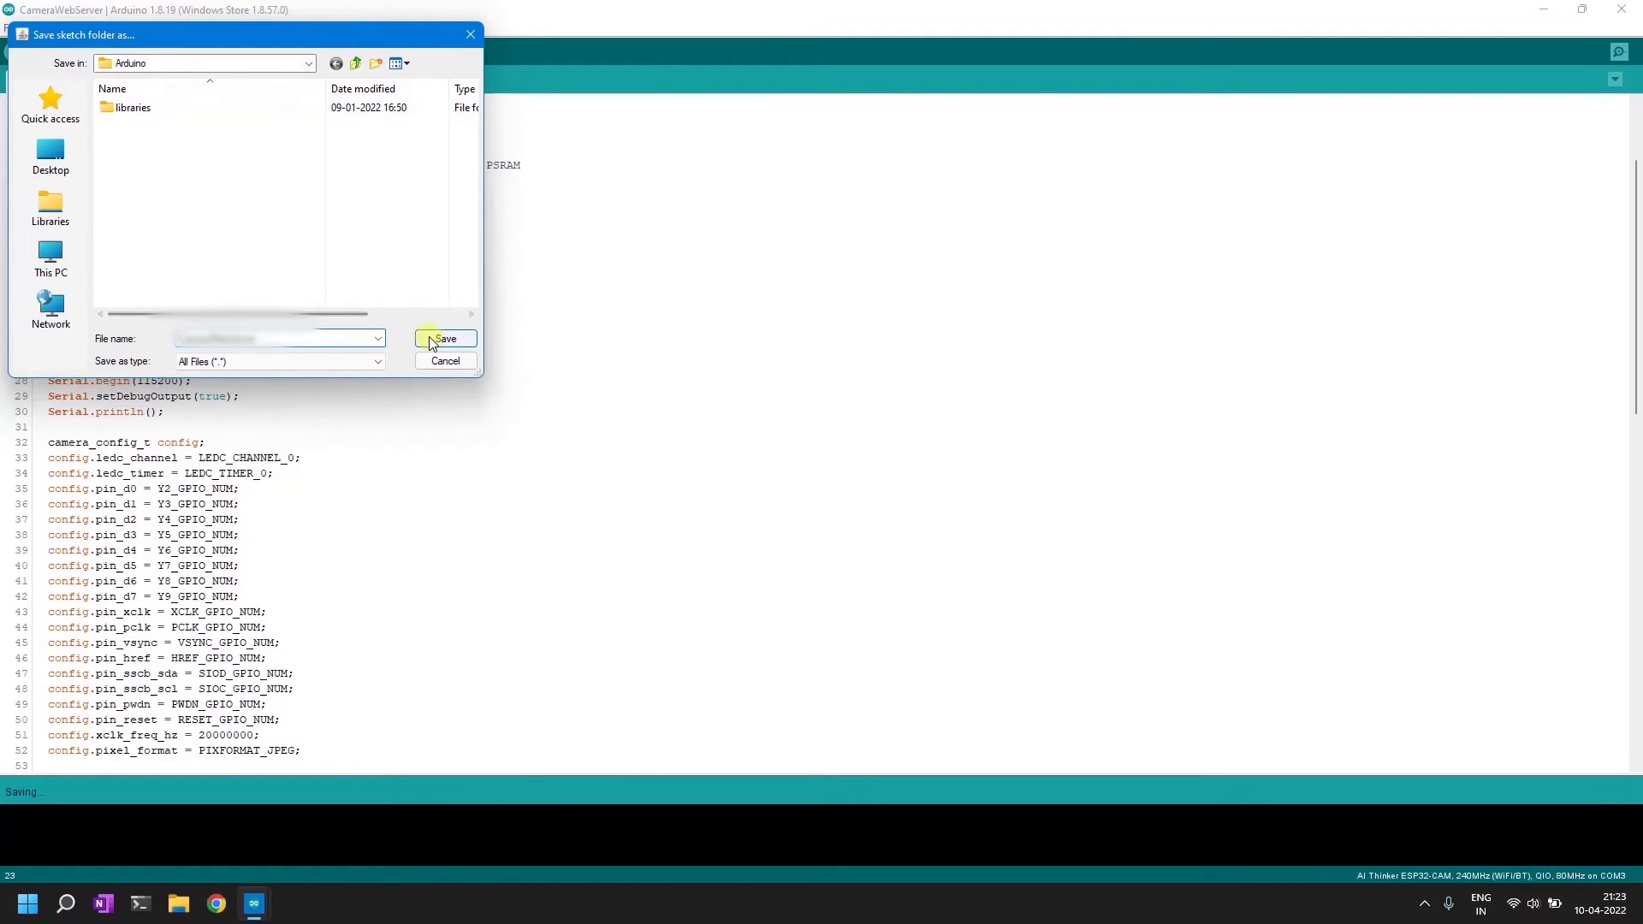
left_click(445, 338)
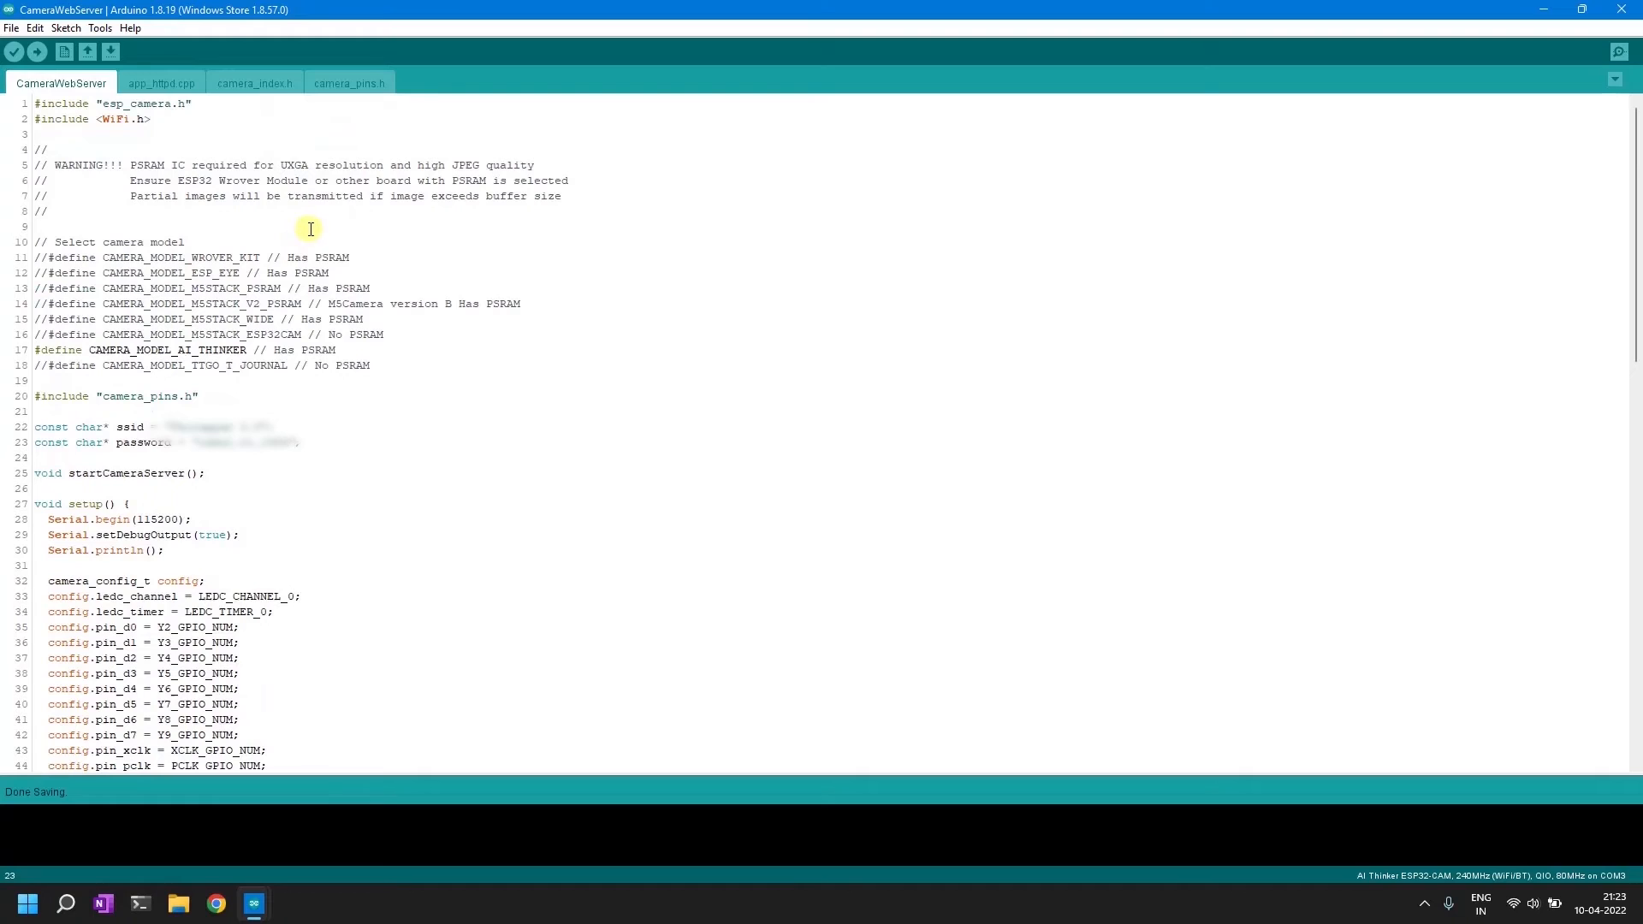
mouse_move(851, 765)
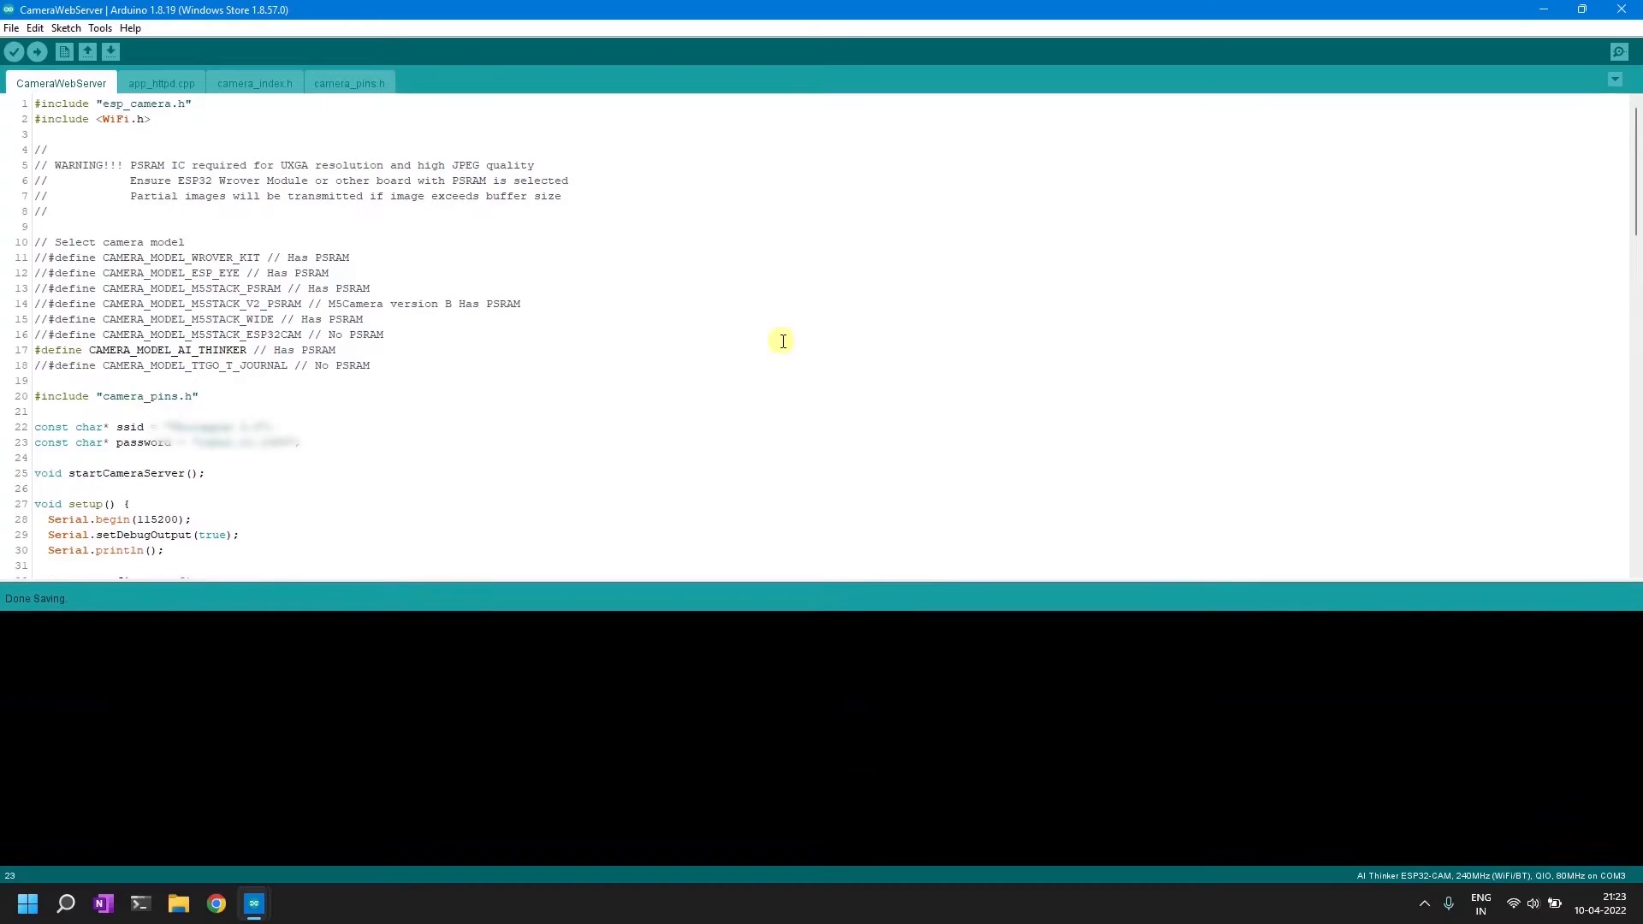
mouse_move(643, 297)
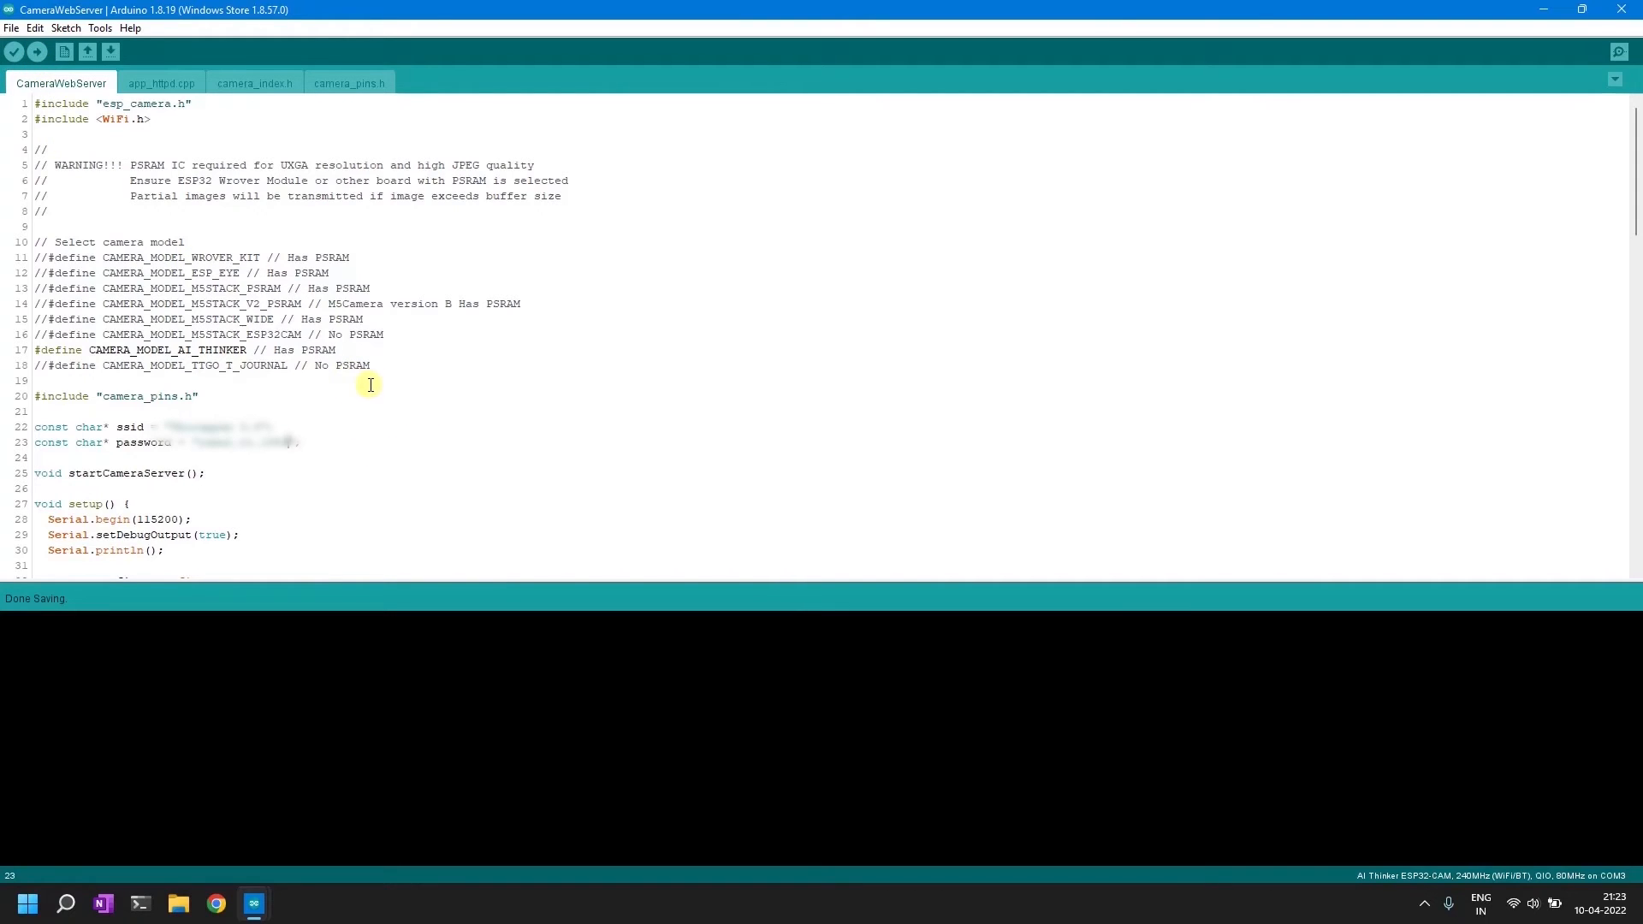
mouse_move(385, 450)
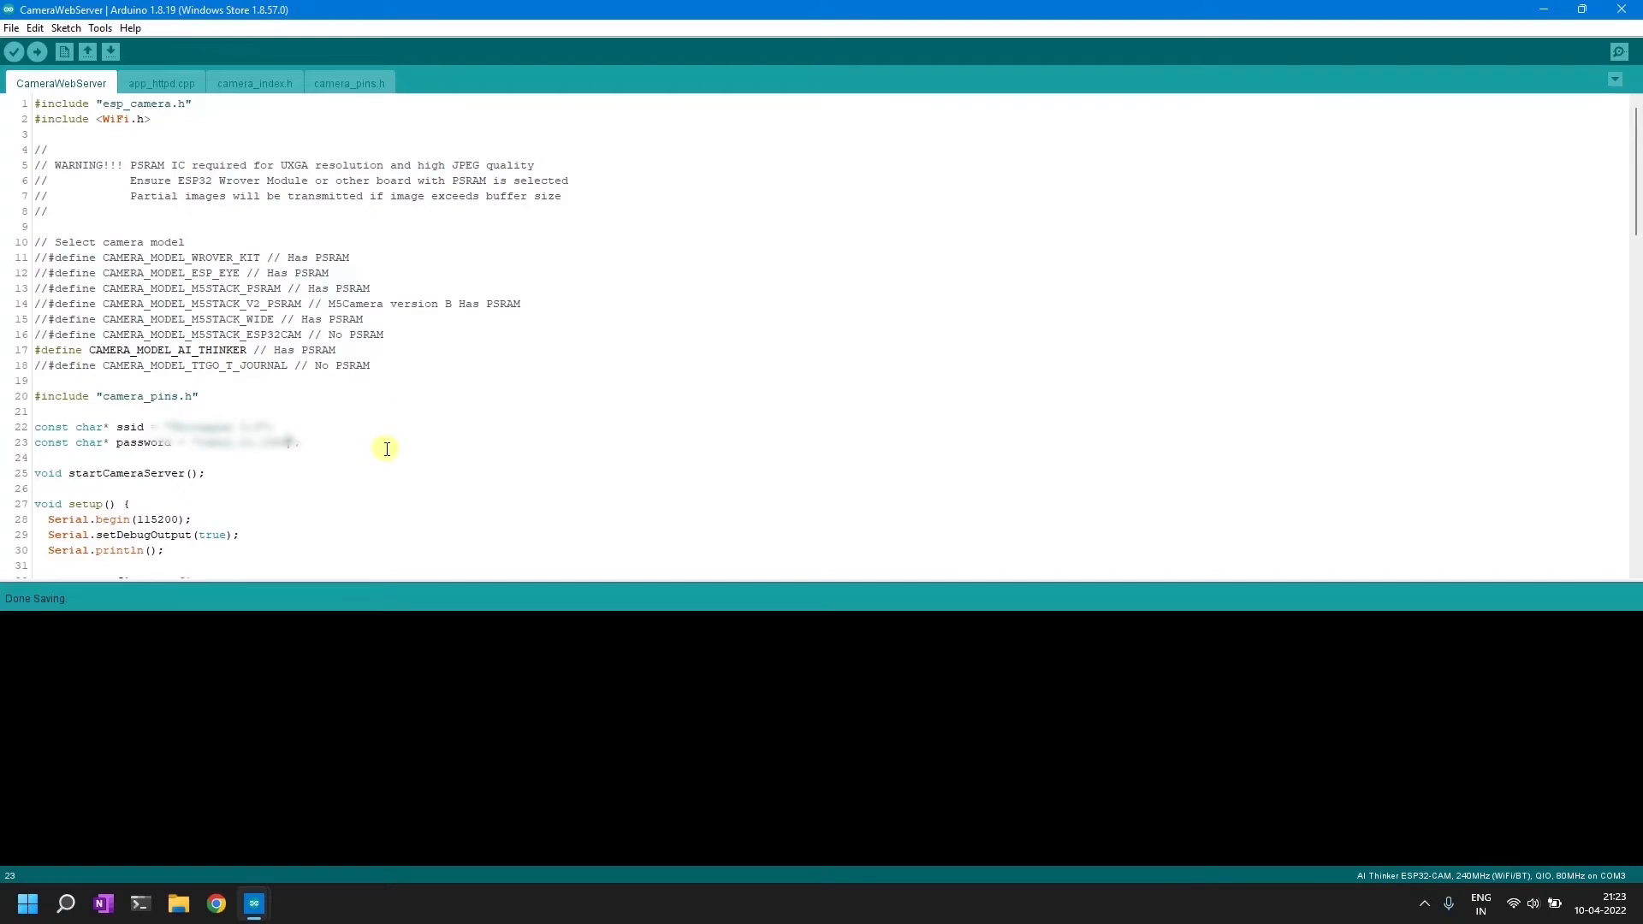
mouse_move(241, 221)
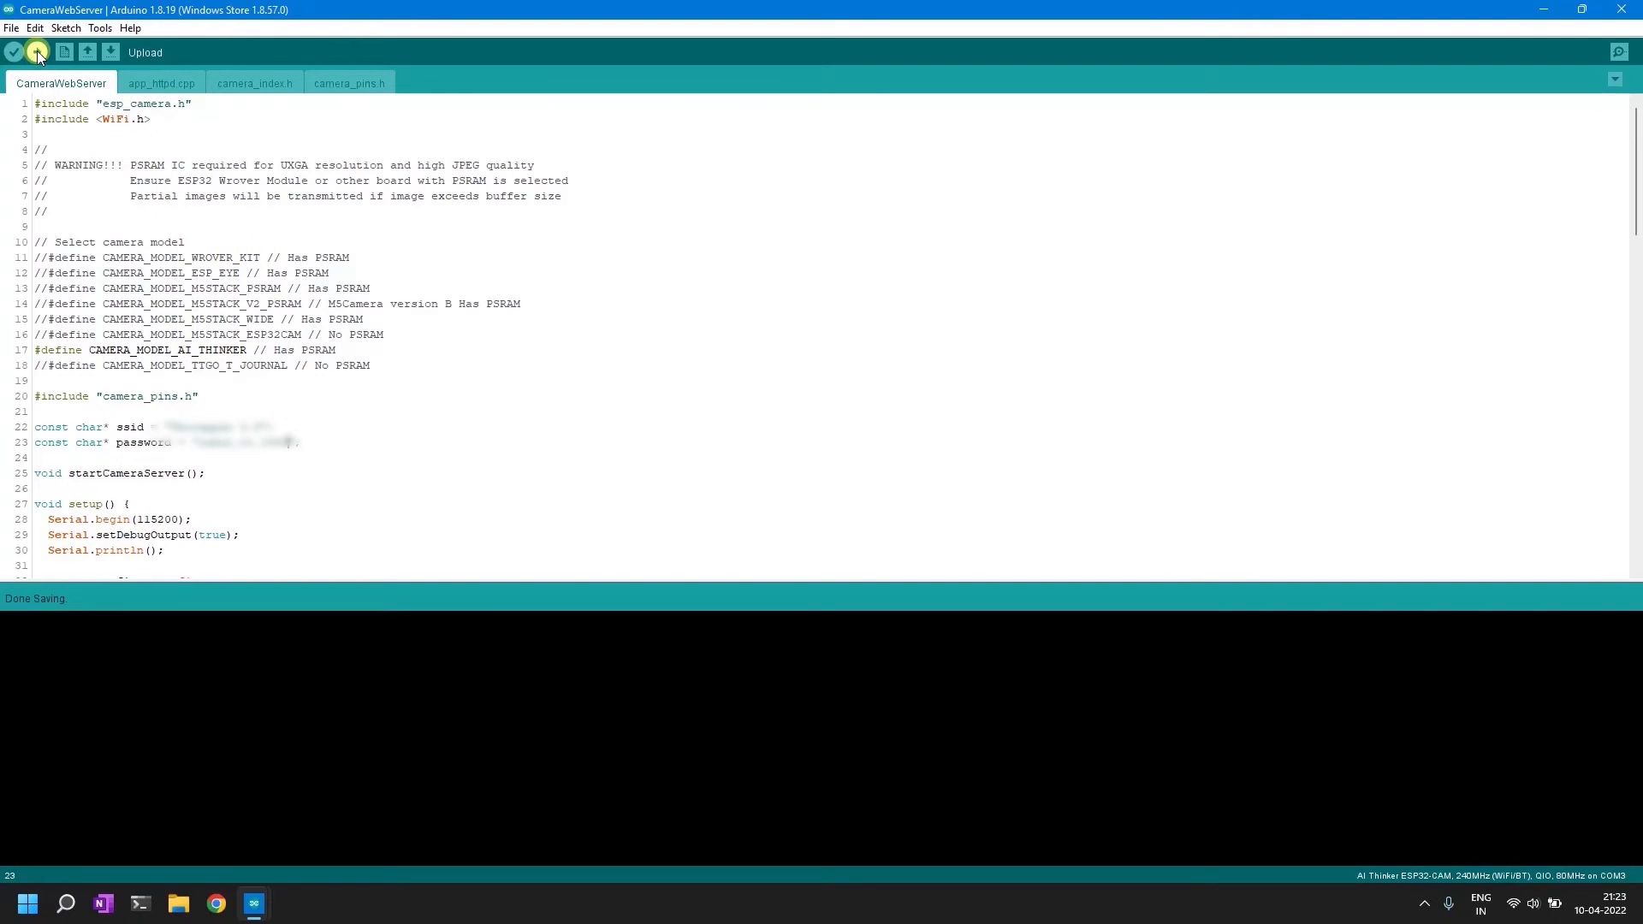
Compile and upload the CameraWebServer sketch to the ESP32-CAM
left_click(36, 52)
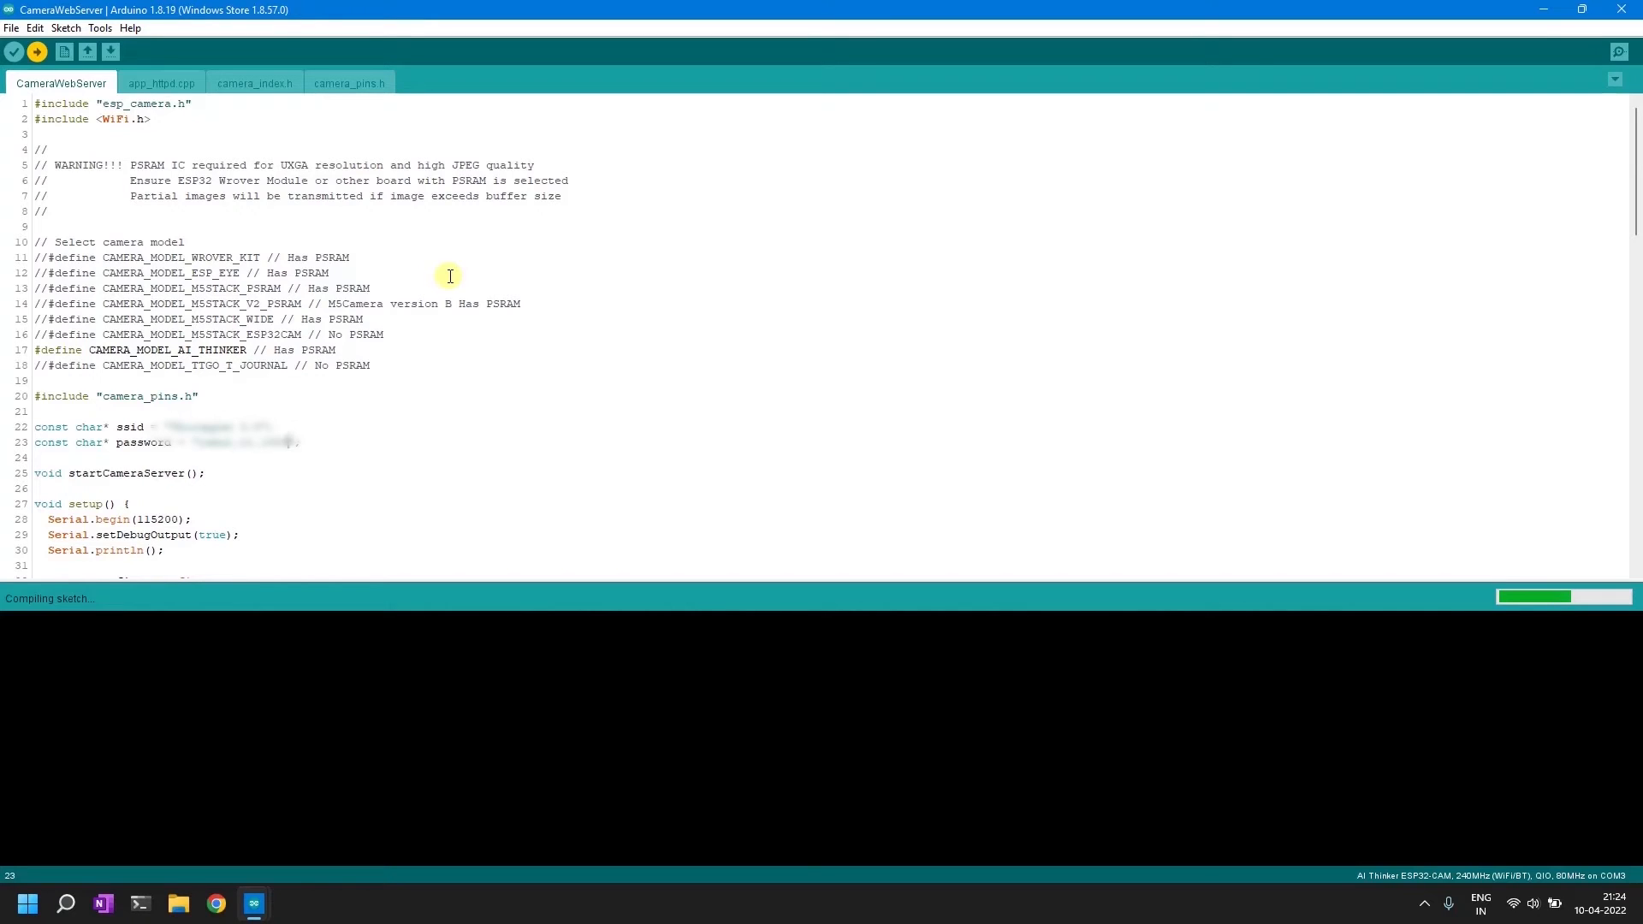
mouse_move(474, 278)
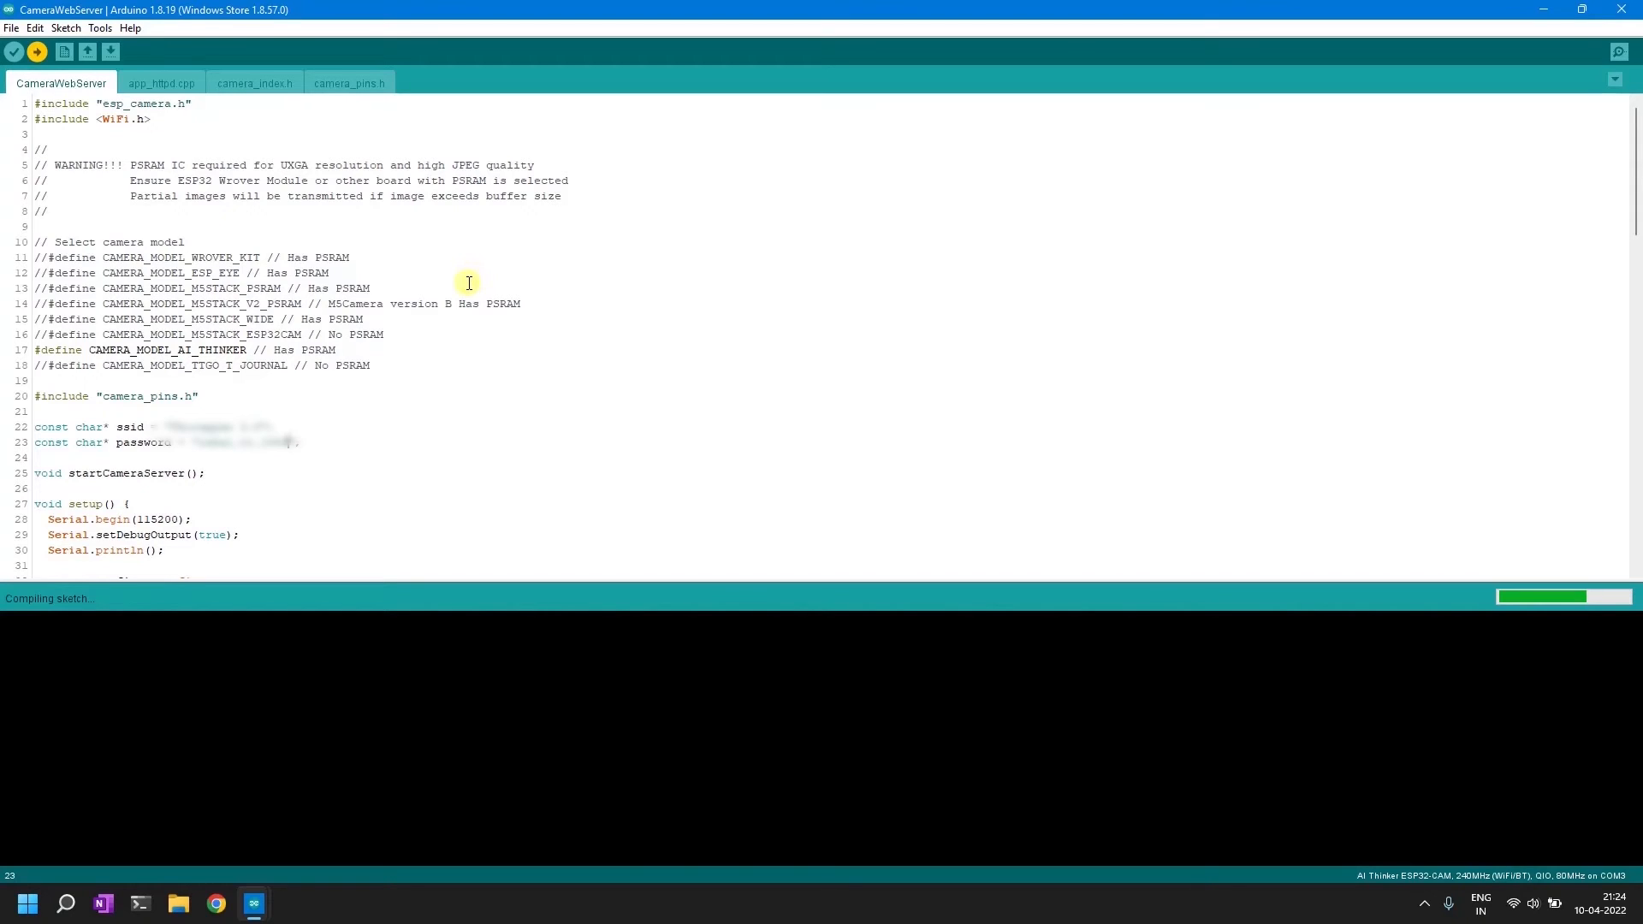
mouse_move(616, 293)
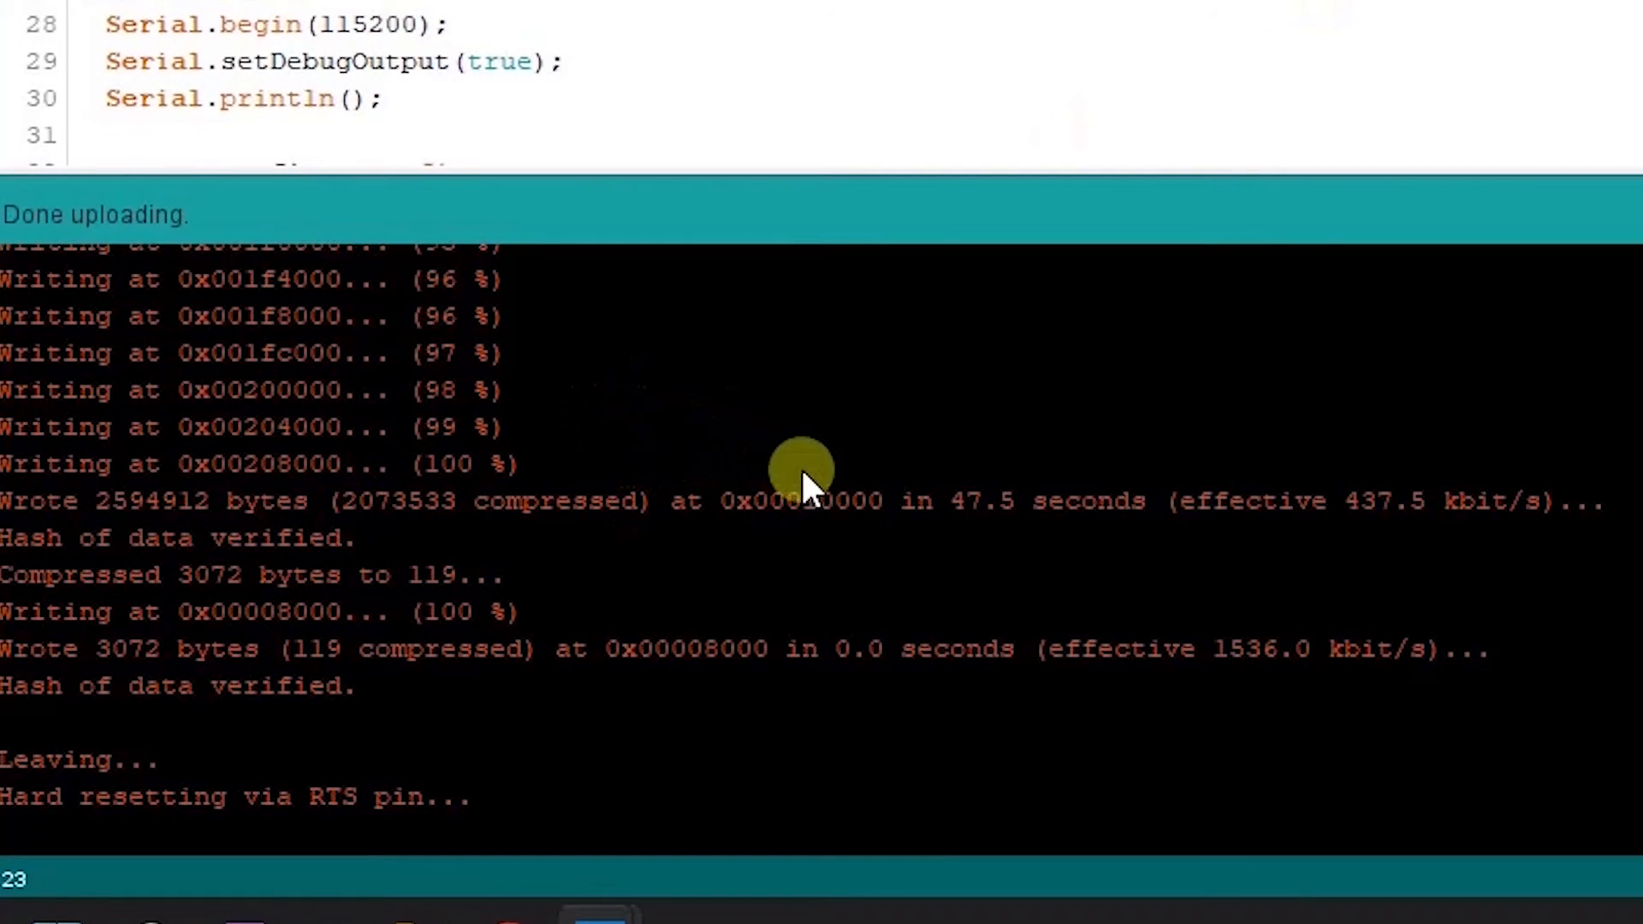
mouse_move(702, 549)
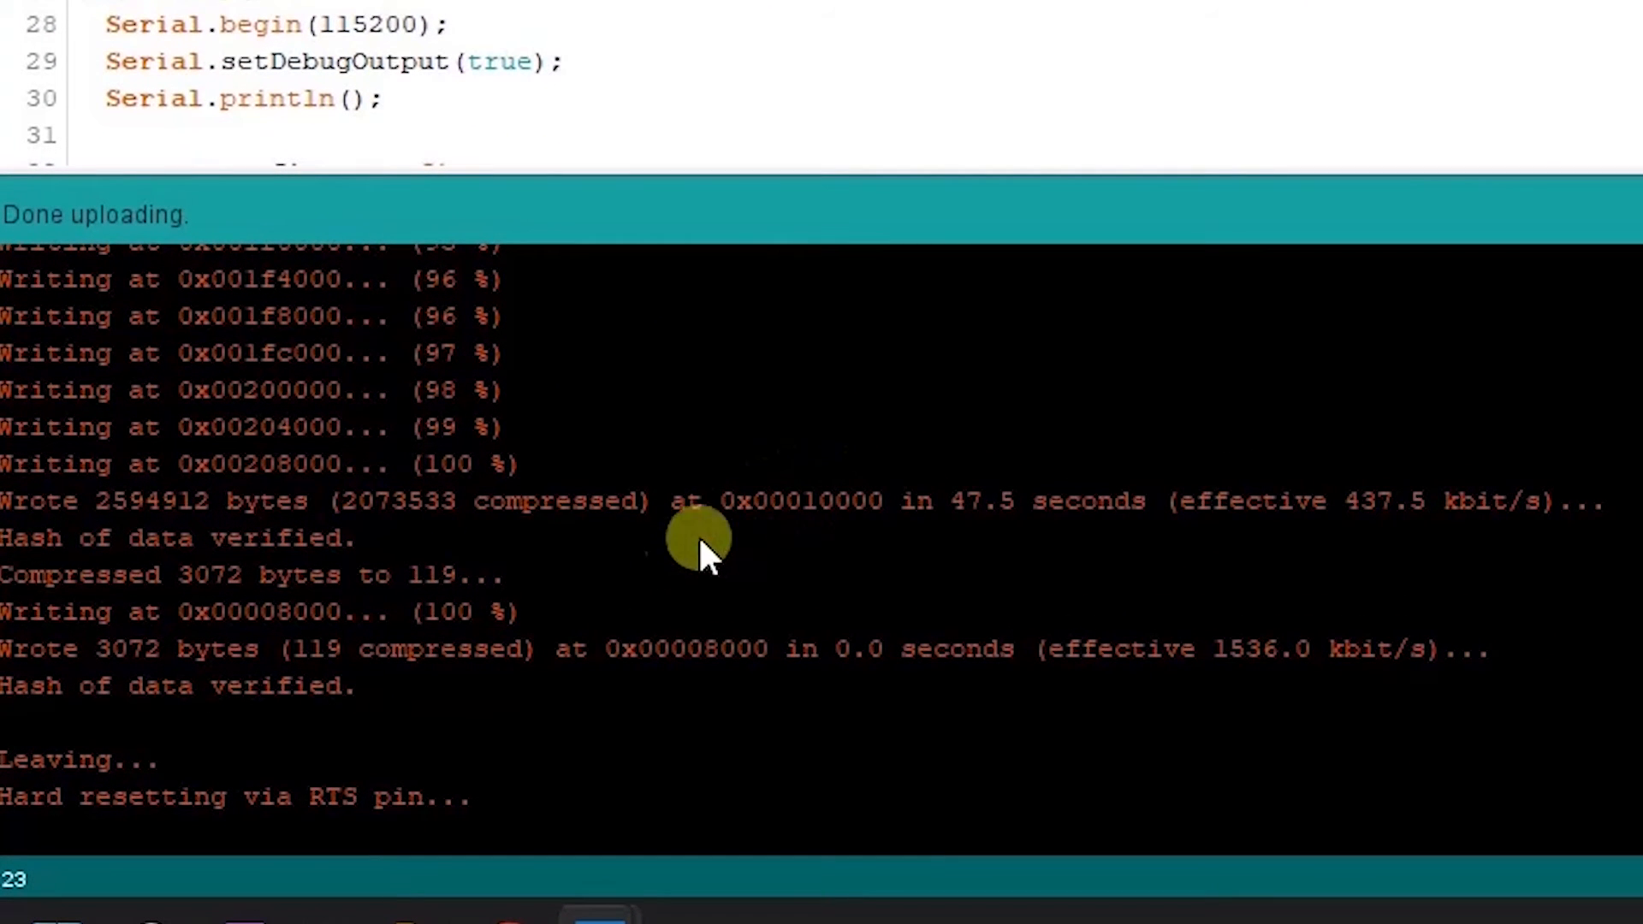
mouse_move(1002, 414)
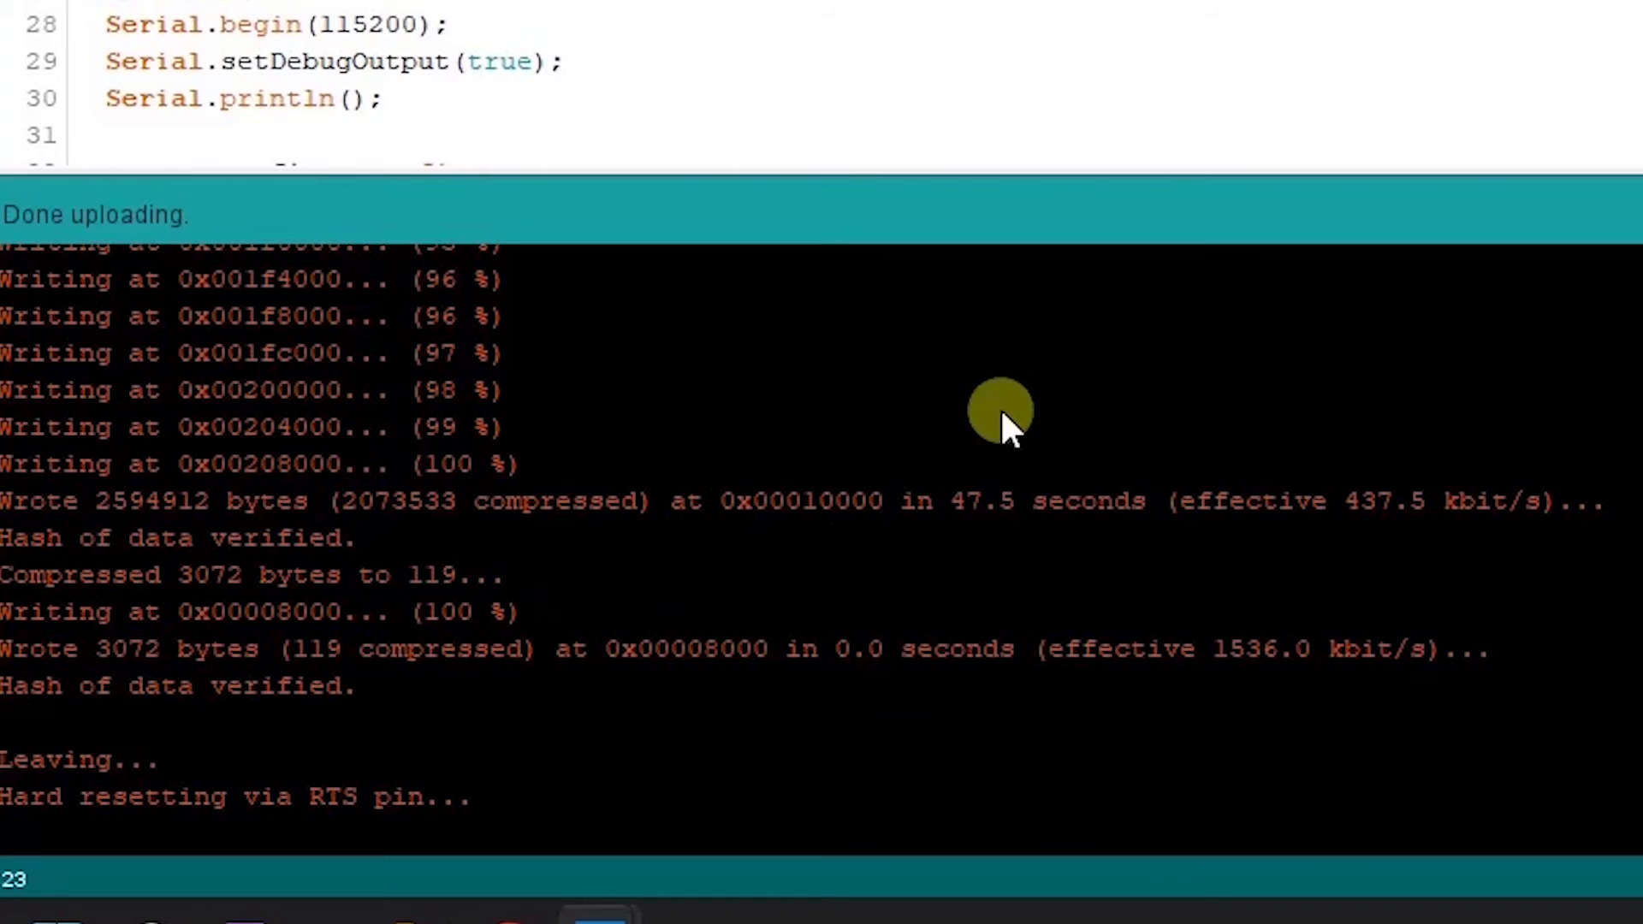
mouse_move(885, 389)
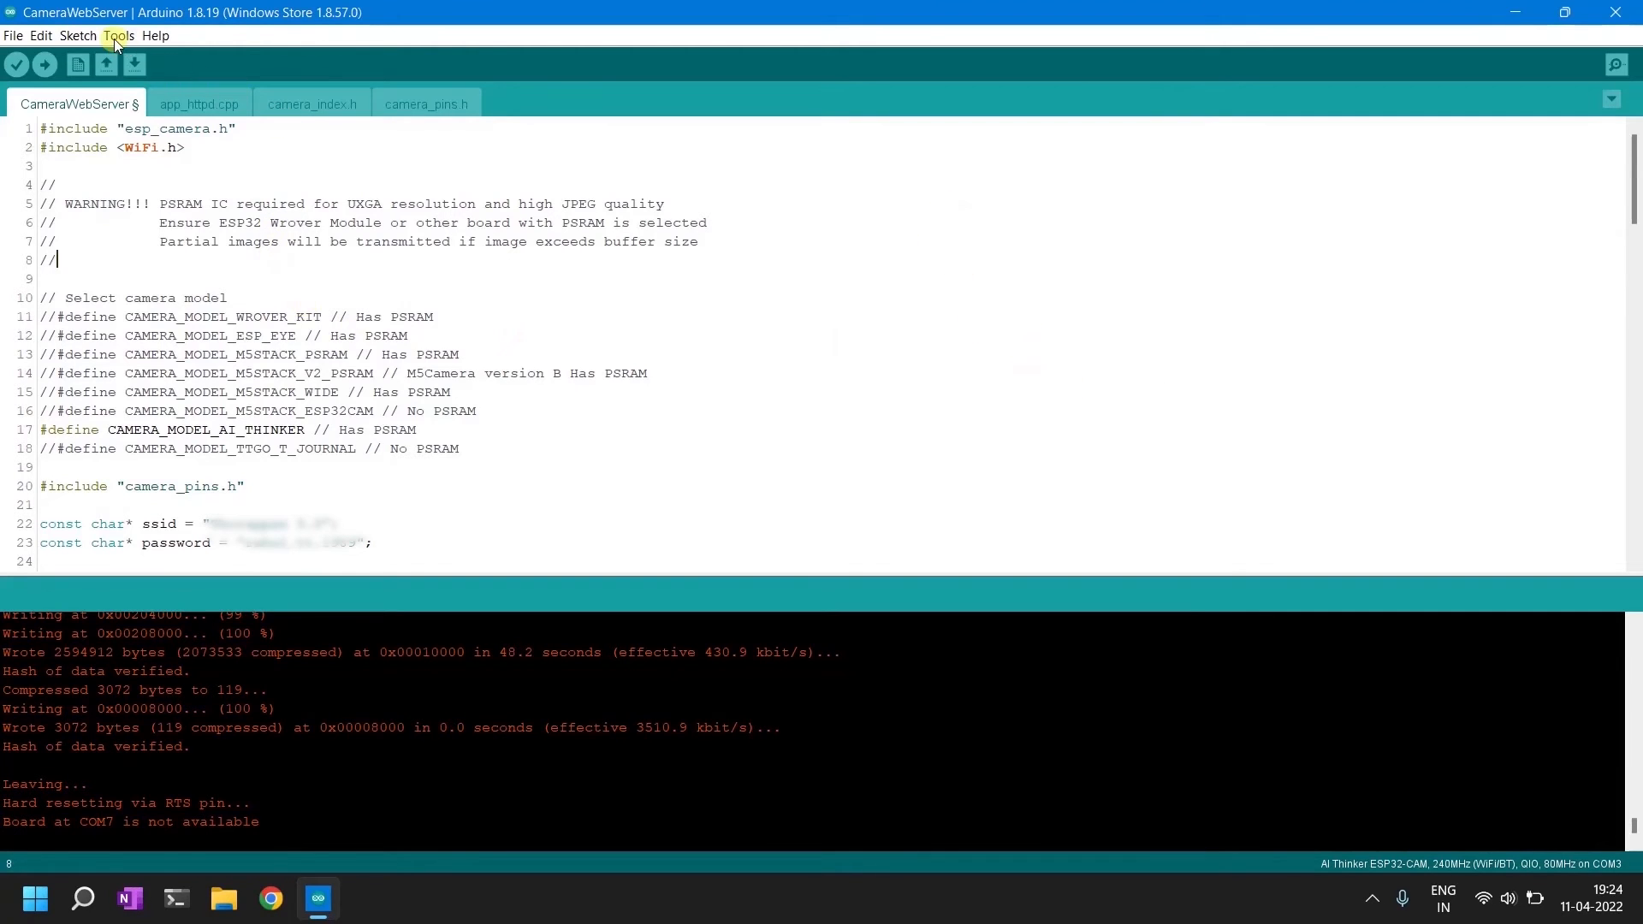
left_click(118, 34)
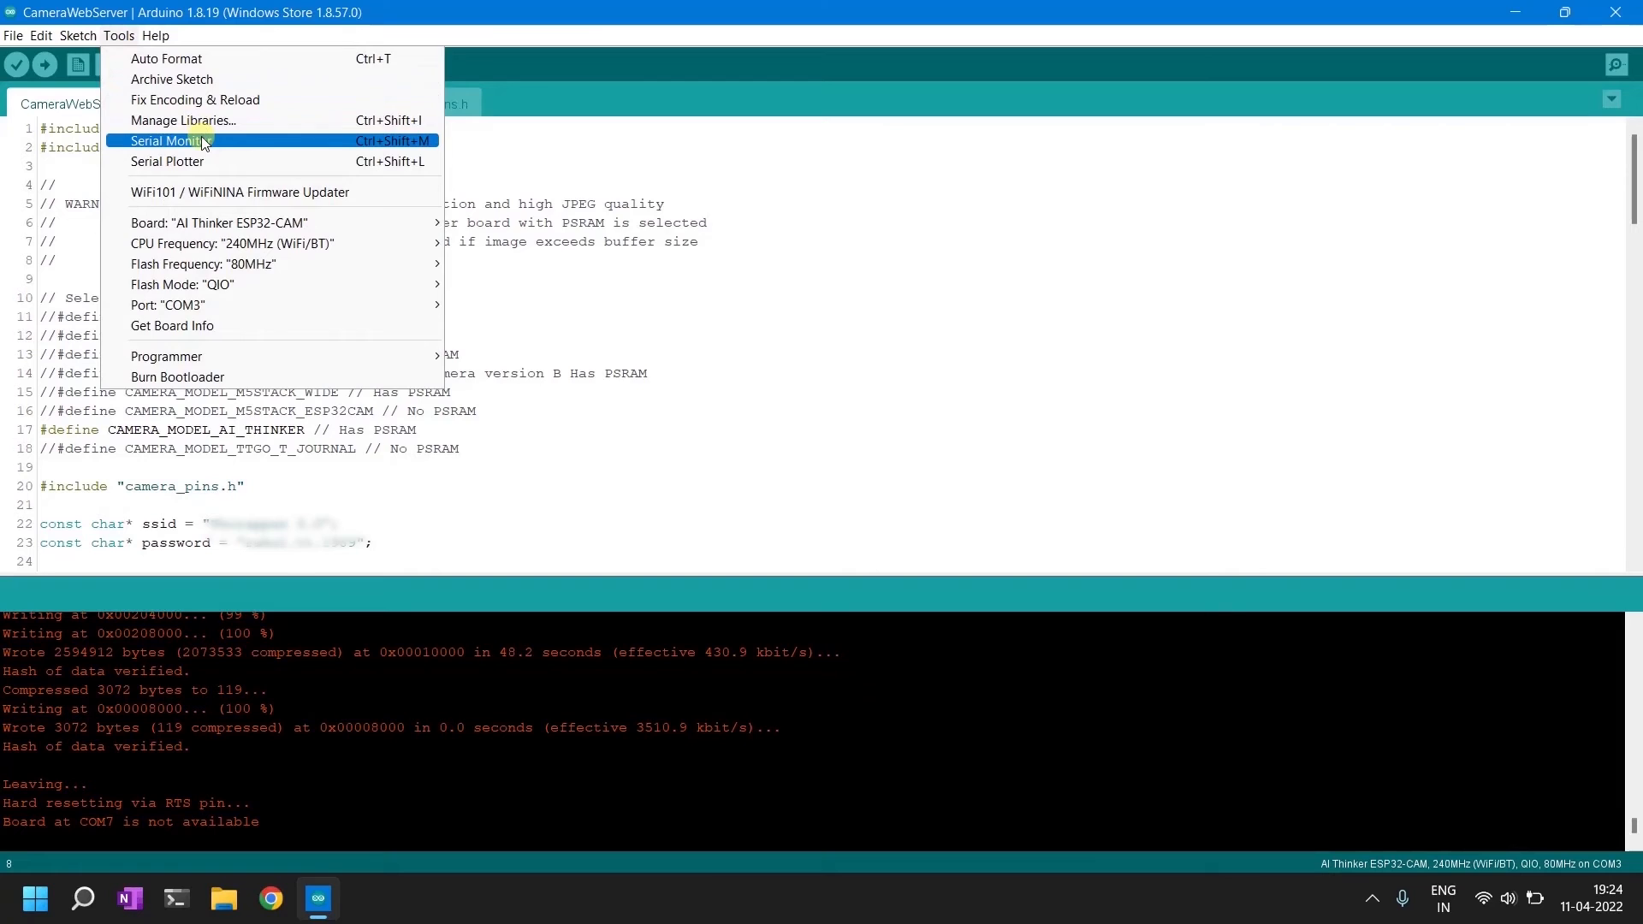
left_click(171, 140)
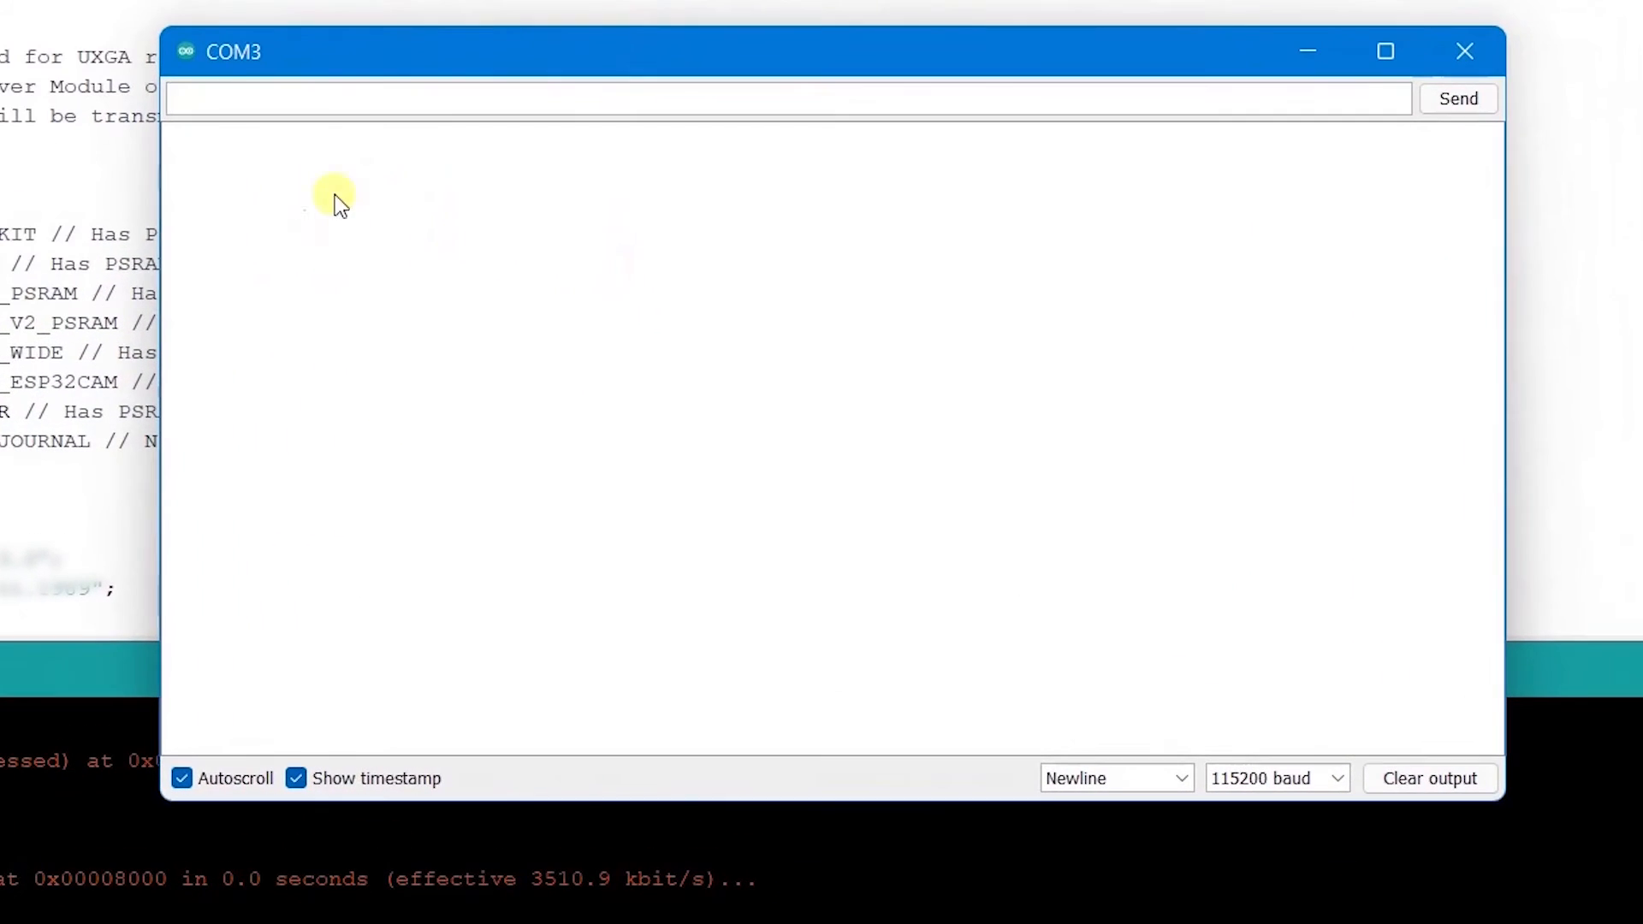
mouse_move(602, 193)
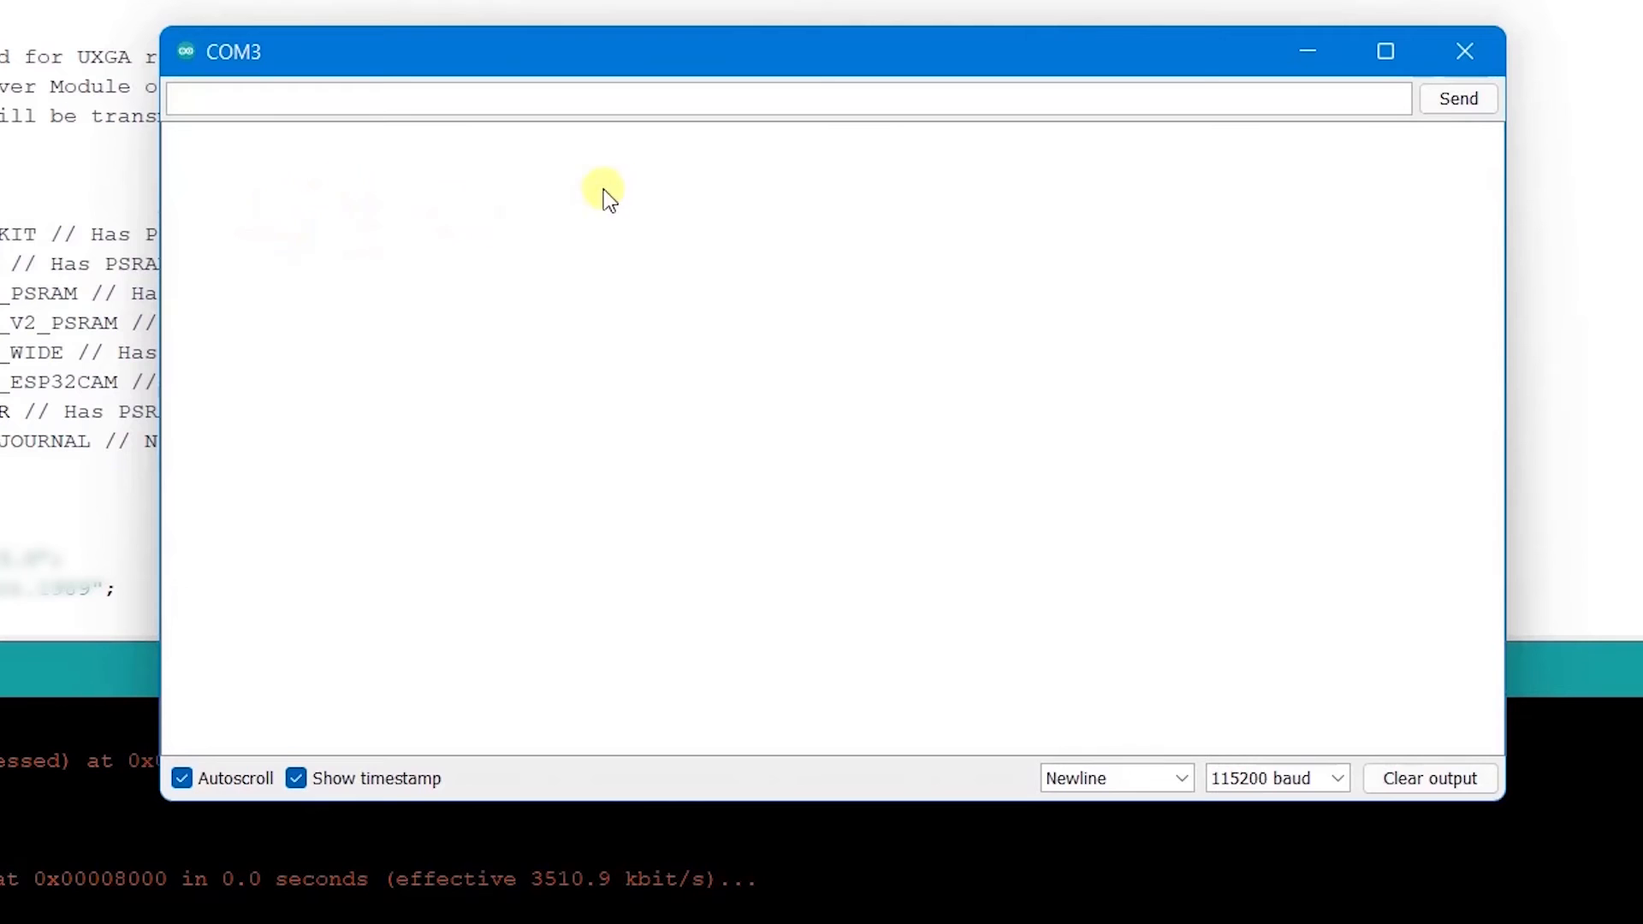
mouse_move(274, 241)
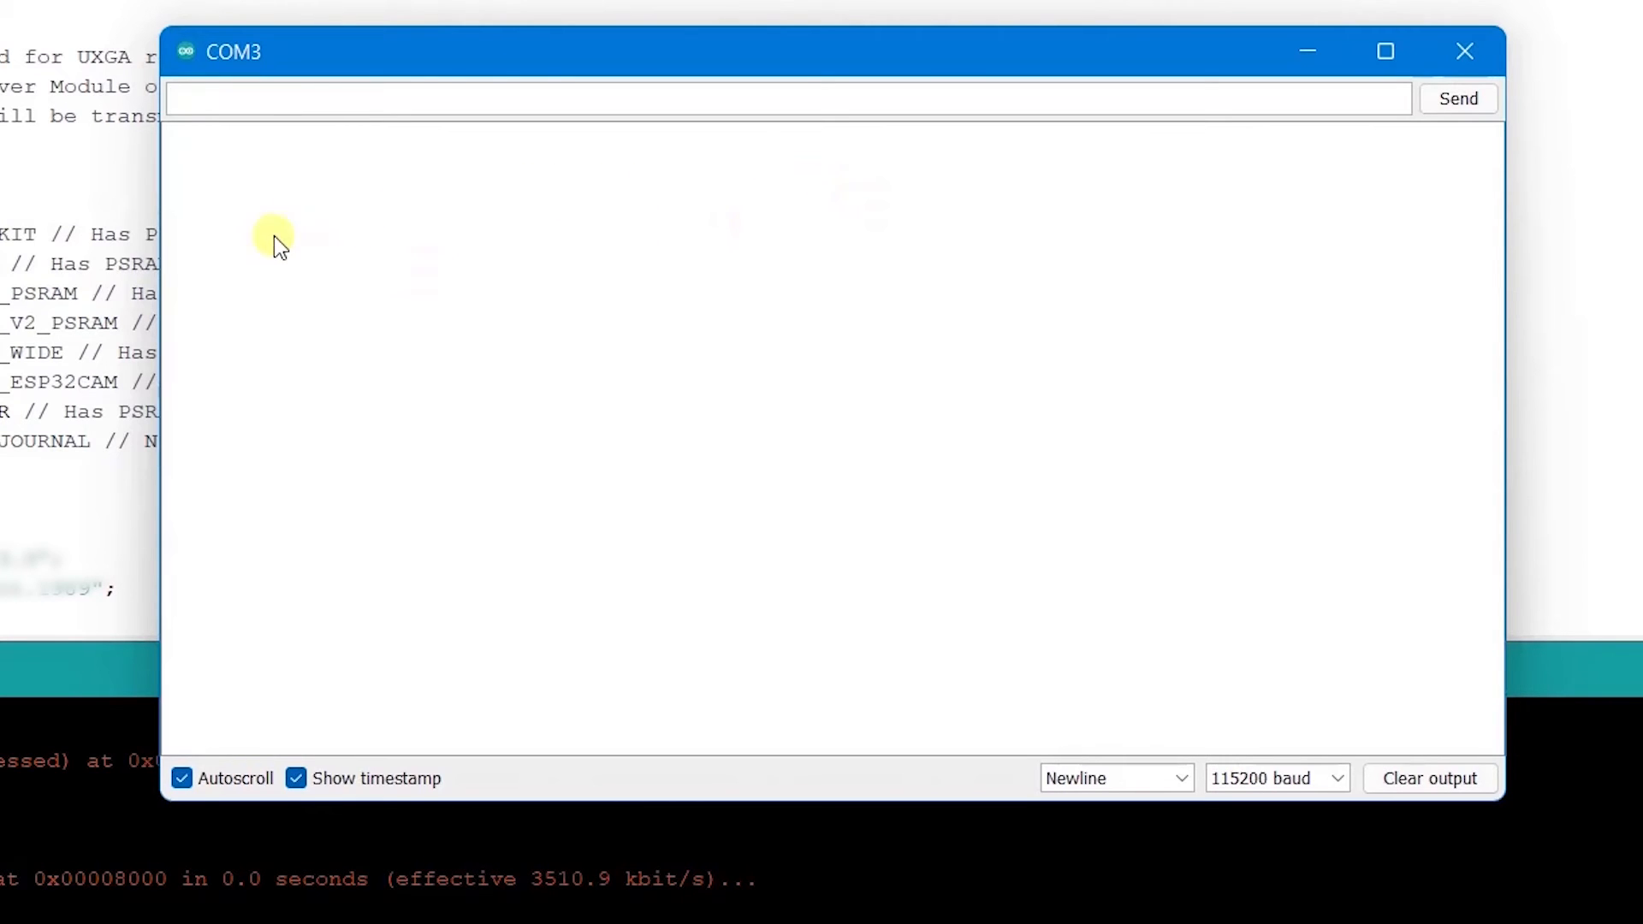
mouse_move(909, 194)
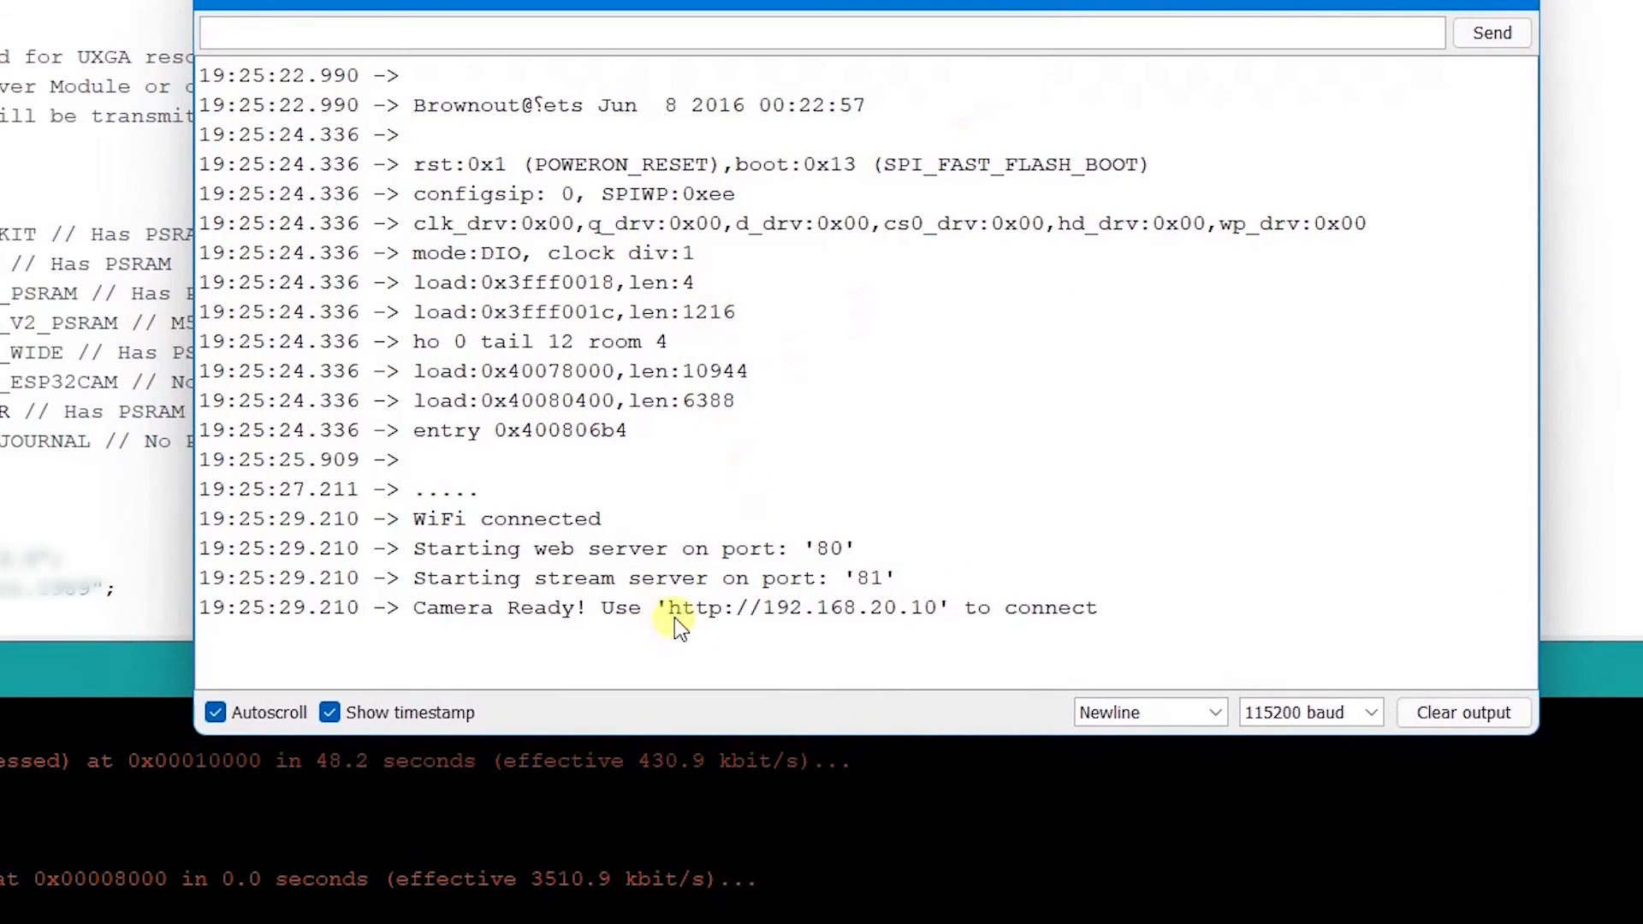
left_click_drag(671, 607, 942, 607)
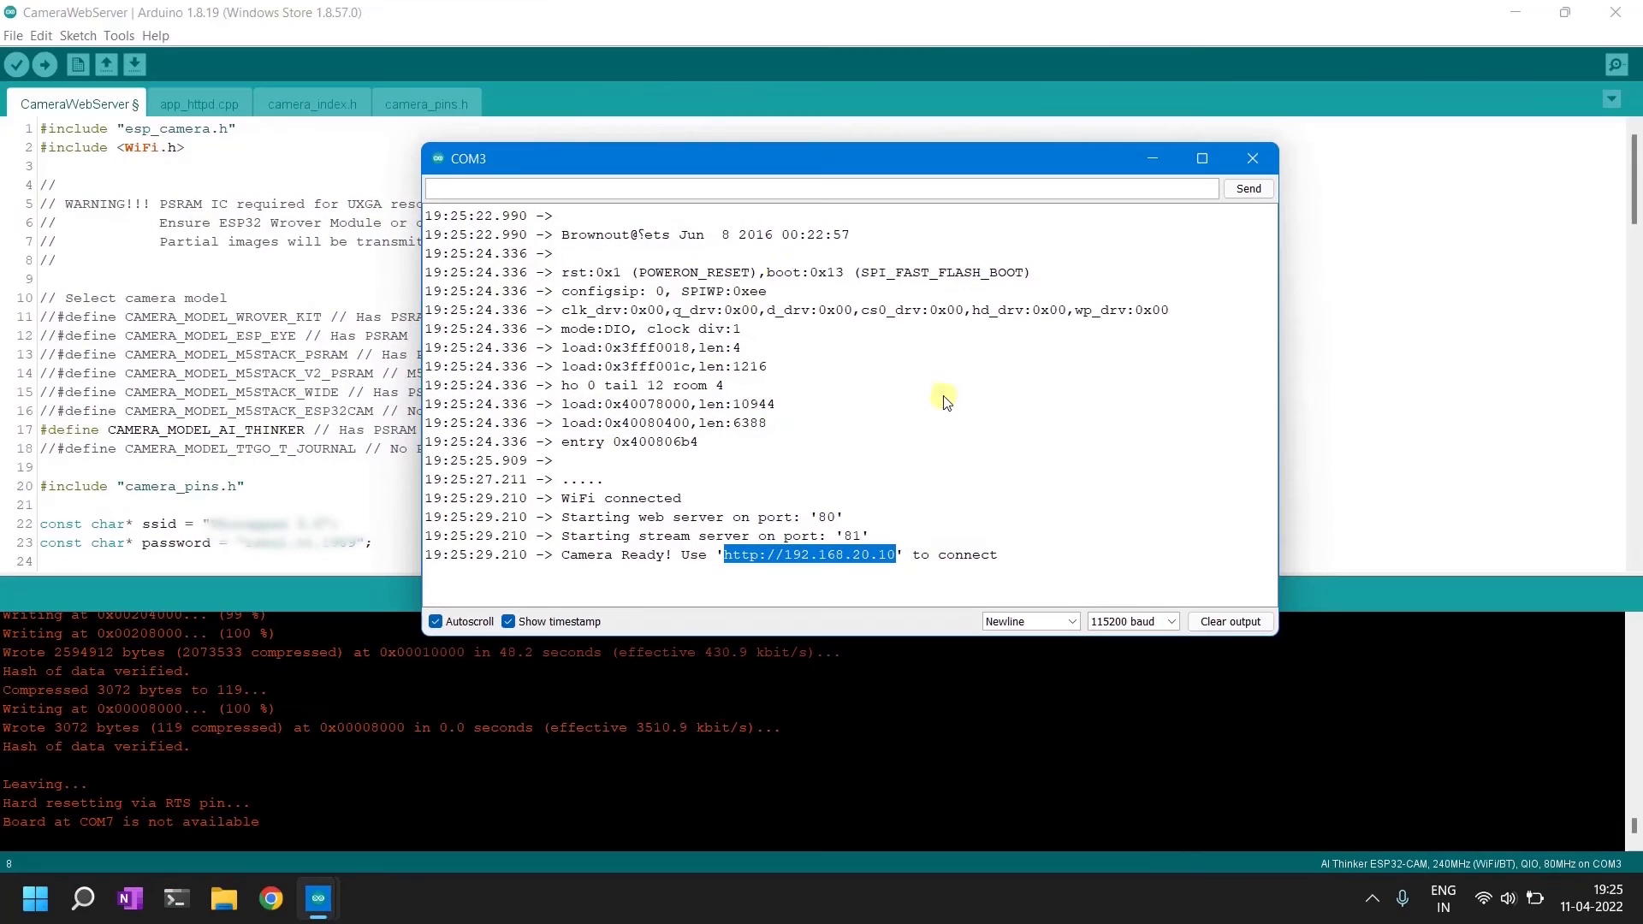
mouse_move(418, 784)
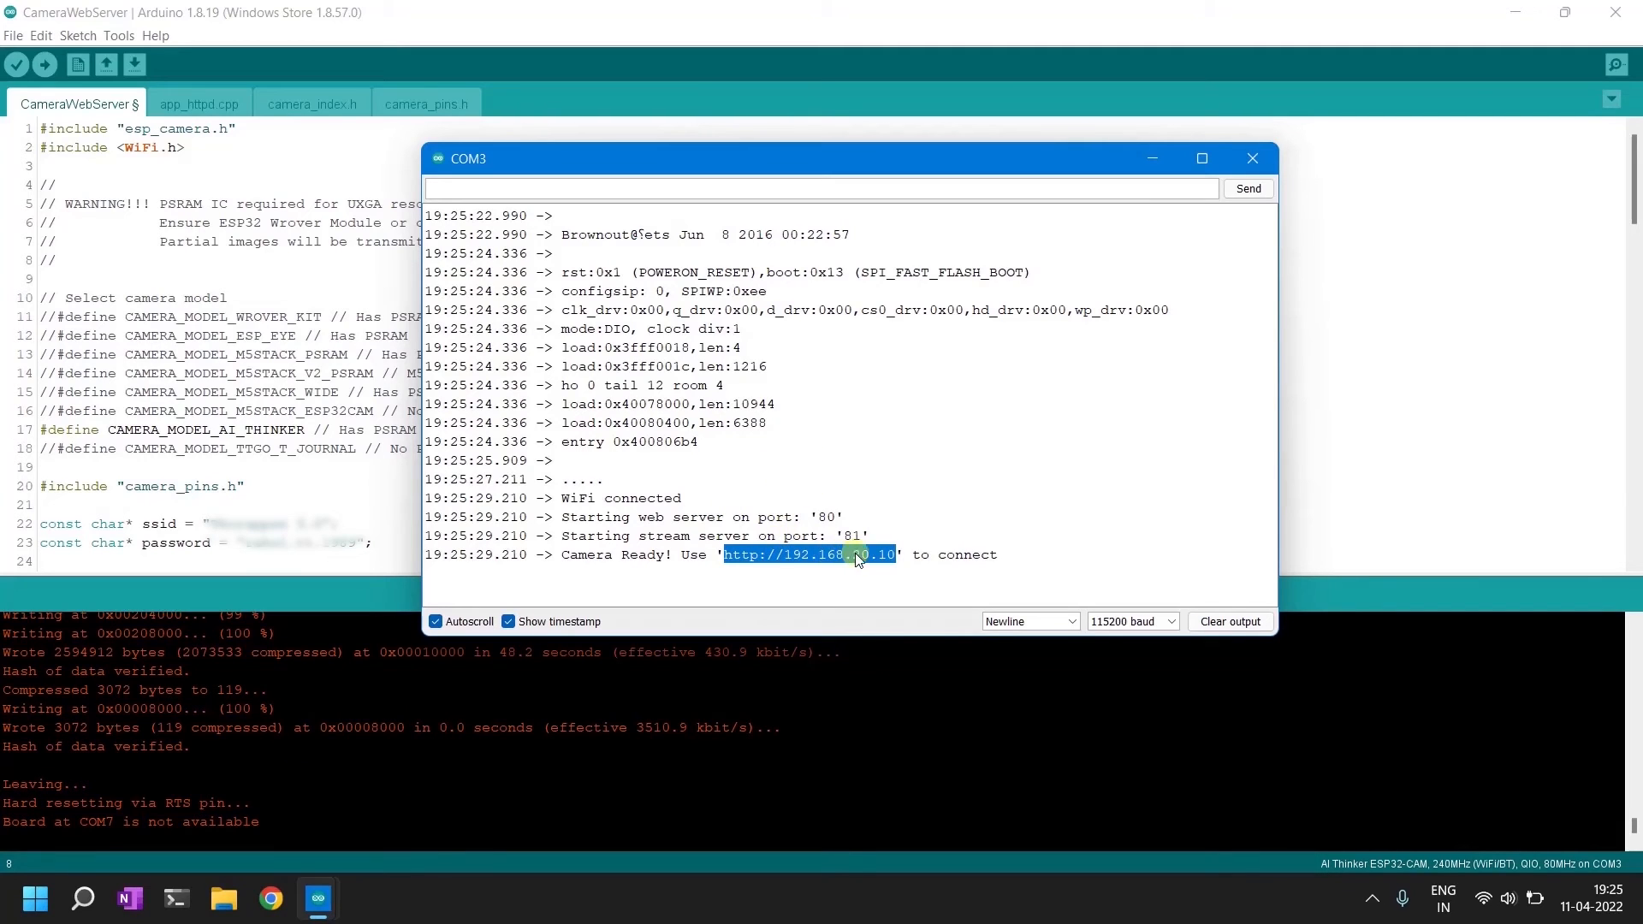
mouse_move(765, 638)
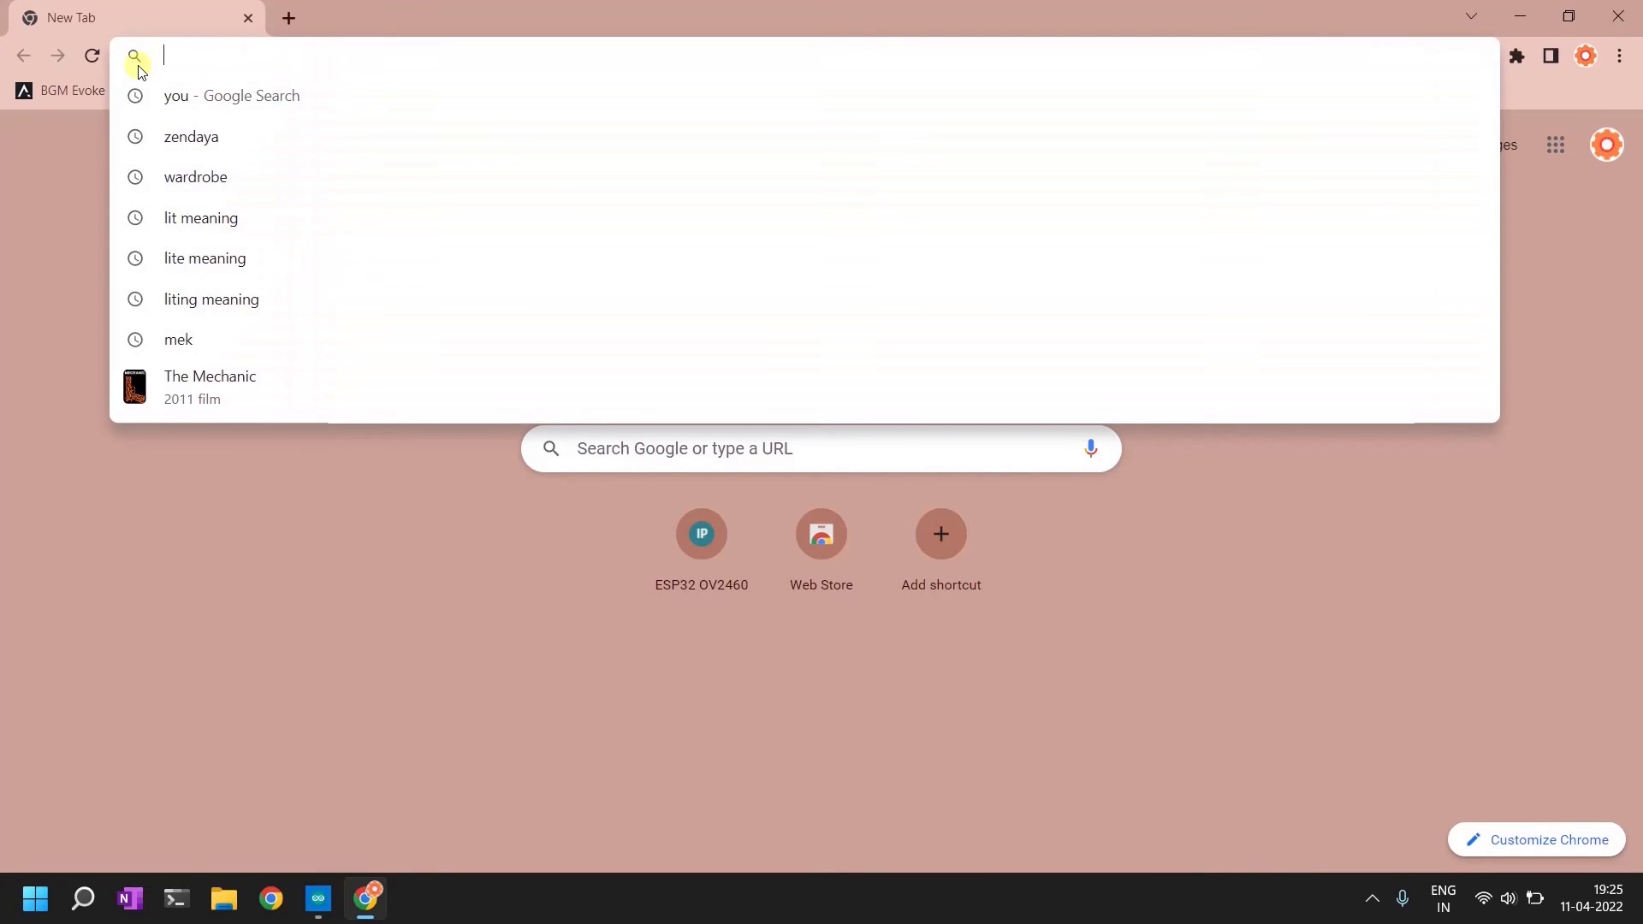
type("http://192.168.20.10")
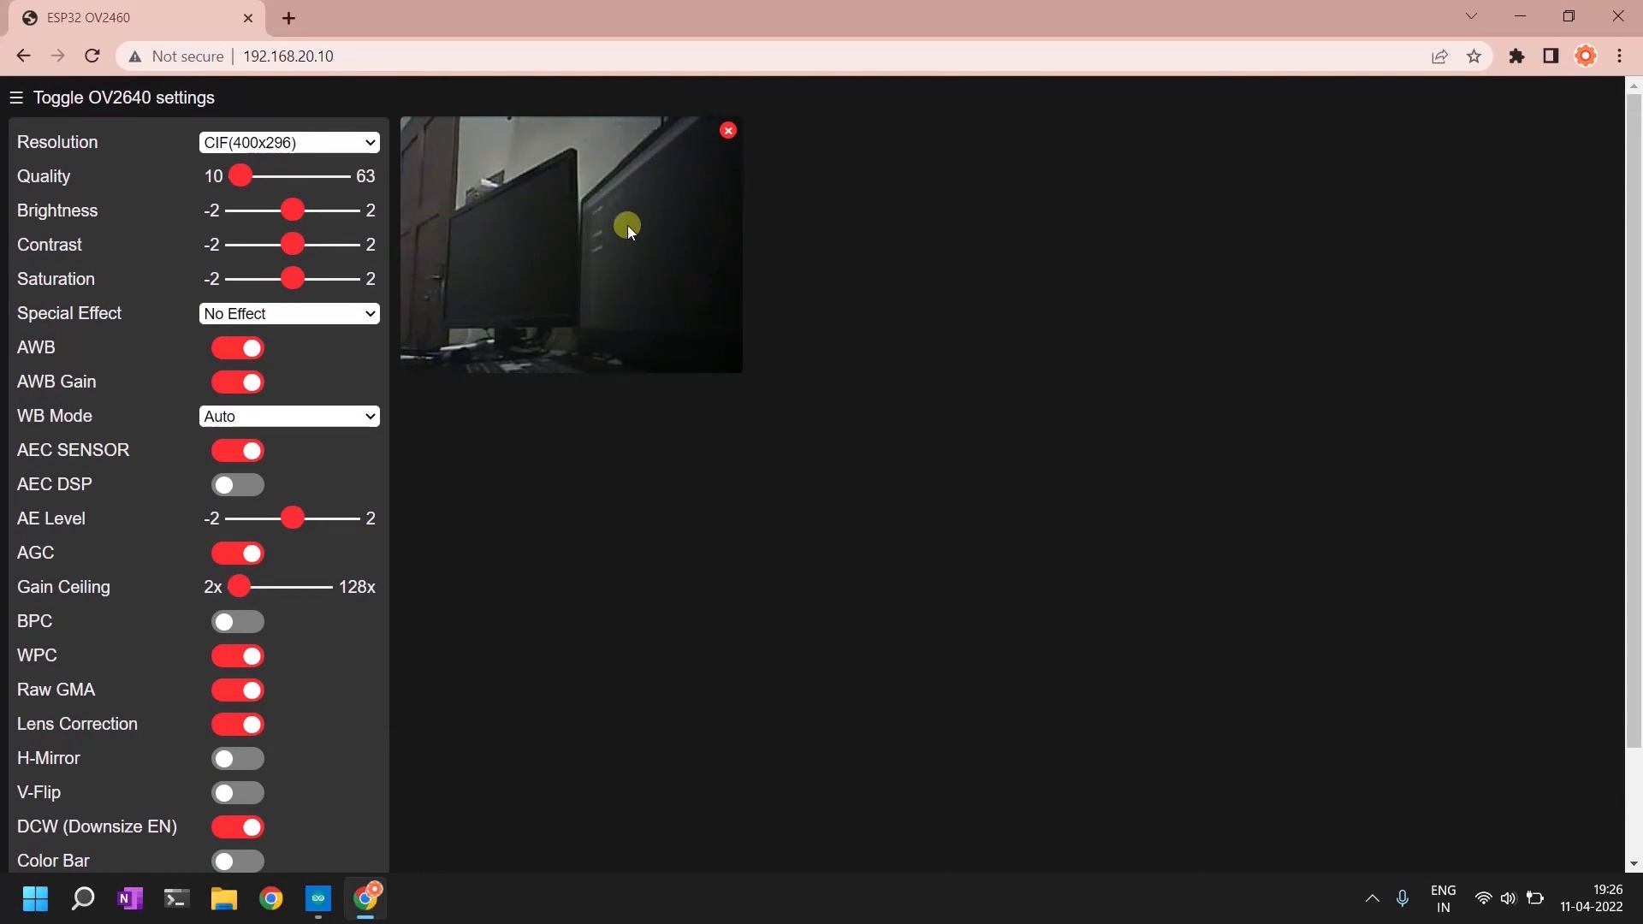
mouse_move(551, 346)
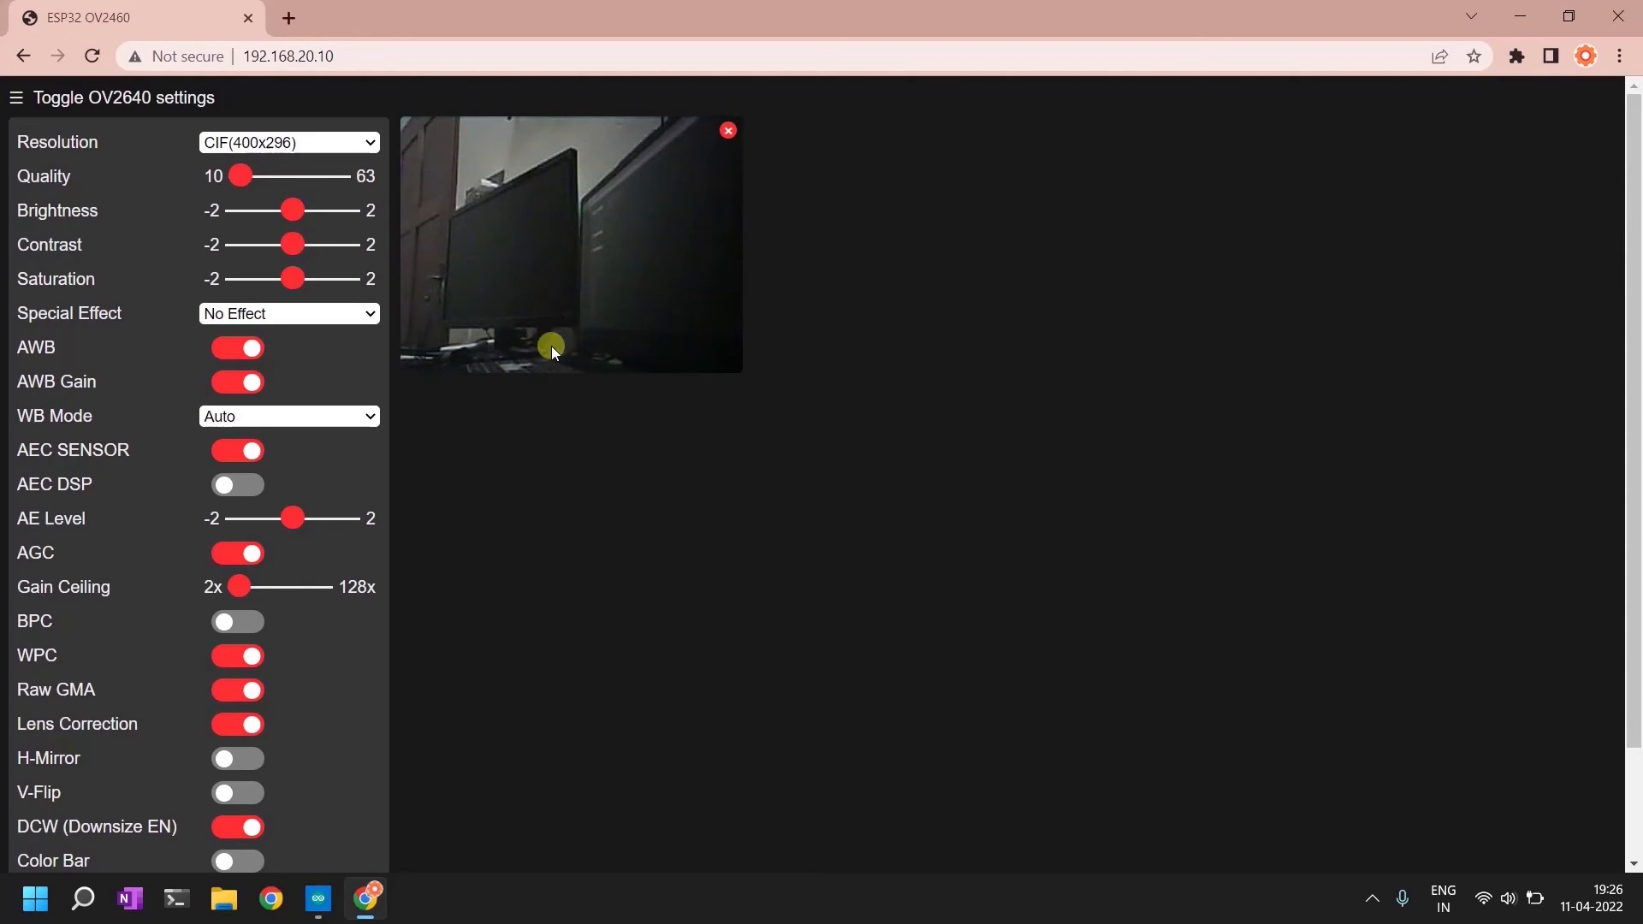
mouse_move(491, 256)
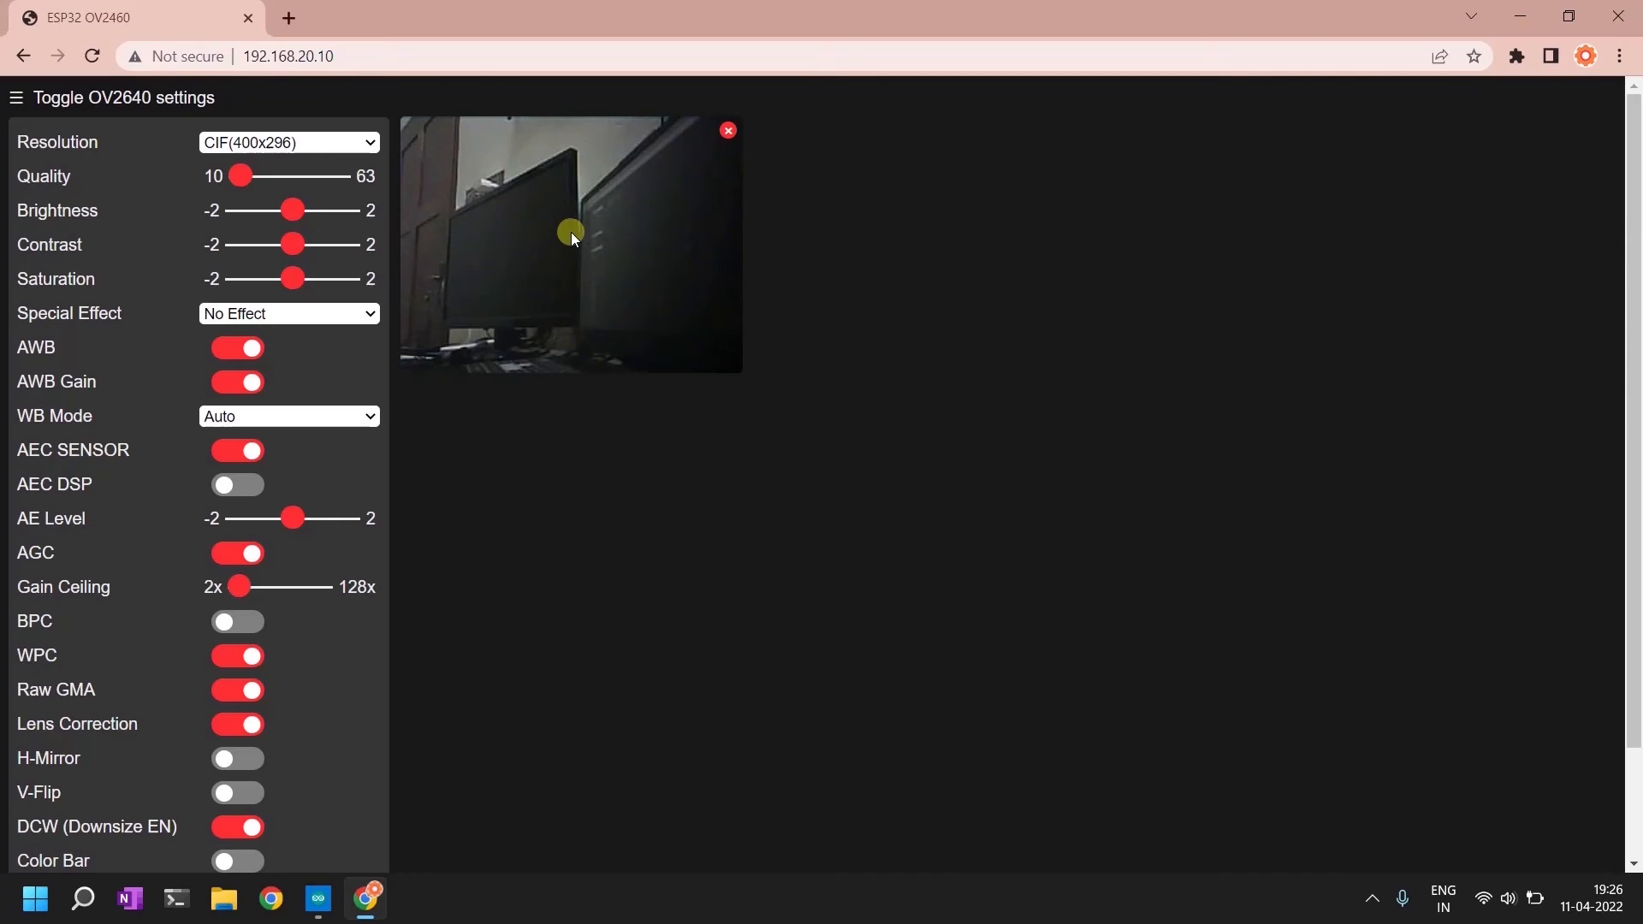
mouse_move(553, 259)
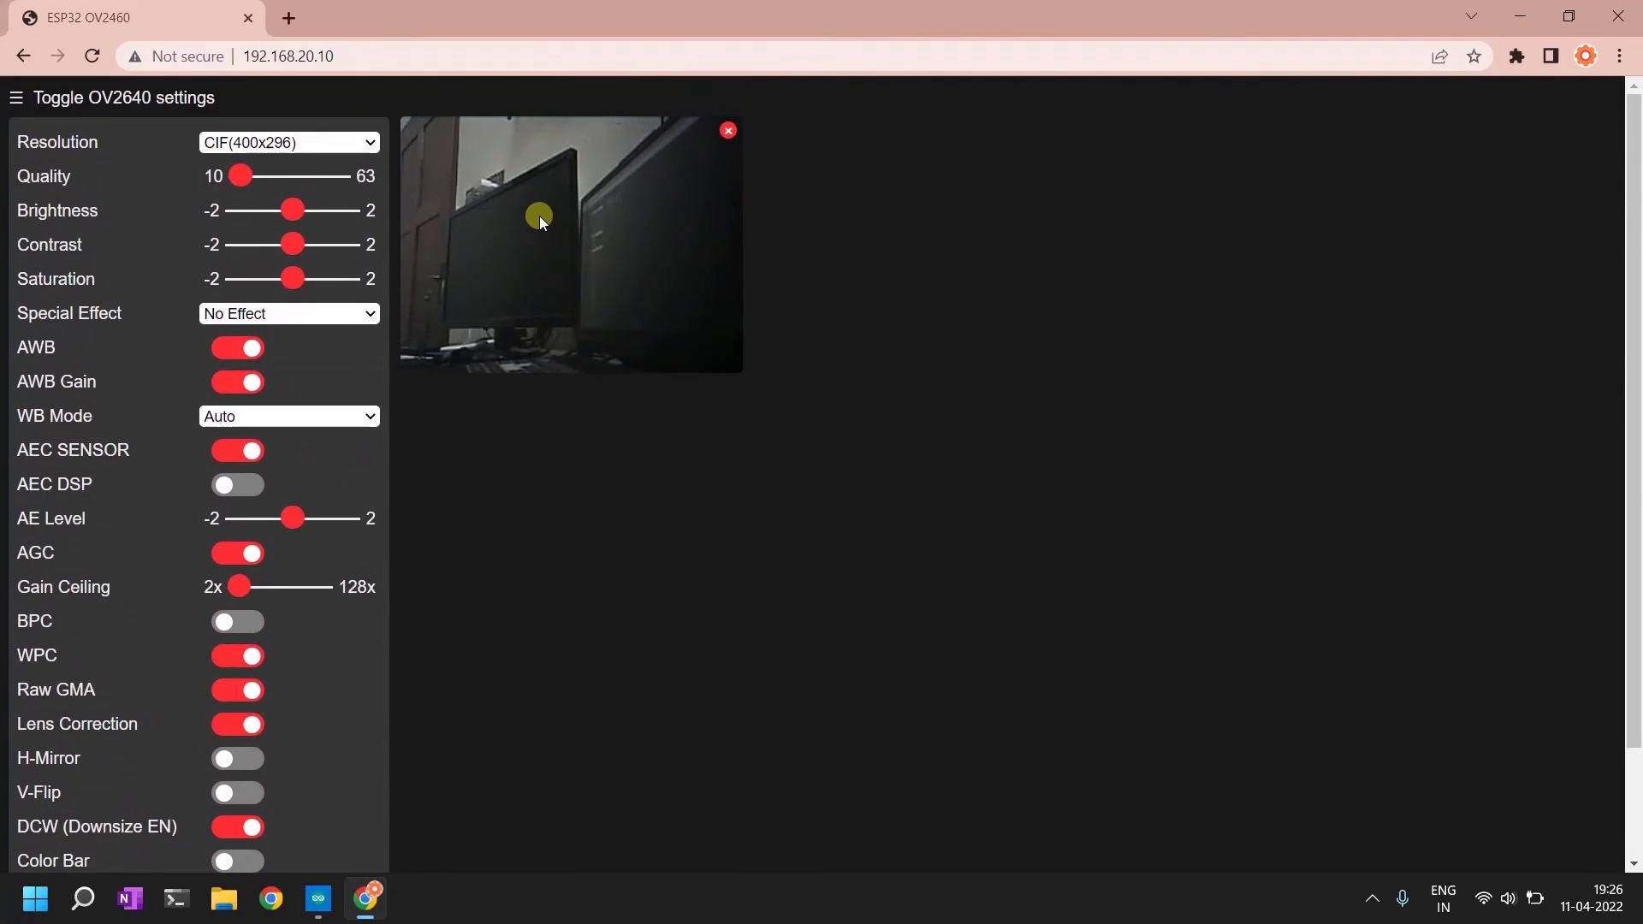
mouse_move(658, 221)
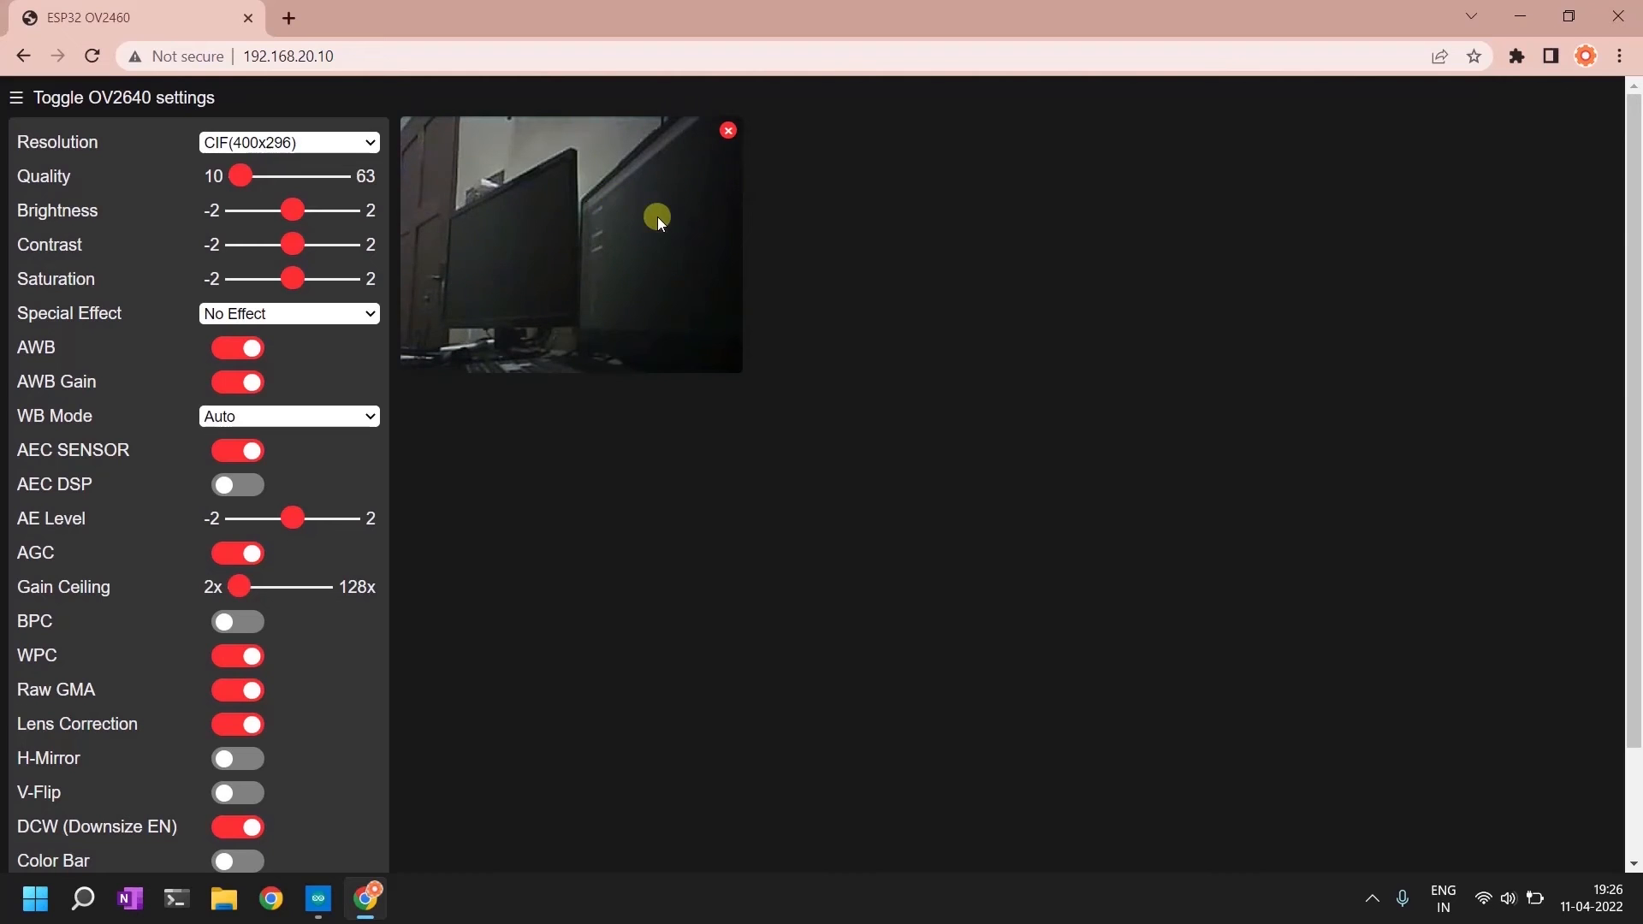
scroll("down", 3)
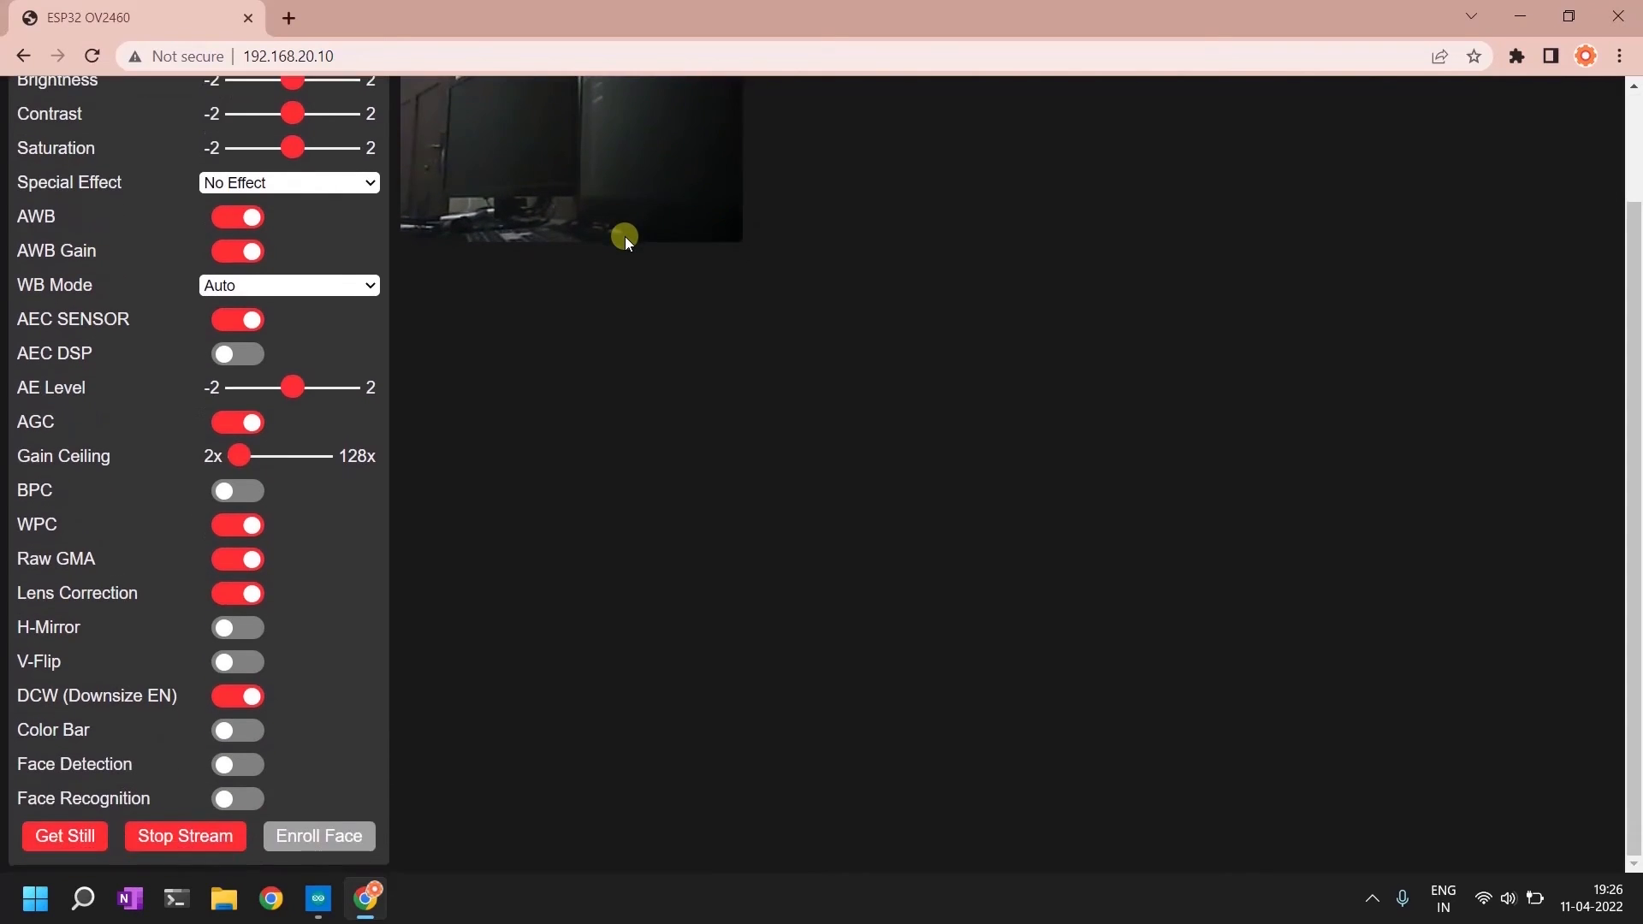